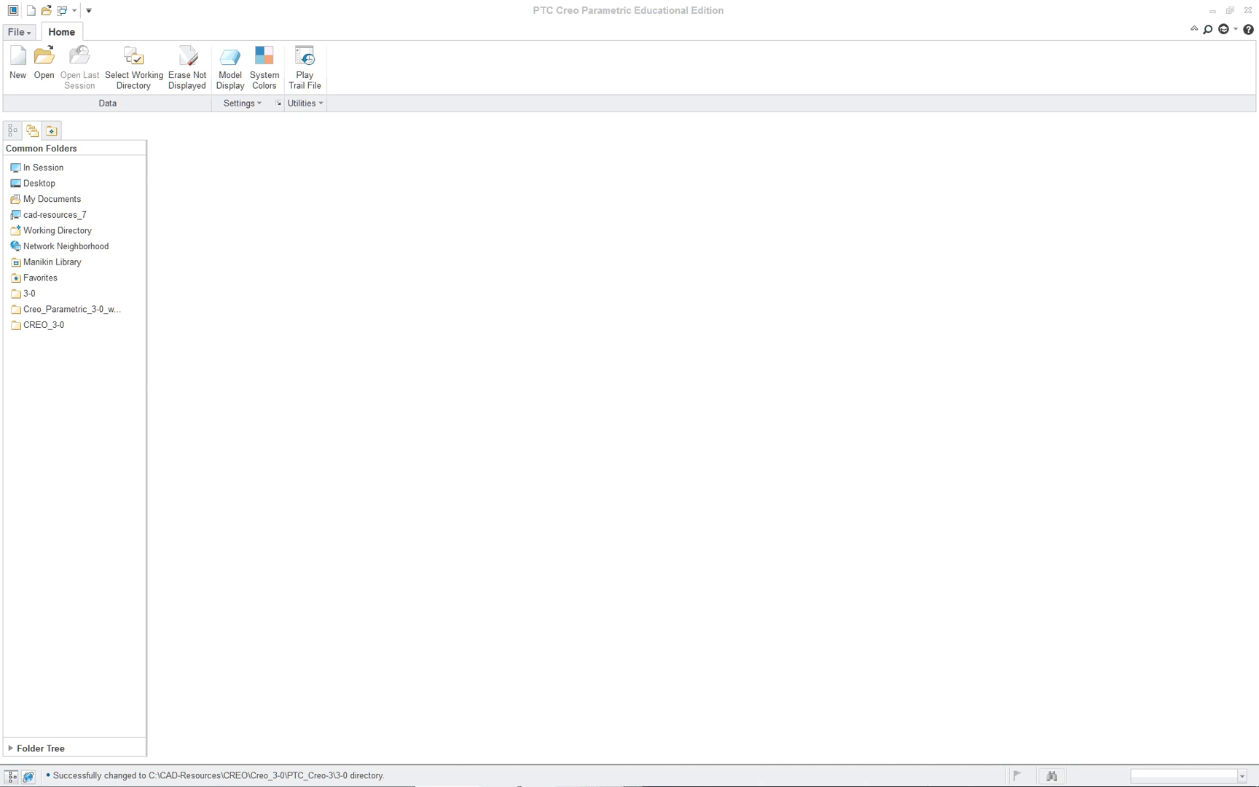
mouse_move(785, 576)
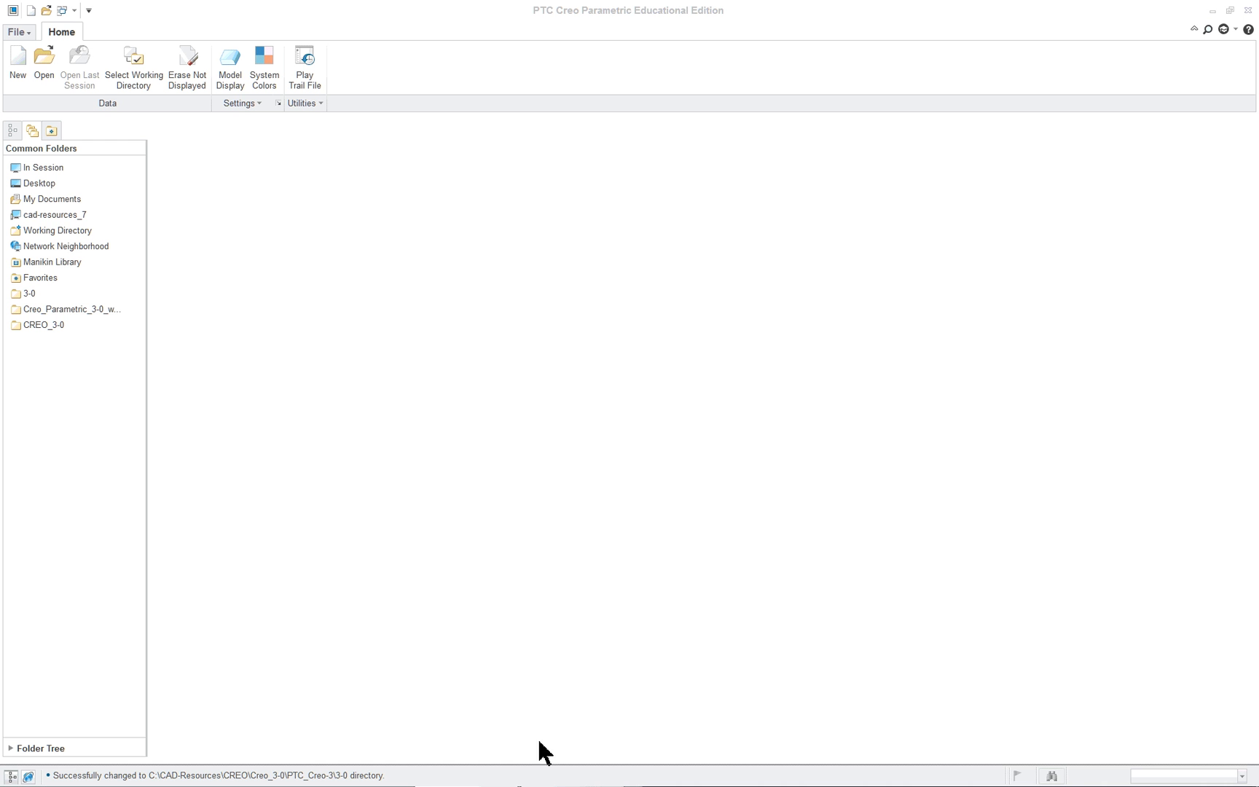
mouse_move(510, 650)
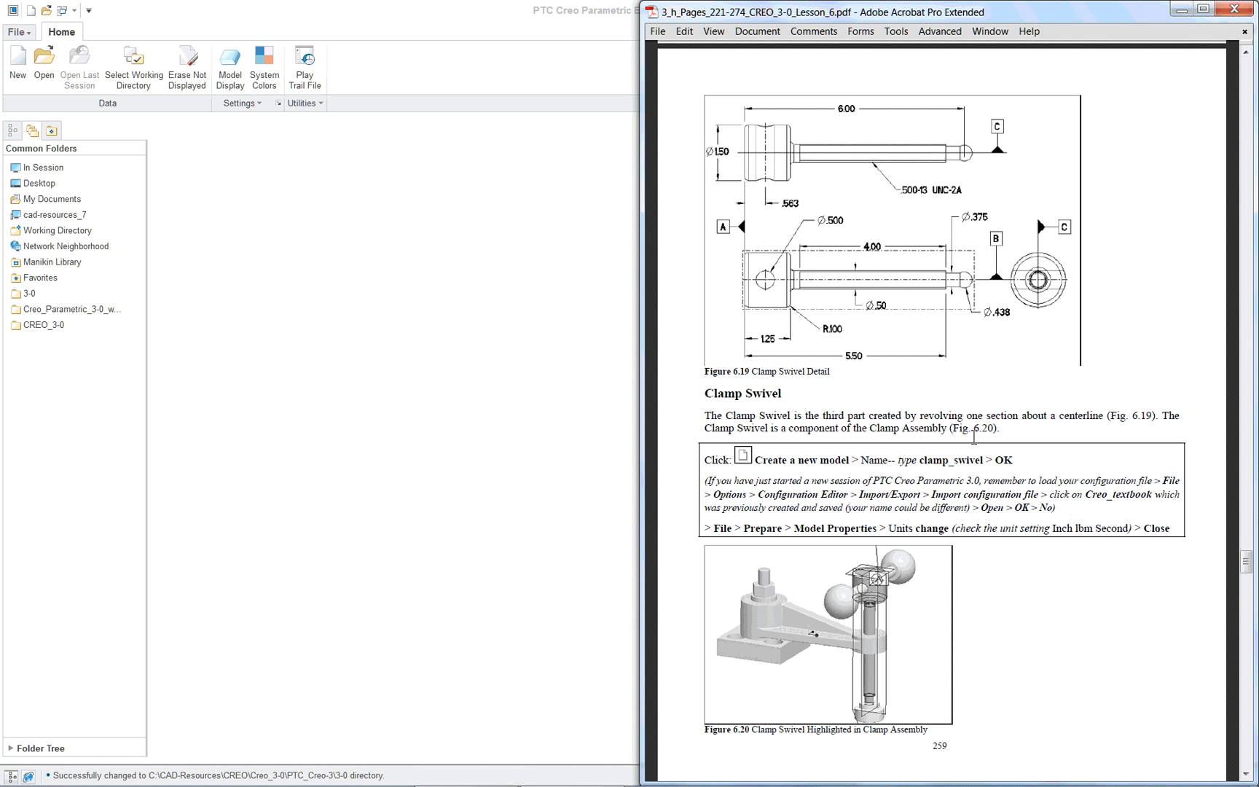
mouse_move(961, 435)
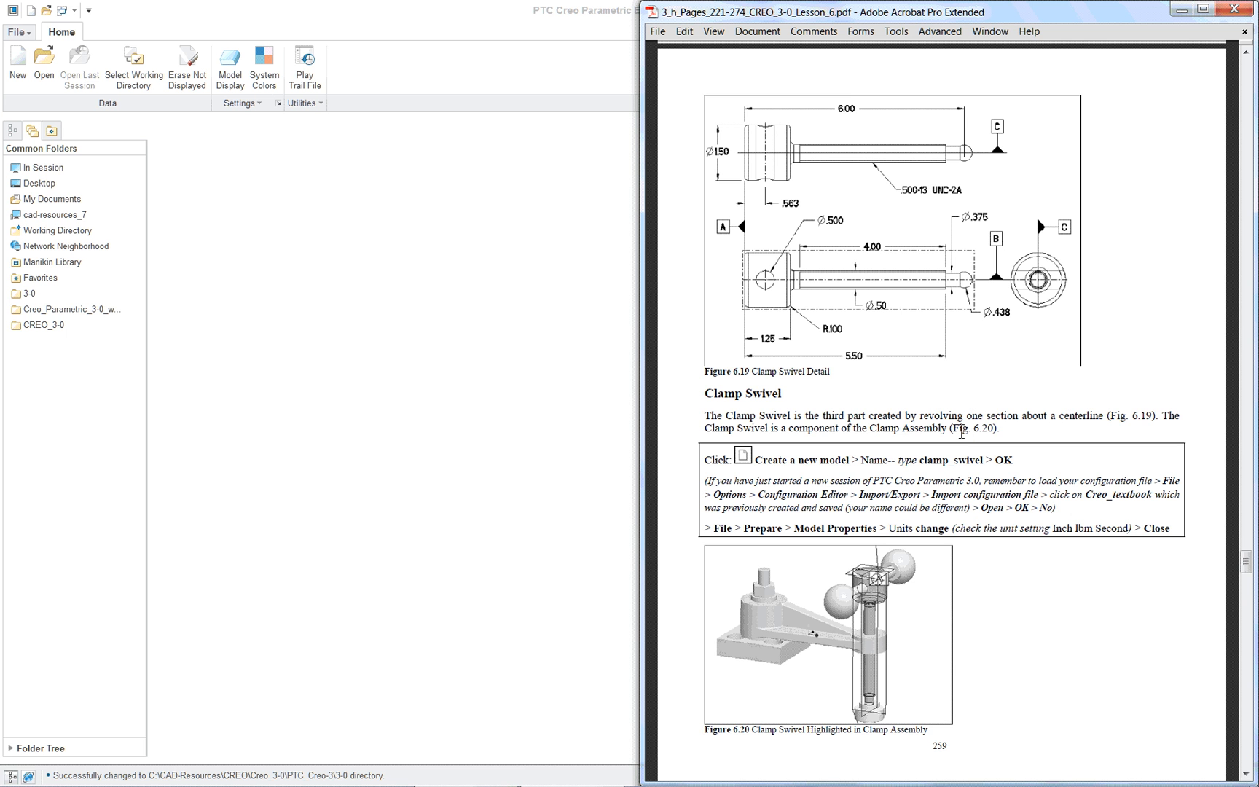
Scroll the Lesson 6 PDF to page 263 with the Figure 6.22 revolve sketch instructions
scroll("down", 3)
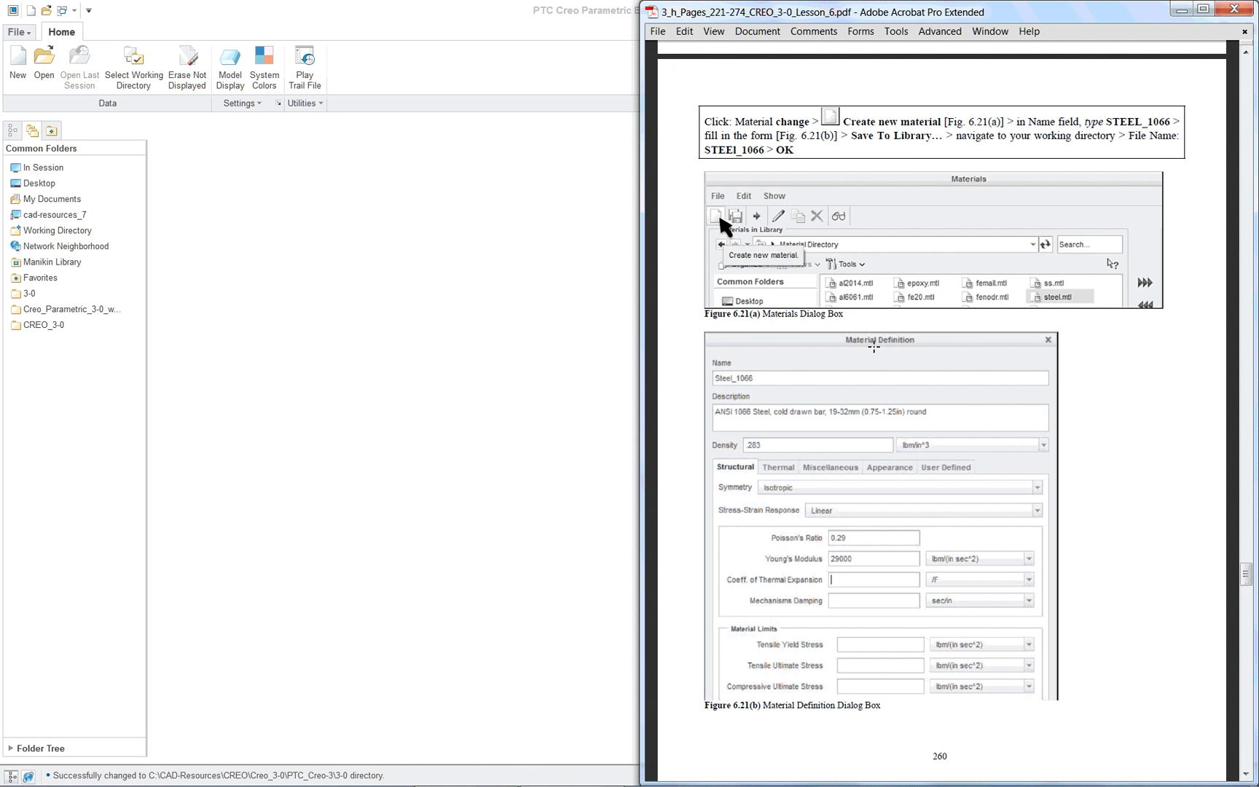
scroll("down", 3)
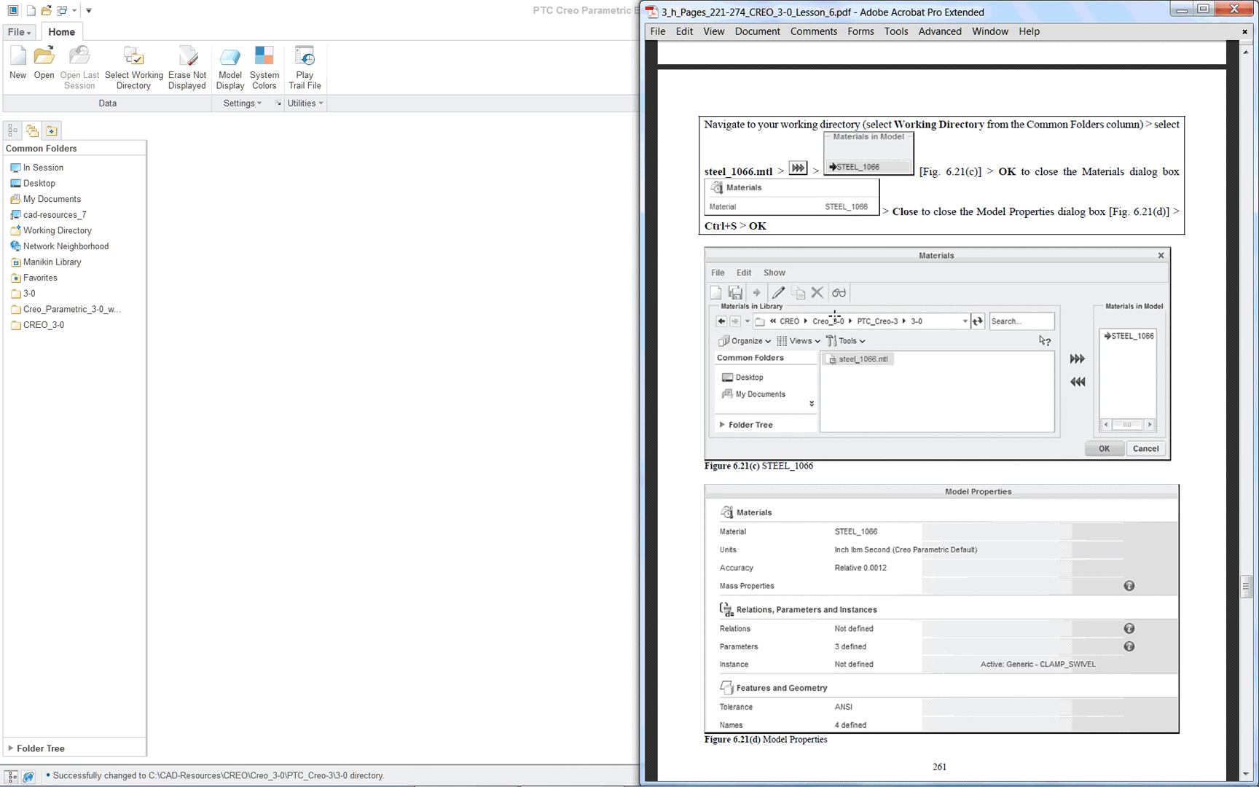
mouse_move(931, 581)
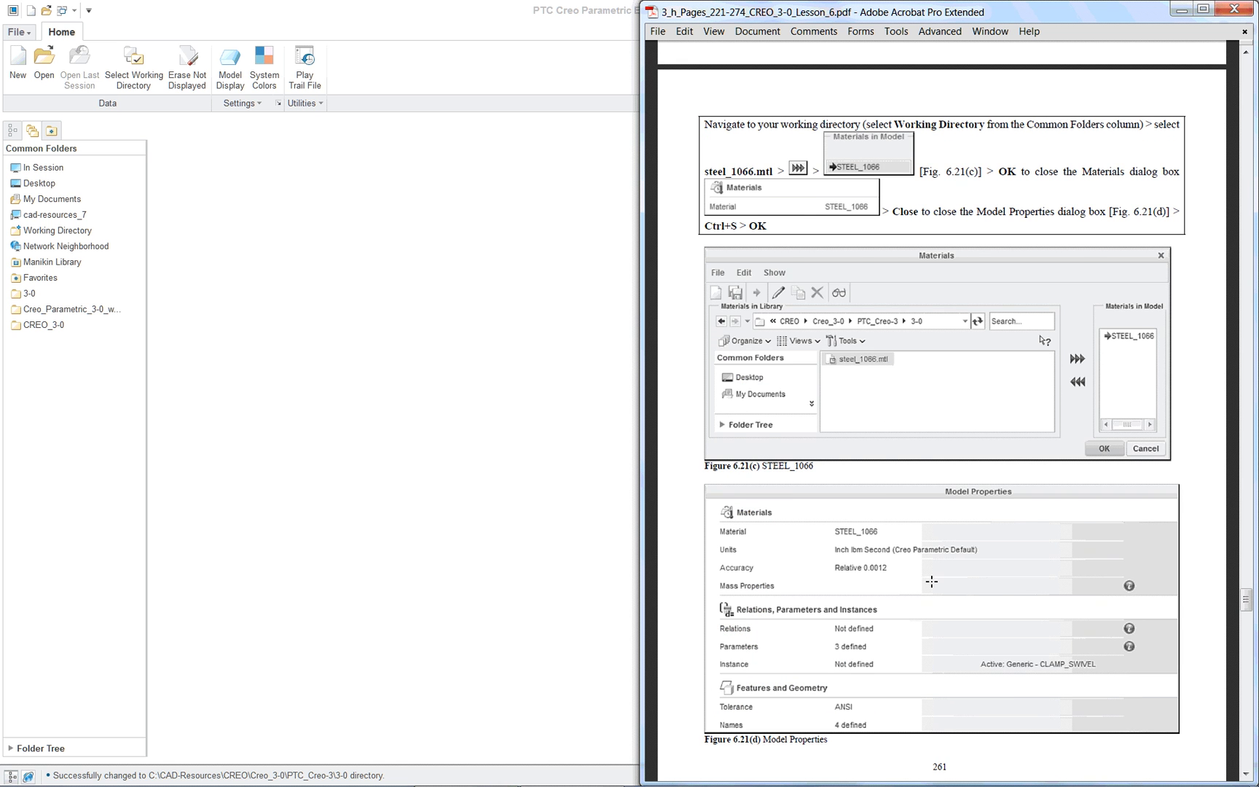
scroll("down", 3)
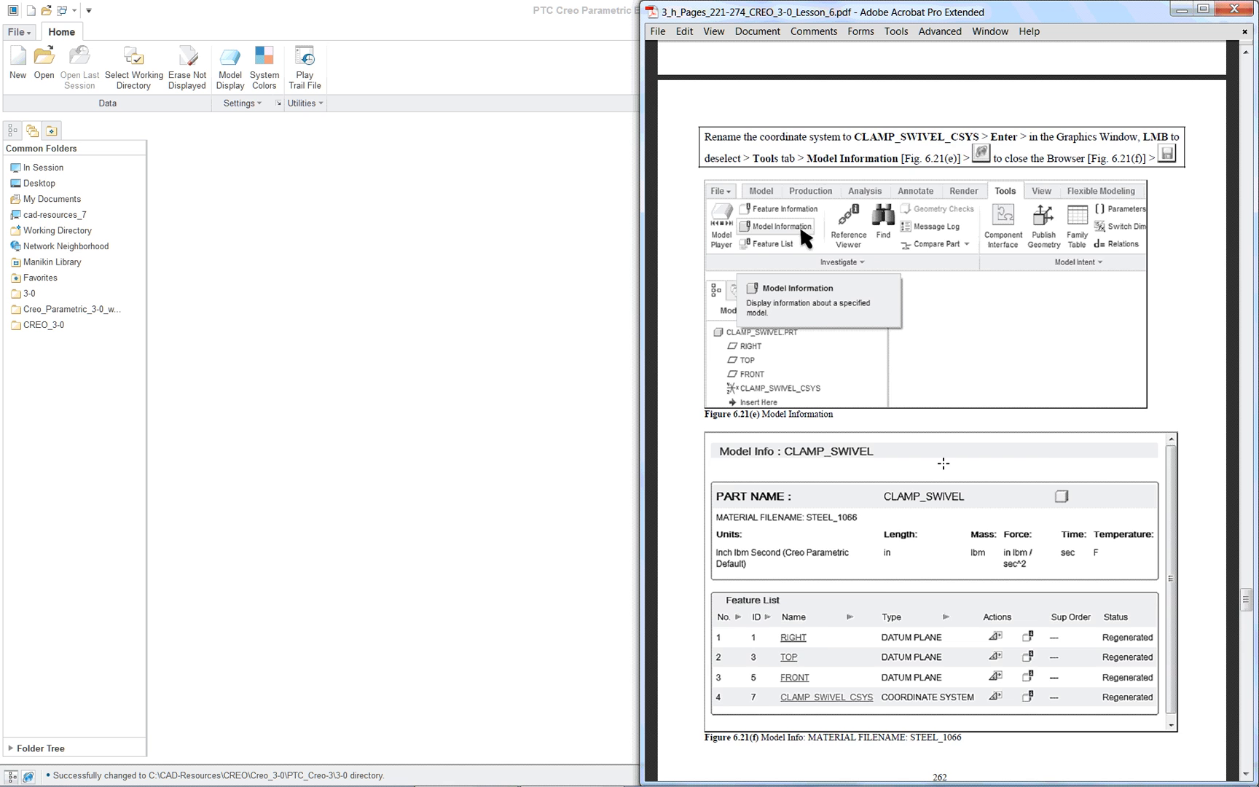
scroll("down", 3)
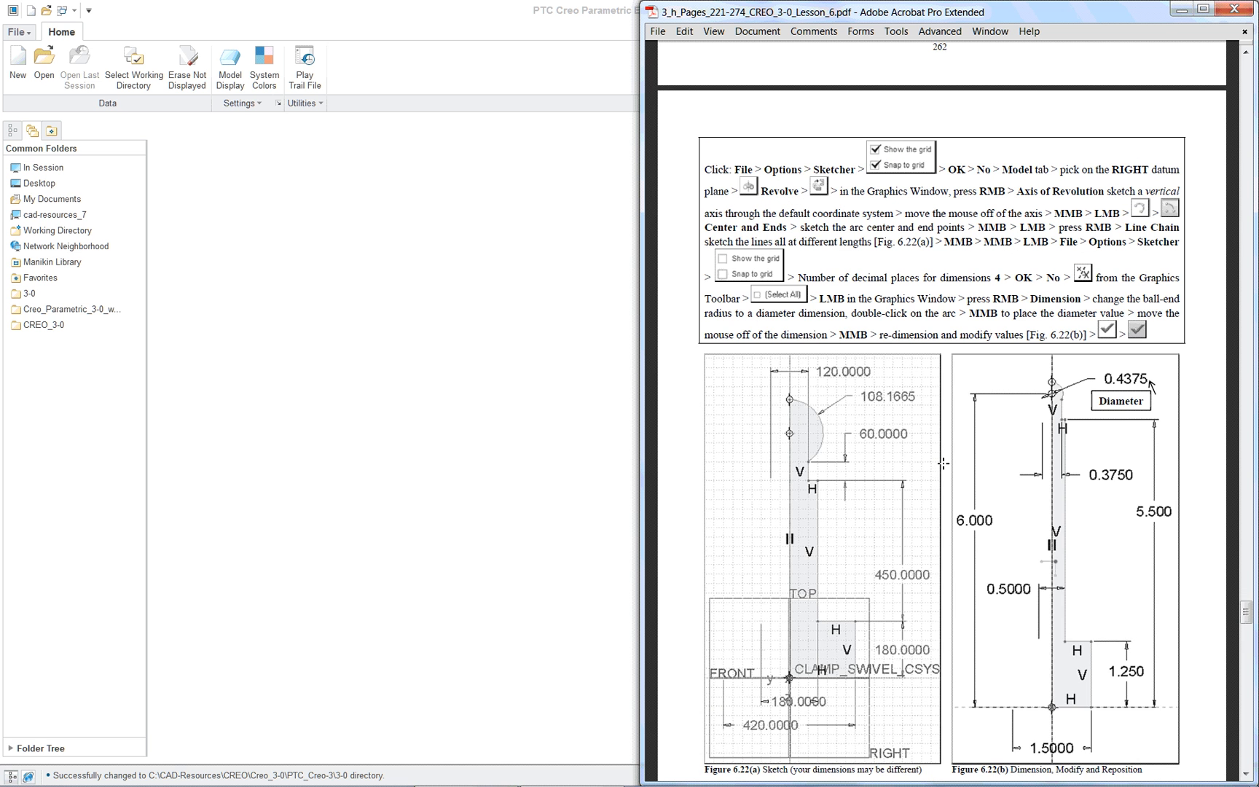
scroll("down", 3)
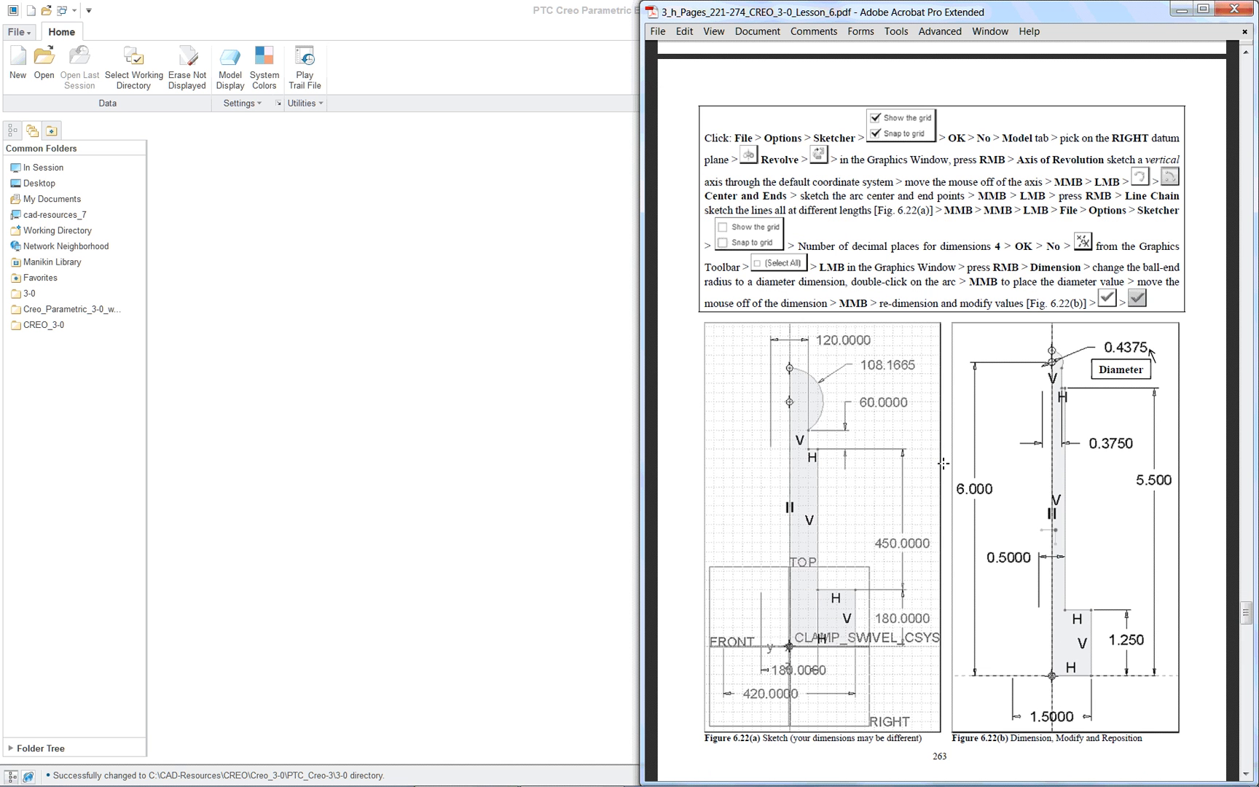
Create a new solid part named sw1
left_click(1233, 9)
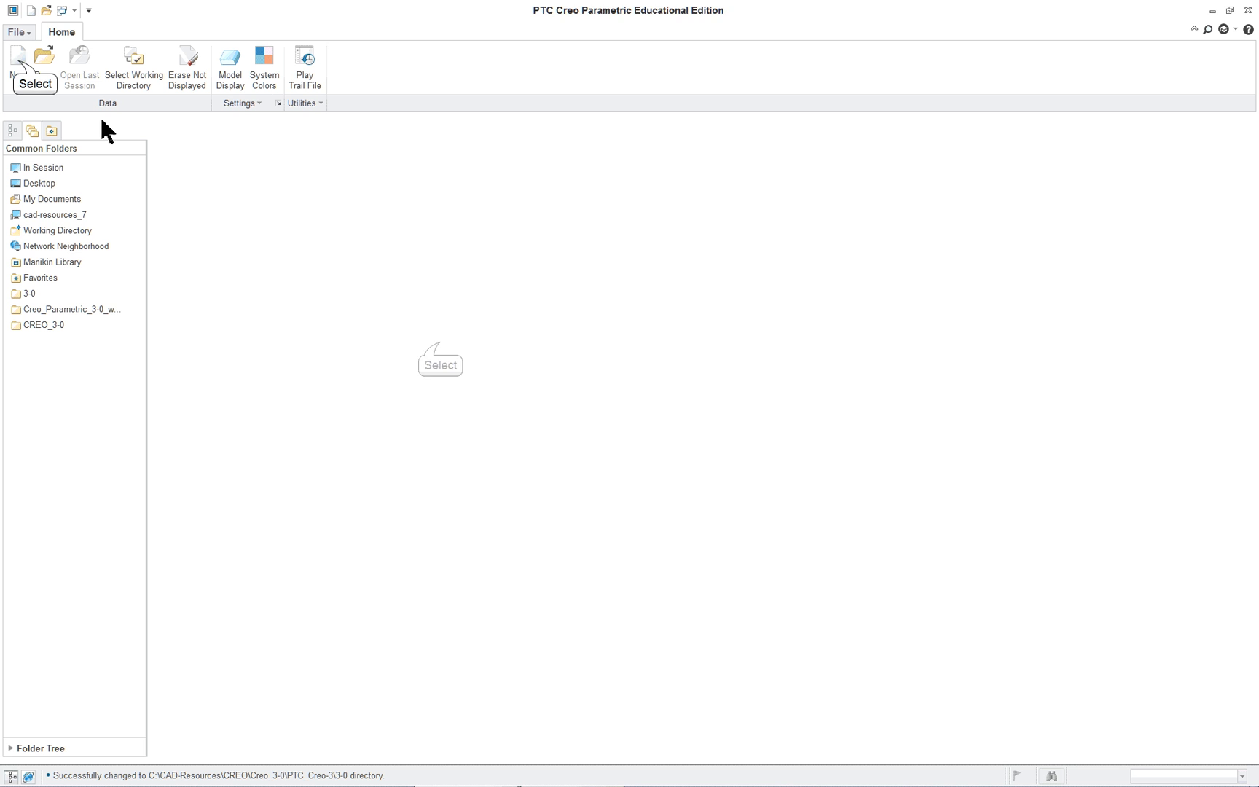
left_click(16, 57)
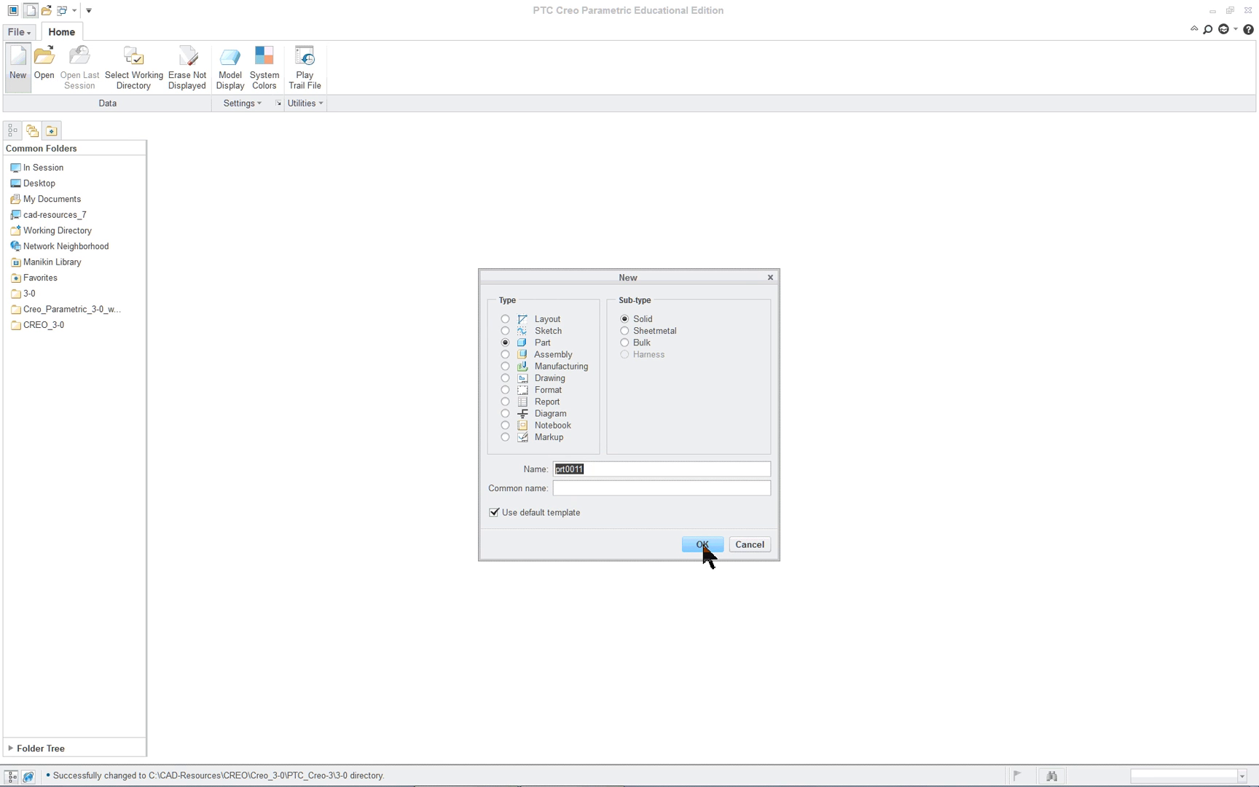
type("sw1")
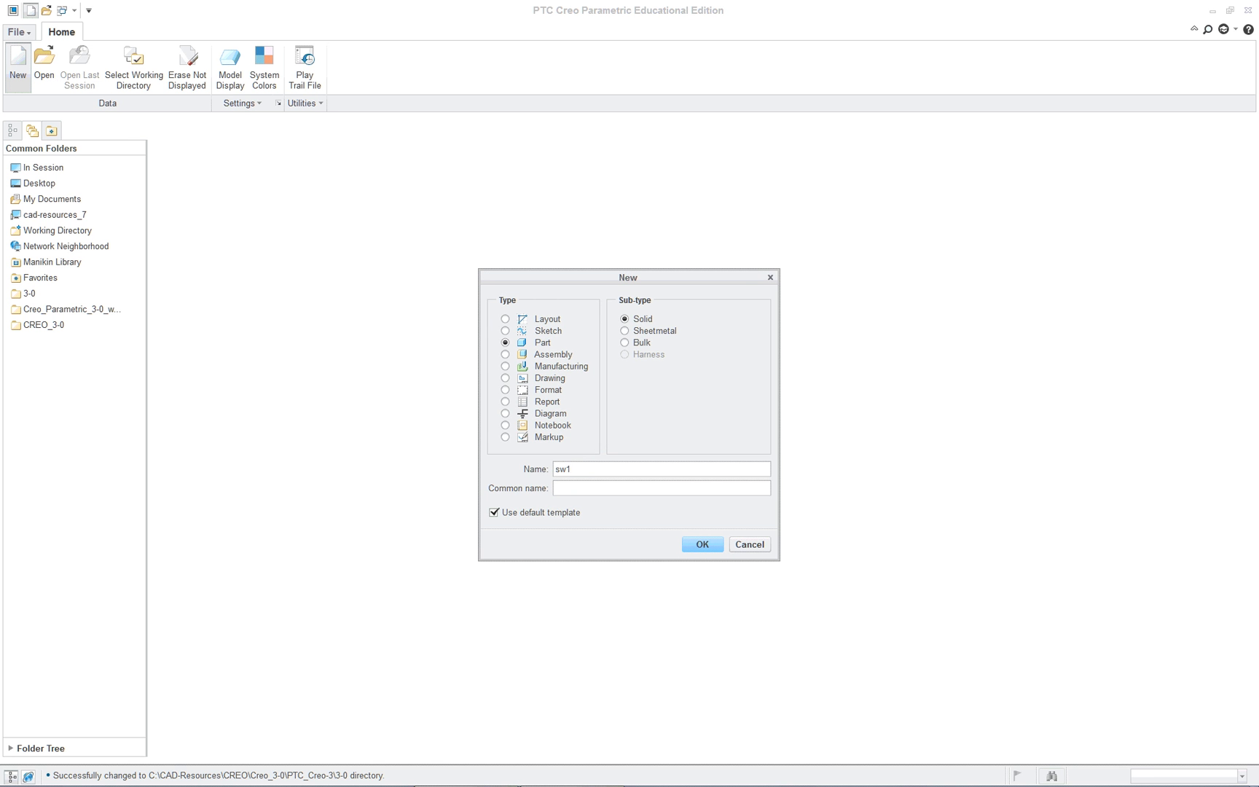
left_click(702, 543)
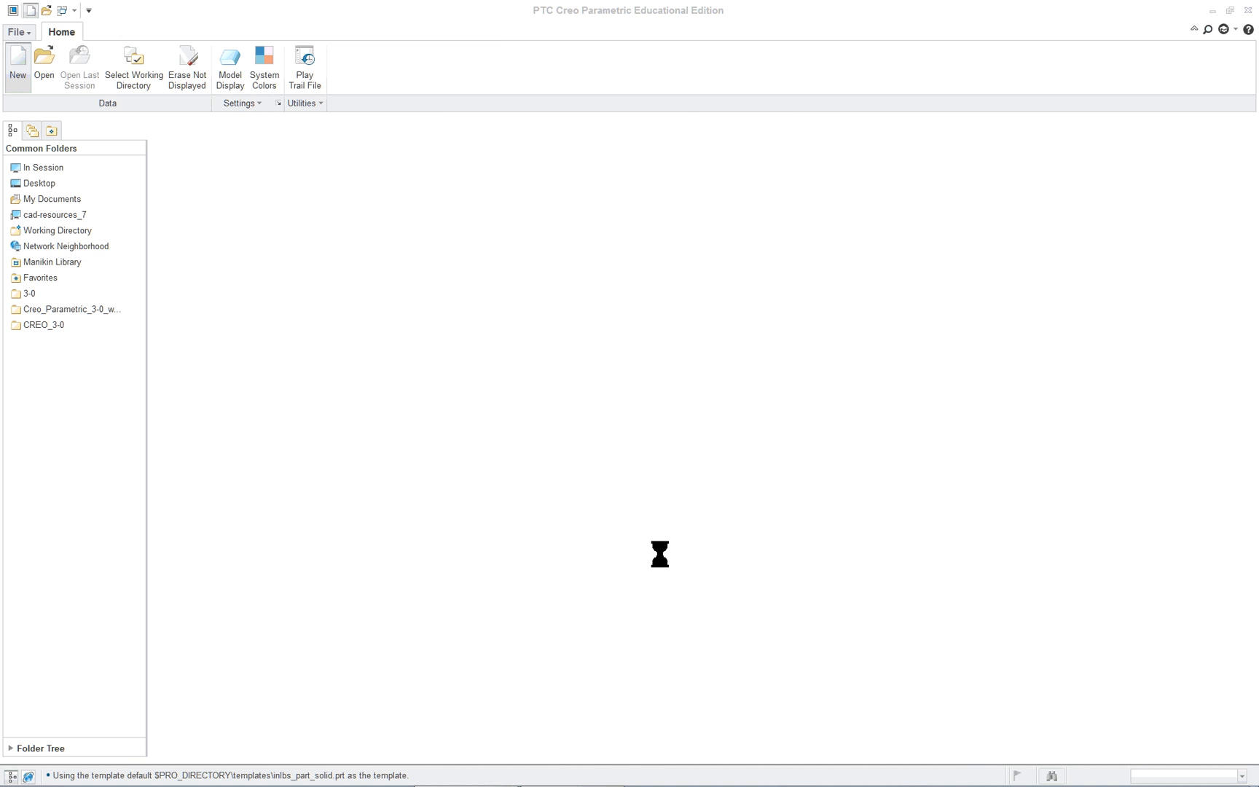
Show name tags on the RIGHT, TOP and FRONT datum planes
left_click(14, 59)
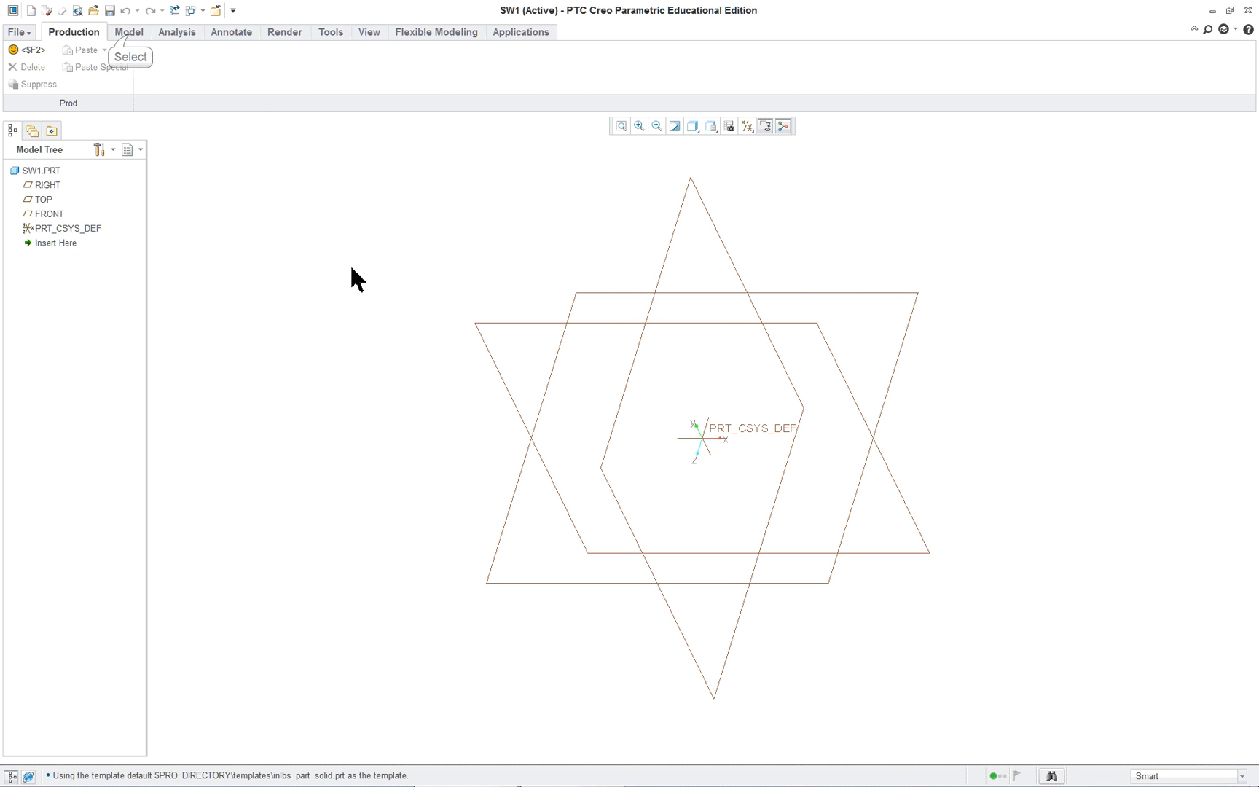
left_click(131, 31)
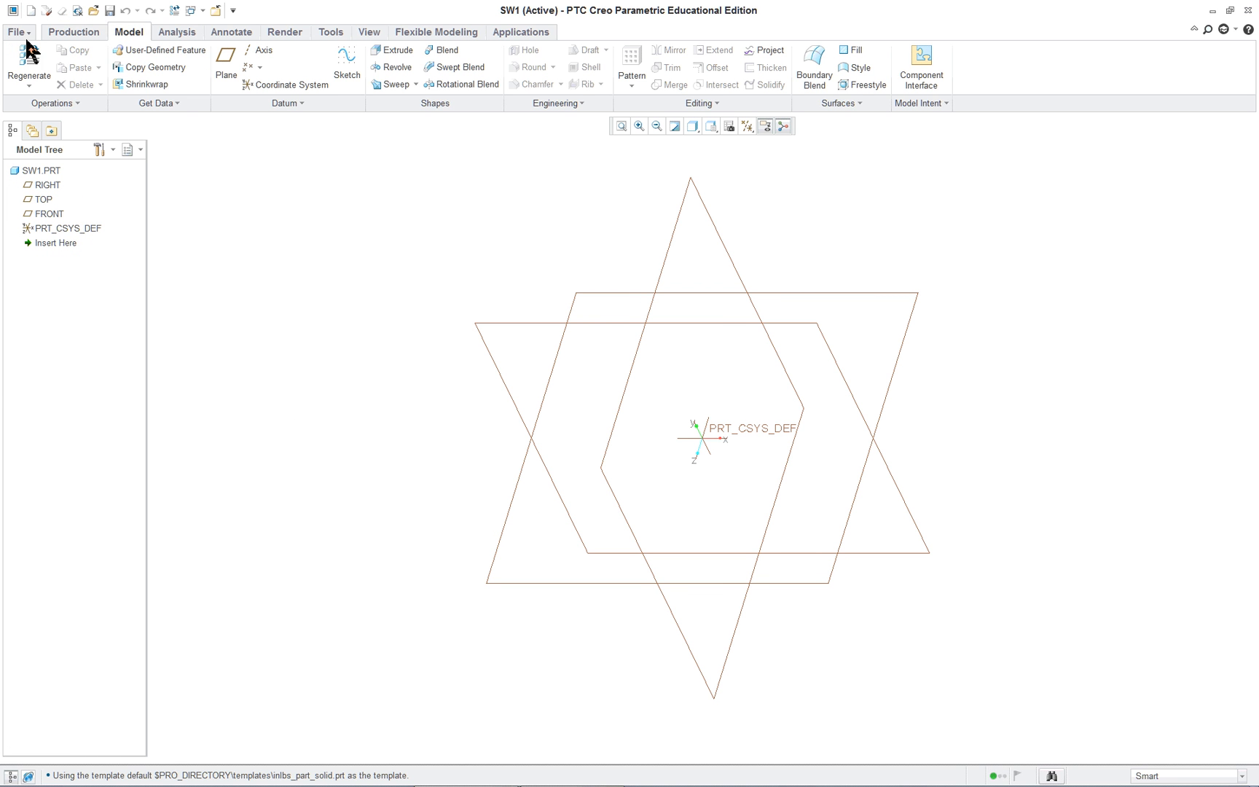
left_click(369, 31)
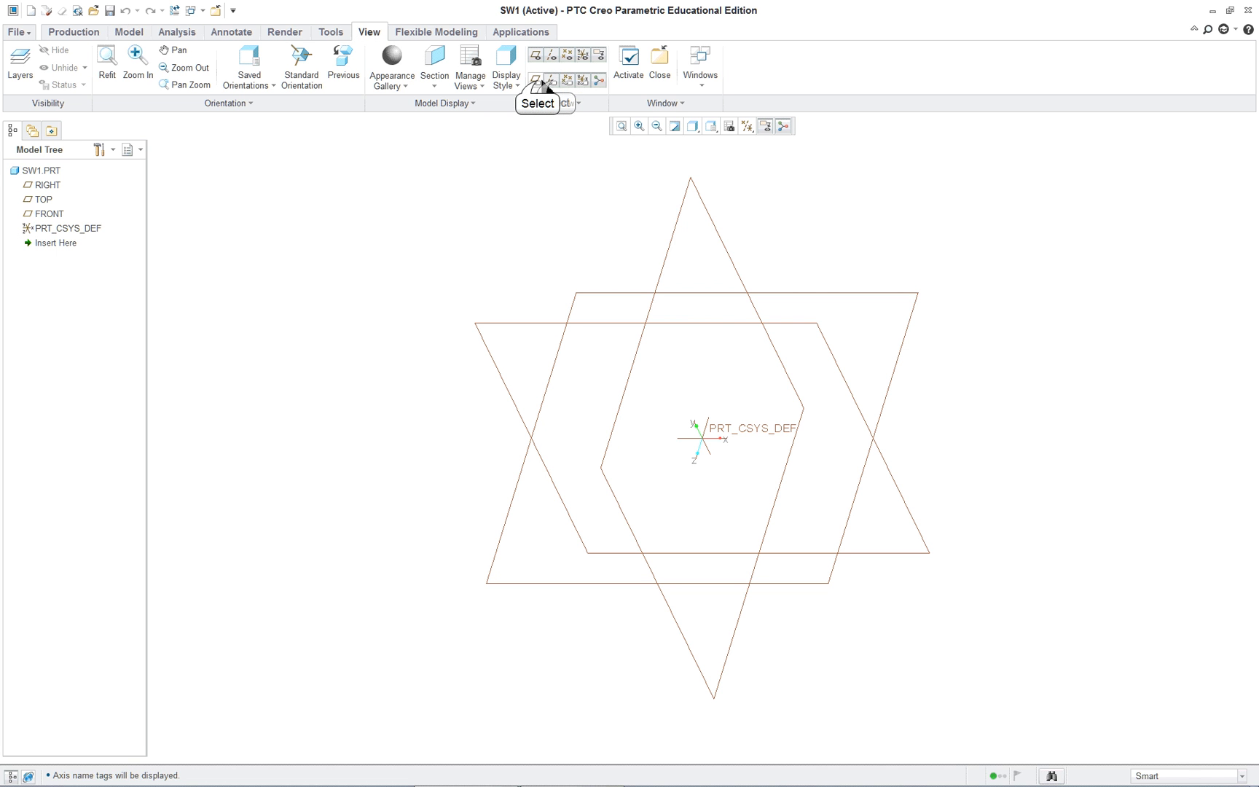
left_click(536, 77)
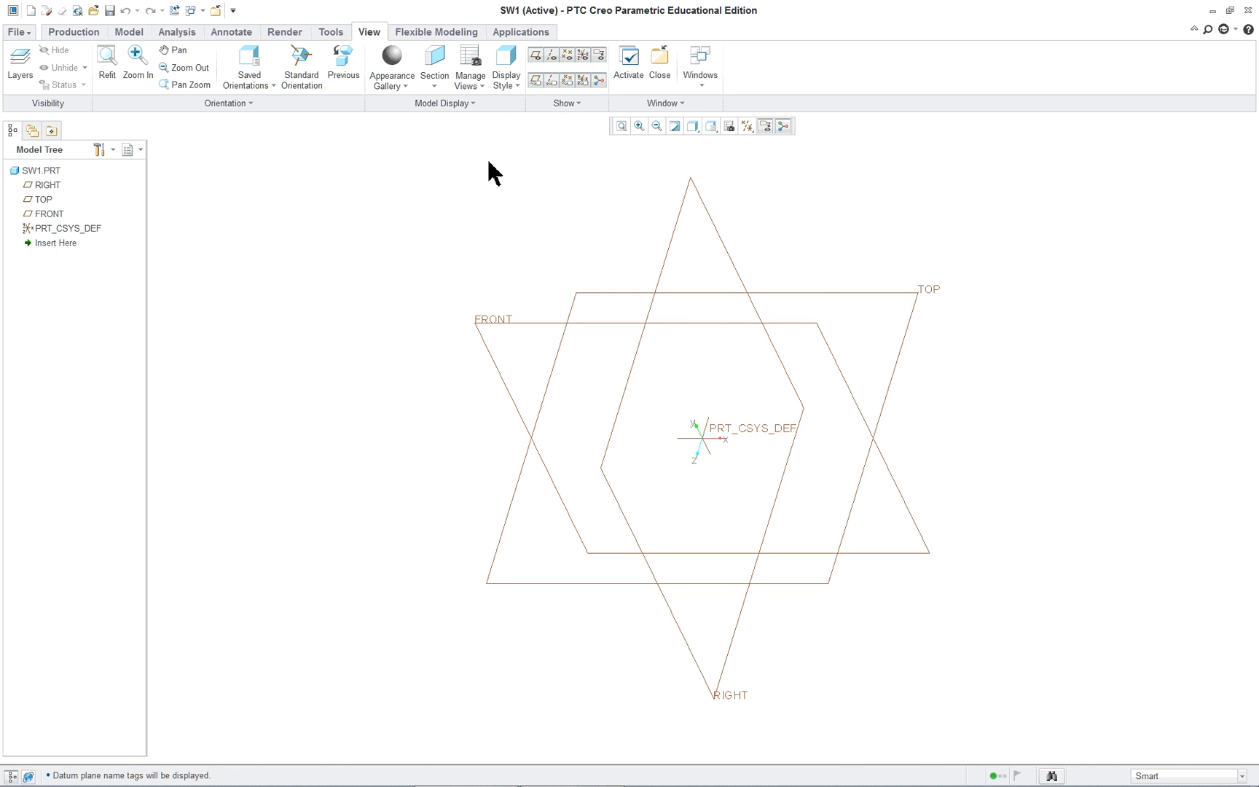
mouse_move(32, 34)
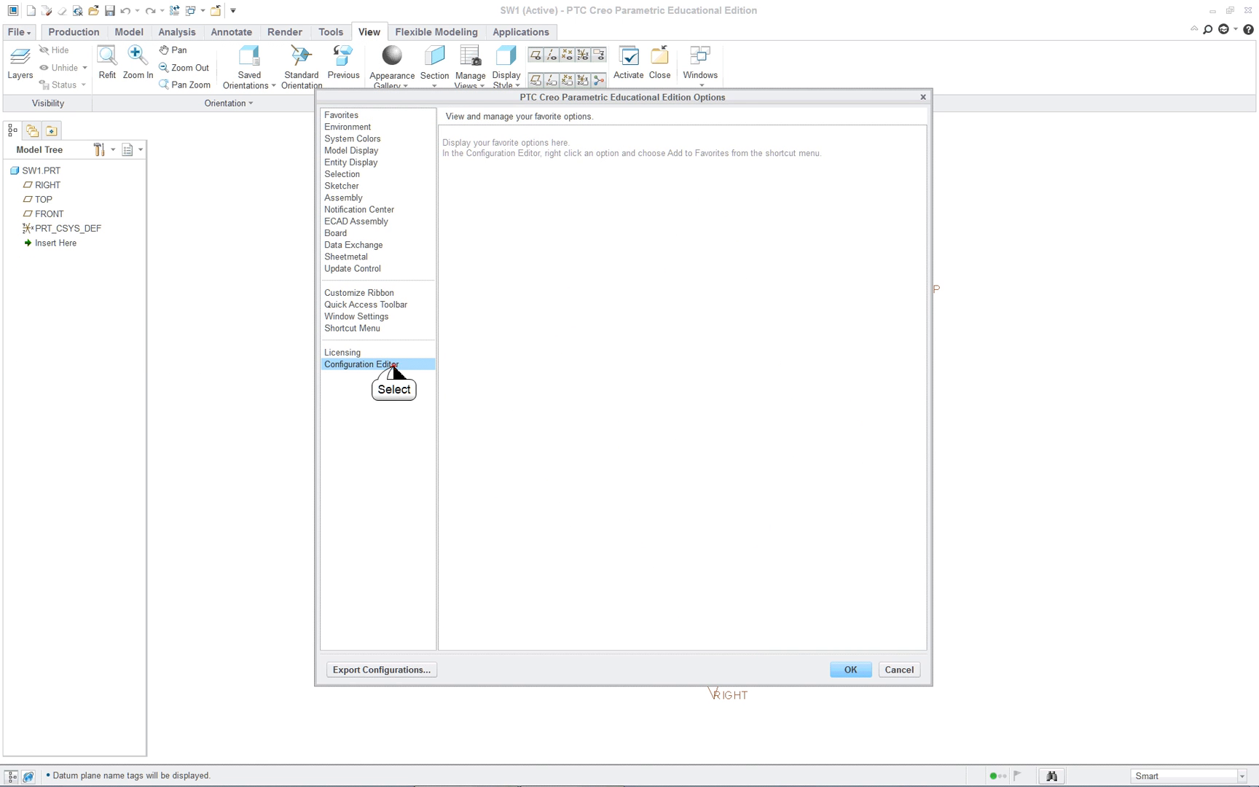
Import Creo_textbook.pro in the Configuration Editor and save the settings as config.pro
left_click(360, 364)
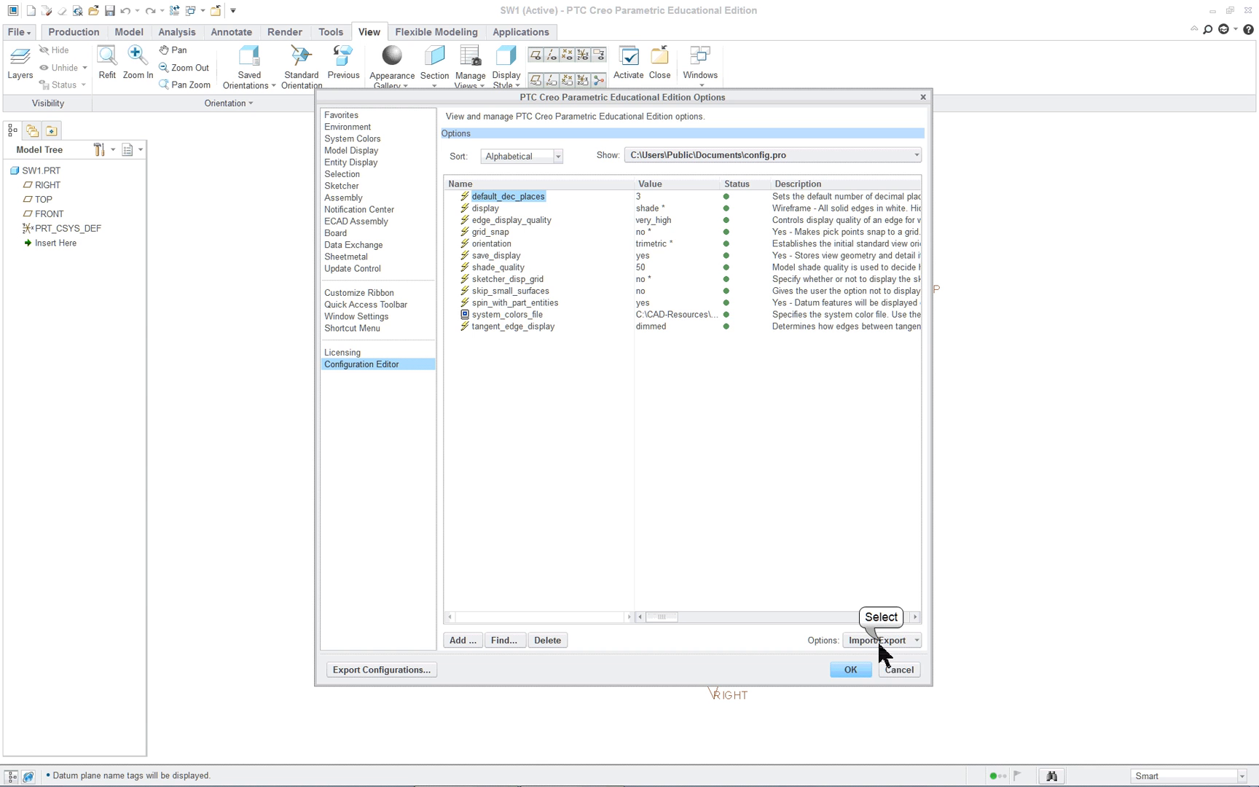
left_click(915, 639)
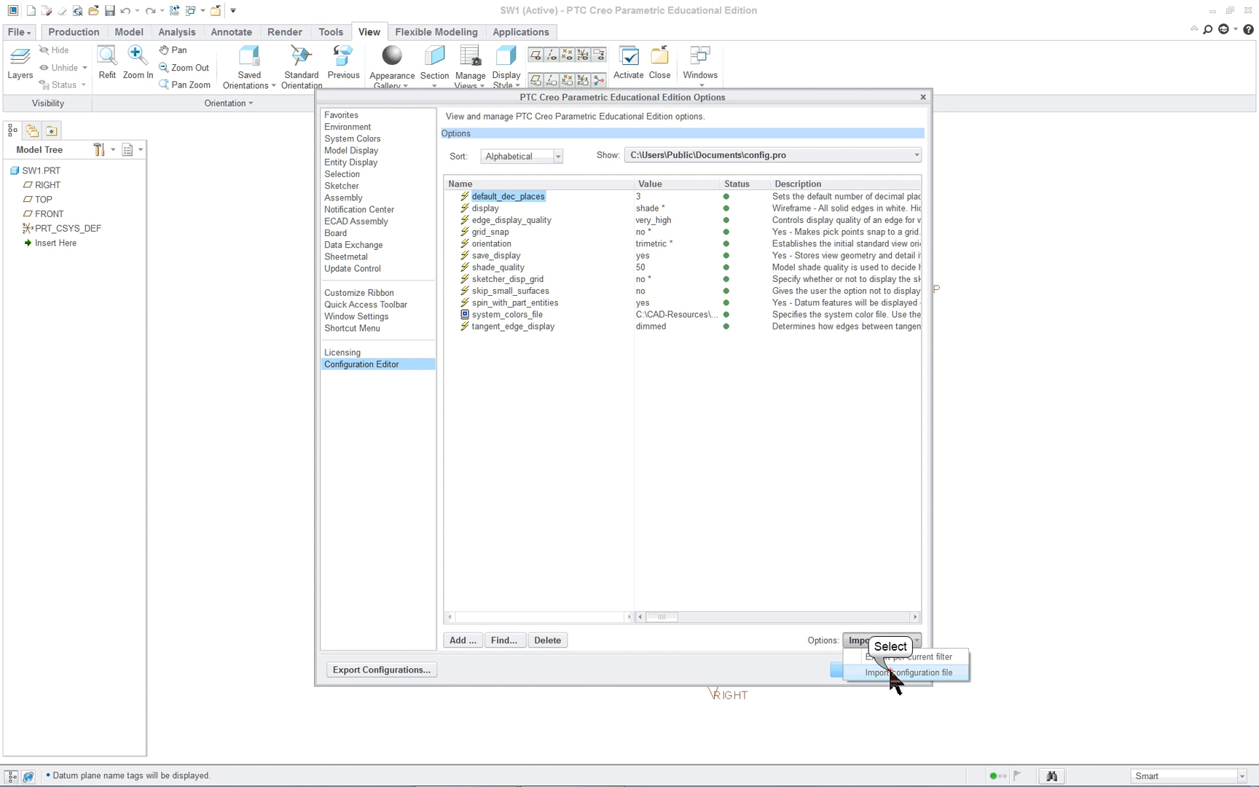
left_click(908, 671)
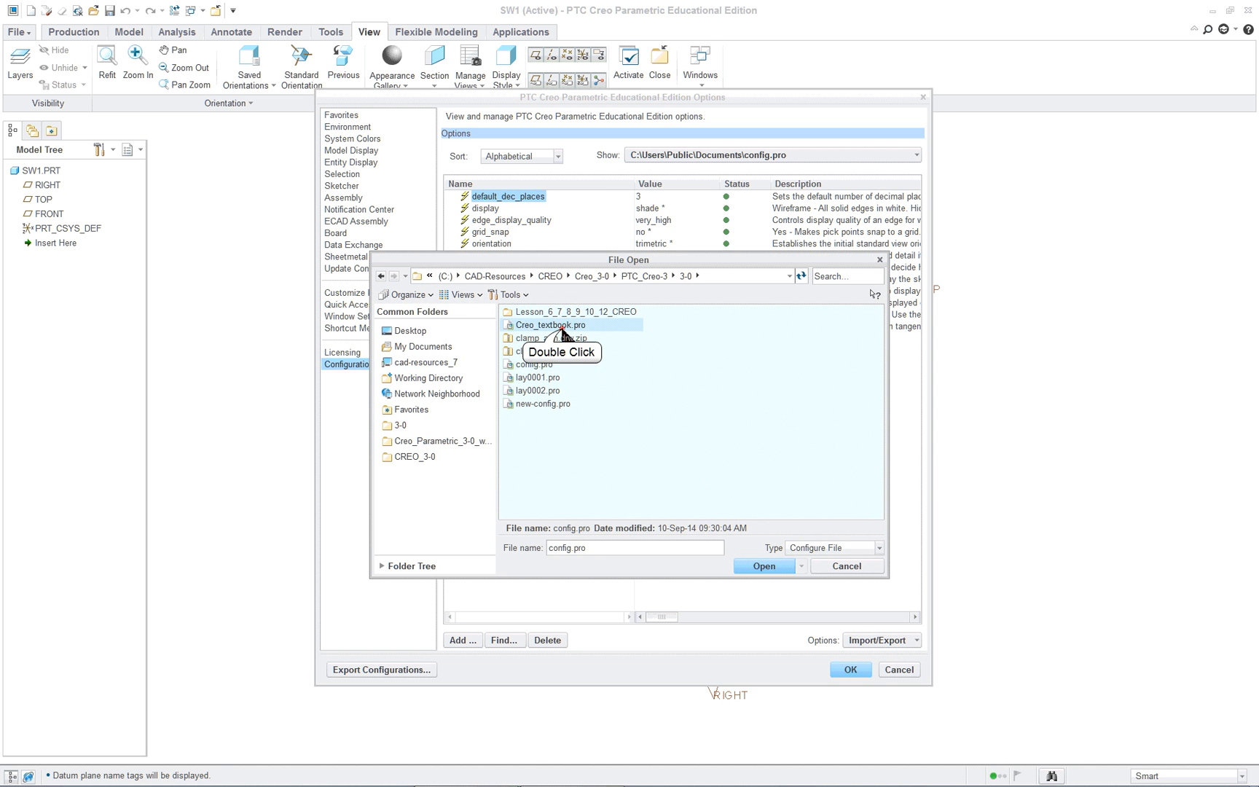
double_click(549, 325)
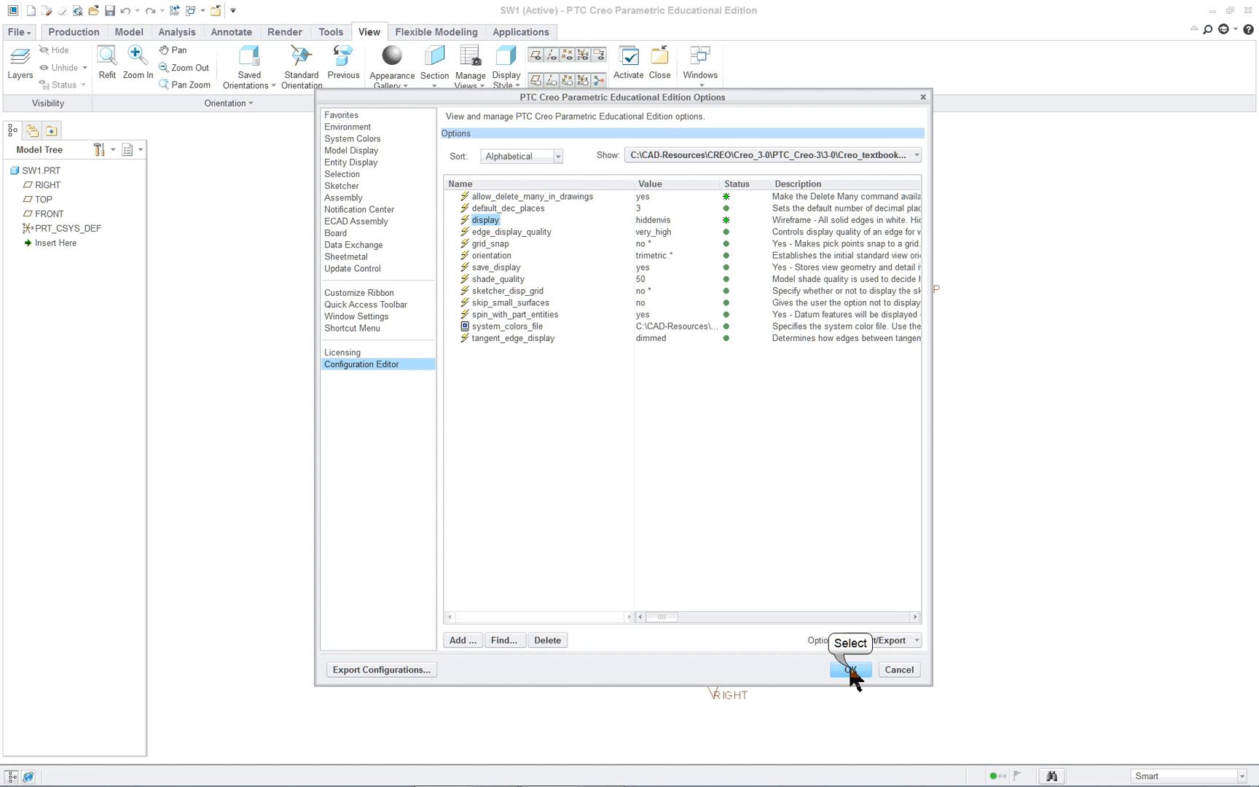
left_click(850, 669)
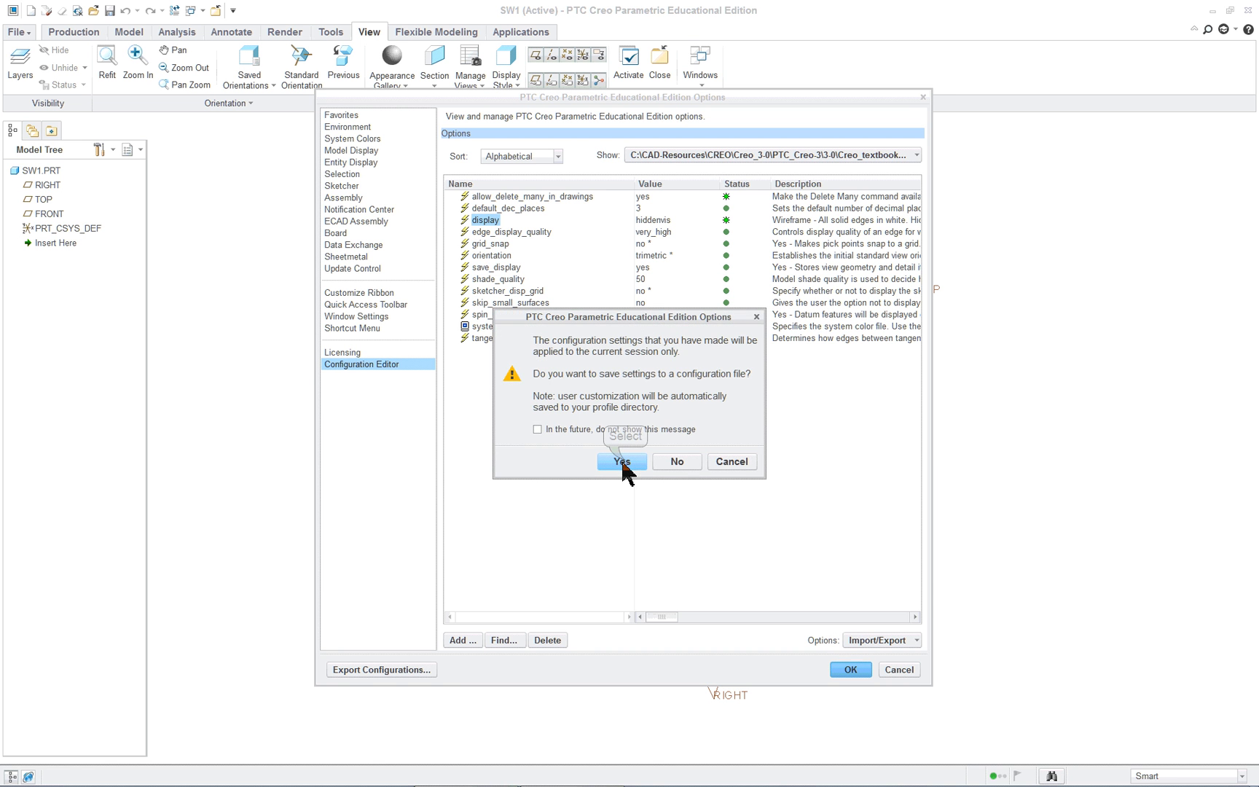
left_click(620, 461)
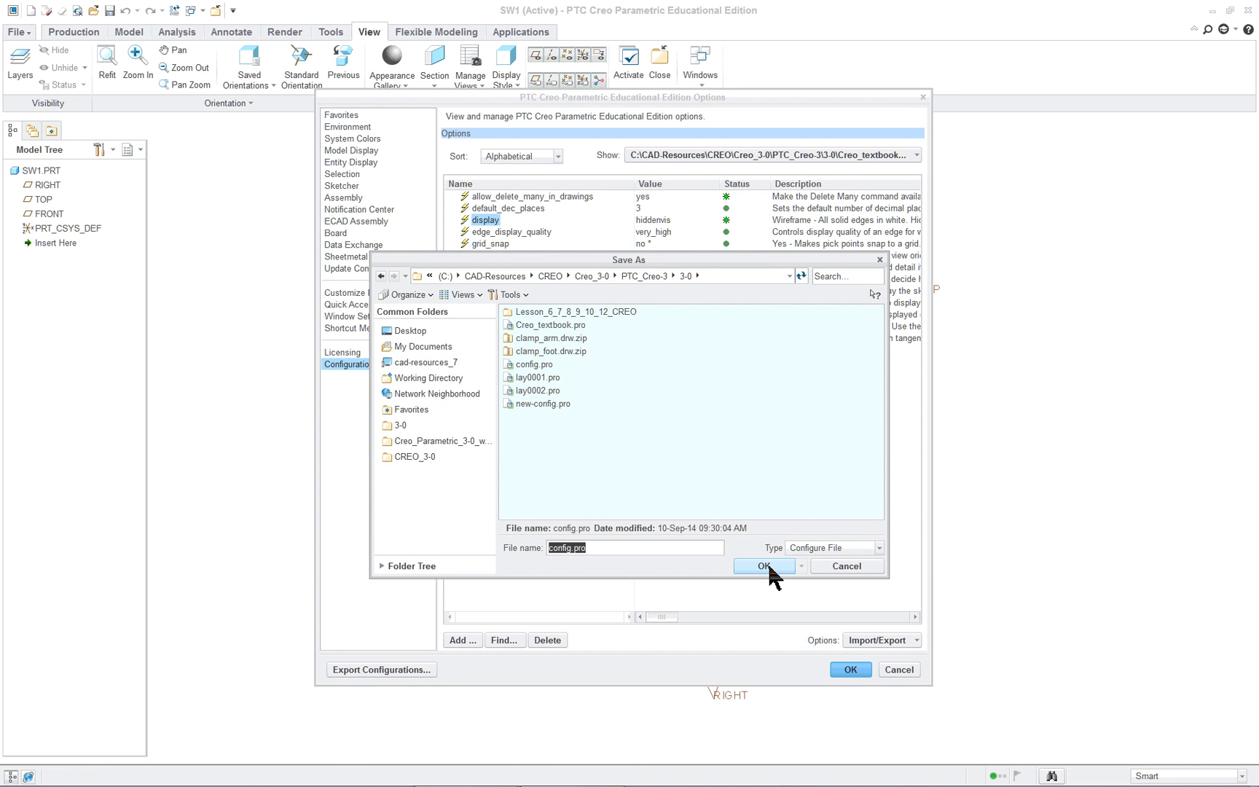
mouse_move(750, 576)
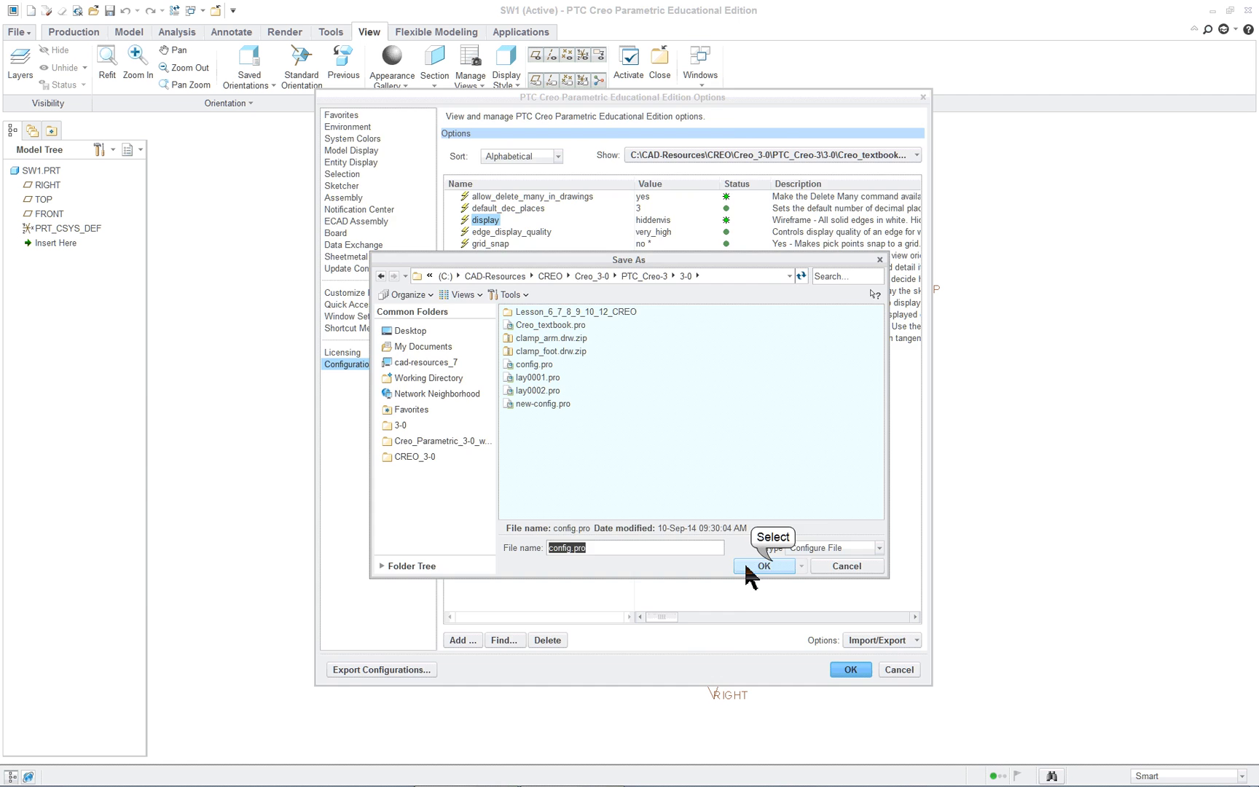
left_click(763, 565)
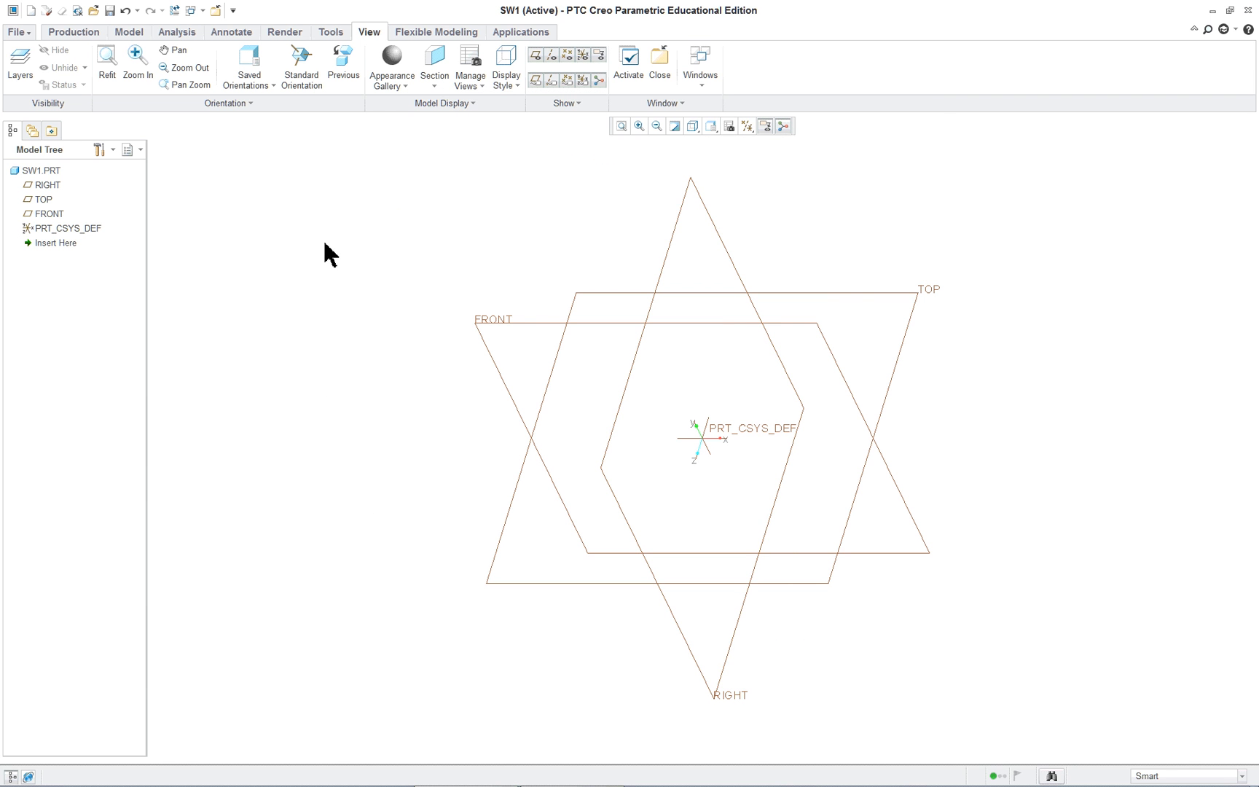
mouse_move(699, 204)
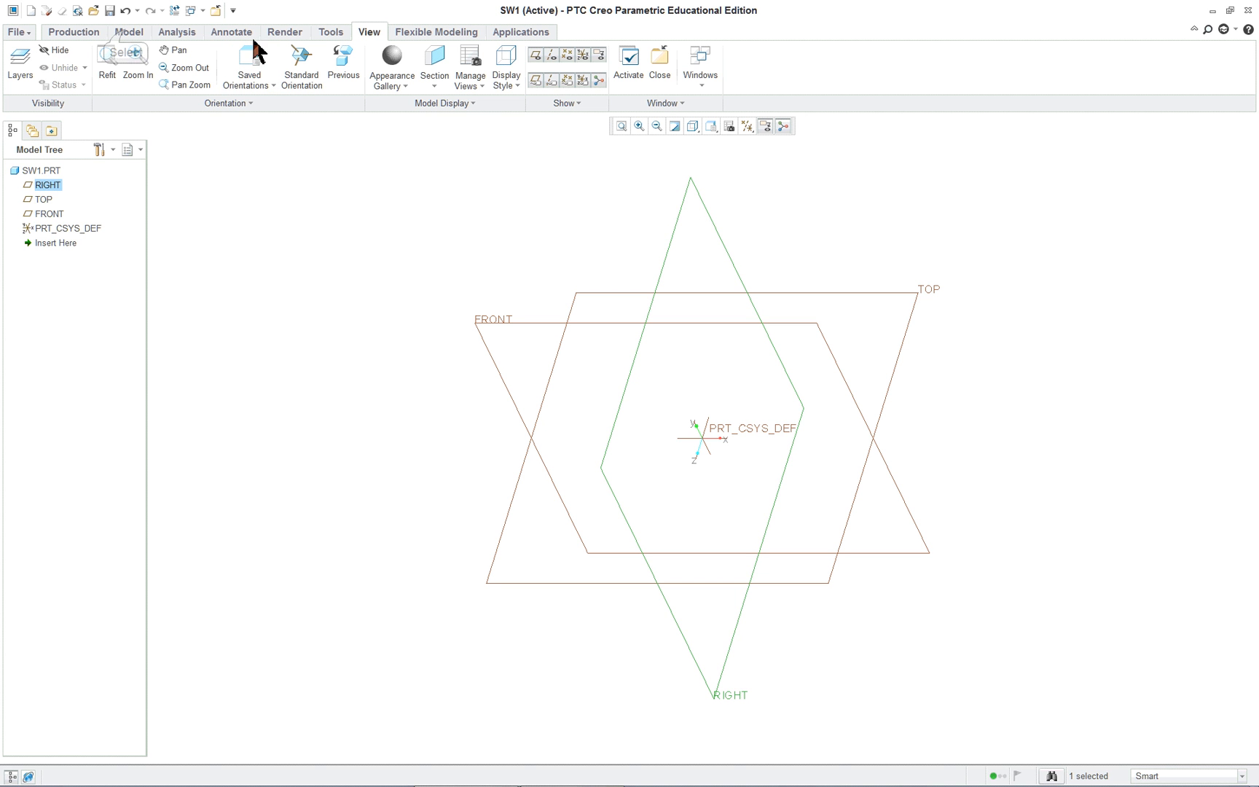
Start a Revolve feature with its sketch on the RIGHT datum plane
left_click(115, 31)
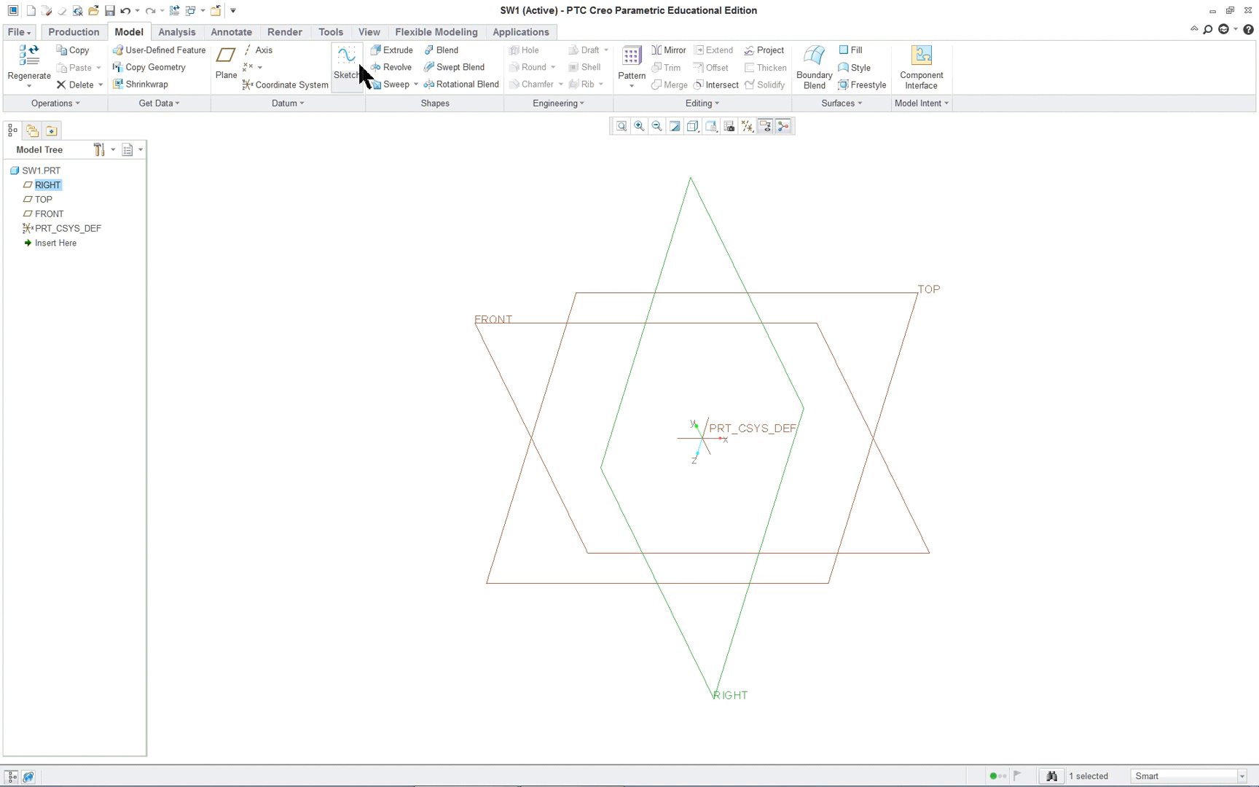
mouse_move(395, 67)
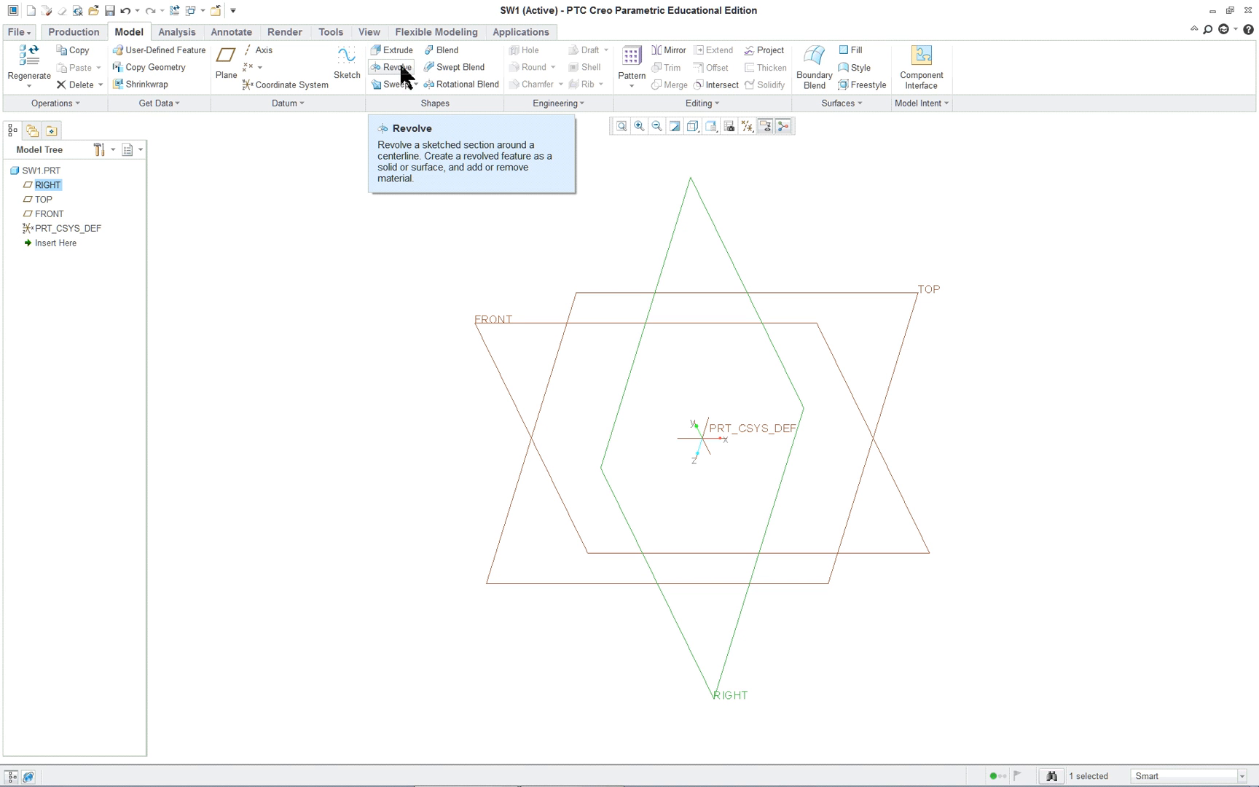
mouse_move(672, 201)
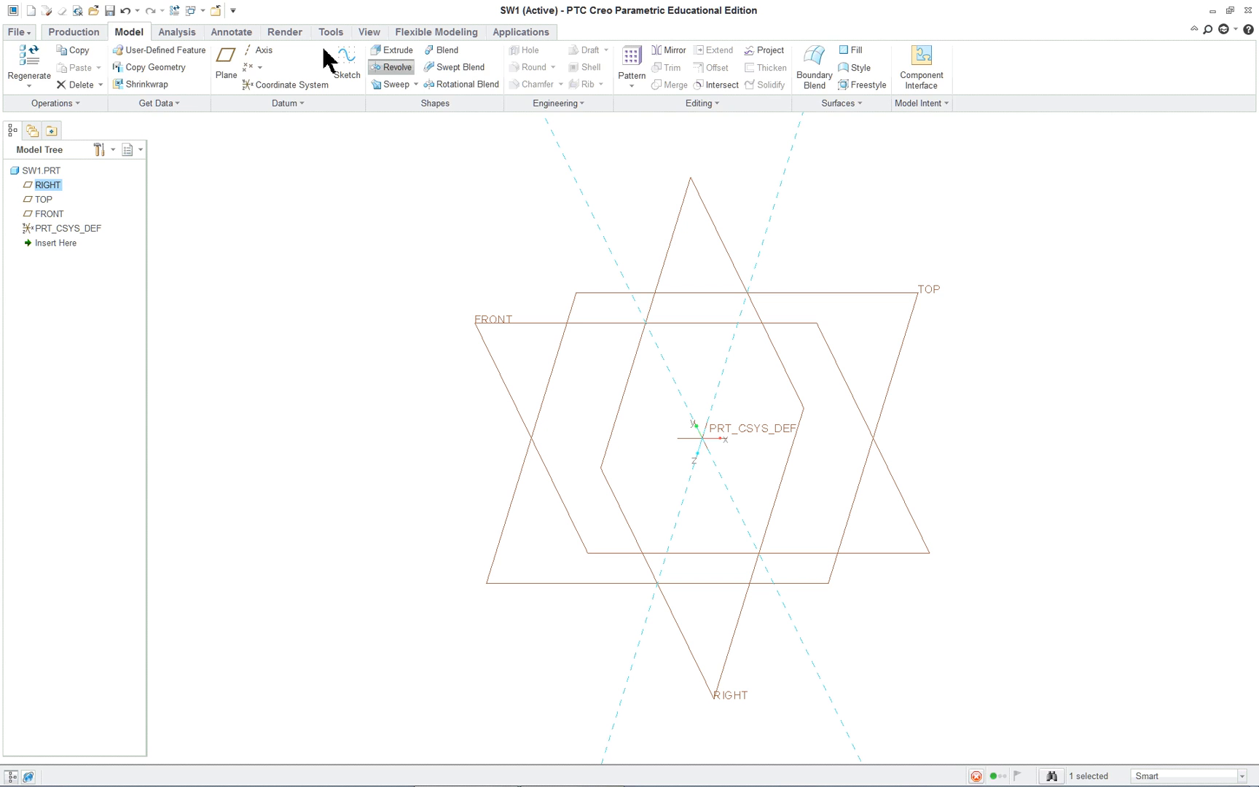
left_click(394, 67)
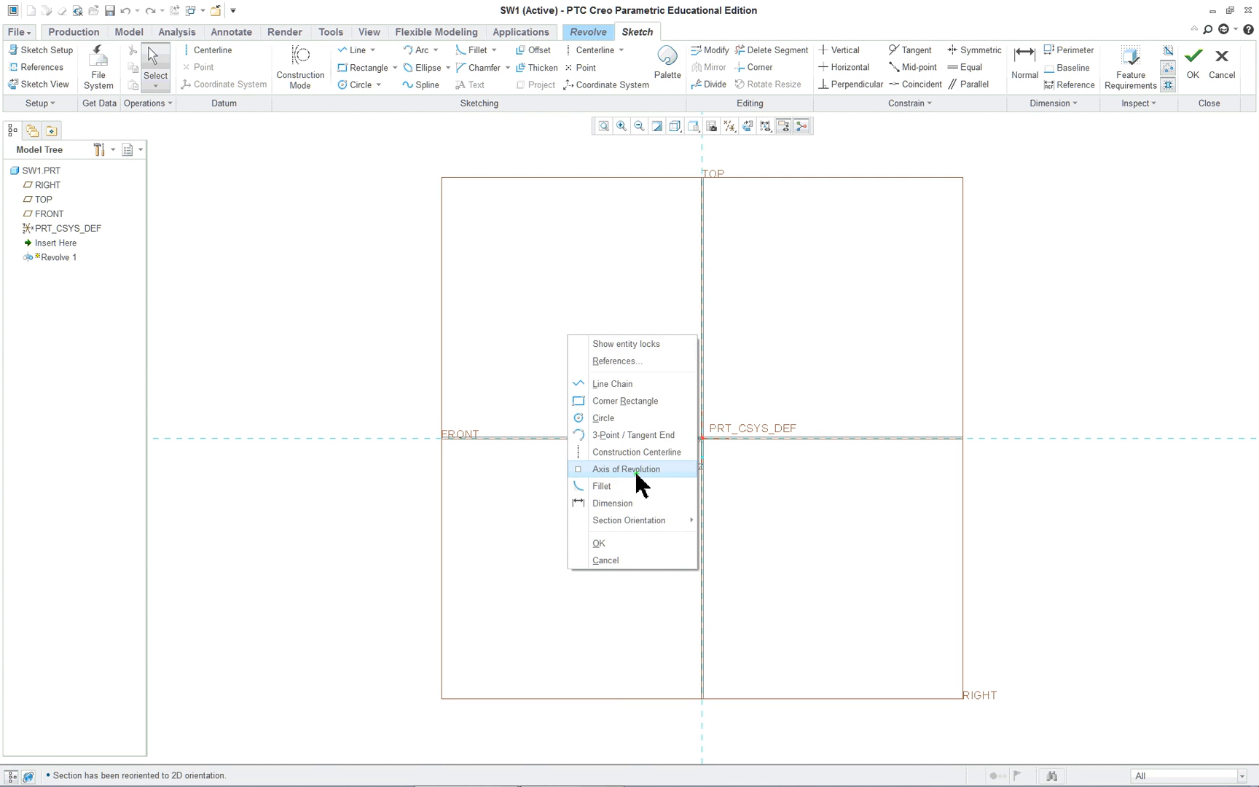
Place a vertical axis of revolution through the sketch origin
left_click(626, 468)
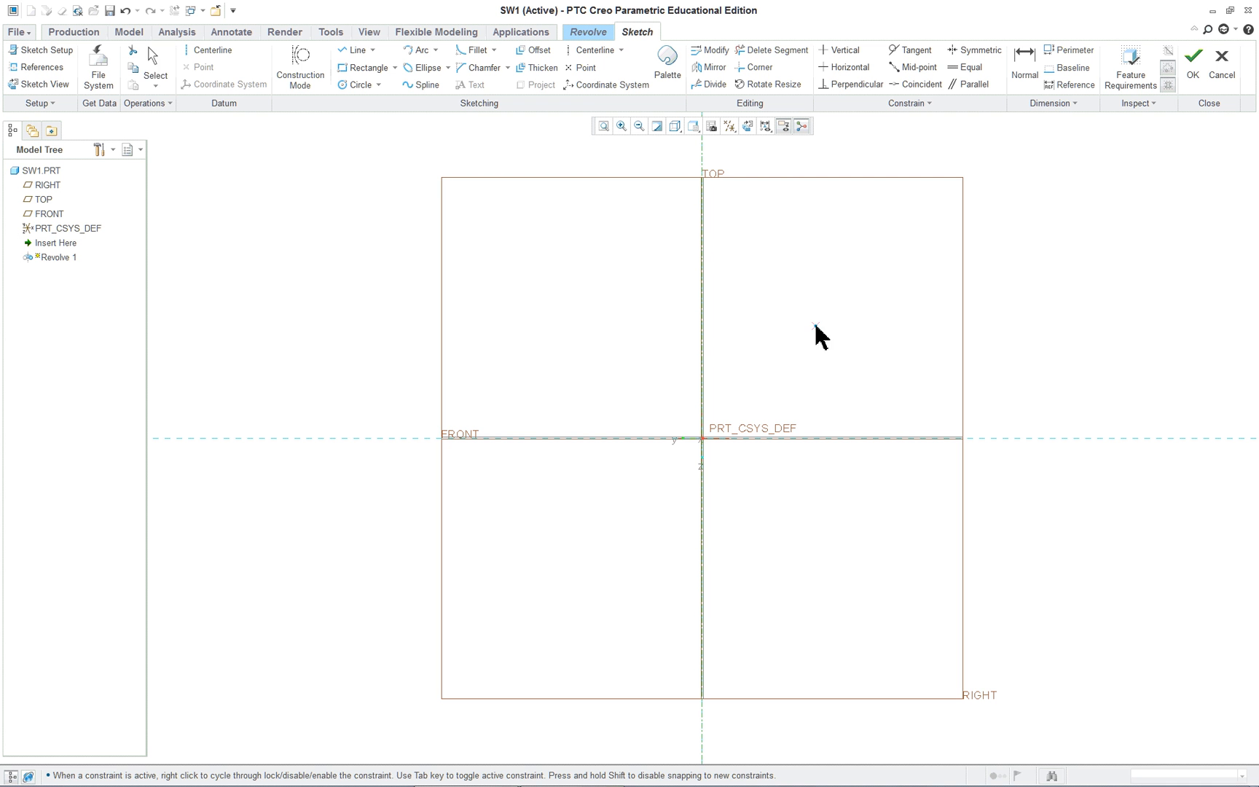
left_click(703, 441)
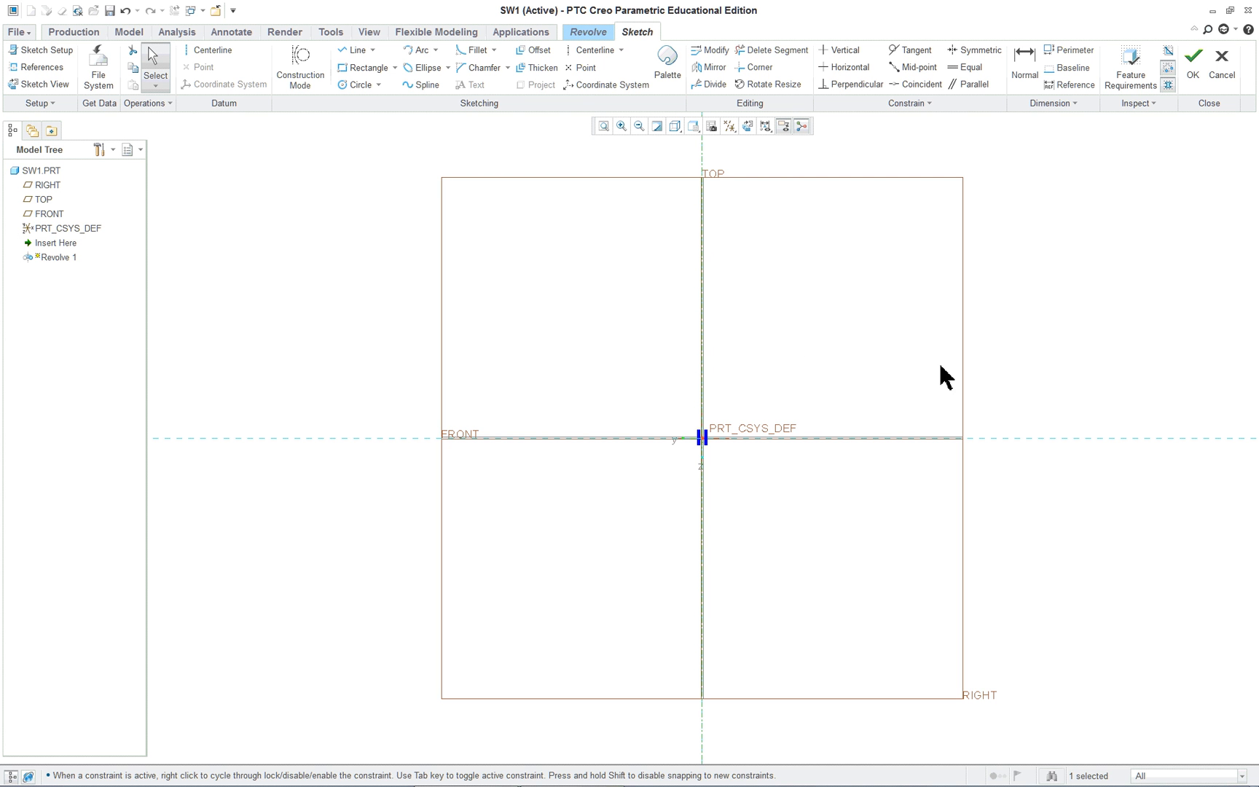
mouse_move(917, 376)
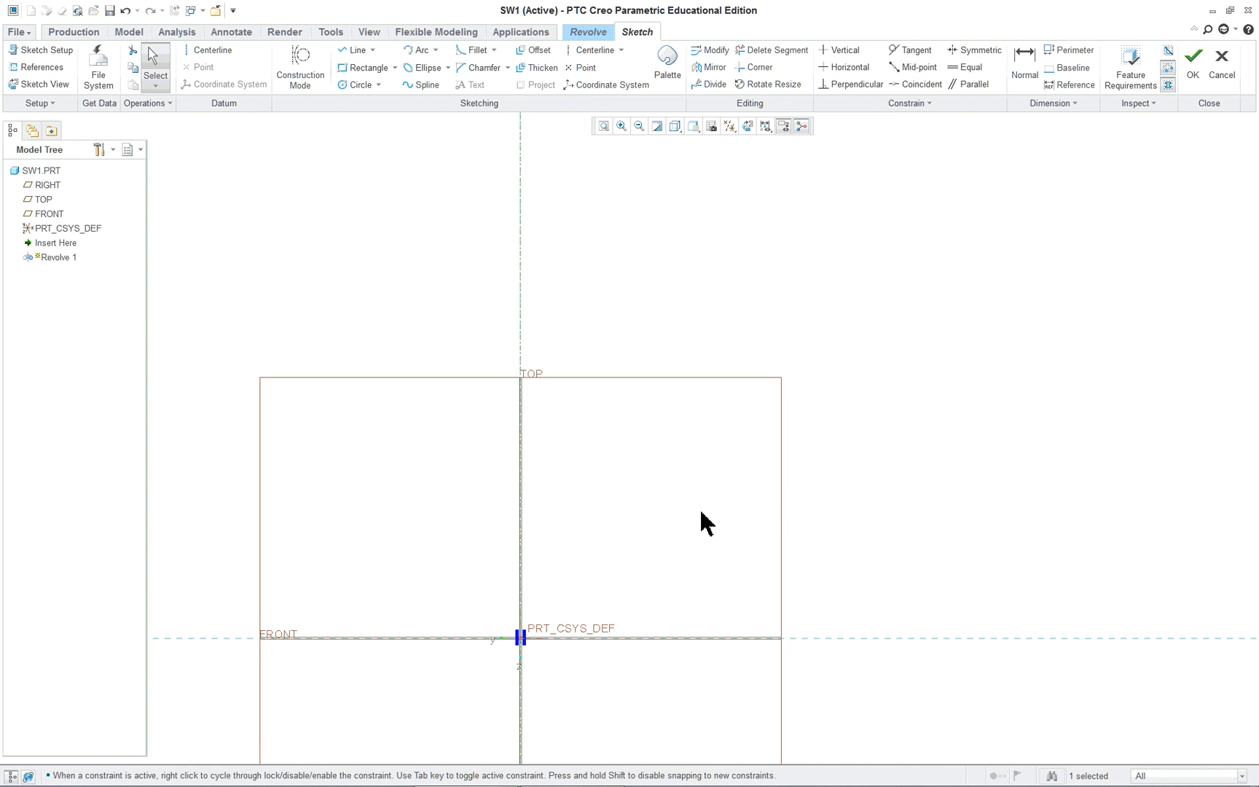
mouse_move(494, 333)
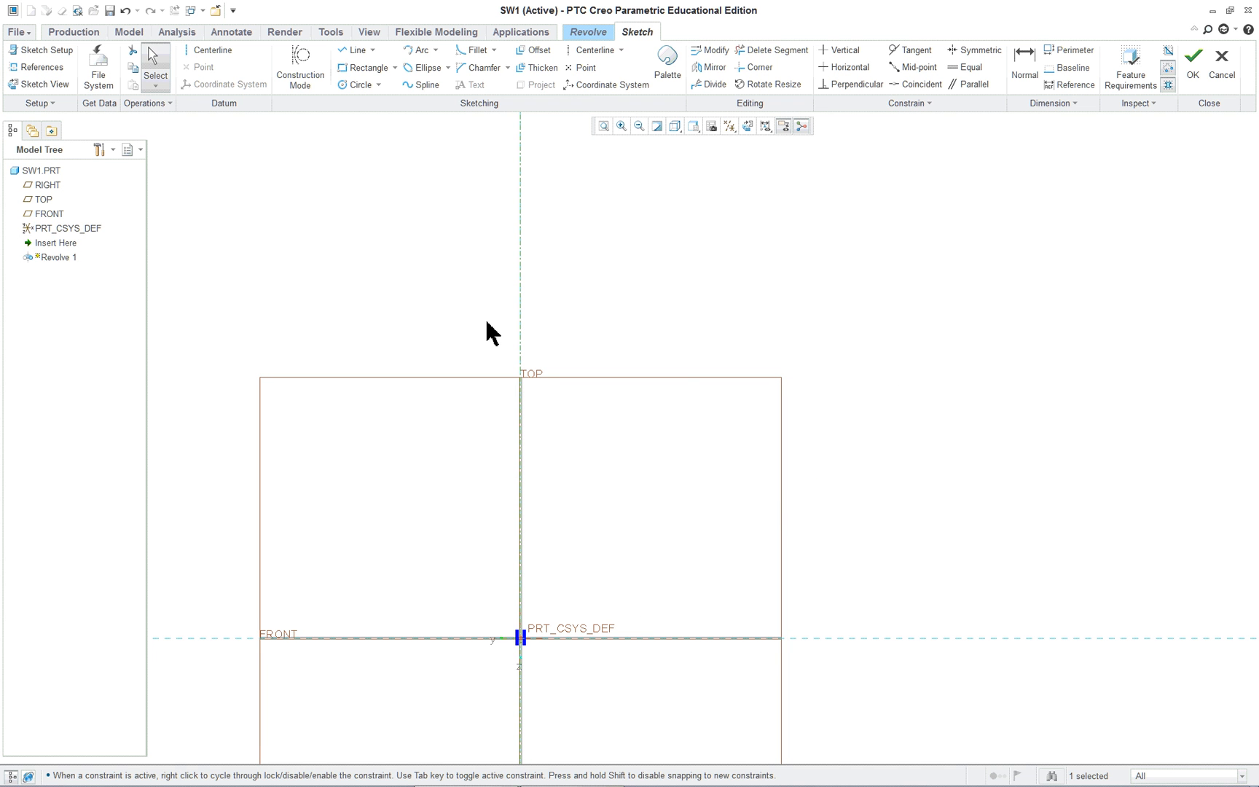
mouse_move(544, 594)
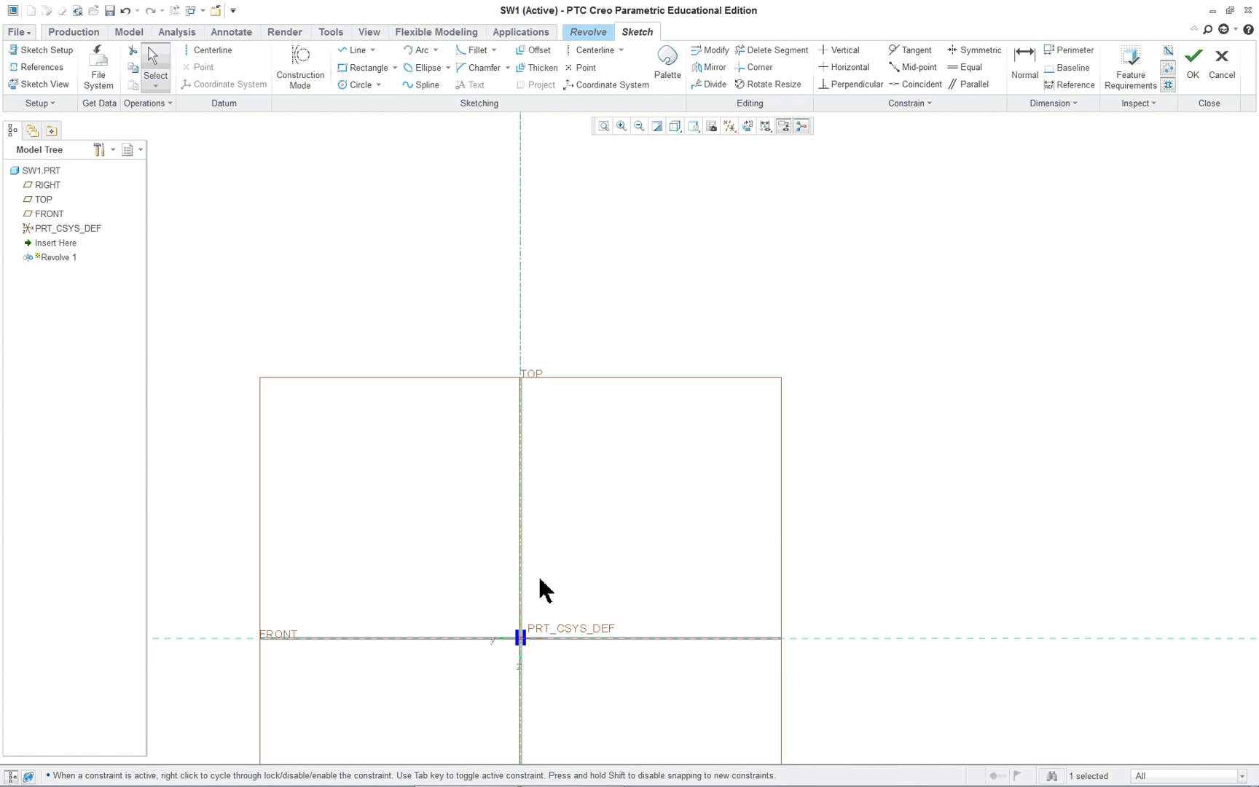
mouse_move(654, 241)
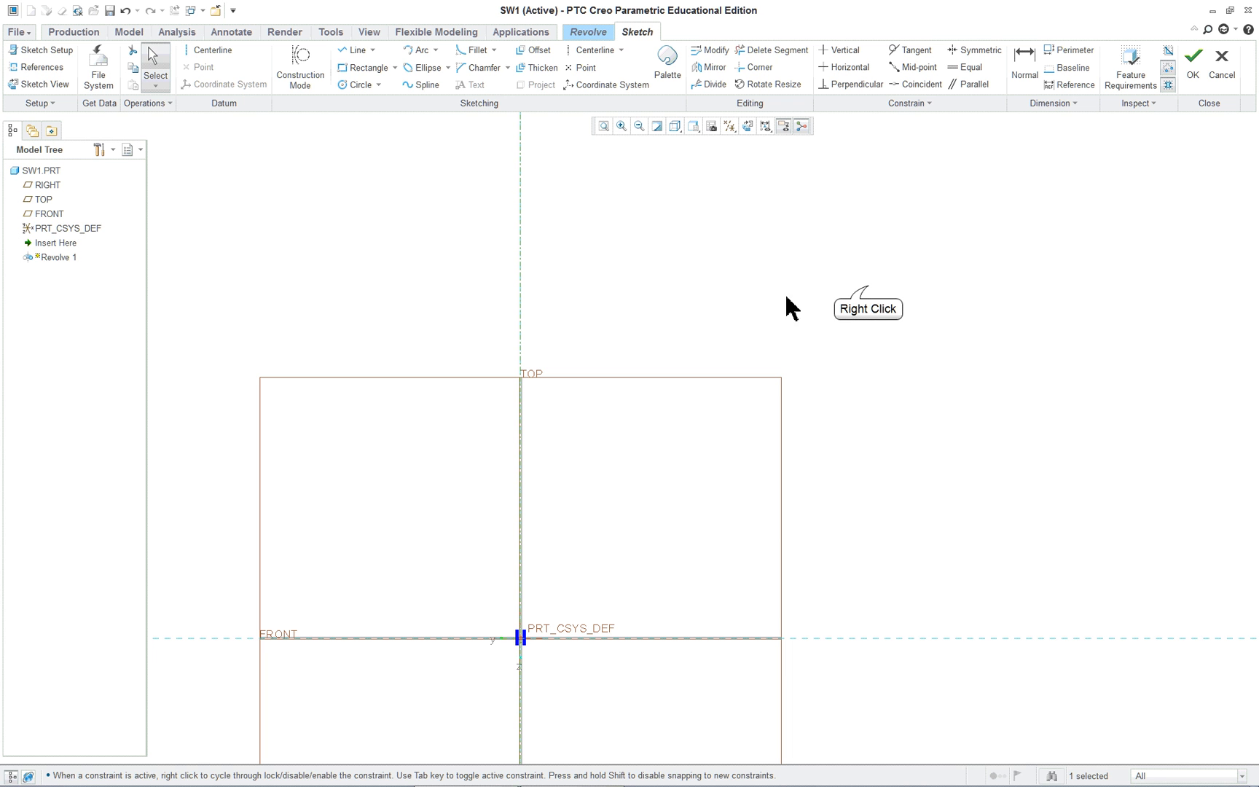
Switch the sketcher to Line Chain for drawing the stepped profile
right_click(792, 307)
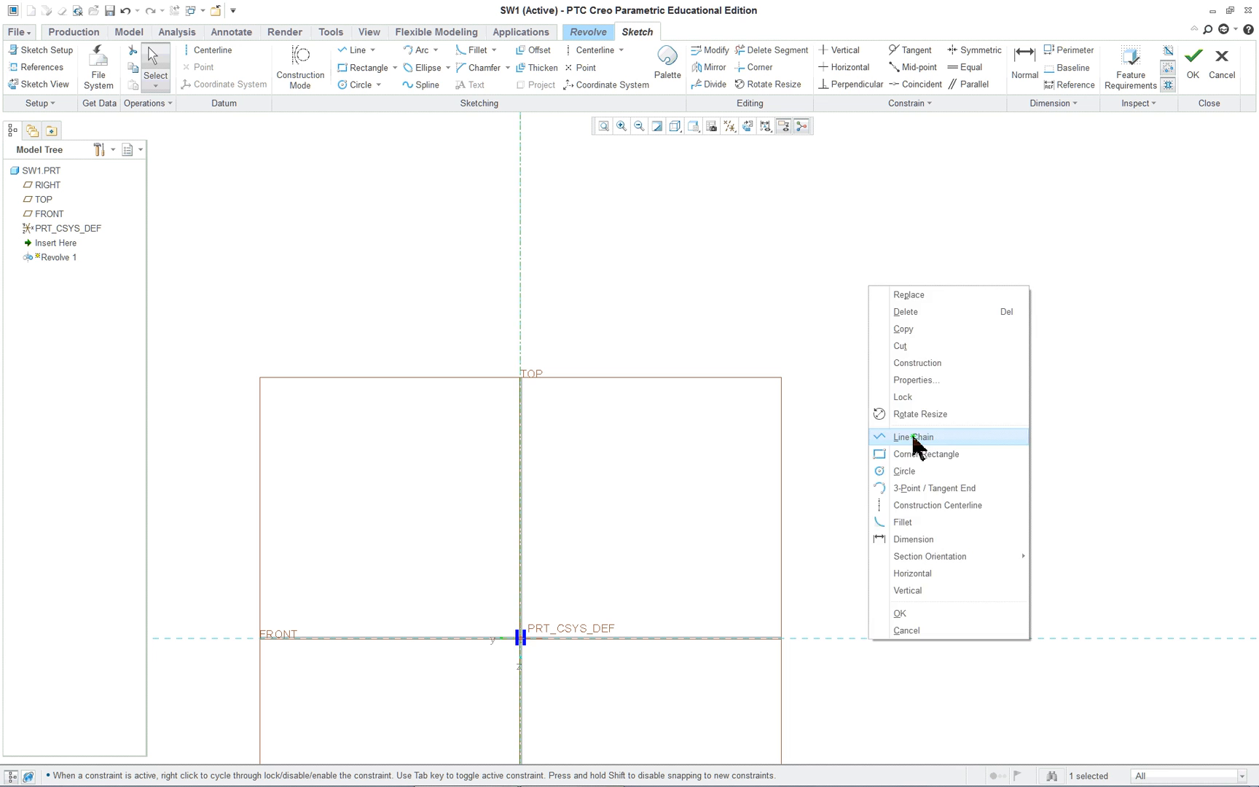
left_click(912, 437)
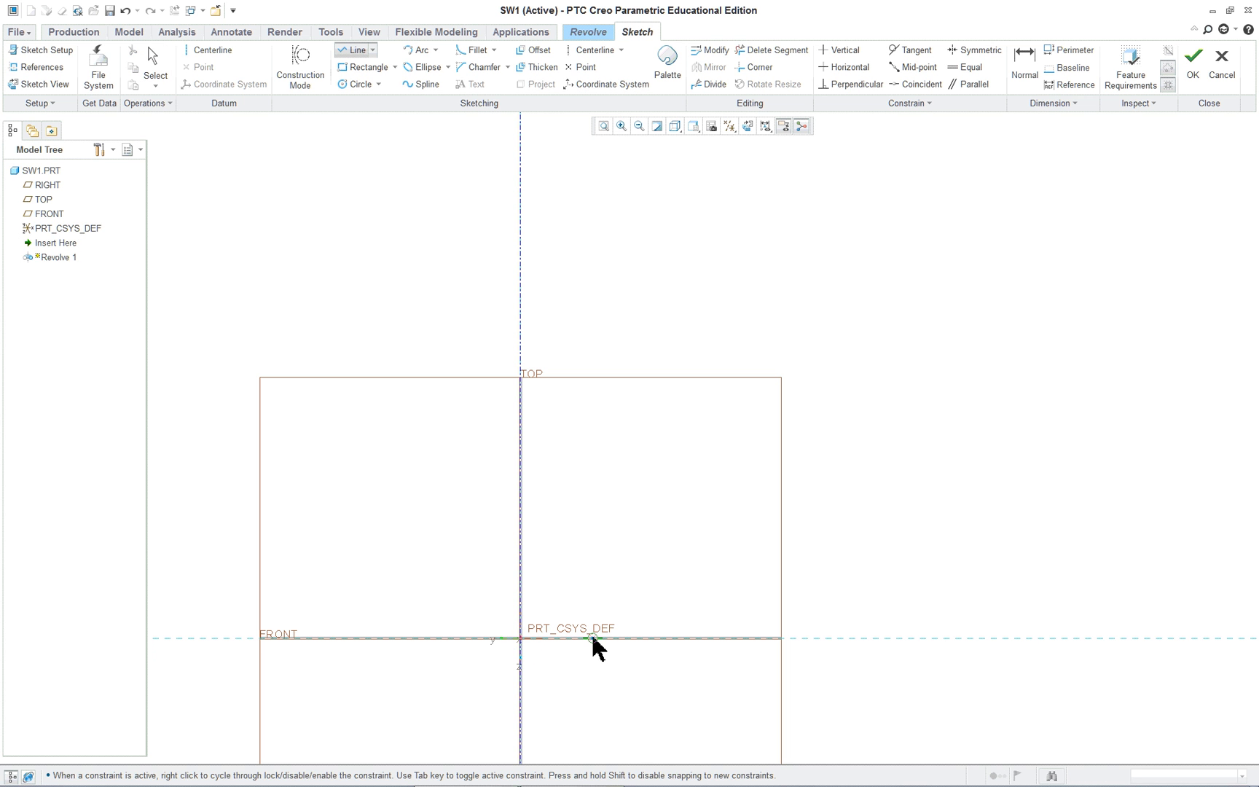
mouse_move(619, 659)
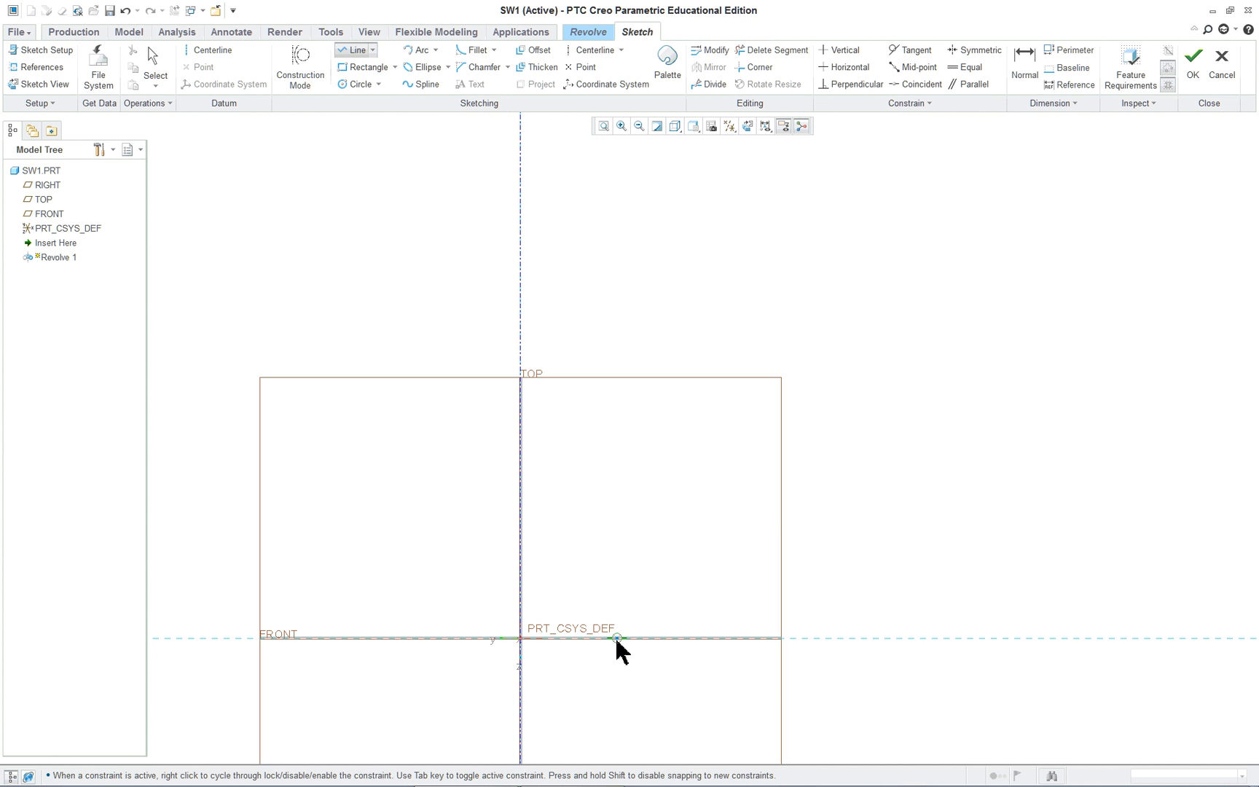
mouse_move(538, 668)
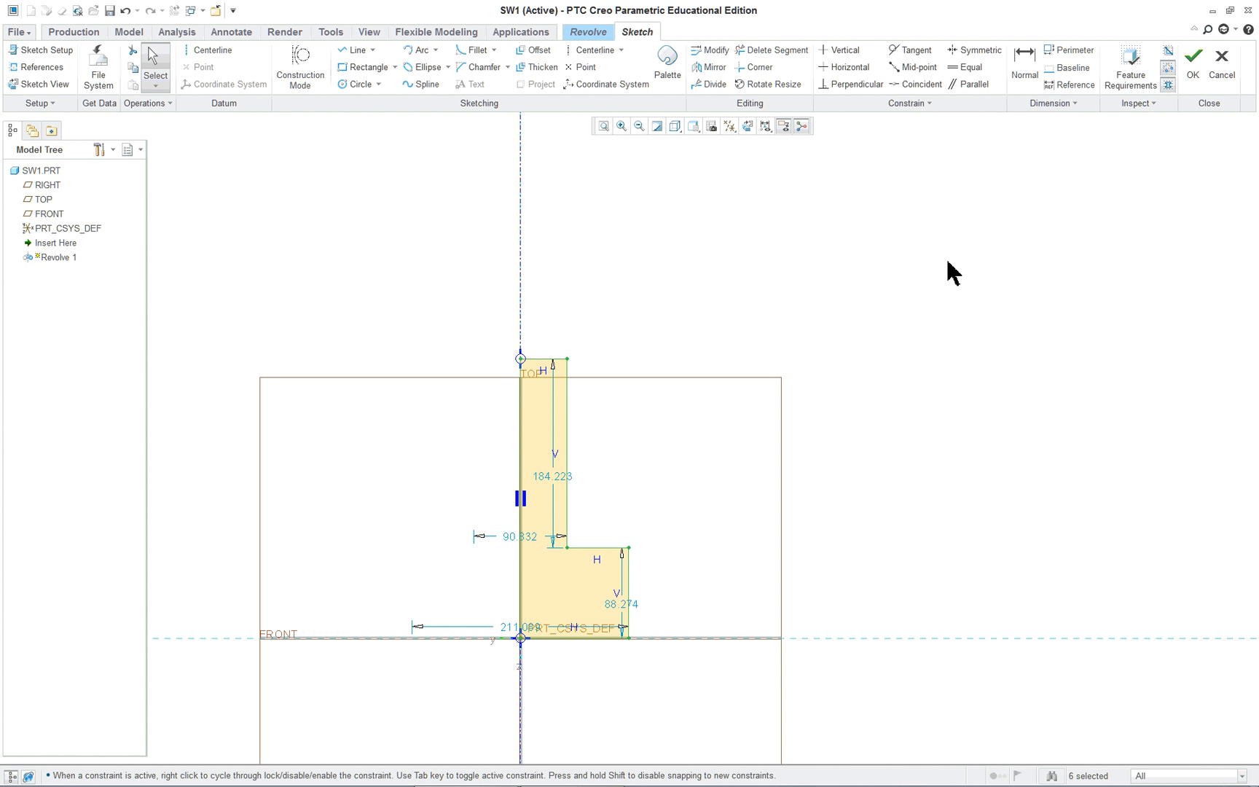
mouse_move(1196, 57)
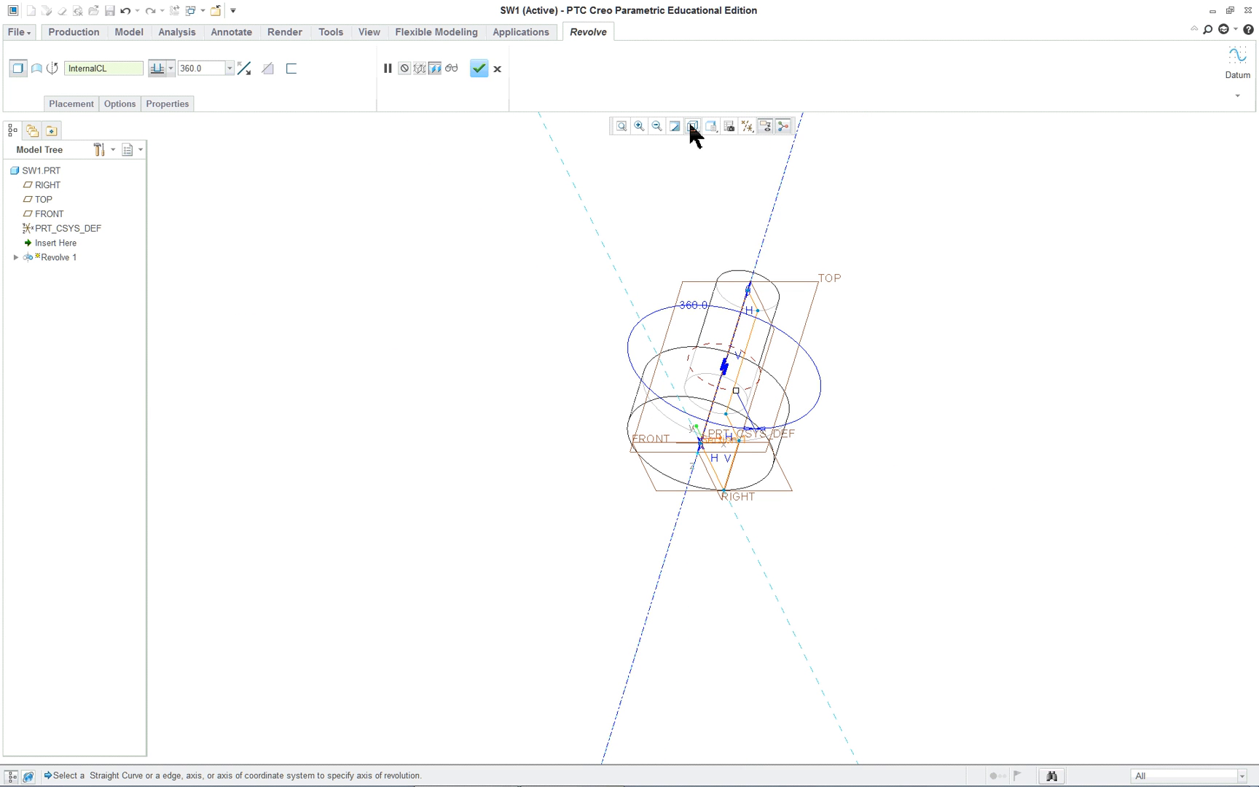
Display shading with edges, finish Revolve 1, and save part SW1
left_click(711, 125)
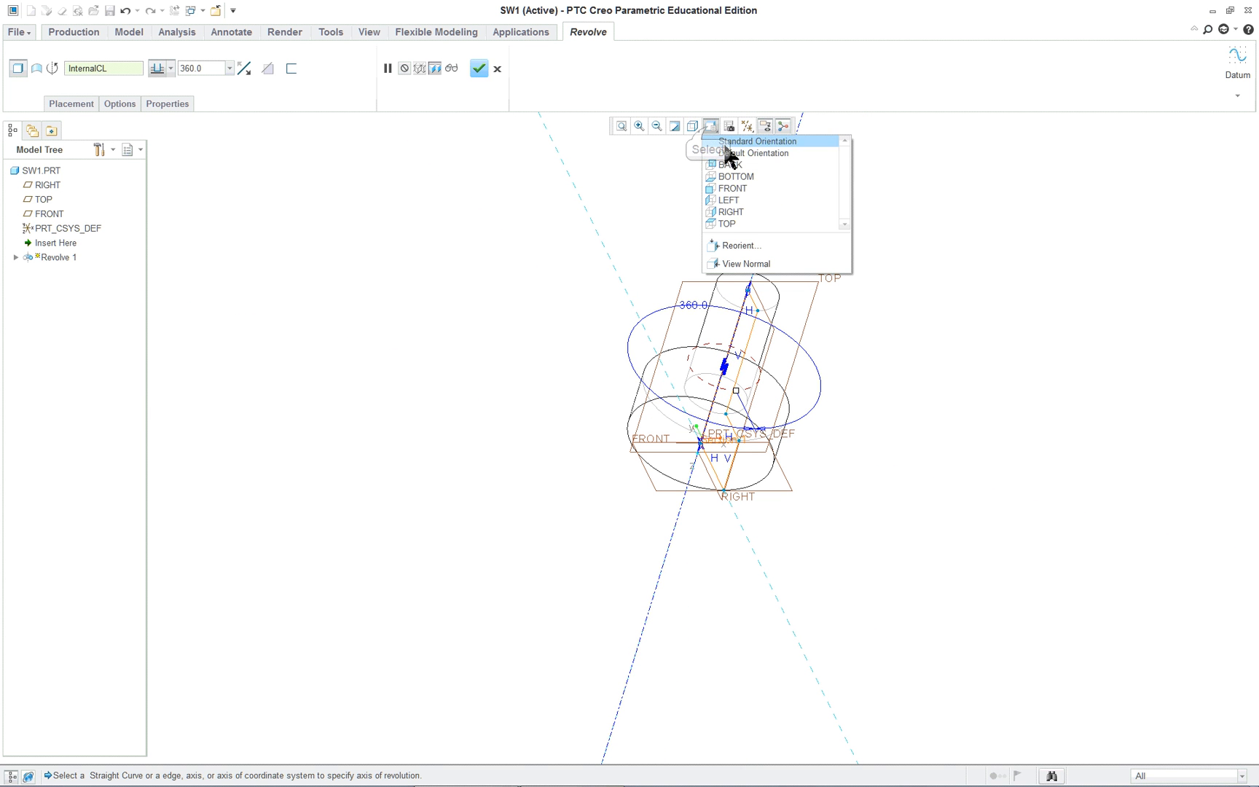
left_click(692, 125)
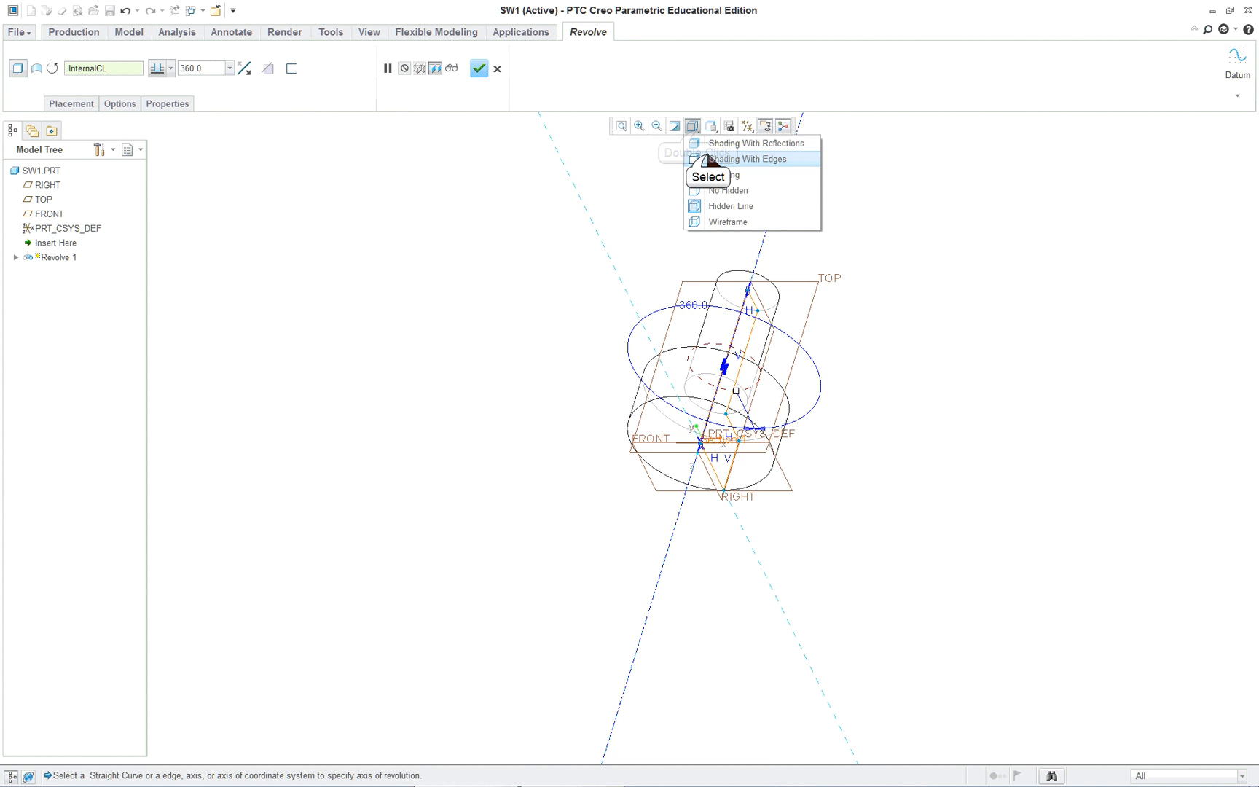
left_click(751, 159)
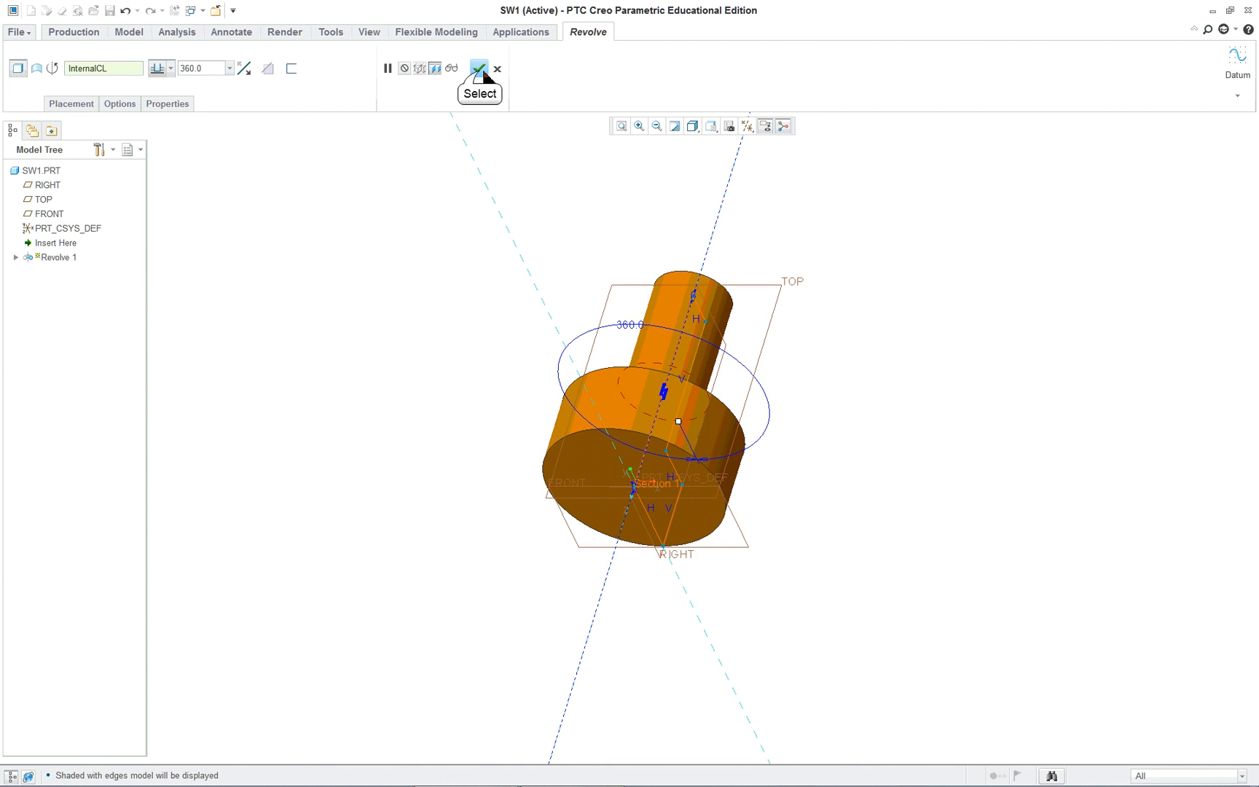
left_click(476, 68)
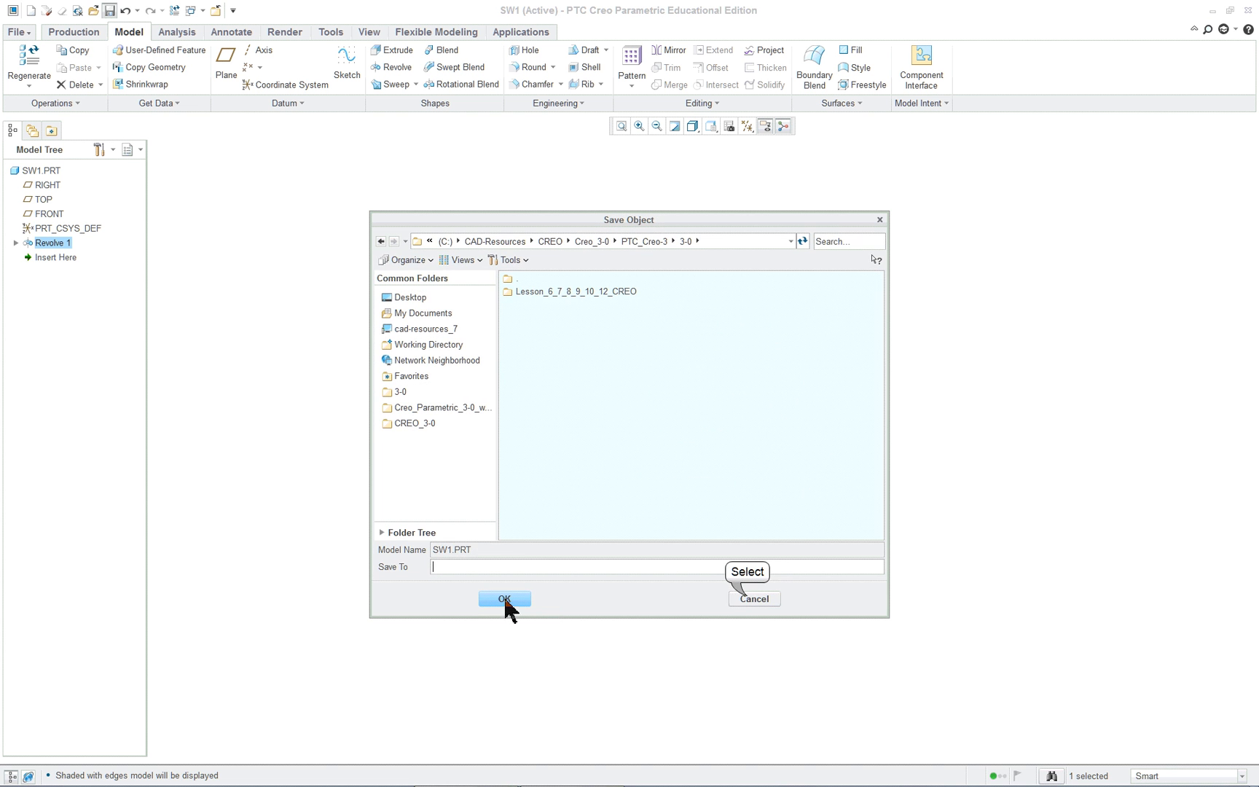
left_click(504, 599)
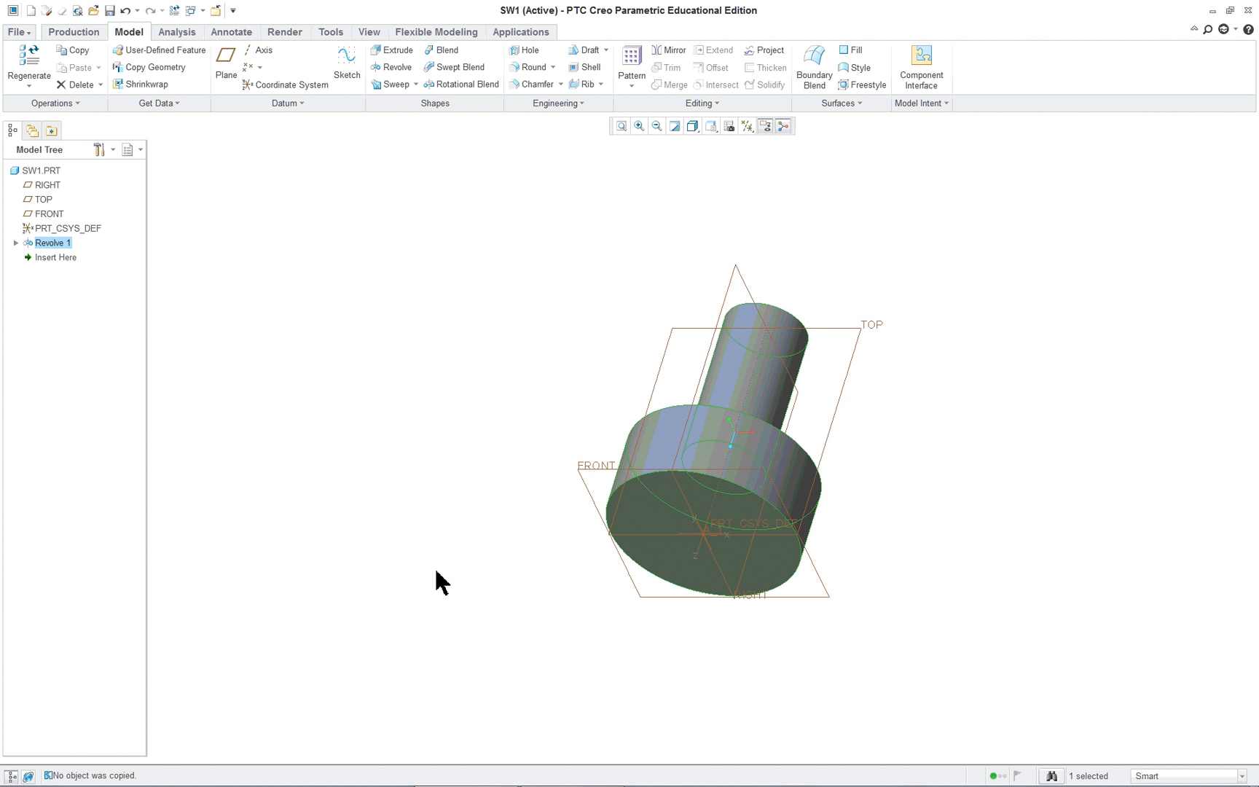
Edit the definition of Revolve 1 and reopen its internal sketch
right_click(285, 328)
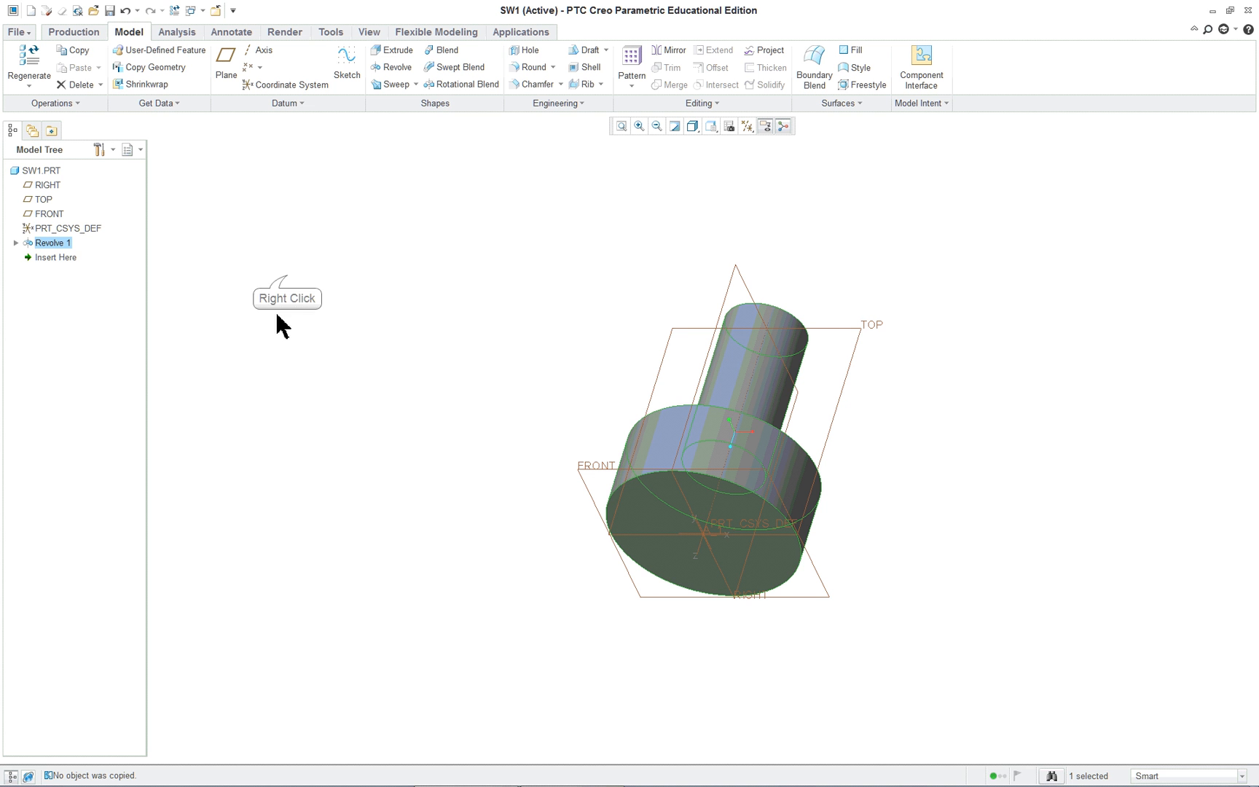
right_click(242, 362)
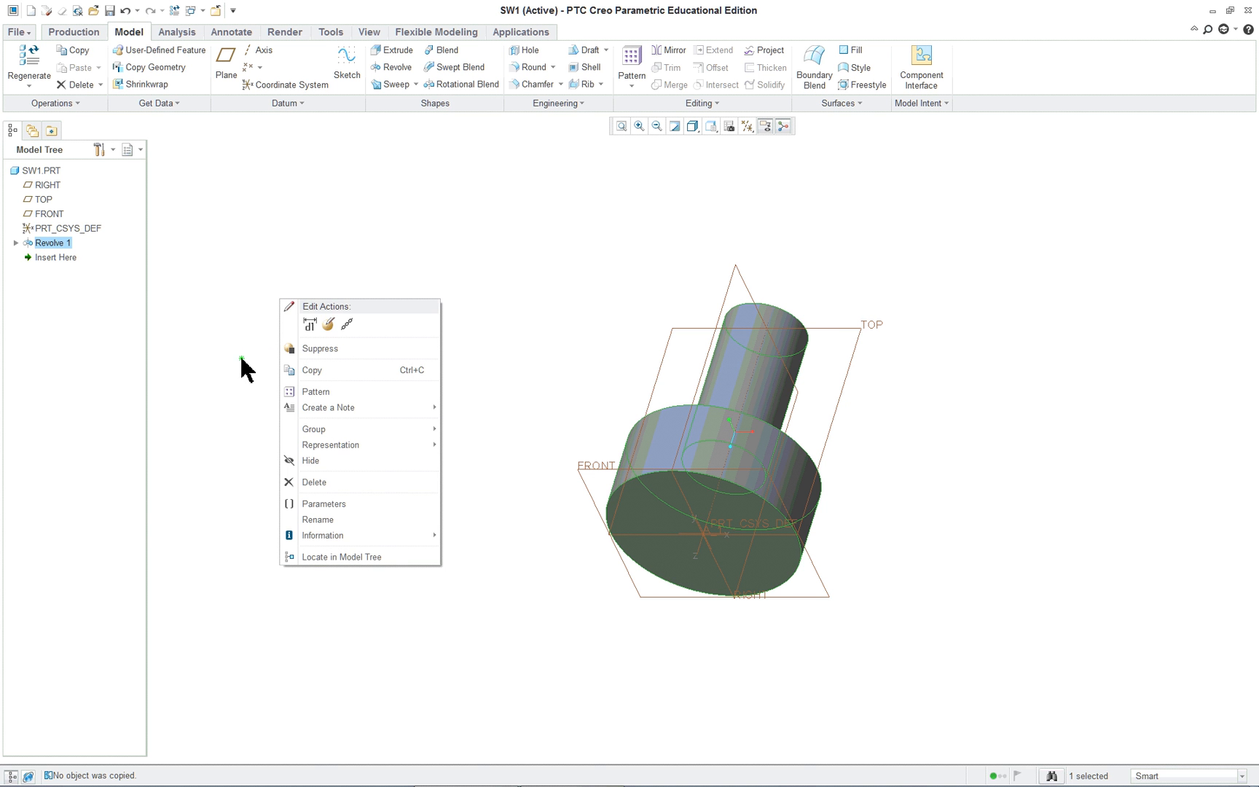
mouse_move(381, 356)
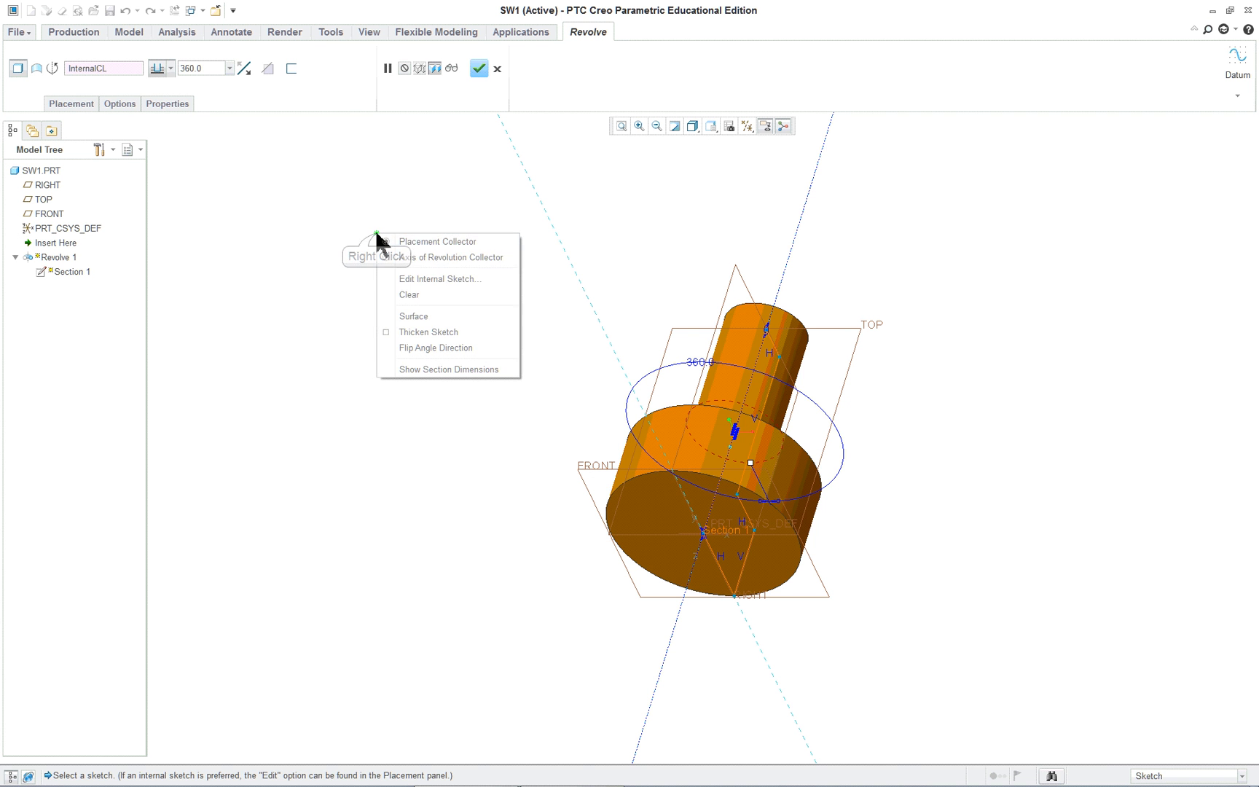
left_click(440, 279)
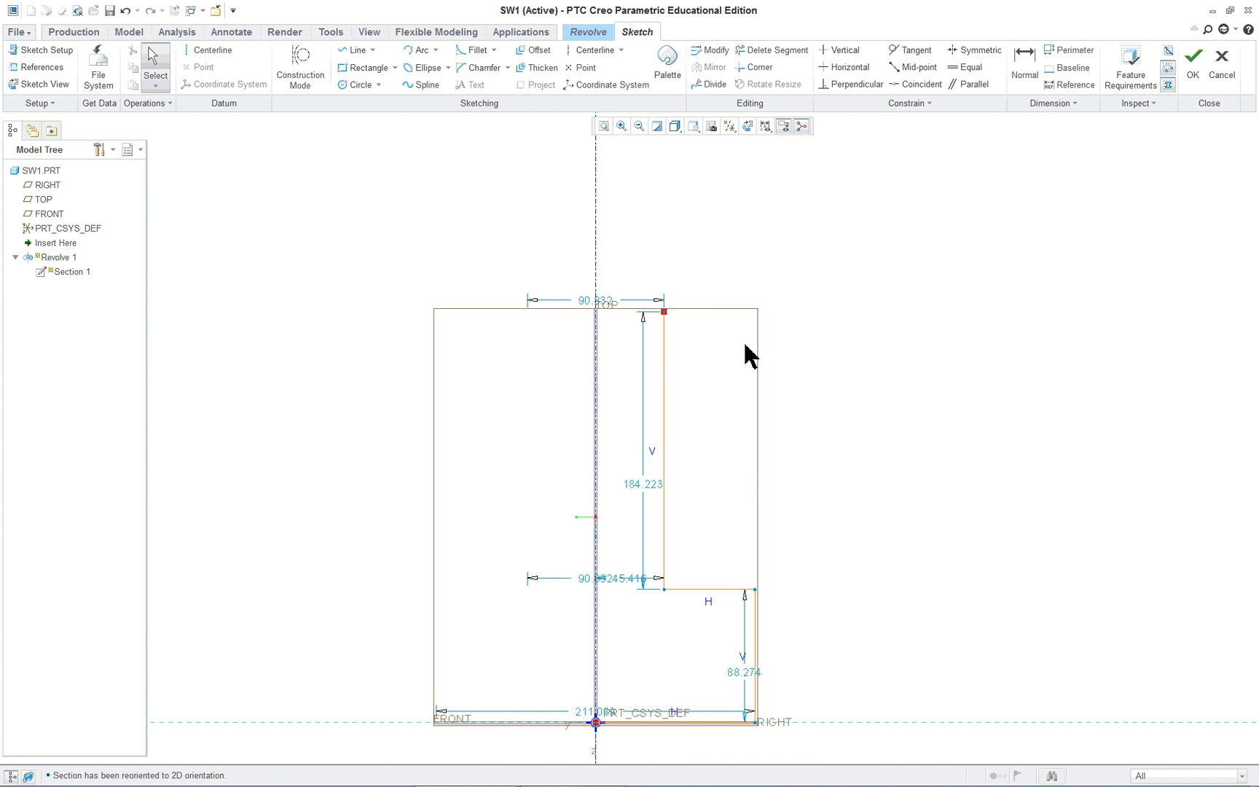
mouse_move(811, 310)
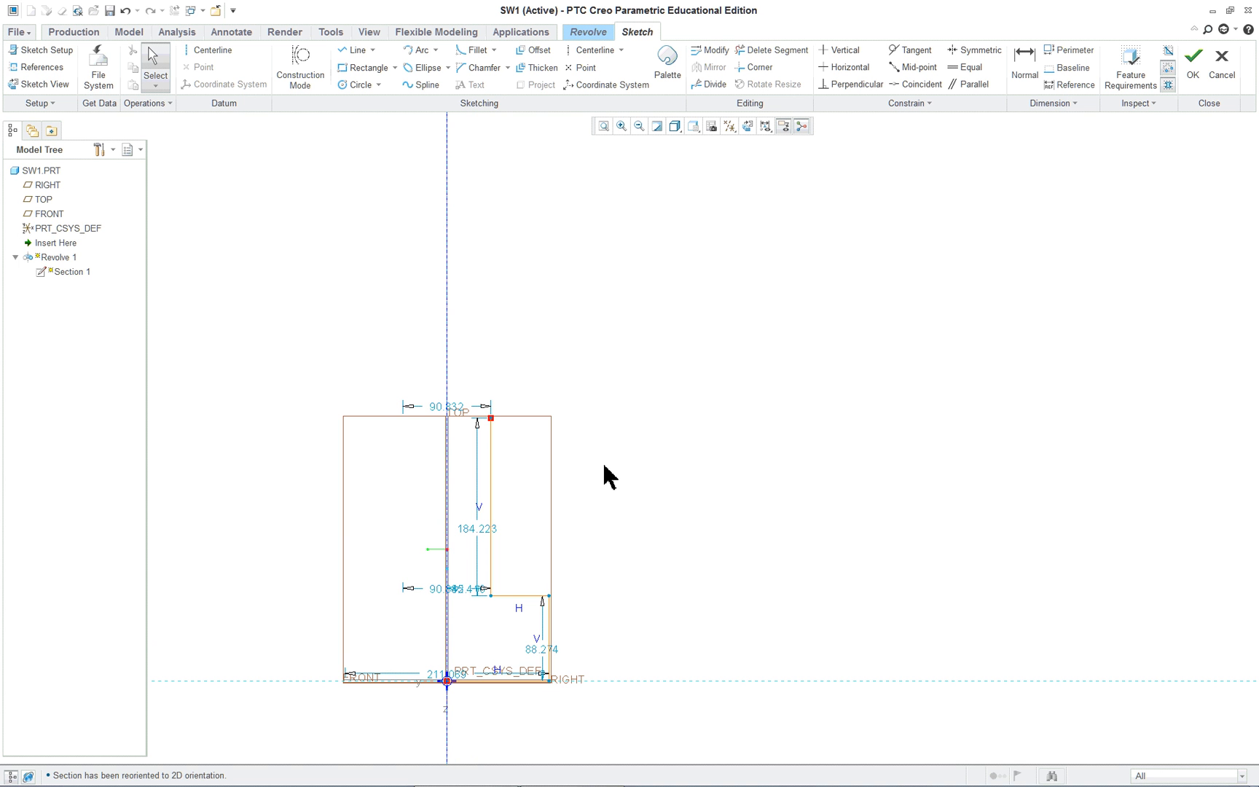
mouse_move(571, 538)
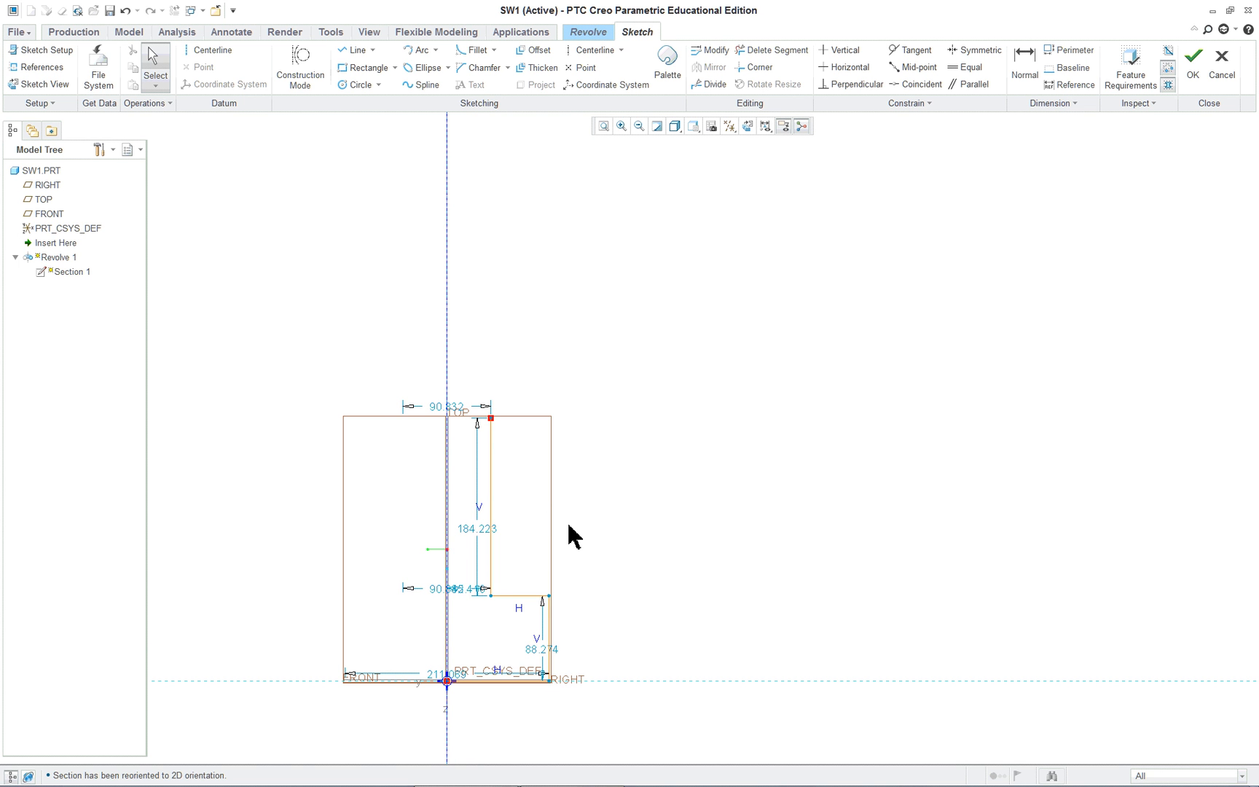
mouse_move(611, 515)
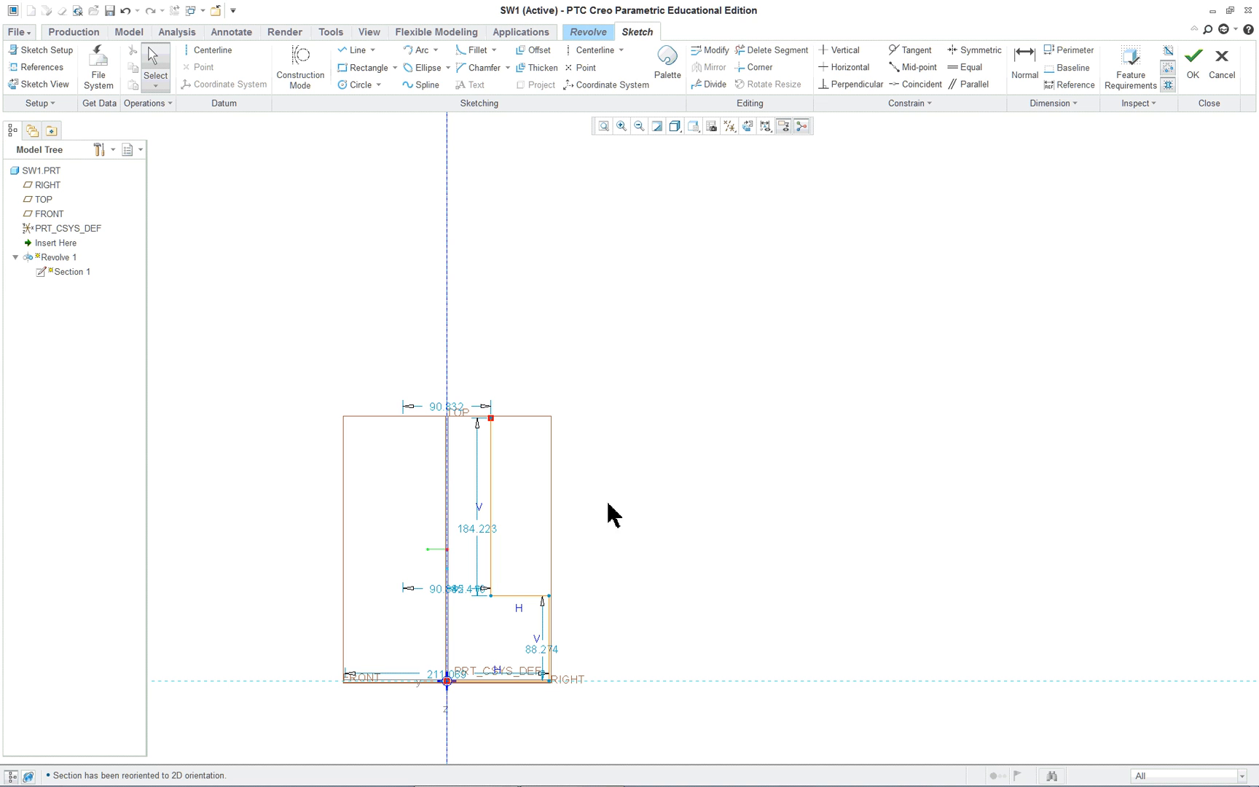
mouse_move(784, 327)
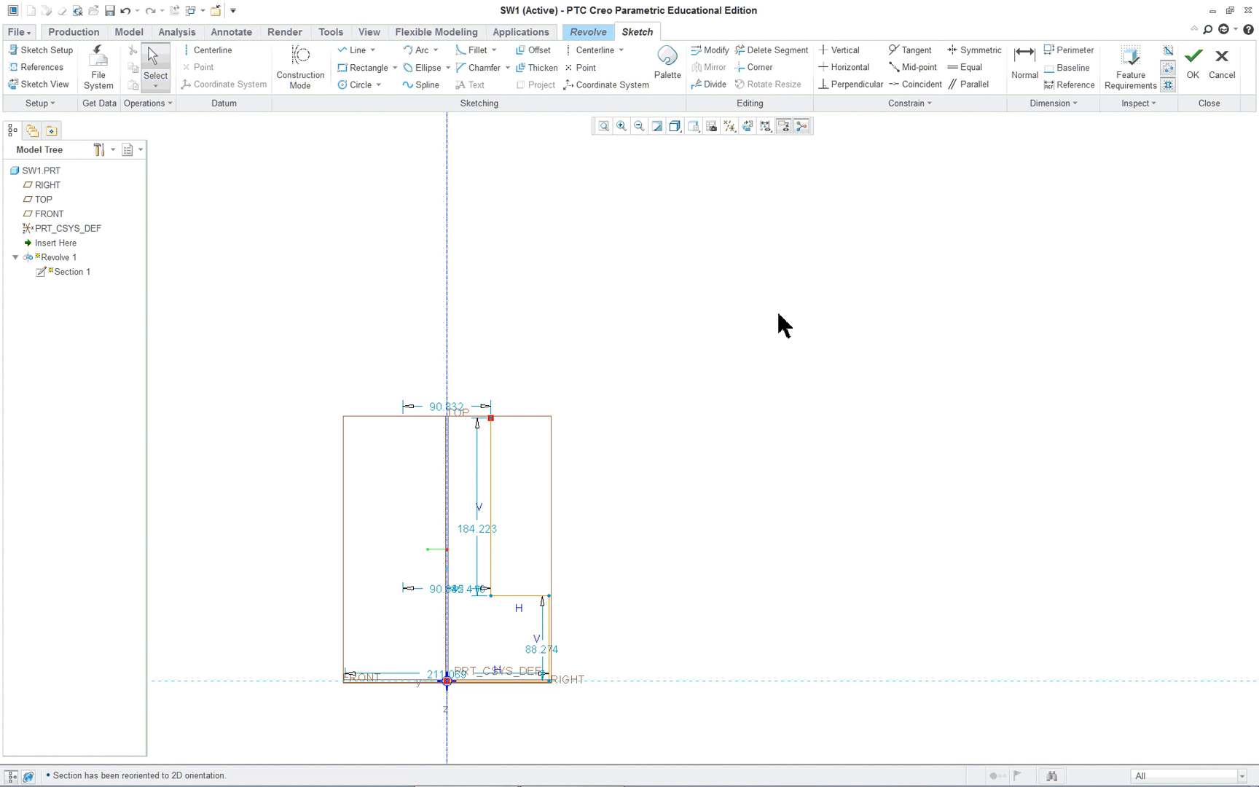
mouse_move(675, 370)
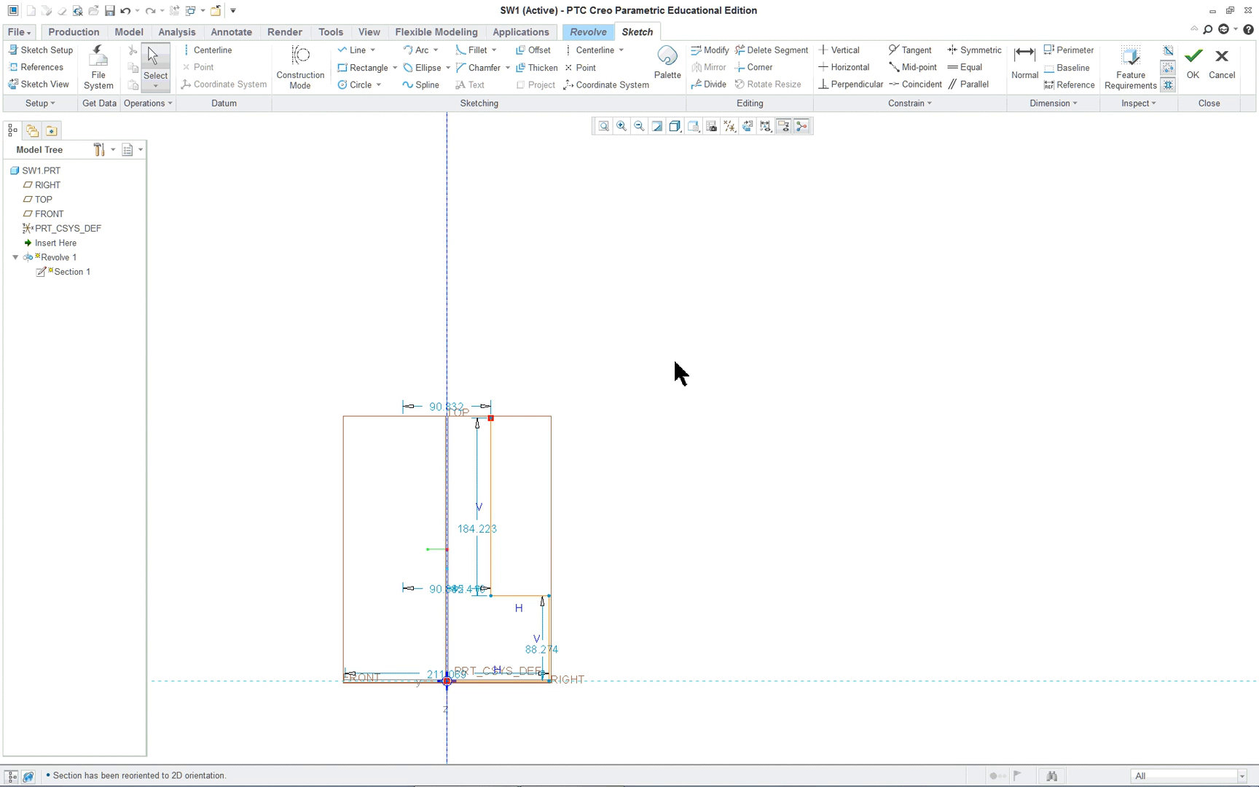
mouse_move(661, 395)
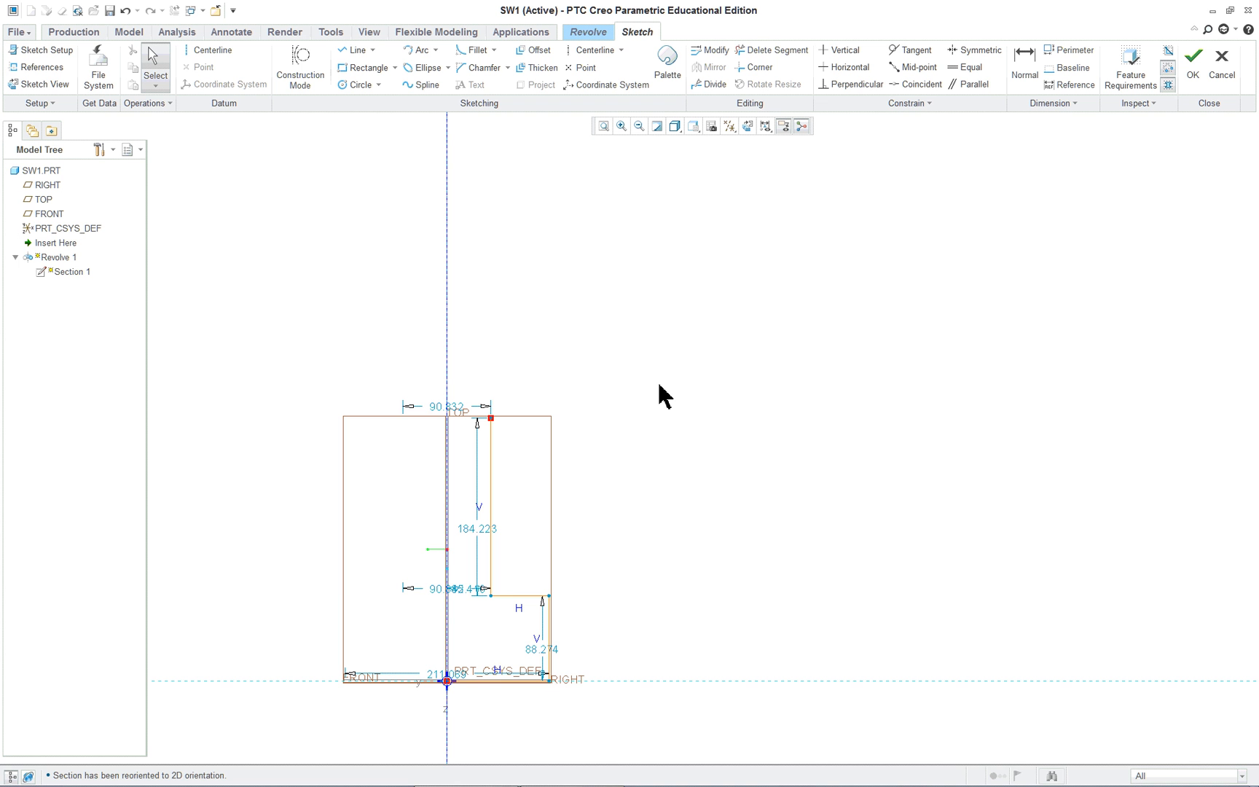
mouse_move(611, 389)
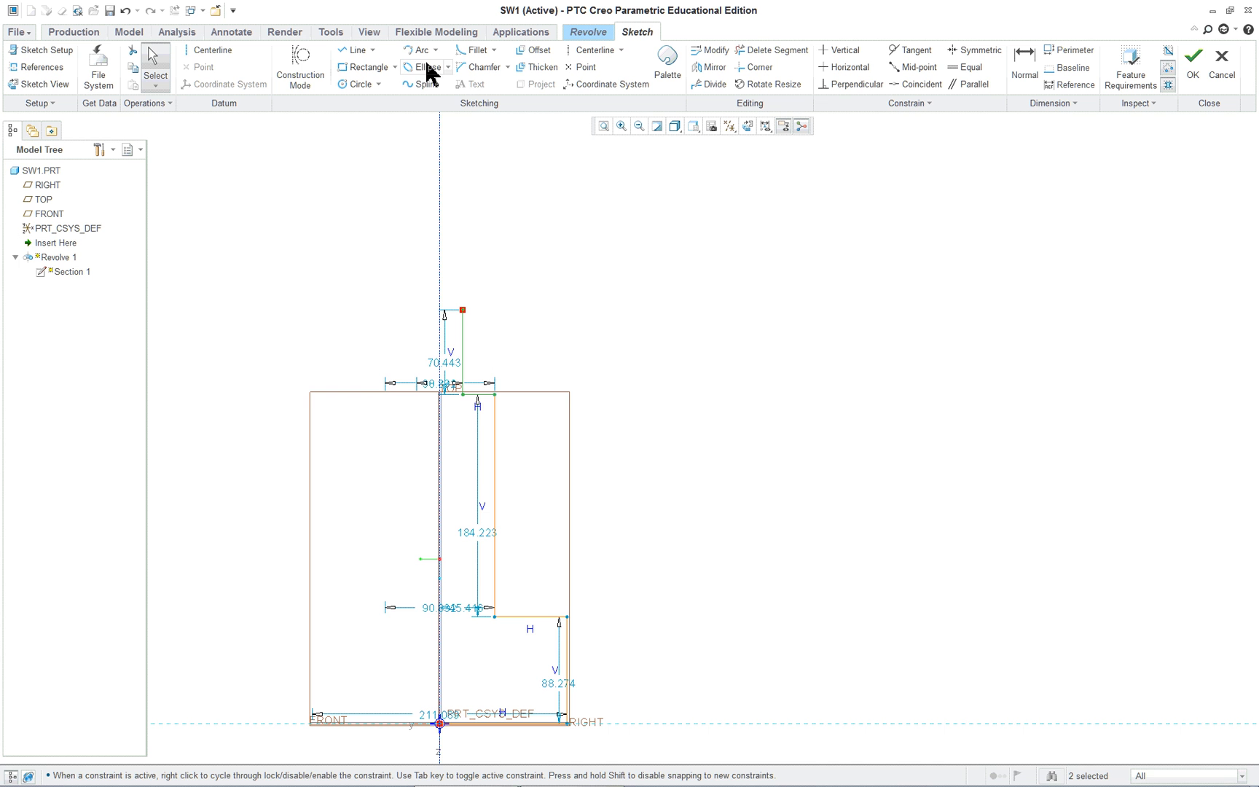
Start a line chain to draw a vertical segment above the profile's top
left_click(435, 50)
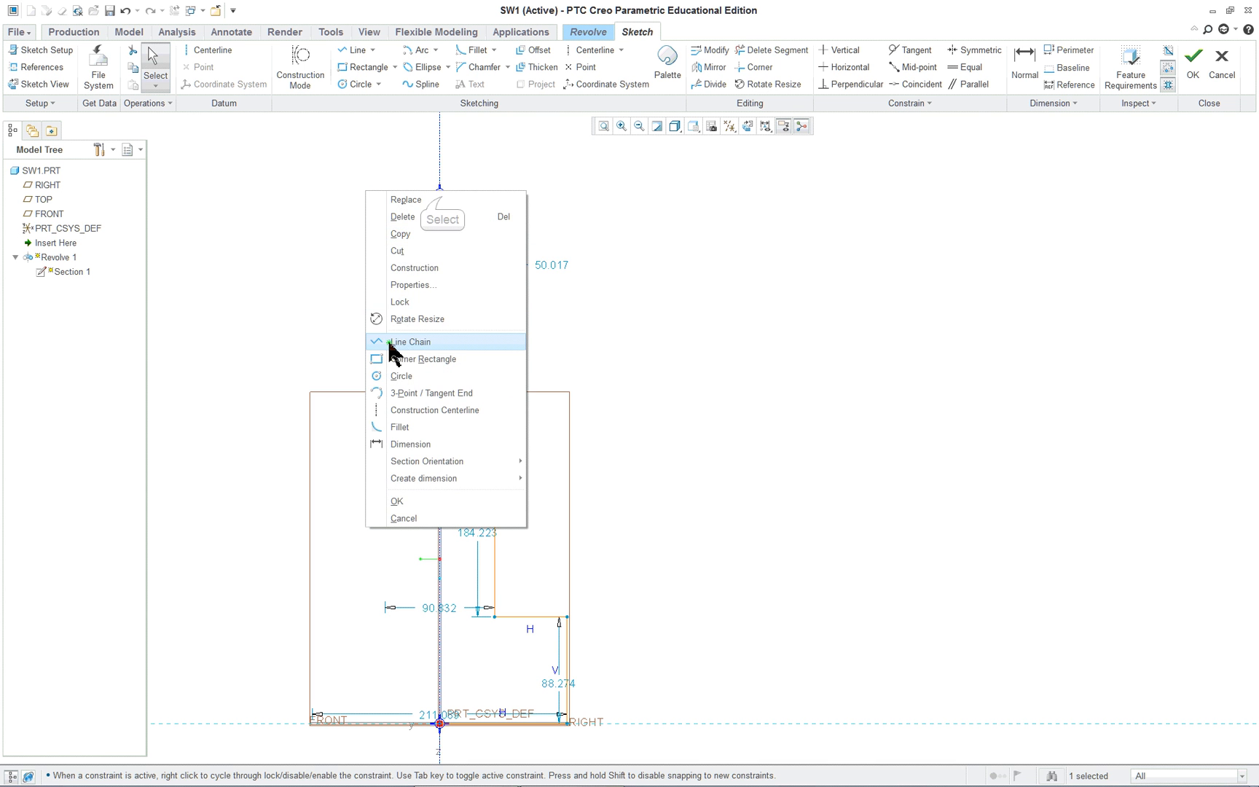
left_click(410, 342)
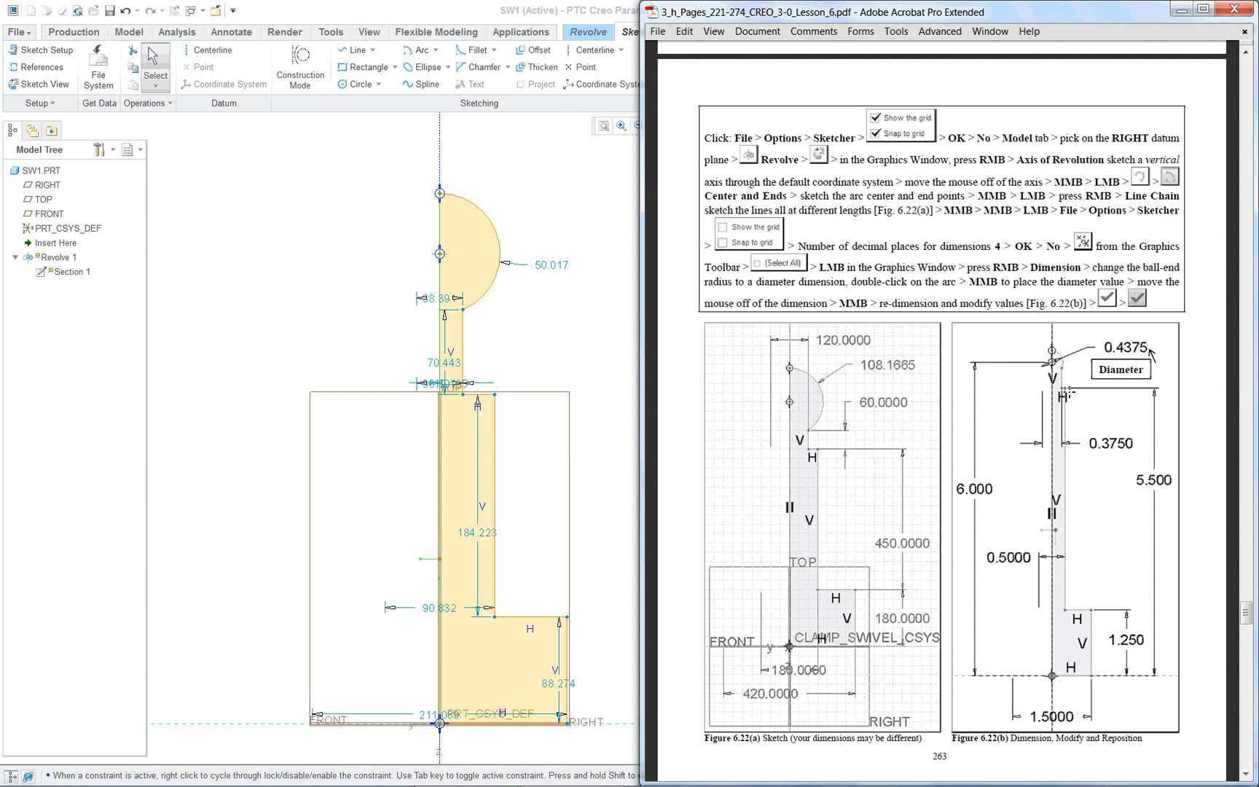
mouse_move(1091, 421)
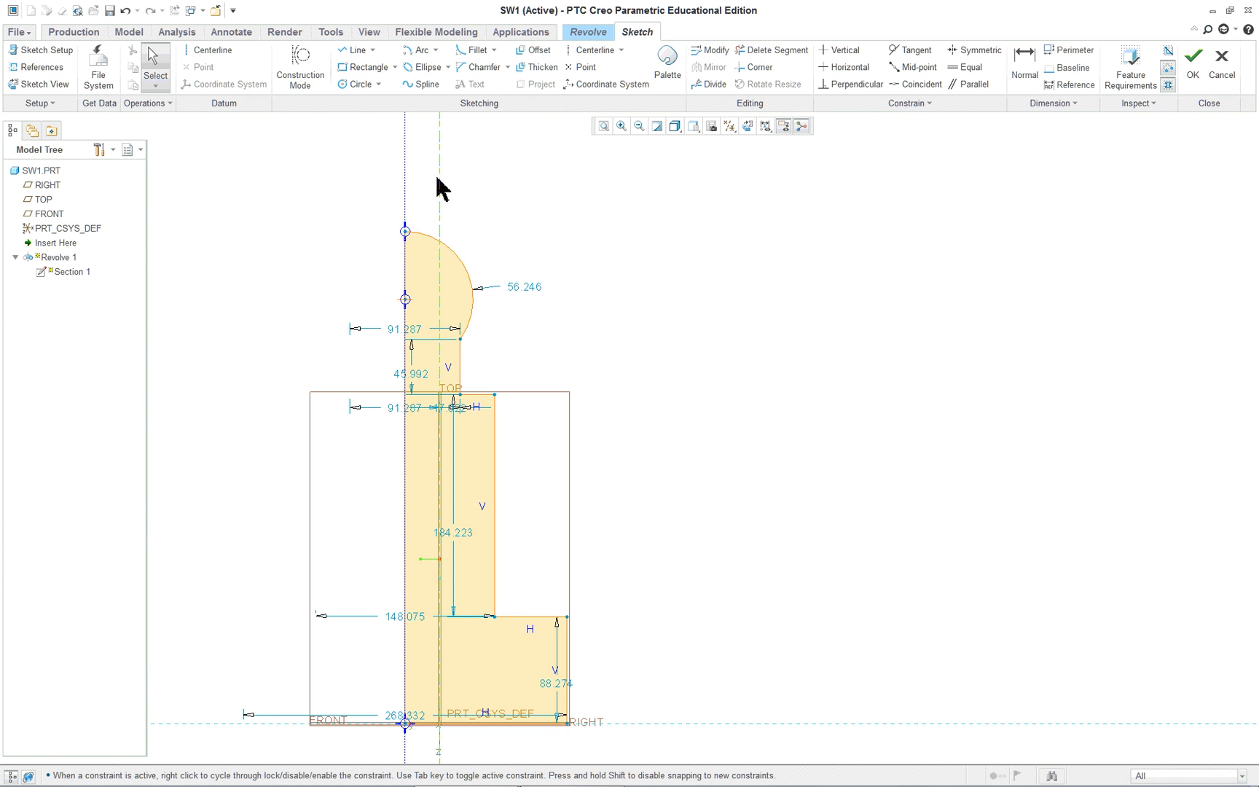
mouse_move(441, 188)
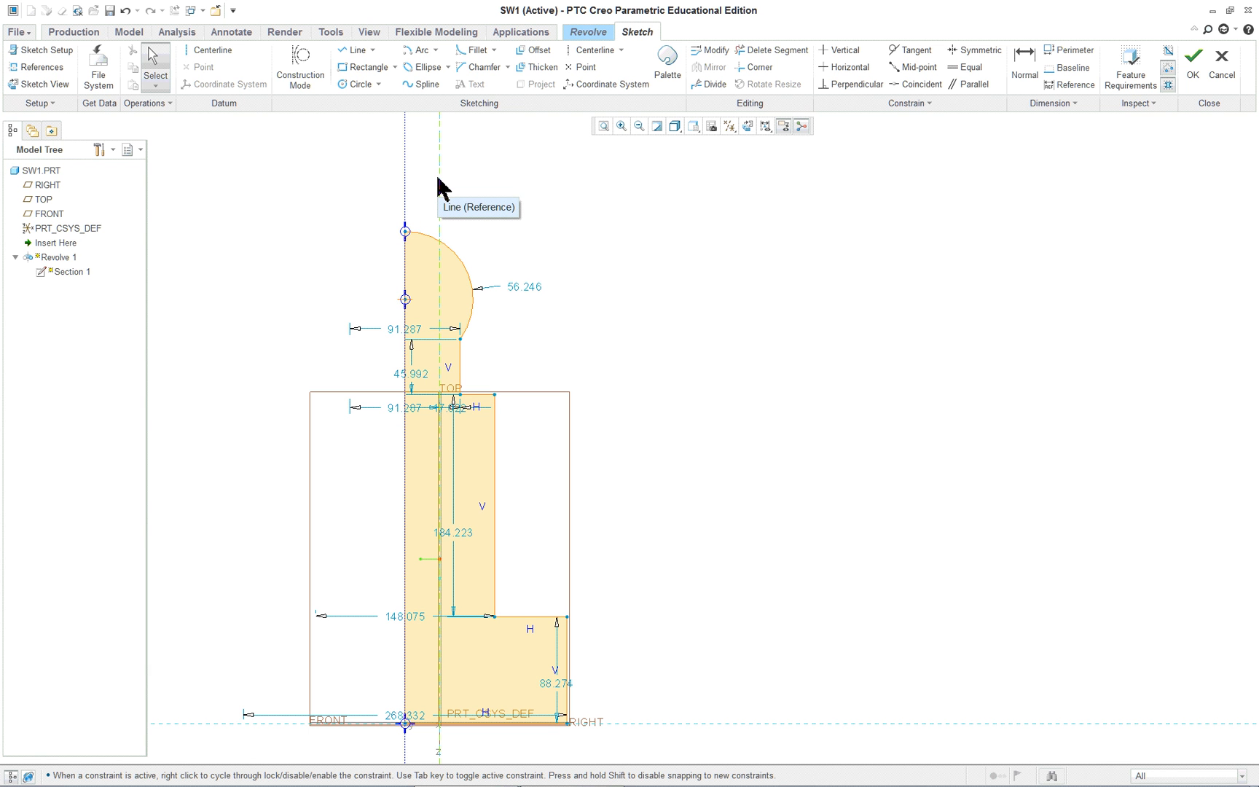
mouse_move(1006, 101)
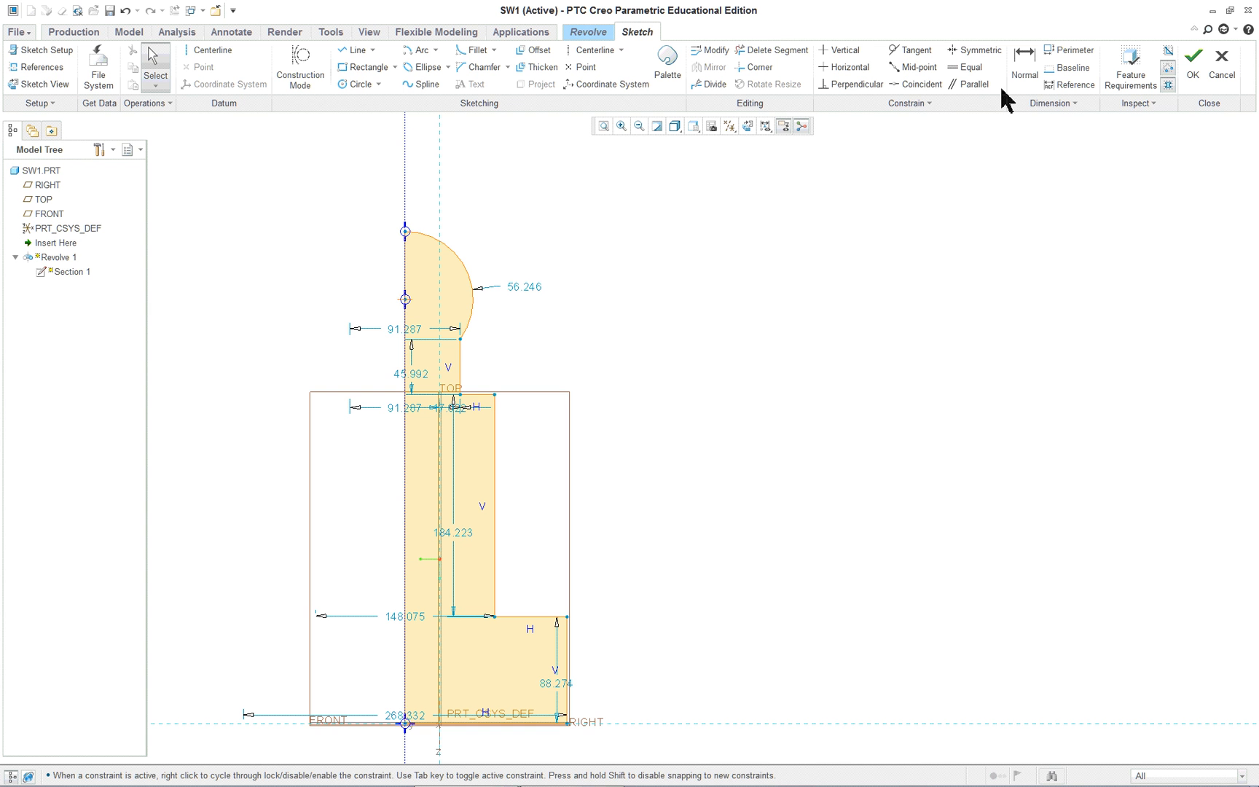
mouse_move(919, 84)
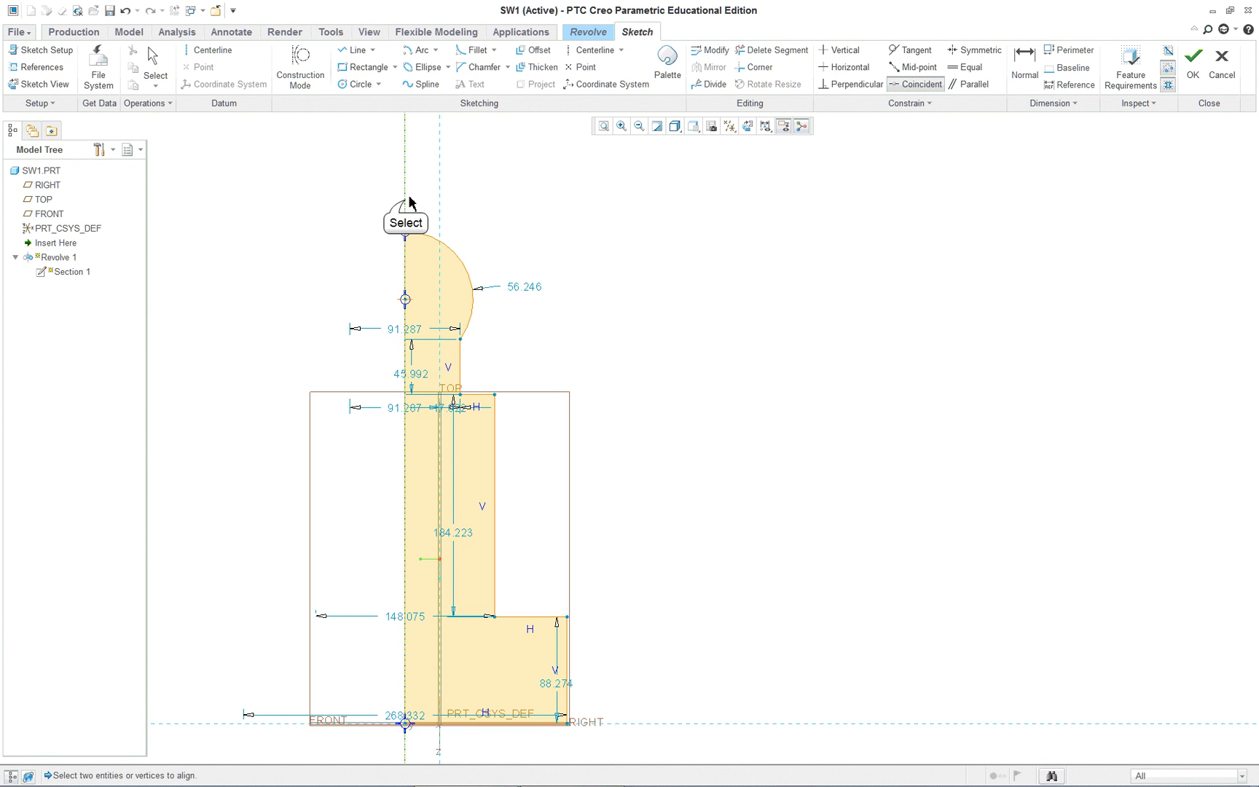
mouse_move(441, 180)
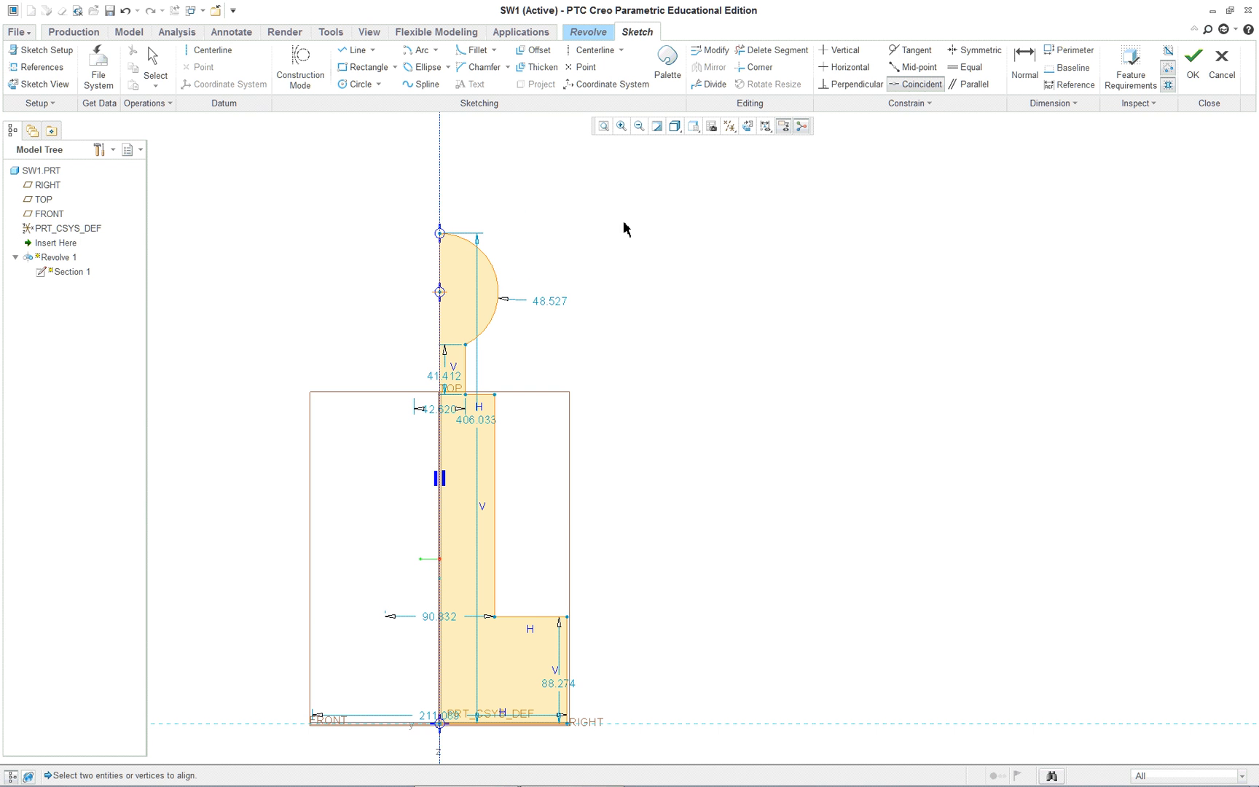
mouse_move(739, 476)
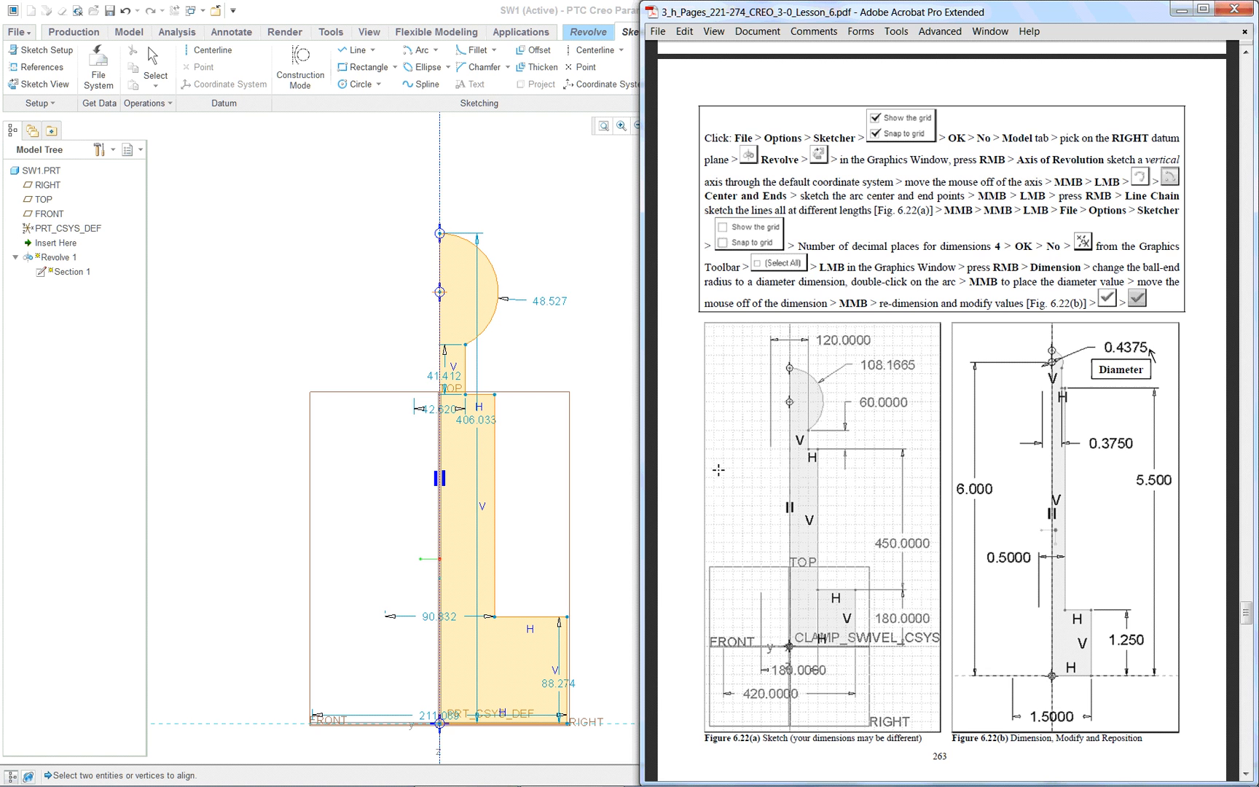
mouse_move(608, 381)
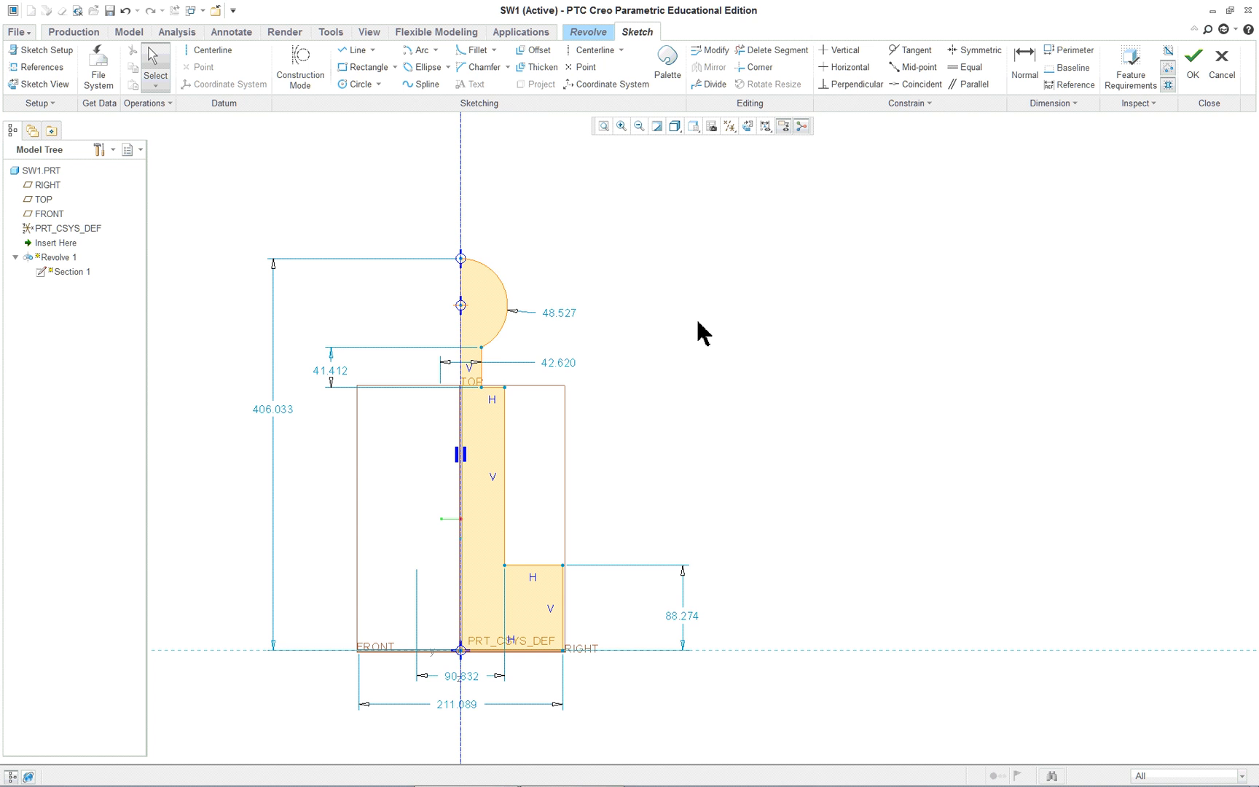
mouse_move(626, 430)
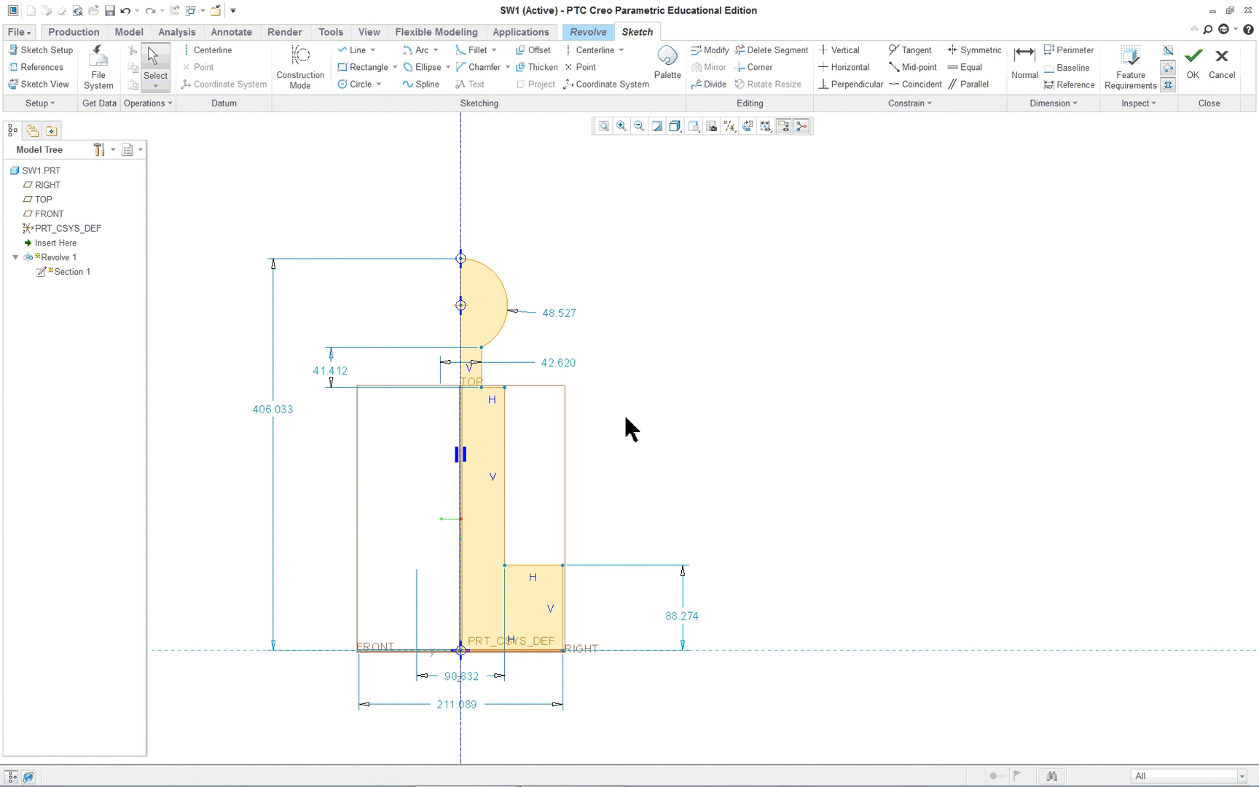
mouse_move(726, 379)
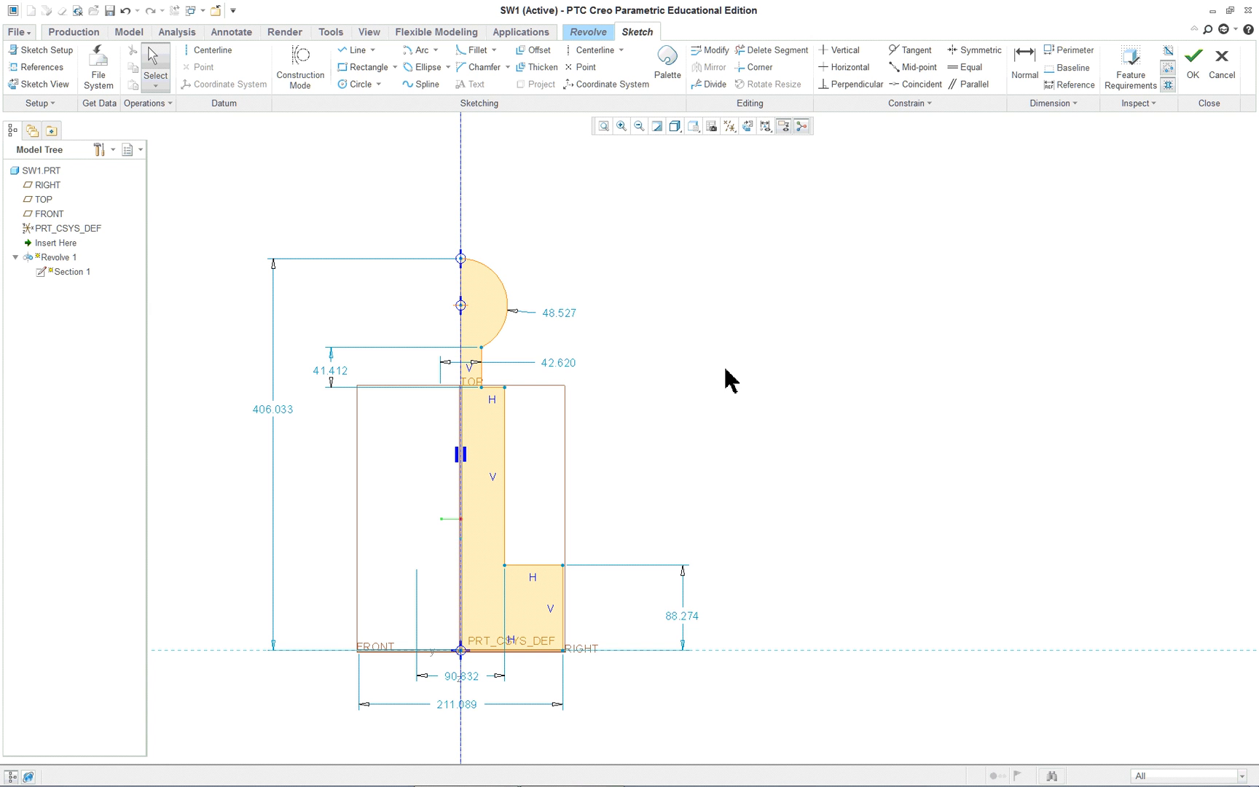
Dimension the ball-end arc as a 97.053 diameter
right_click(728, 379)
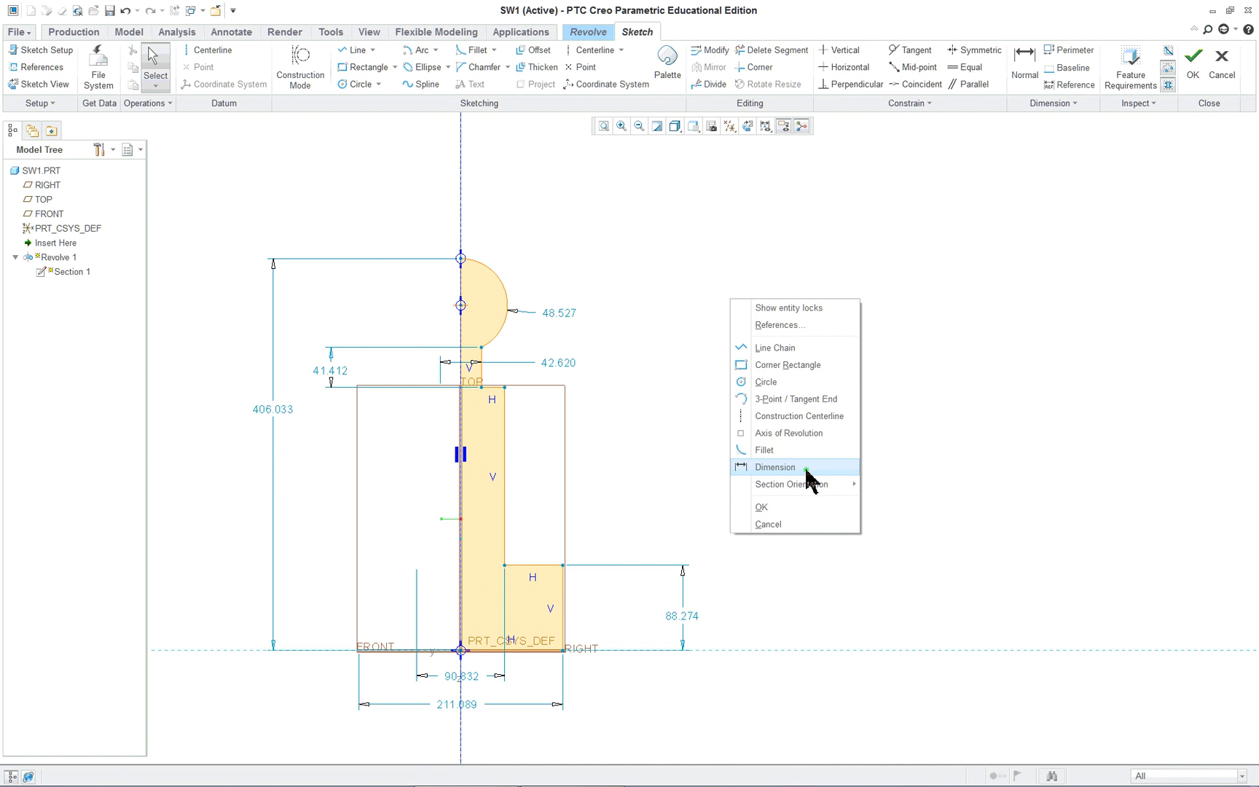
left_click(774, 467)
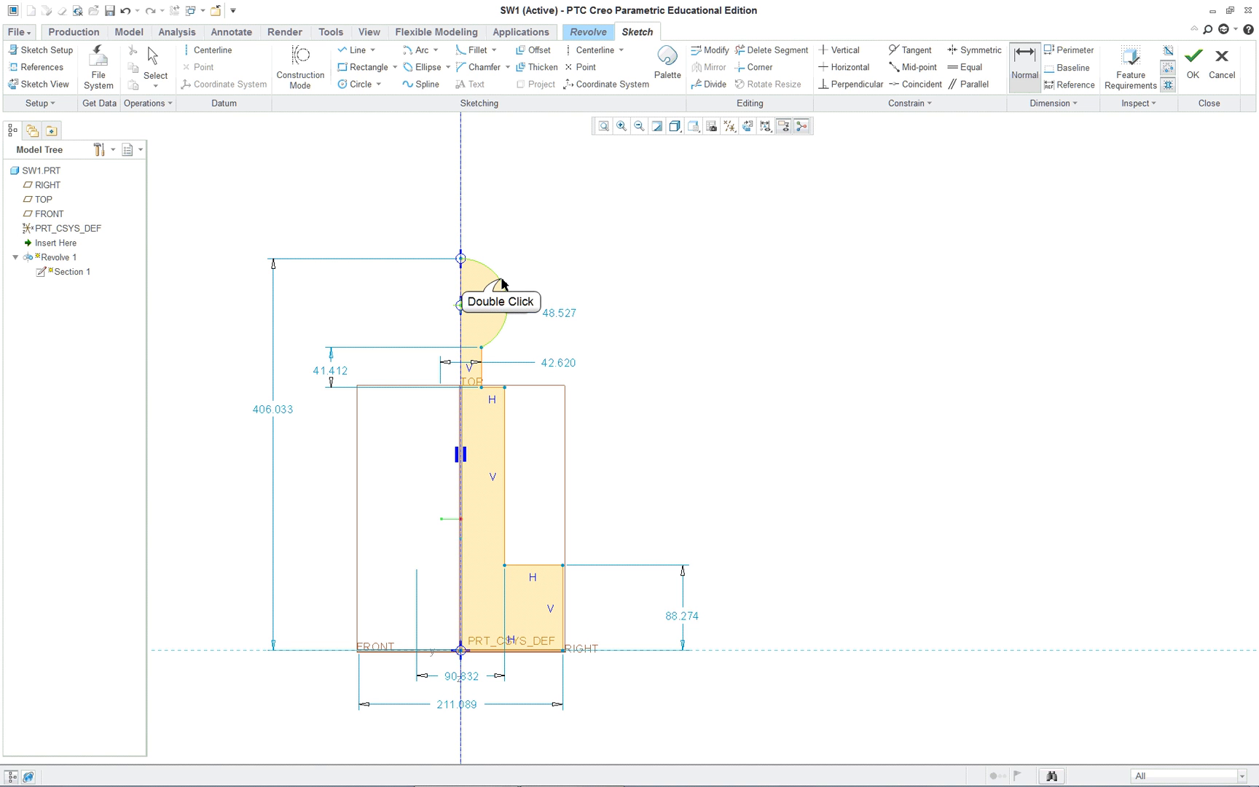
double_click(501, 294)
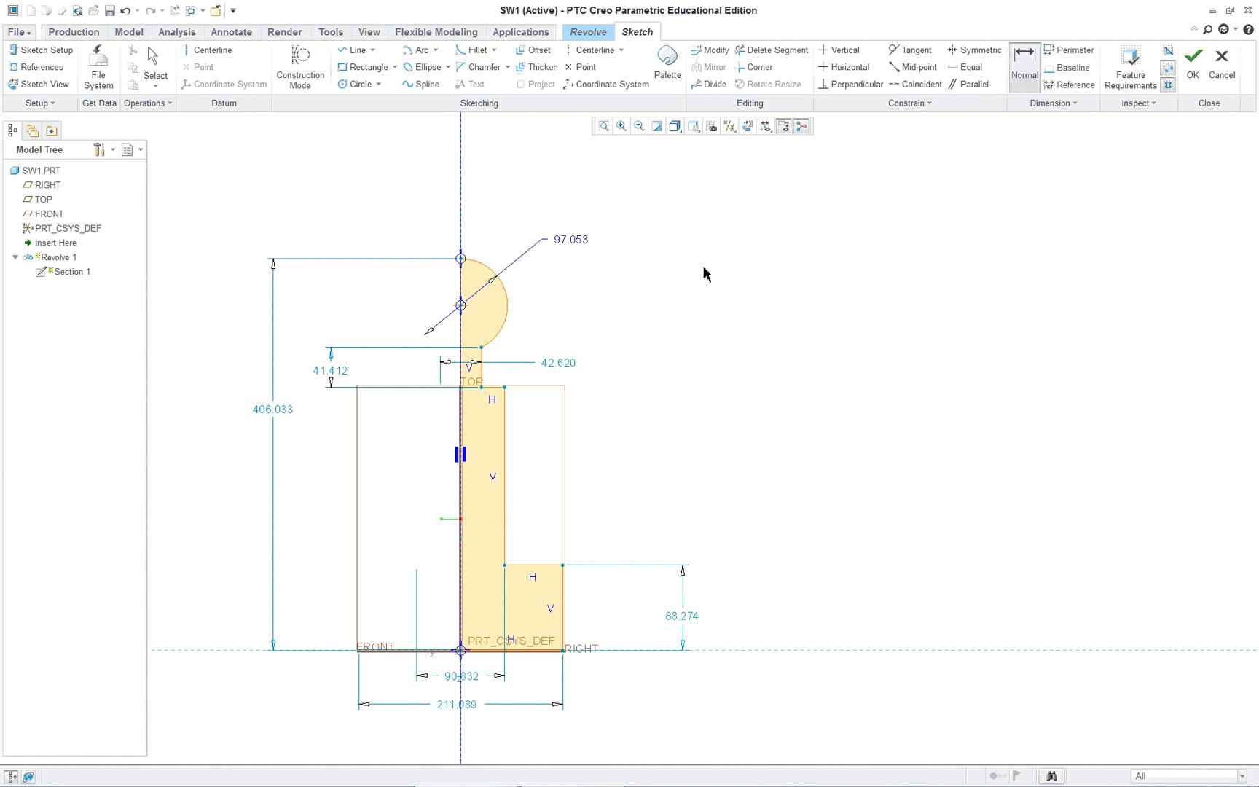
mouse_move(756, 276)
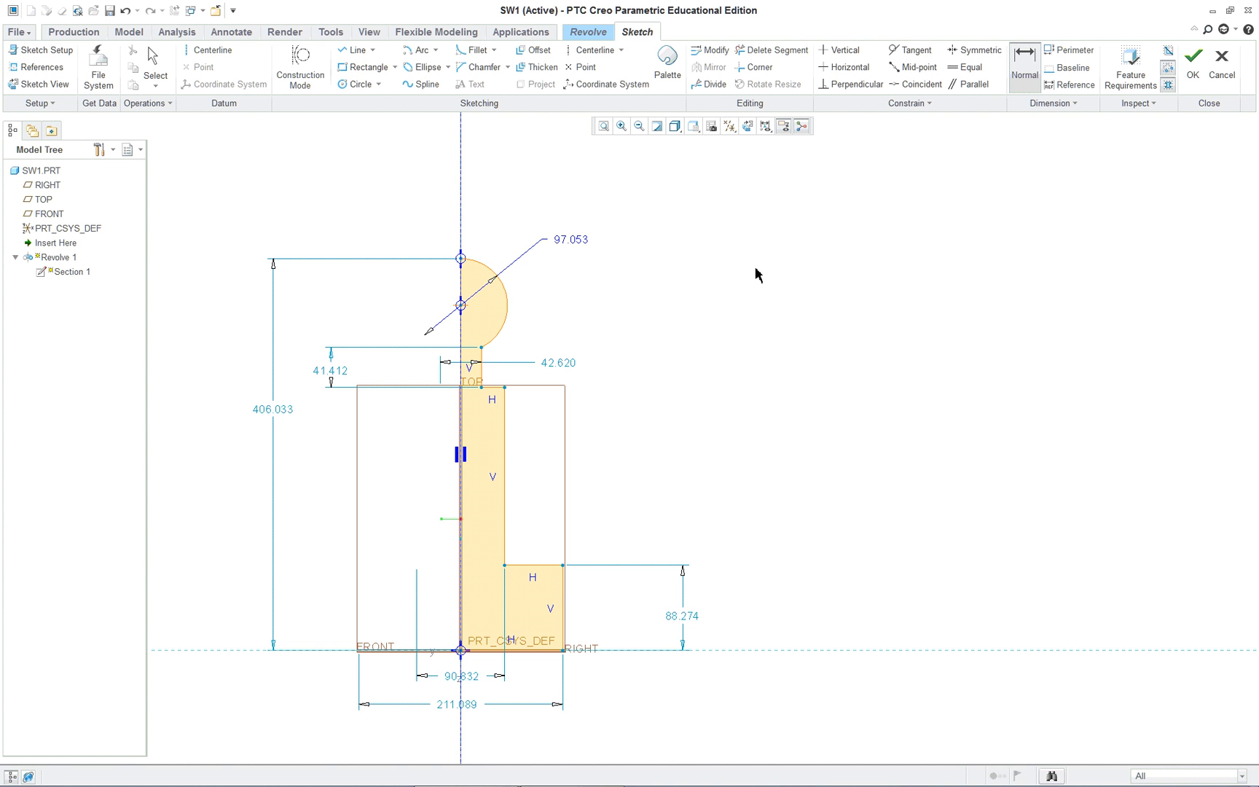
mouse_move(495, 727)
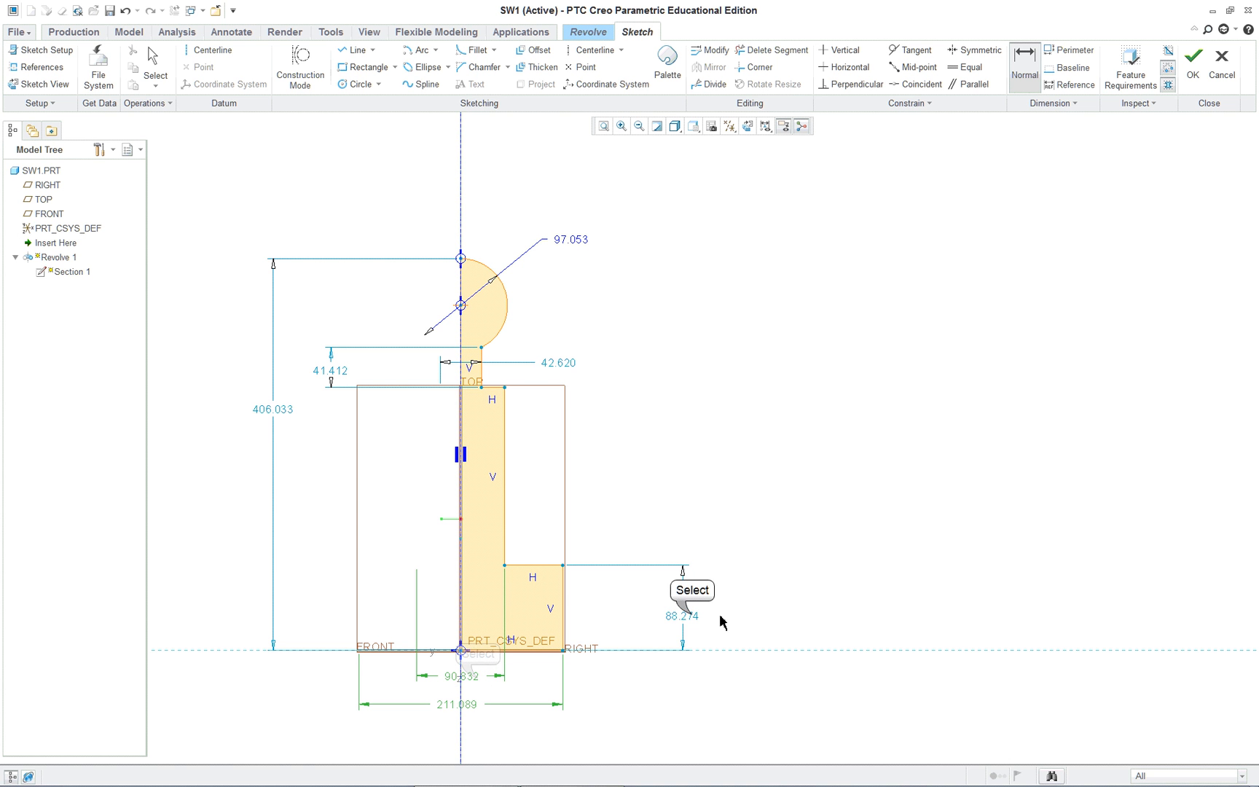
mouse_move(567, 370)
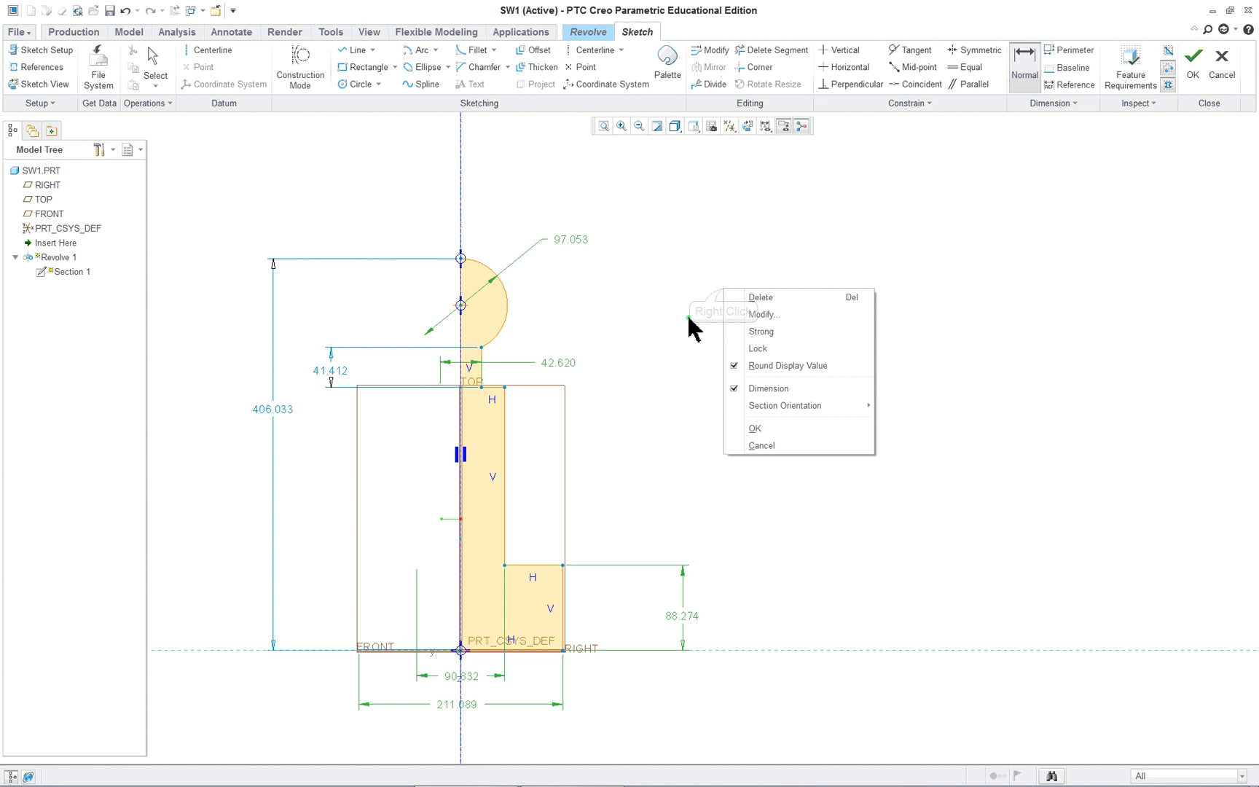
mouse_move(768, 342)
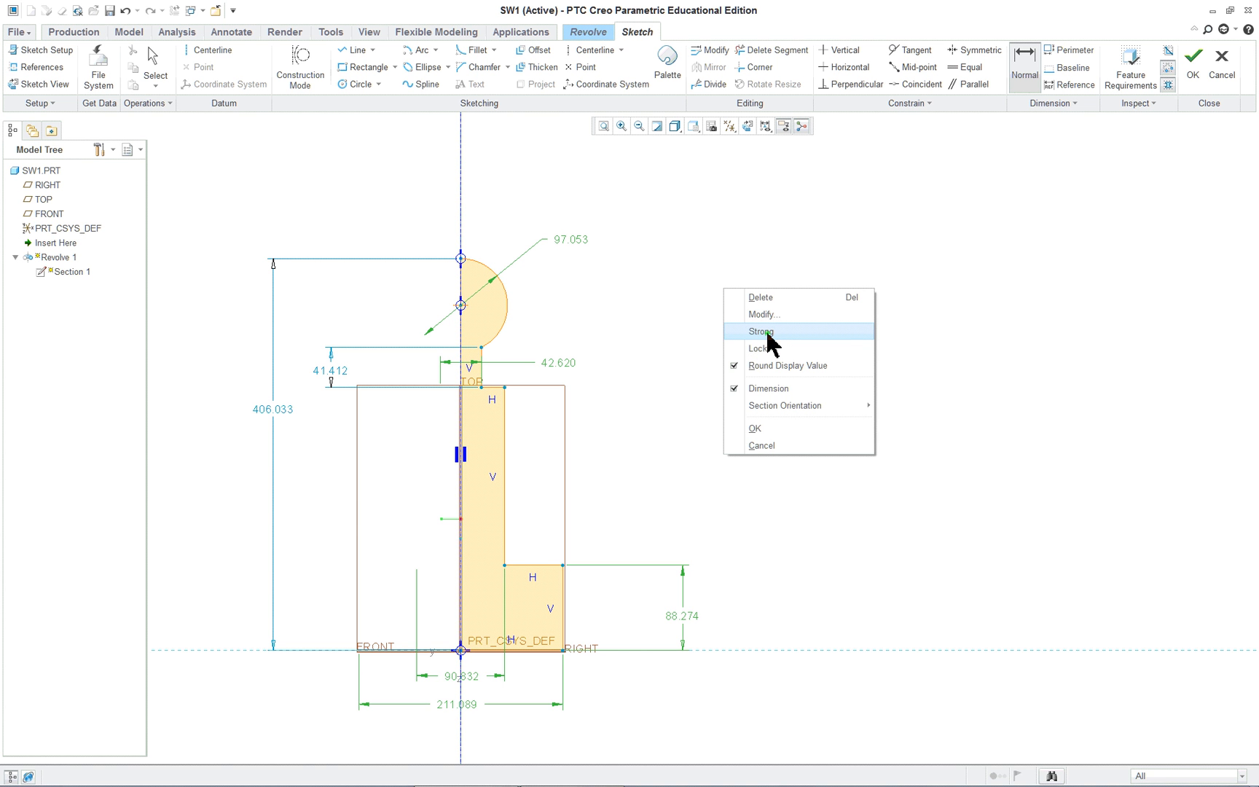
Make the 211.089 and 88.274 dimensions strong and end dimensioning
left_click(761, 330)
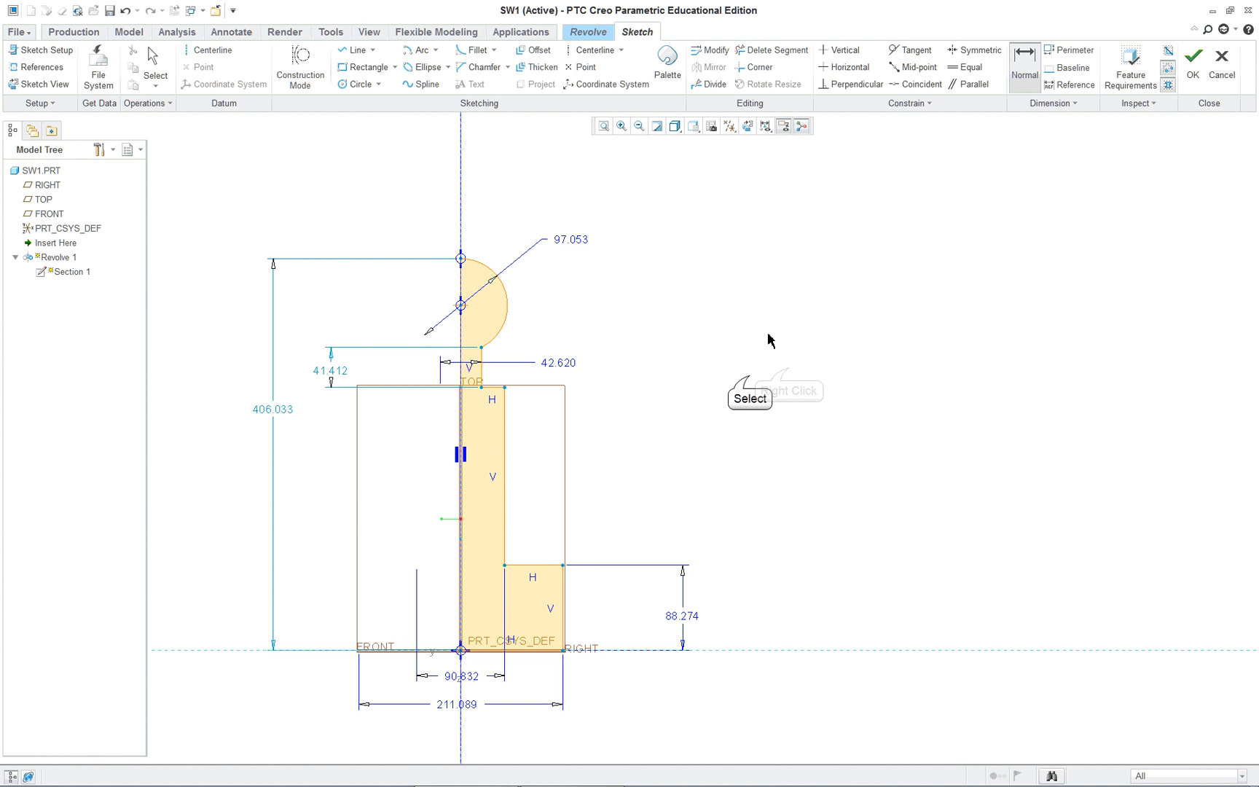
right_click(770, 338)
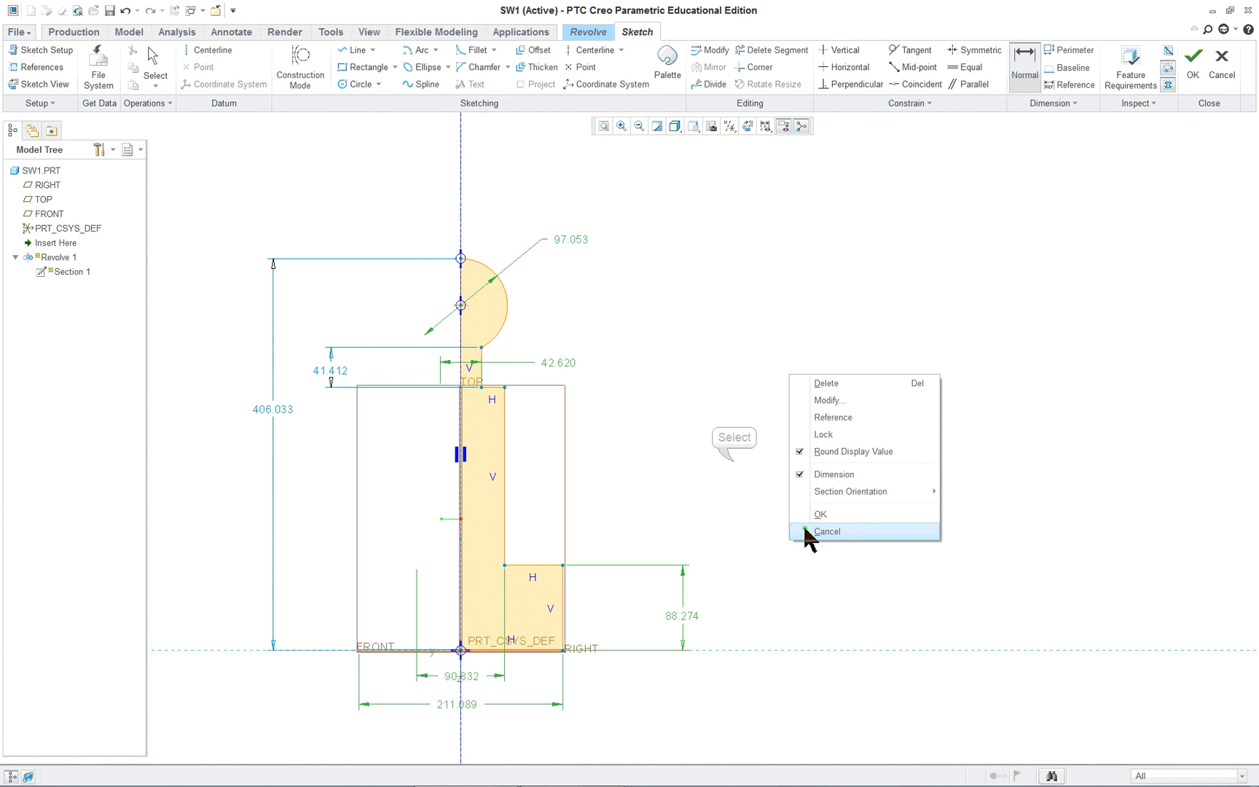
left_click(826, 531)
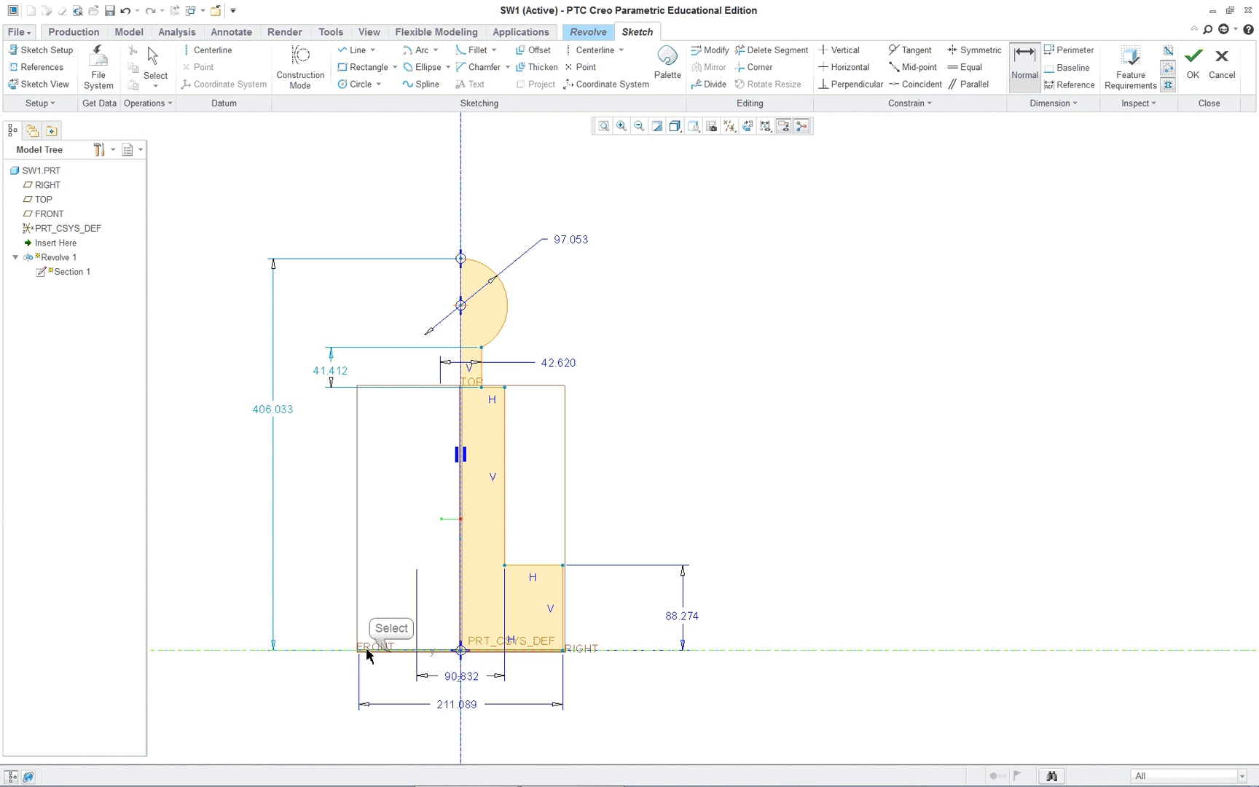
mouse_move(460, 306)
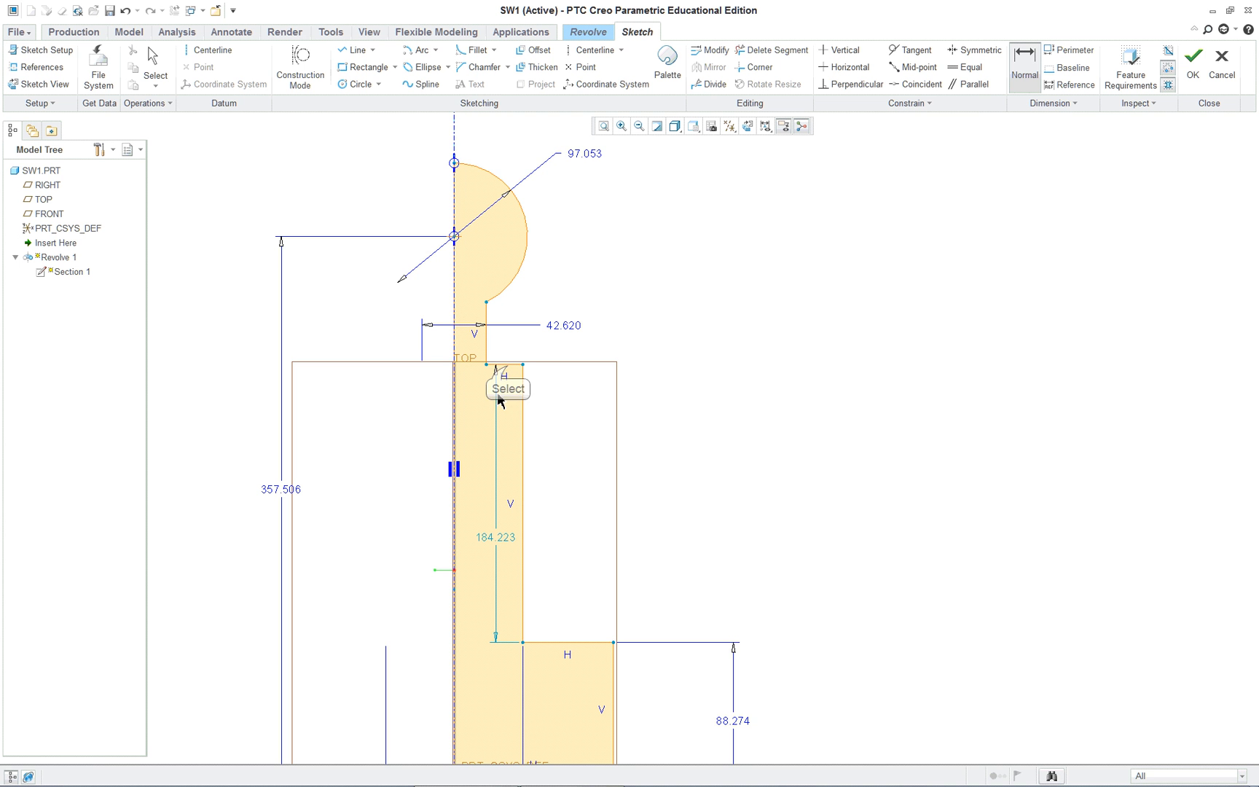
mouse_move(807, 493)
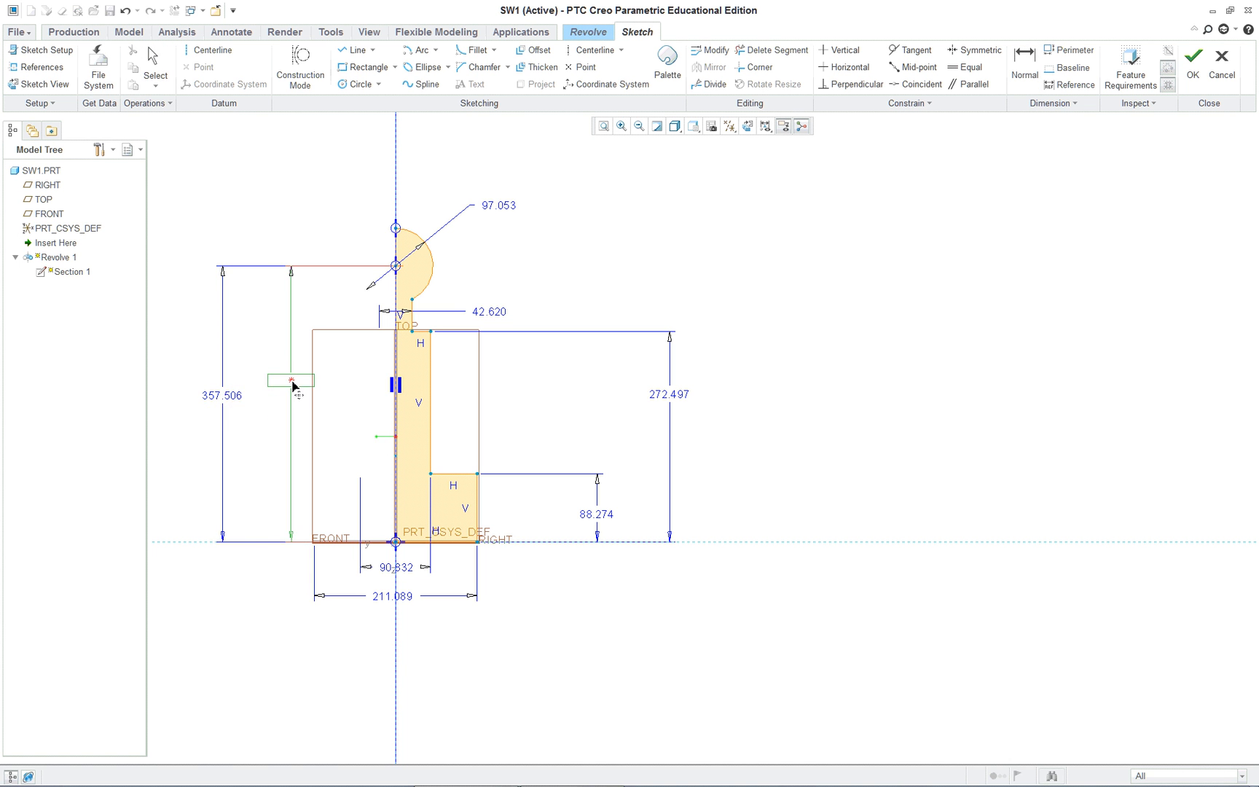
mouse_move(604, 528)
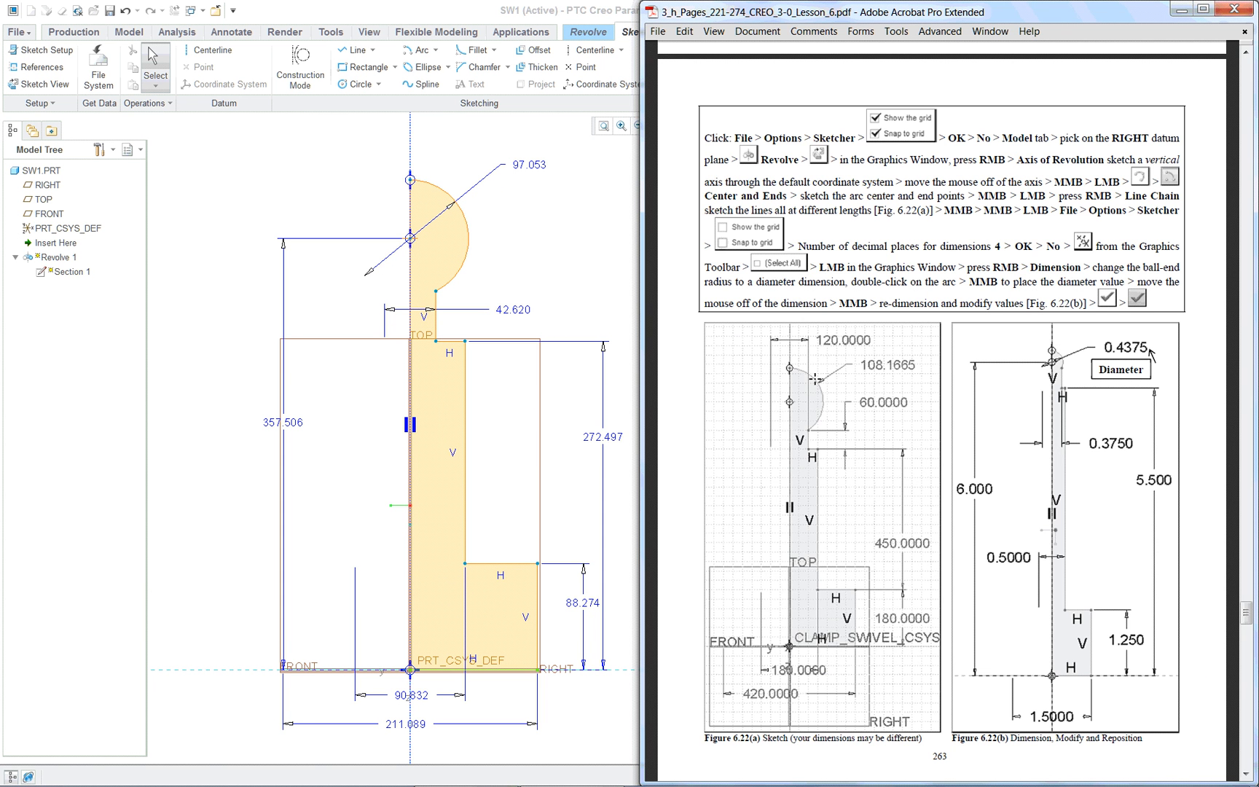
mouse_move(534, 327)
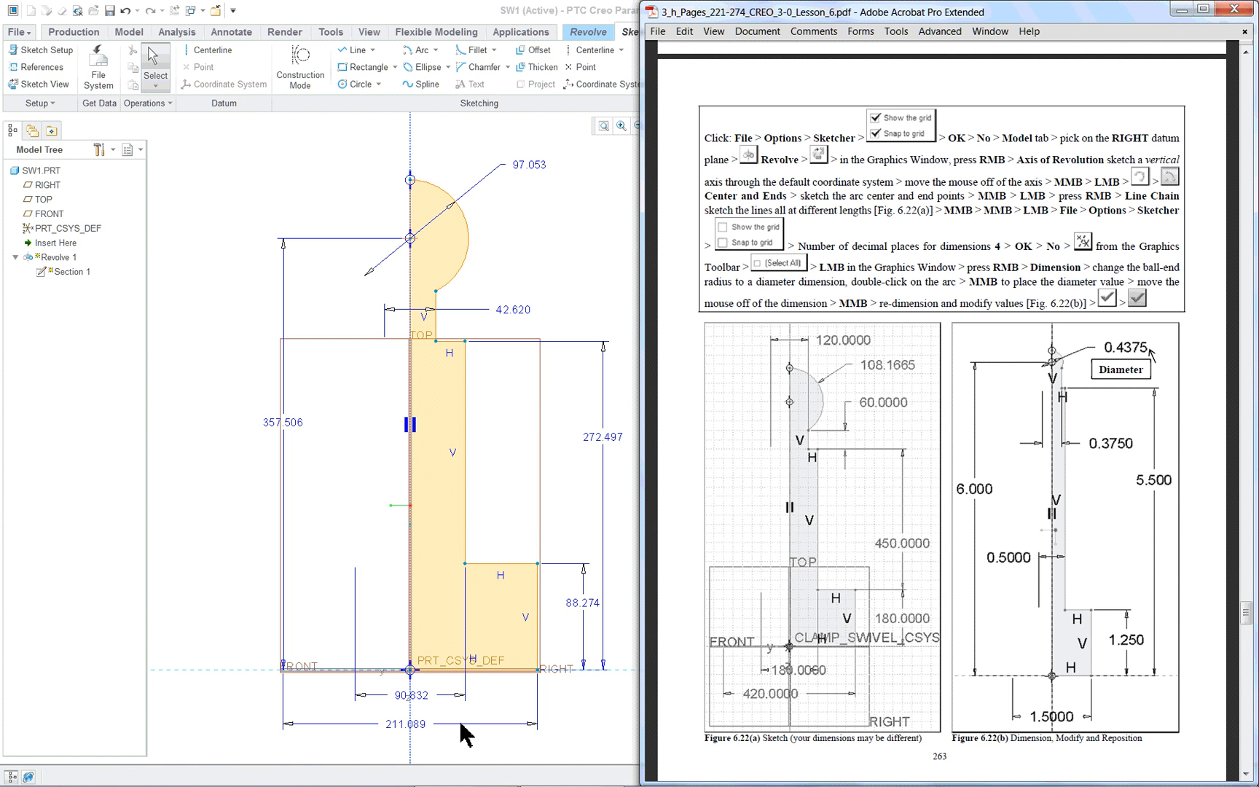
mouse_move(599, 743)
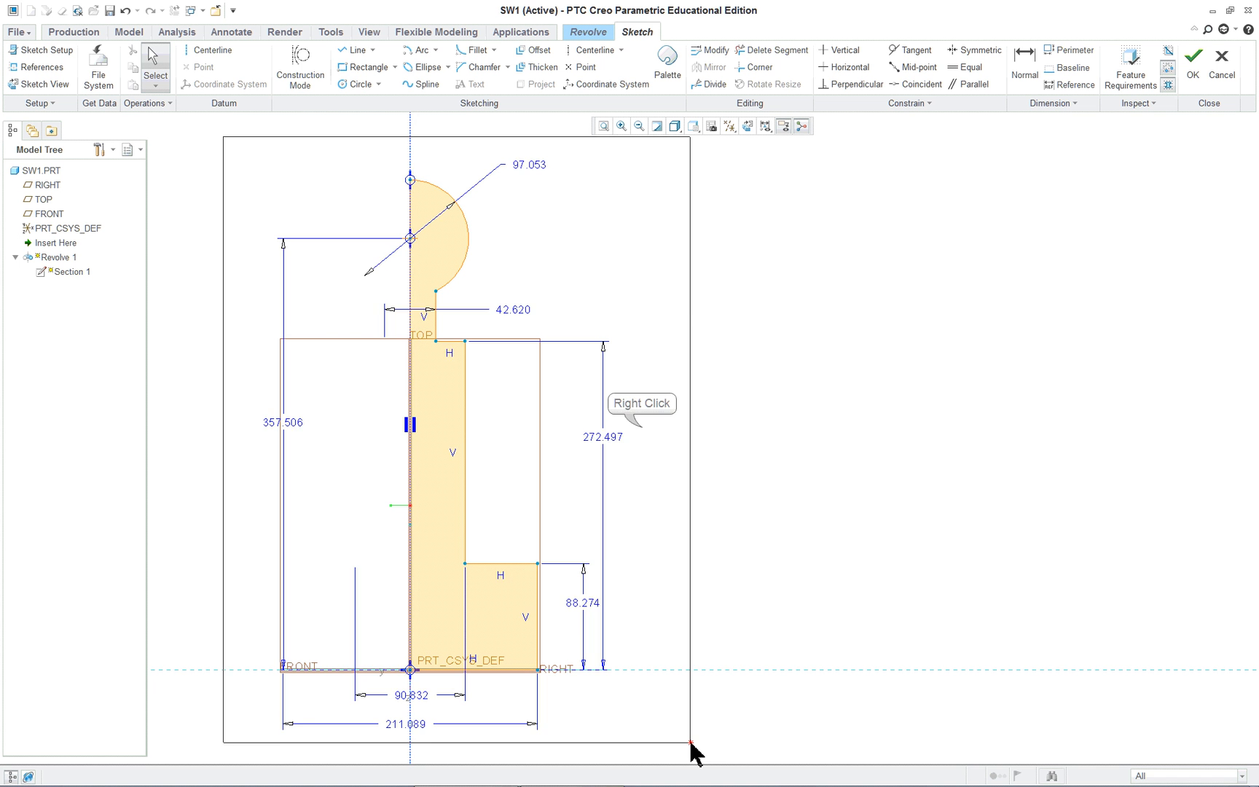
Scale all sketch dimensions together by changing the 357.506 overall height to 6
right_click(689, 741)
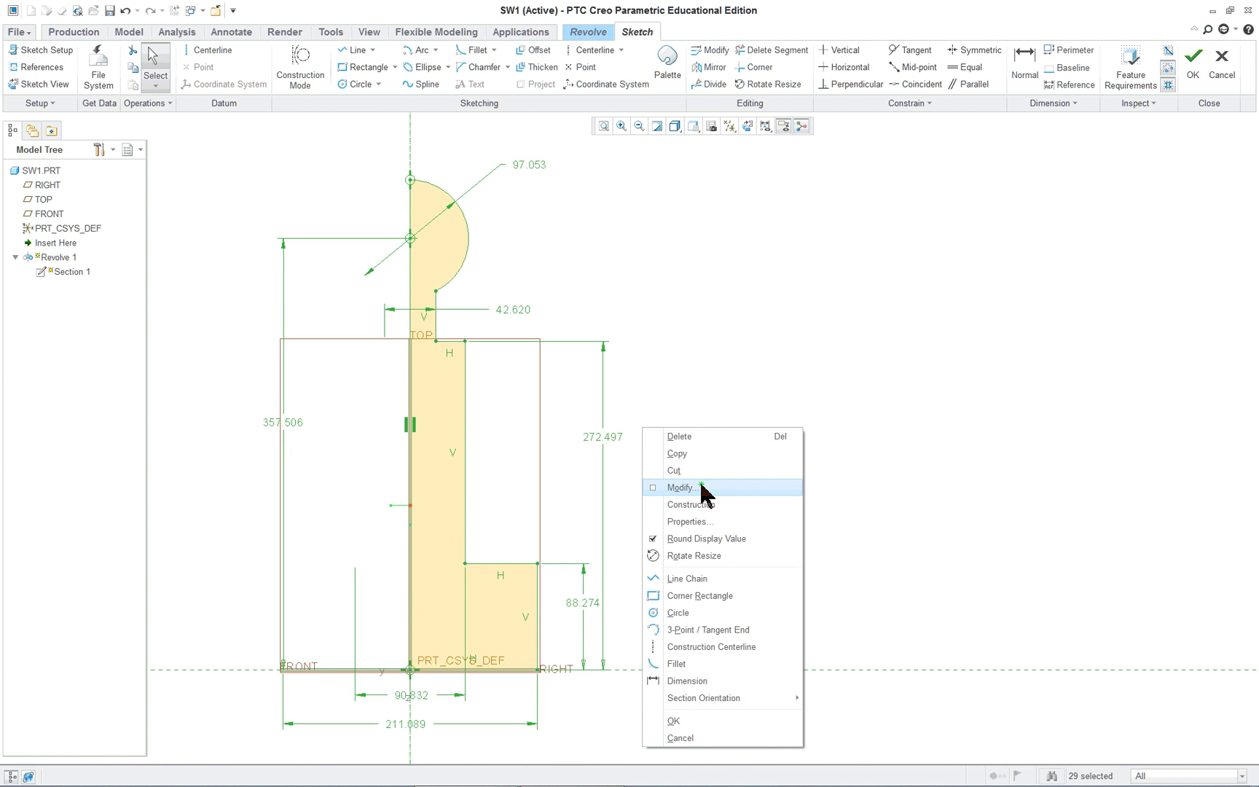
left_click(688, 488)
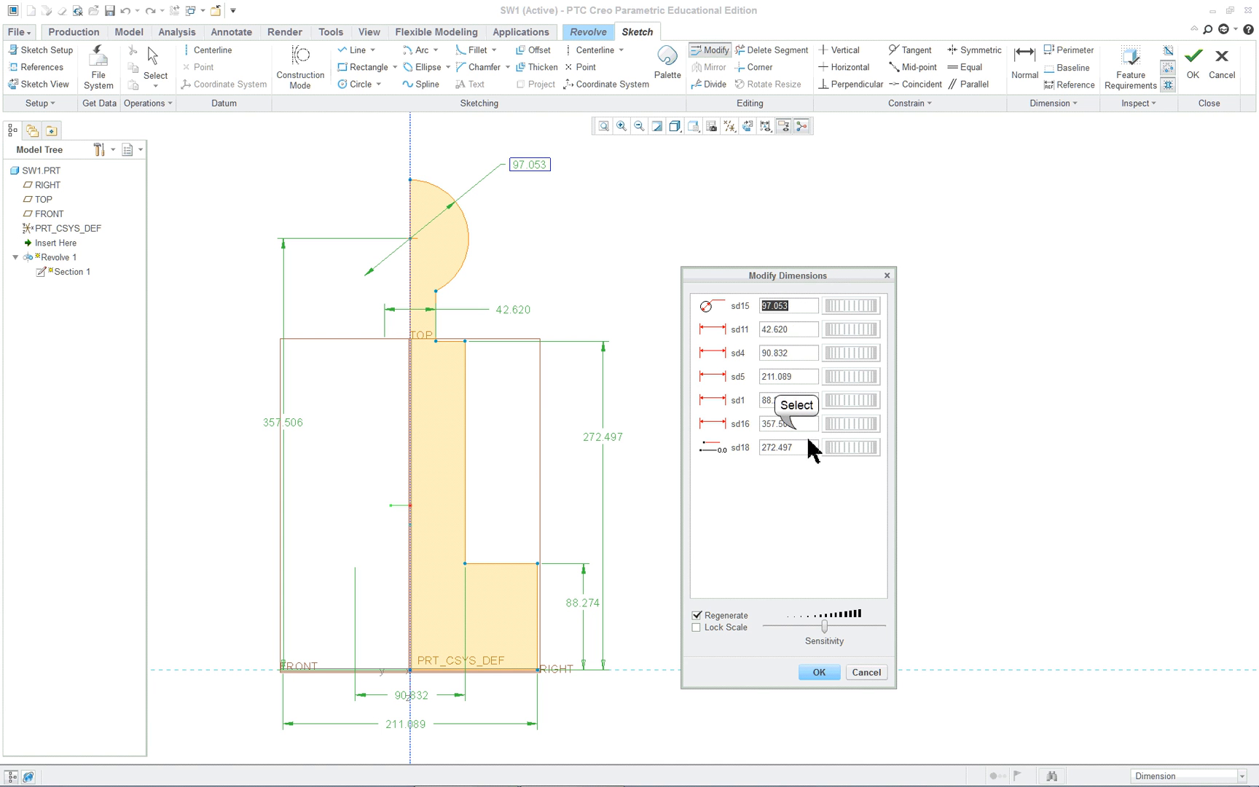
double_click(788, 424)
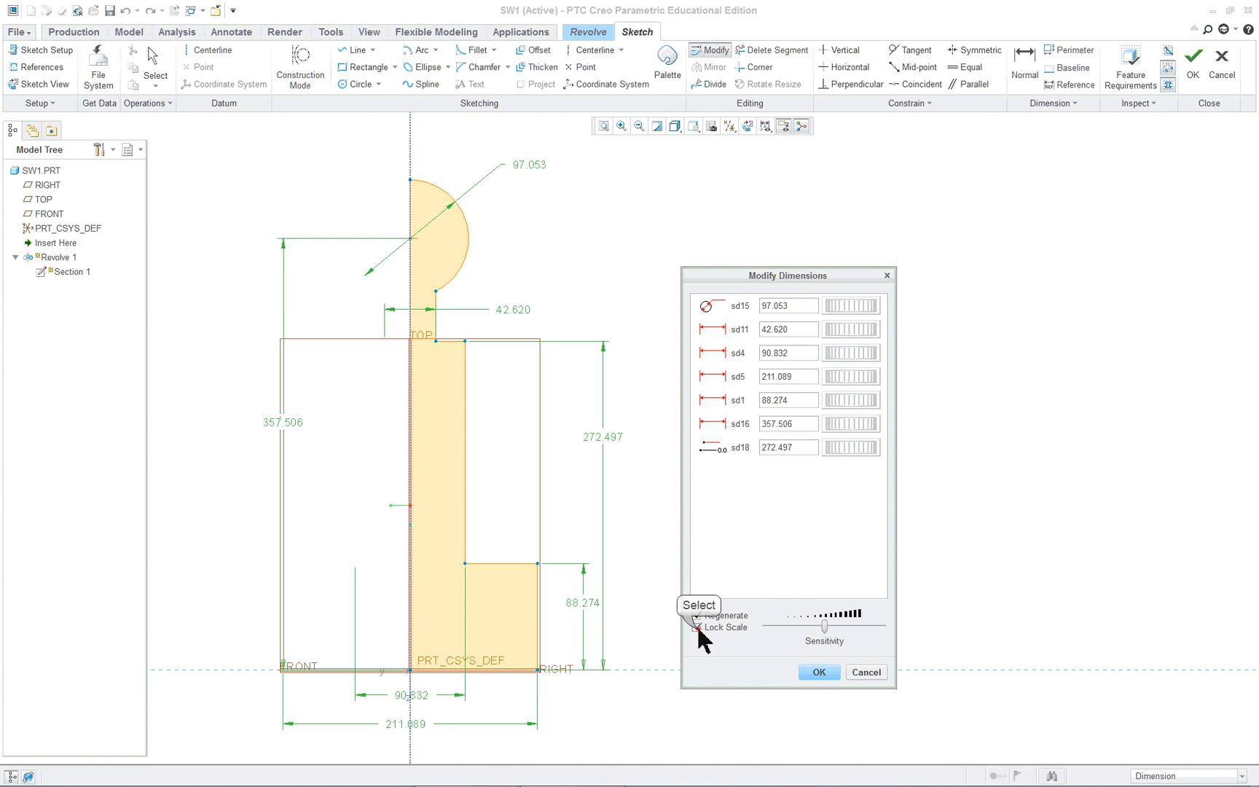
double_click(787, 423)
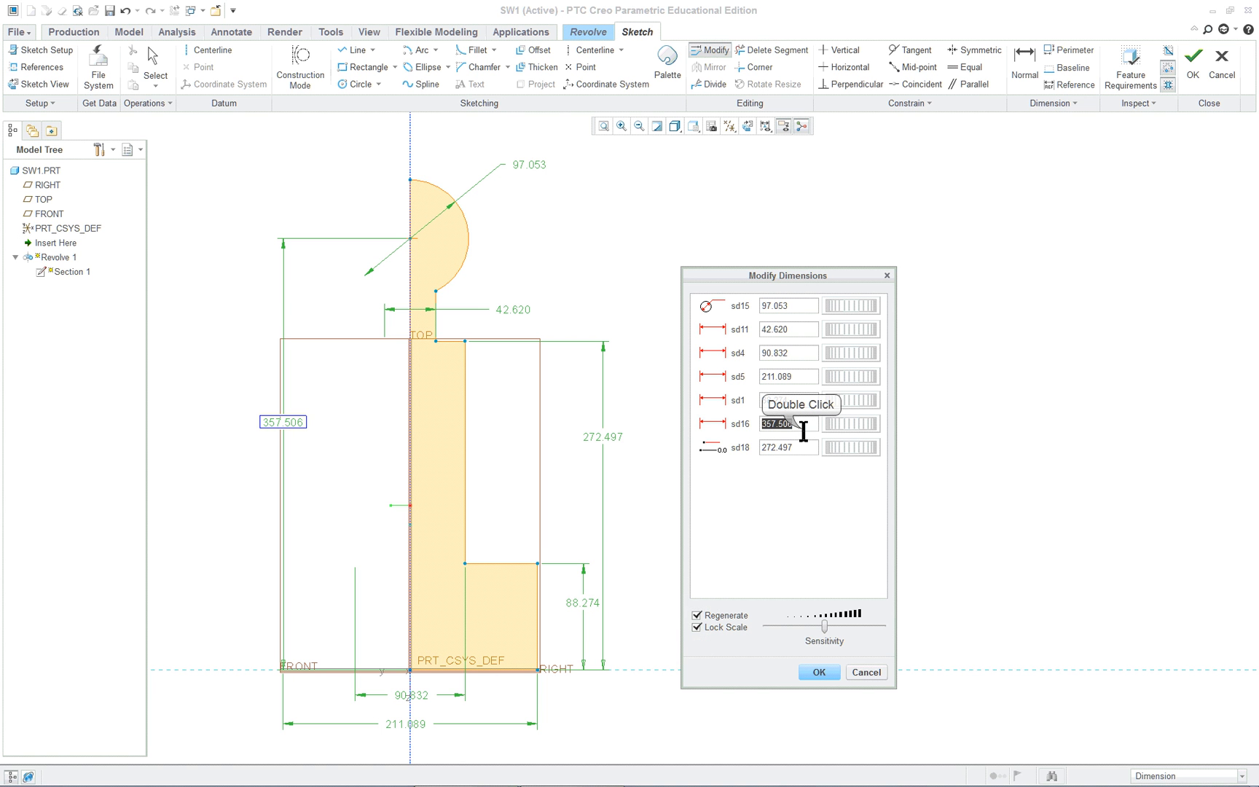
type("6")
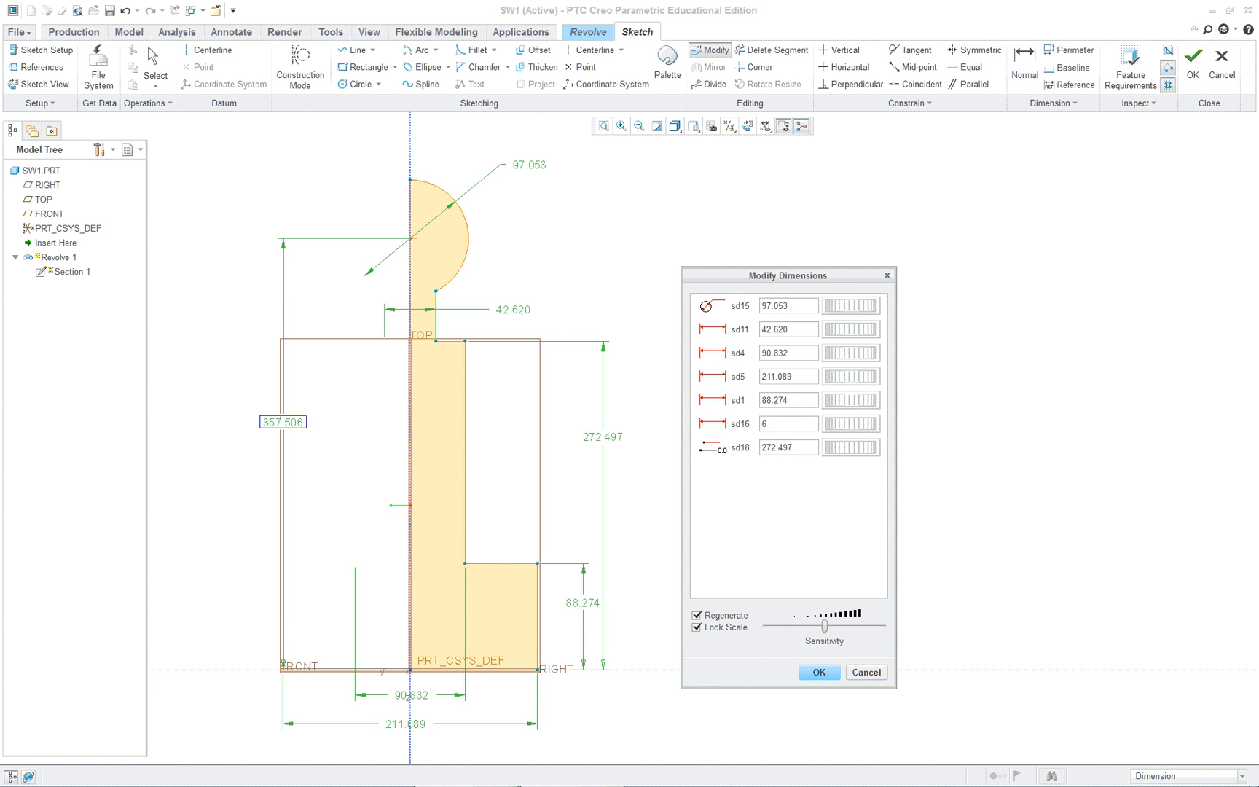
left_click(818, 671)
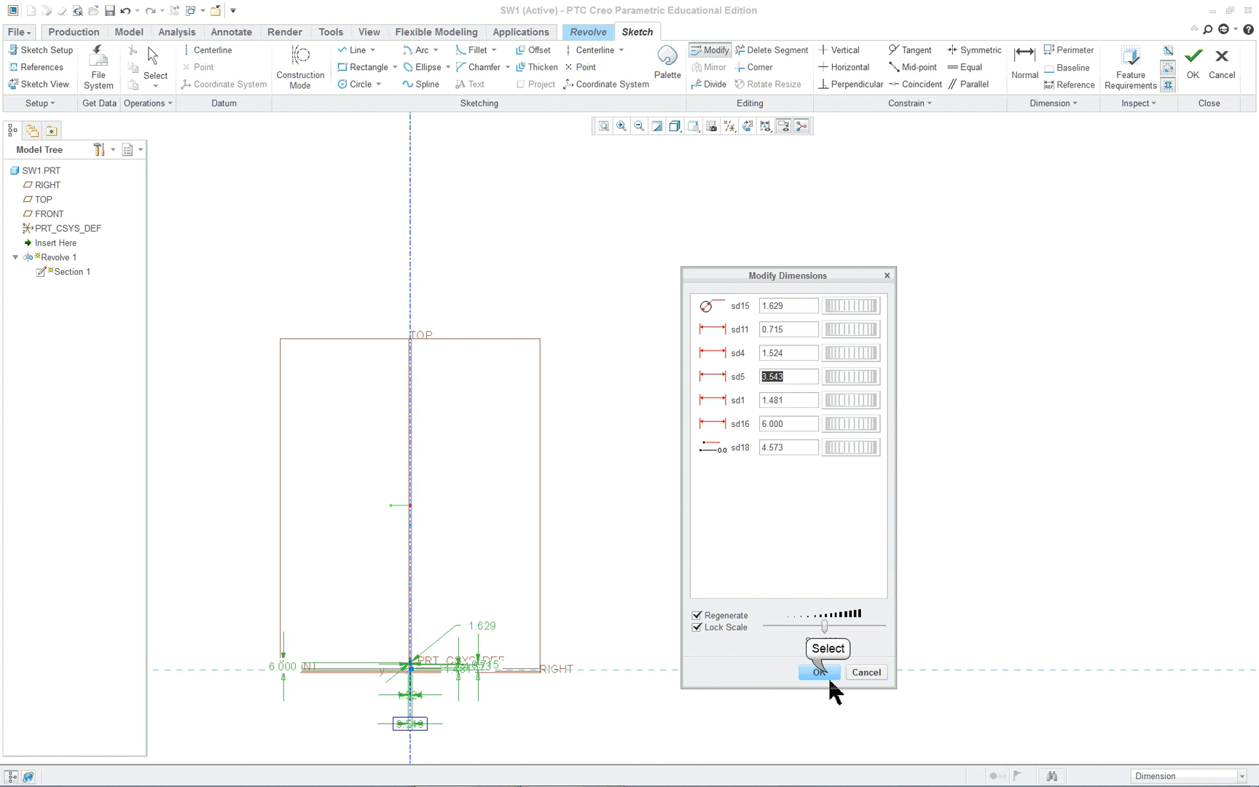
left_click(818, 672)
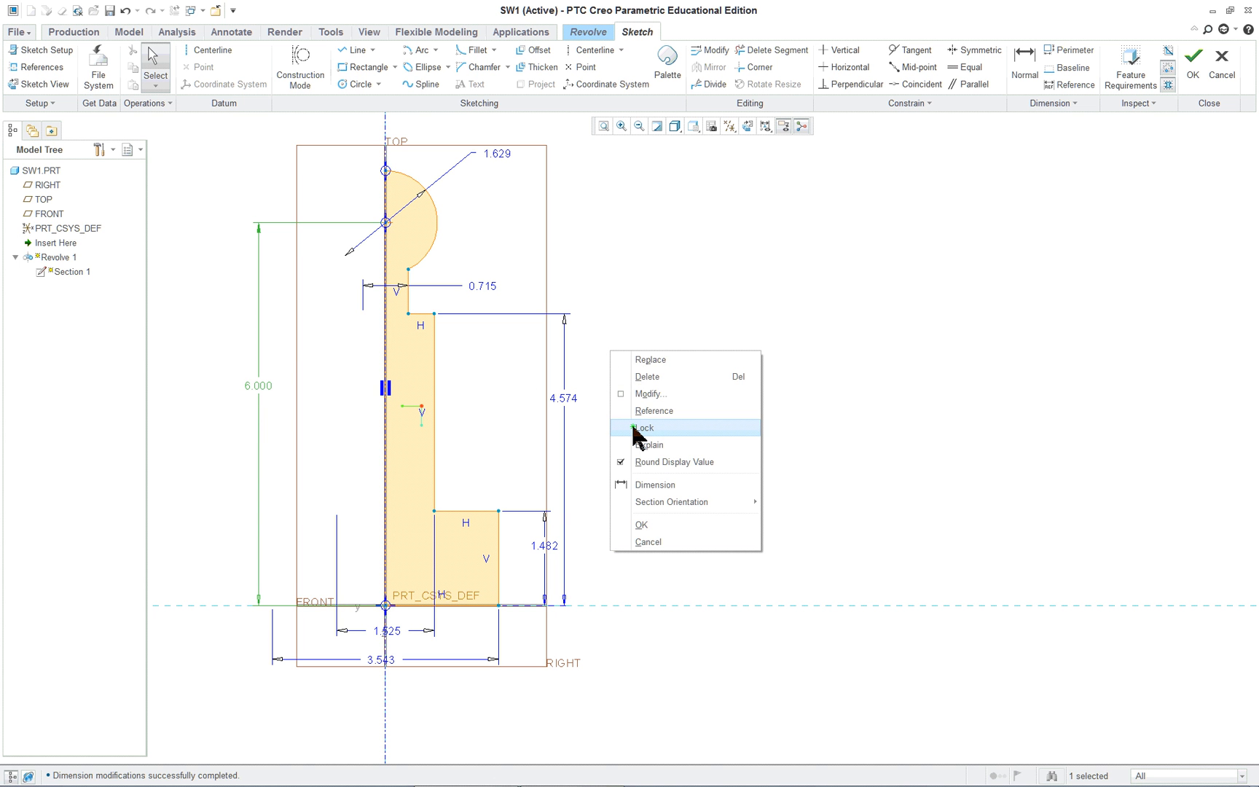
Lock the 6.000 height; set ball 0.438, neck 0.375, shaft 0.500, head 1.250, length 5.500
left_click(643, 427)
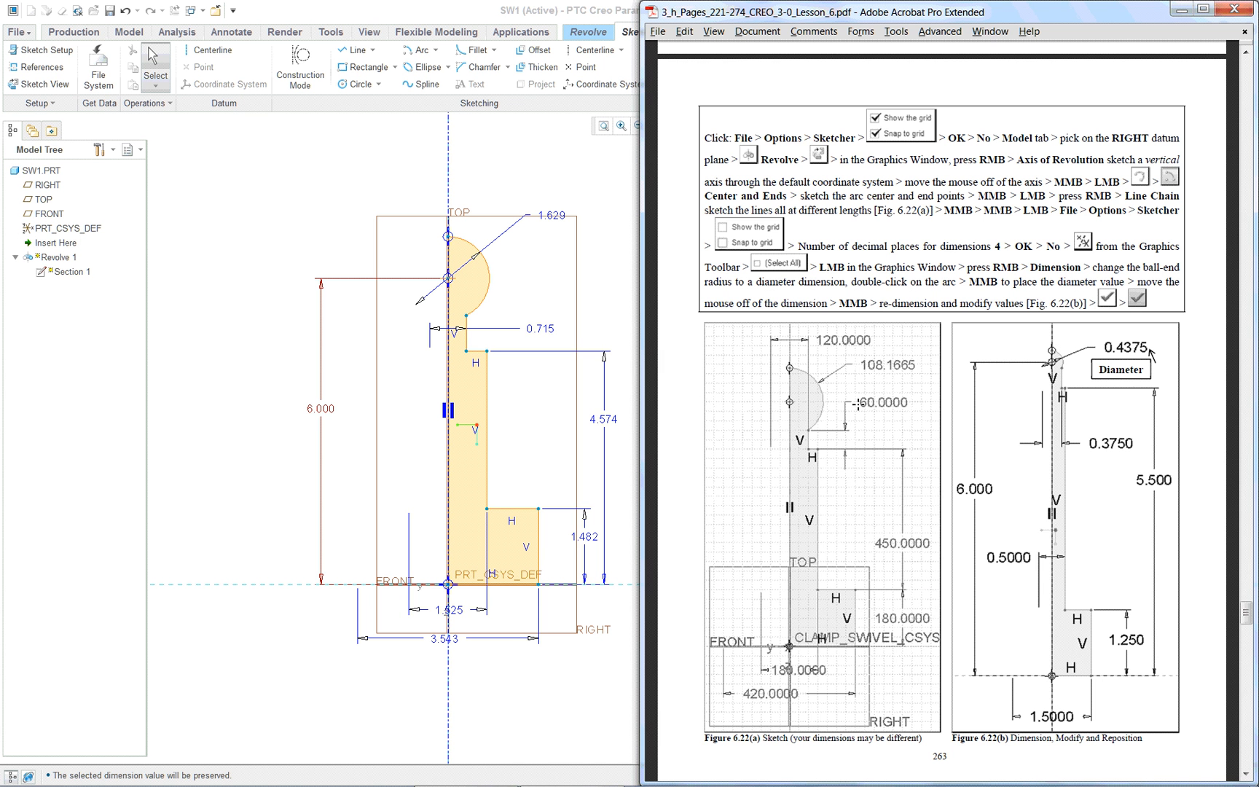
mouse_move(618, 291)
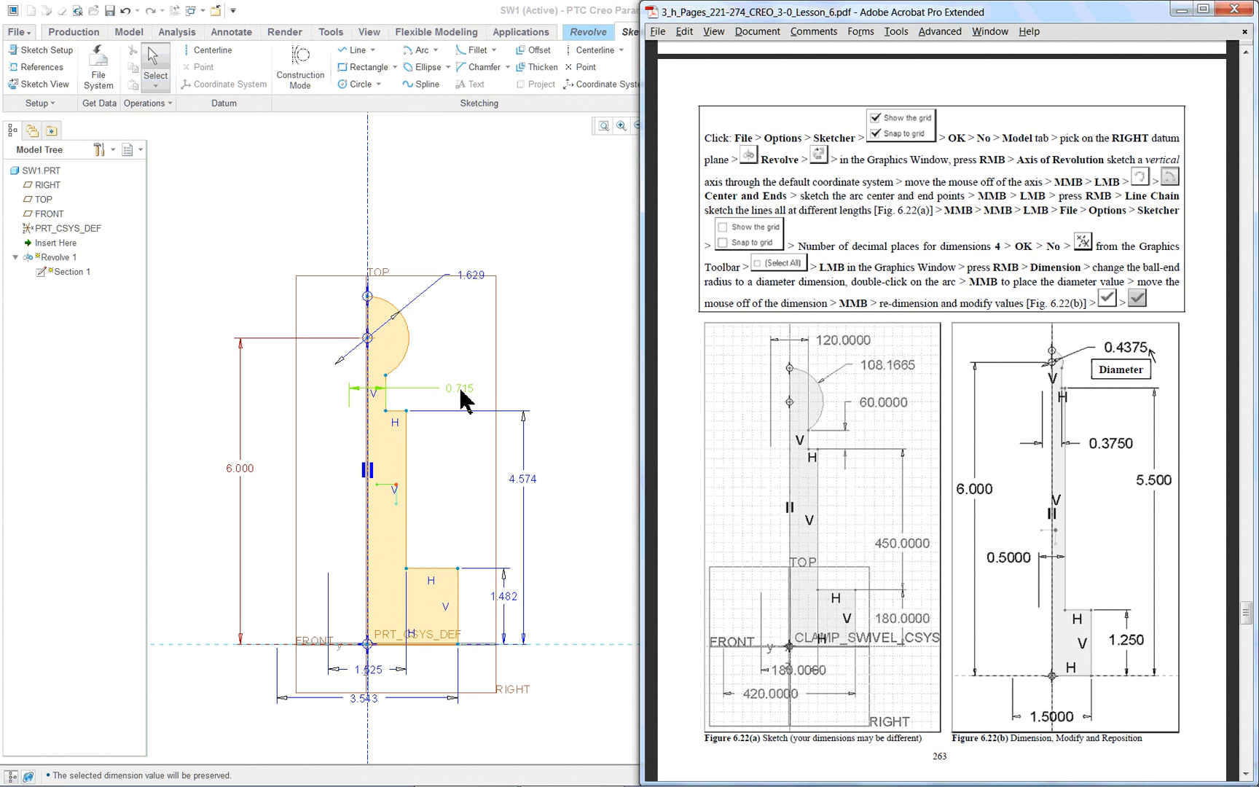
mouse_move(465, 403)
type("0.375")
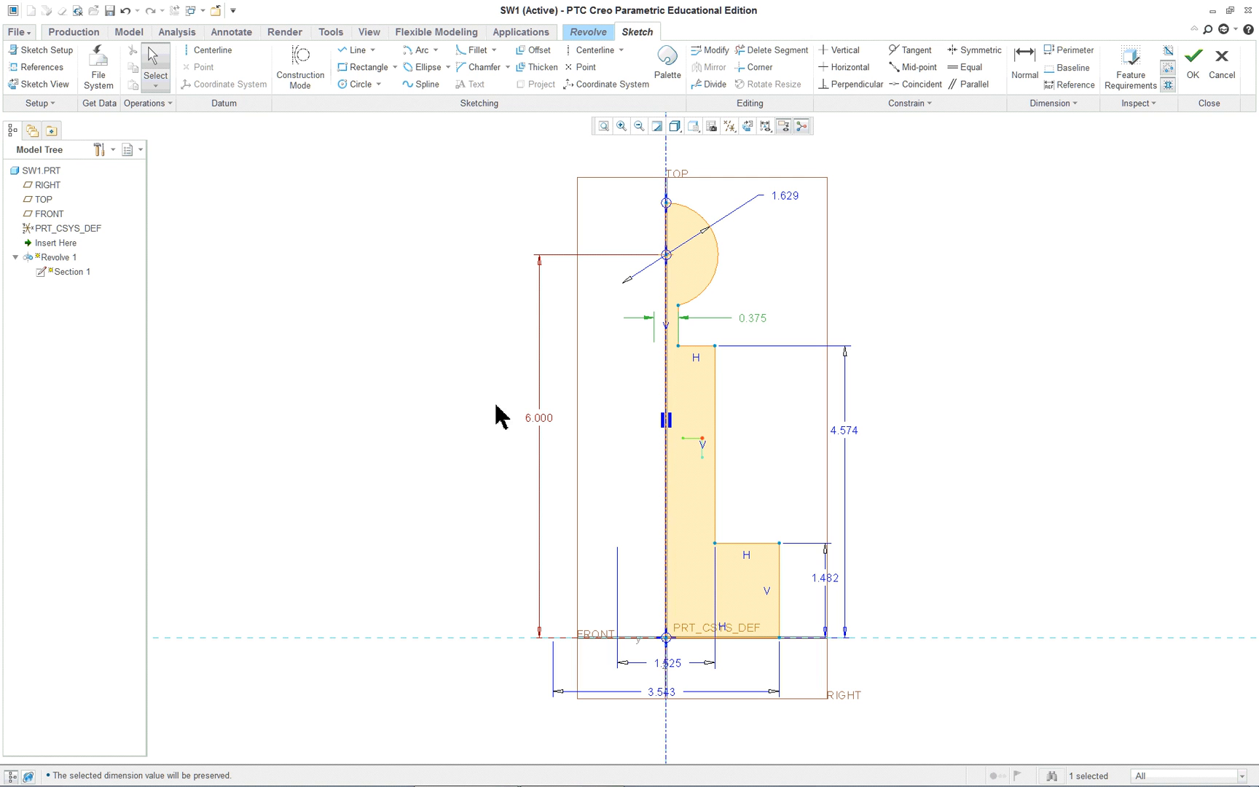
double_click(662, 664)
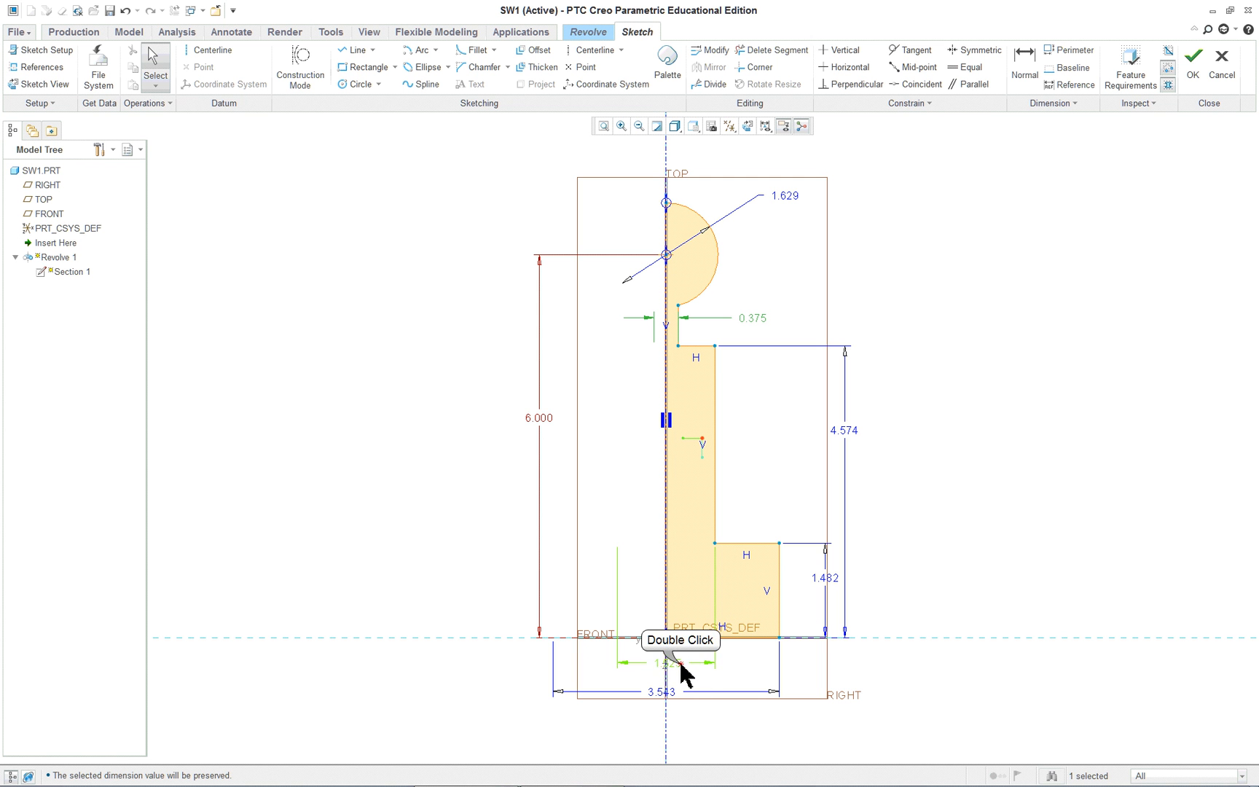
double_click(661, 663)
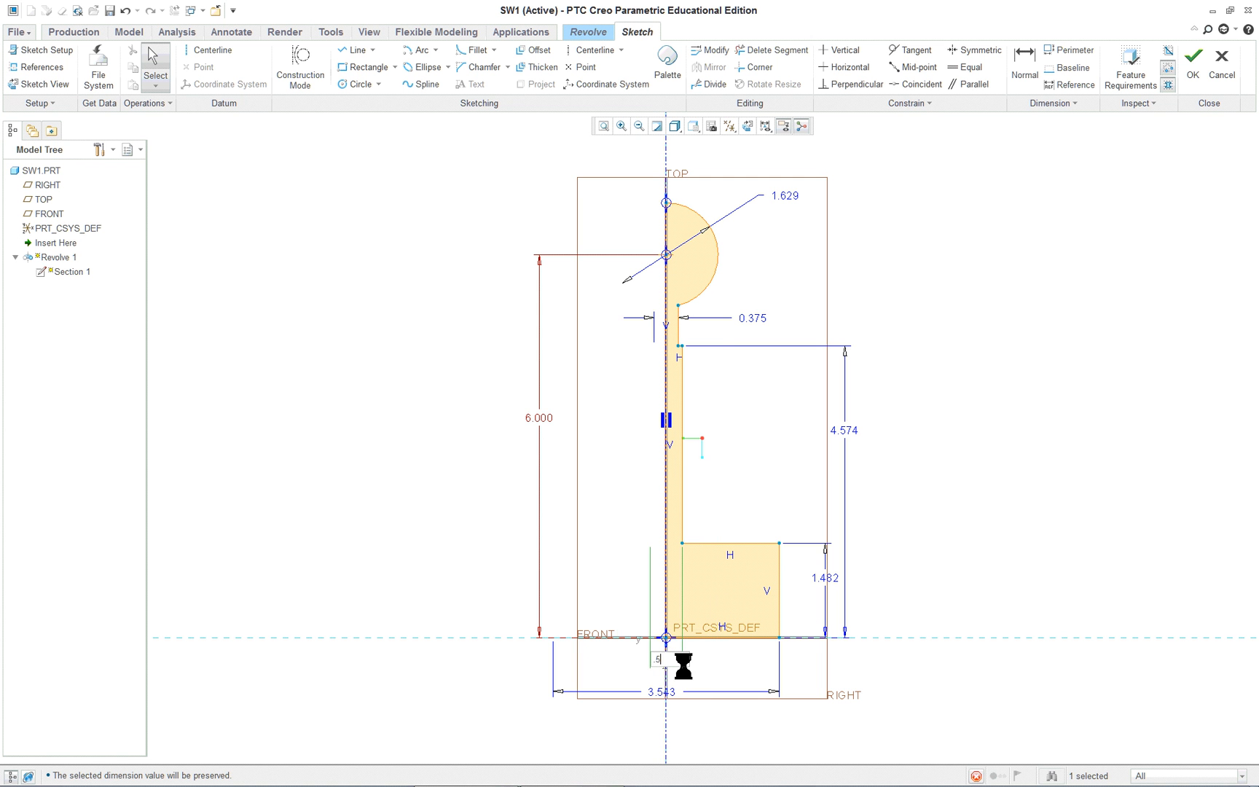
double_click(657, 706)
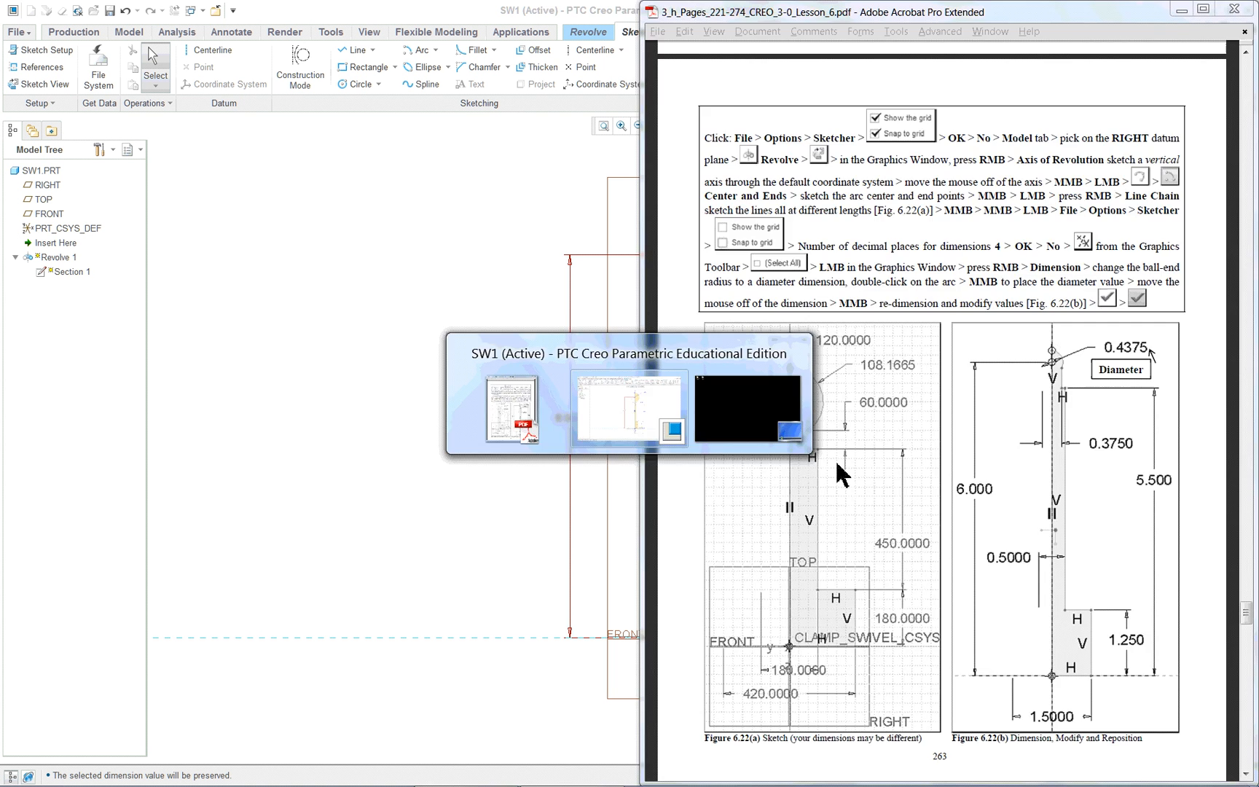
left_click(630, 407)
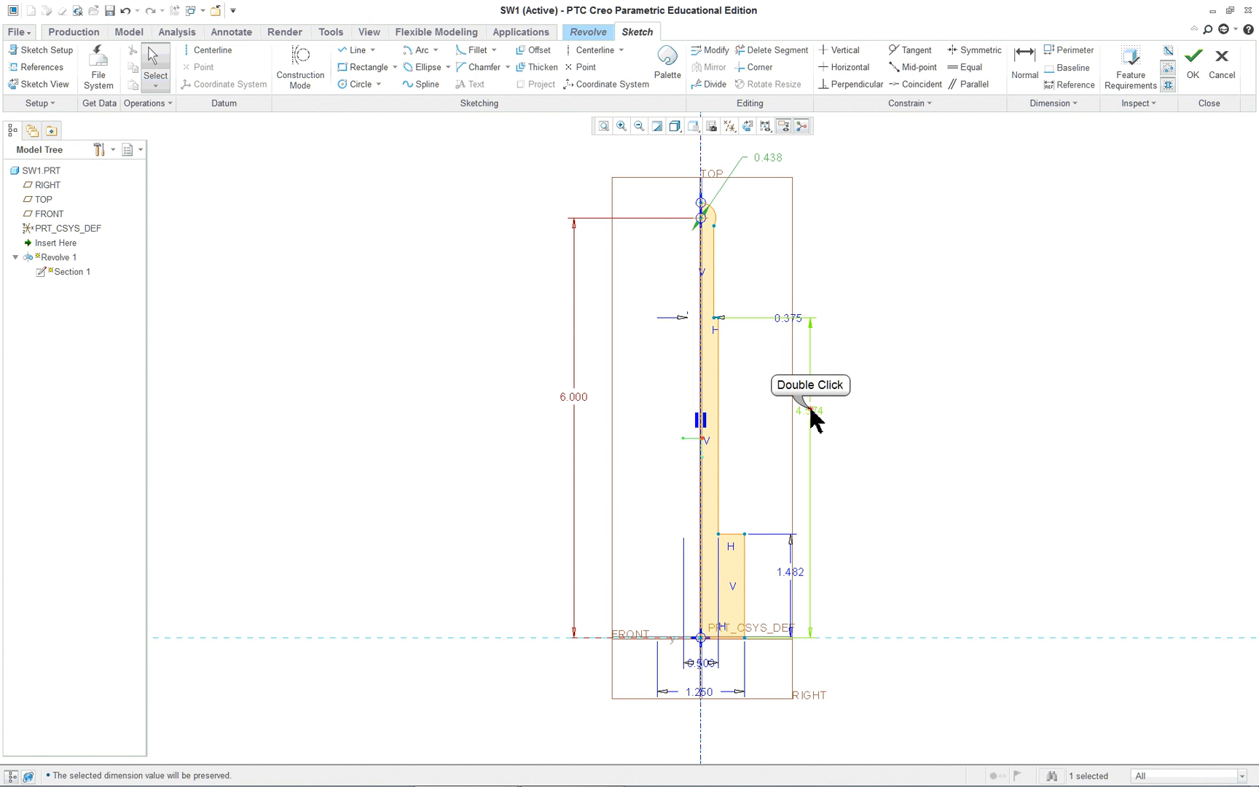
double_click(807, 410)
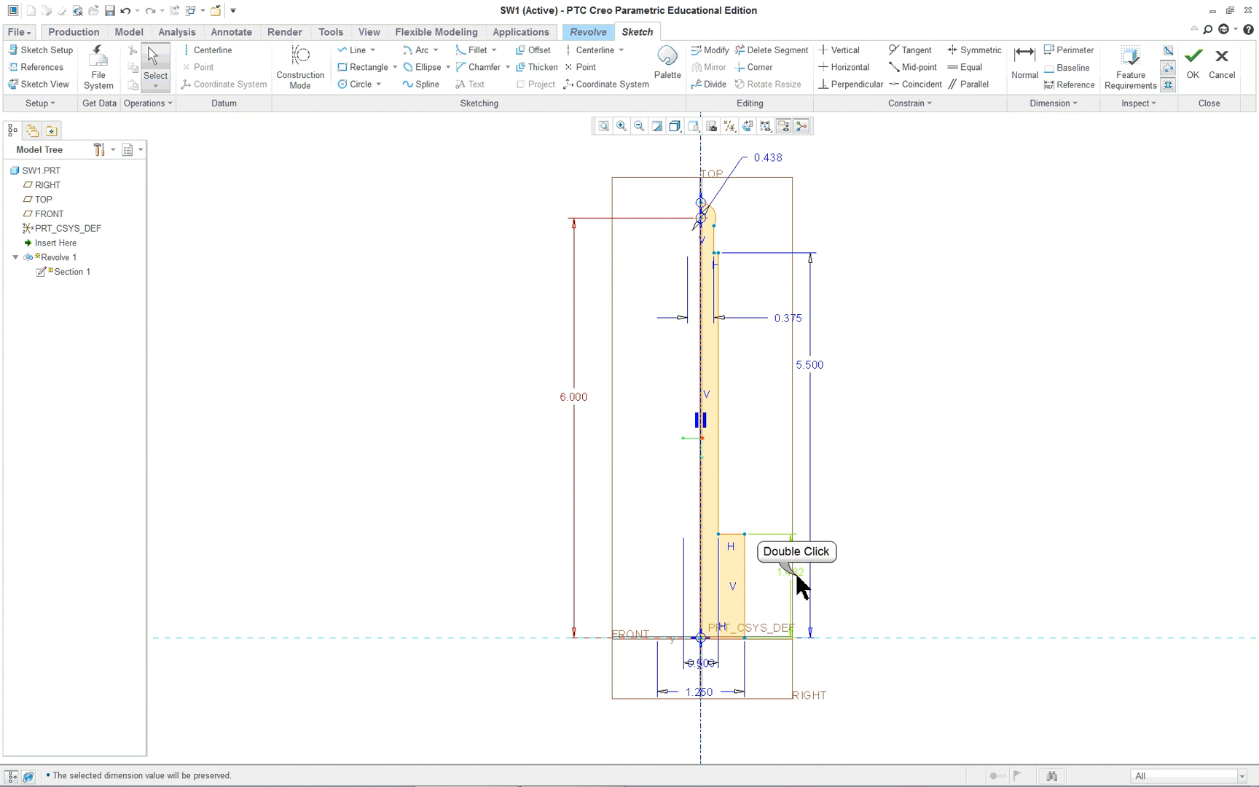
double_click(787, 569)
type("1.250")
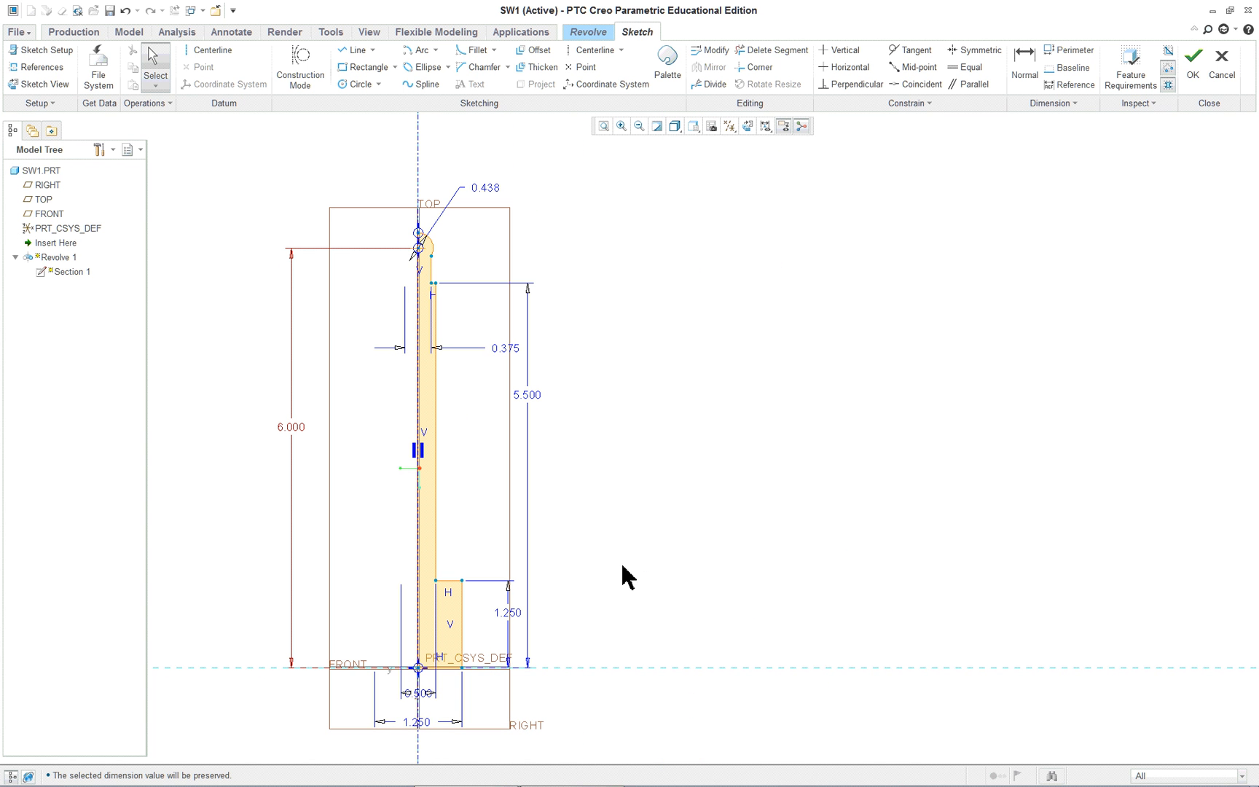
mouse_move(477, 637)
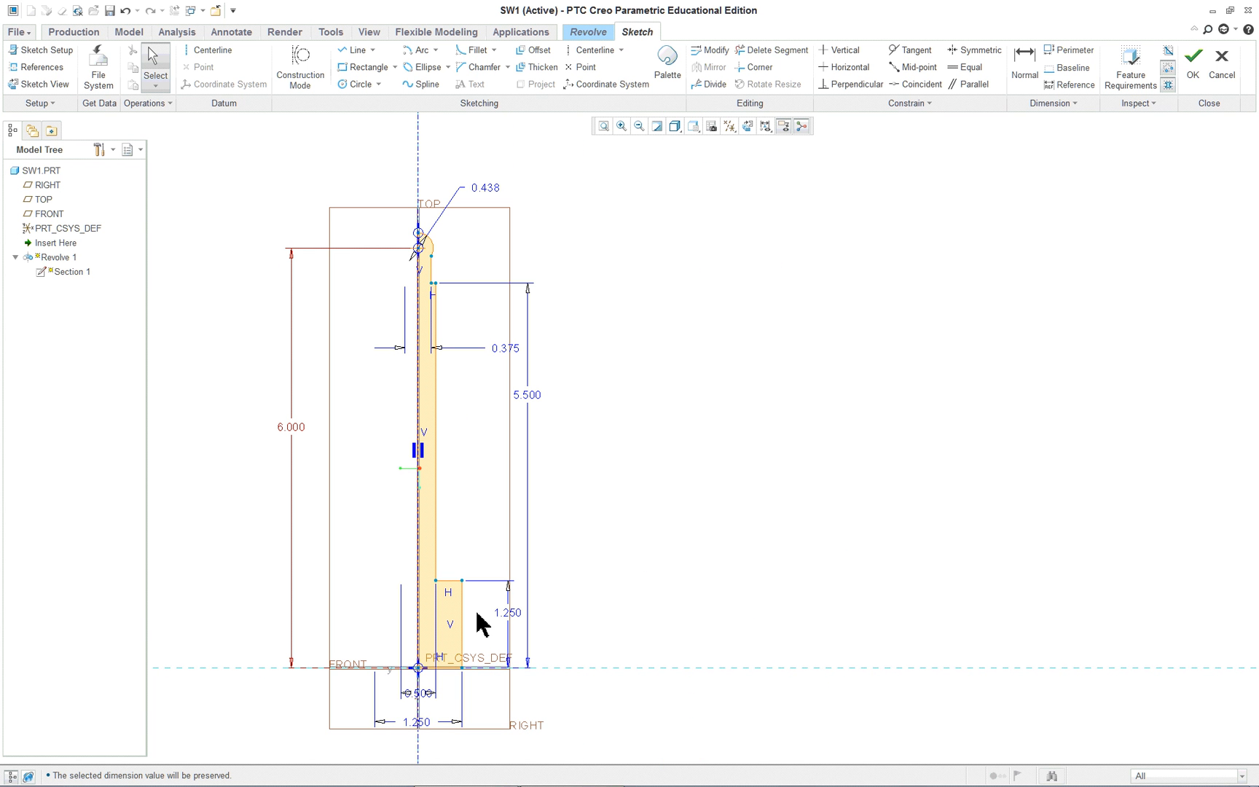
mouse_move(612, 320)
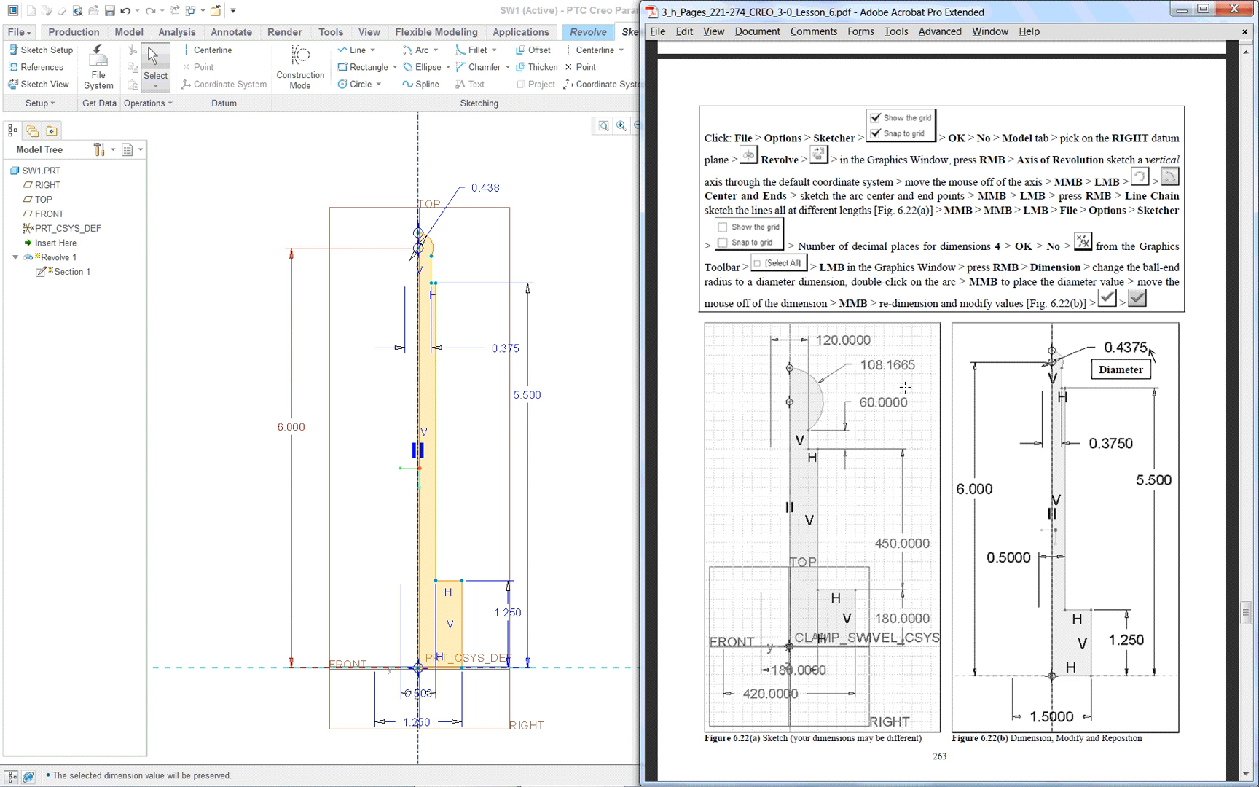
mouse_move(526, 525)
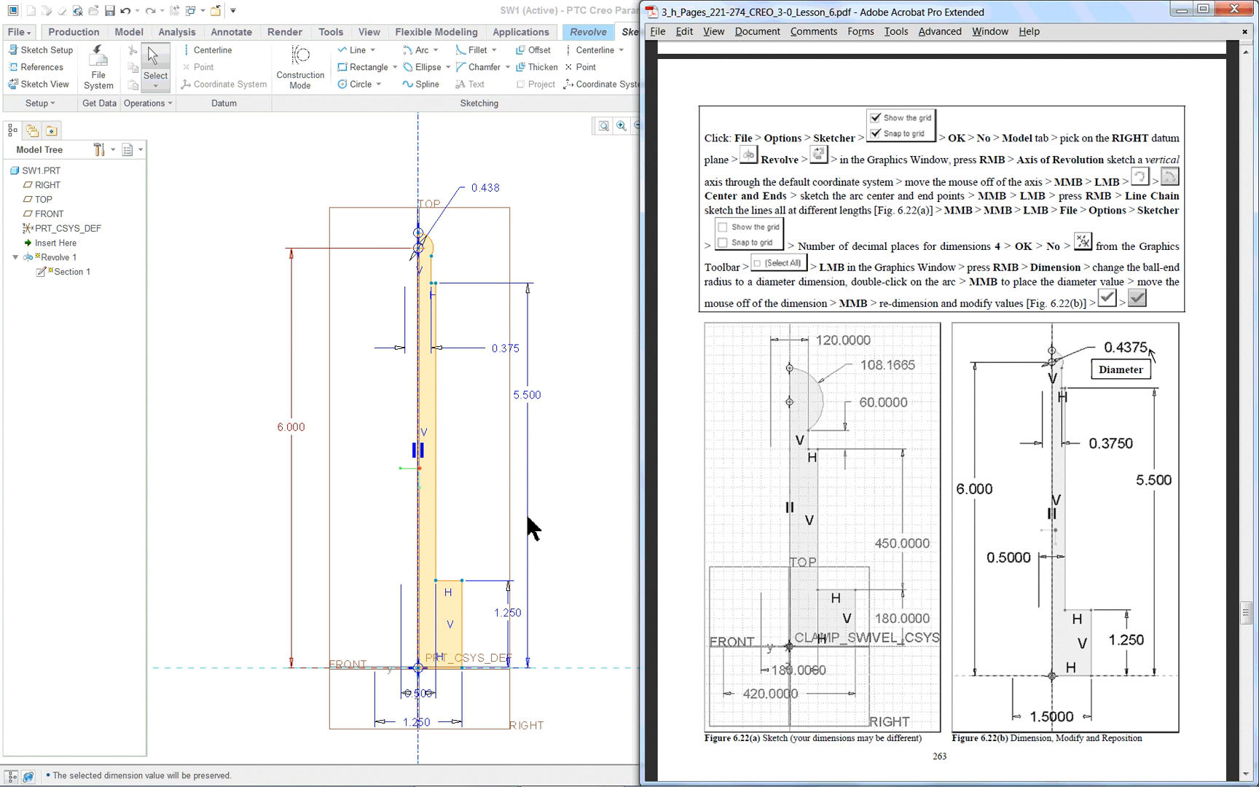
mouse_move(528, 514)
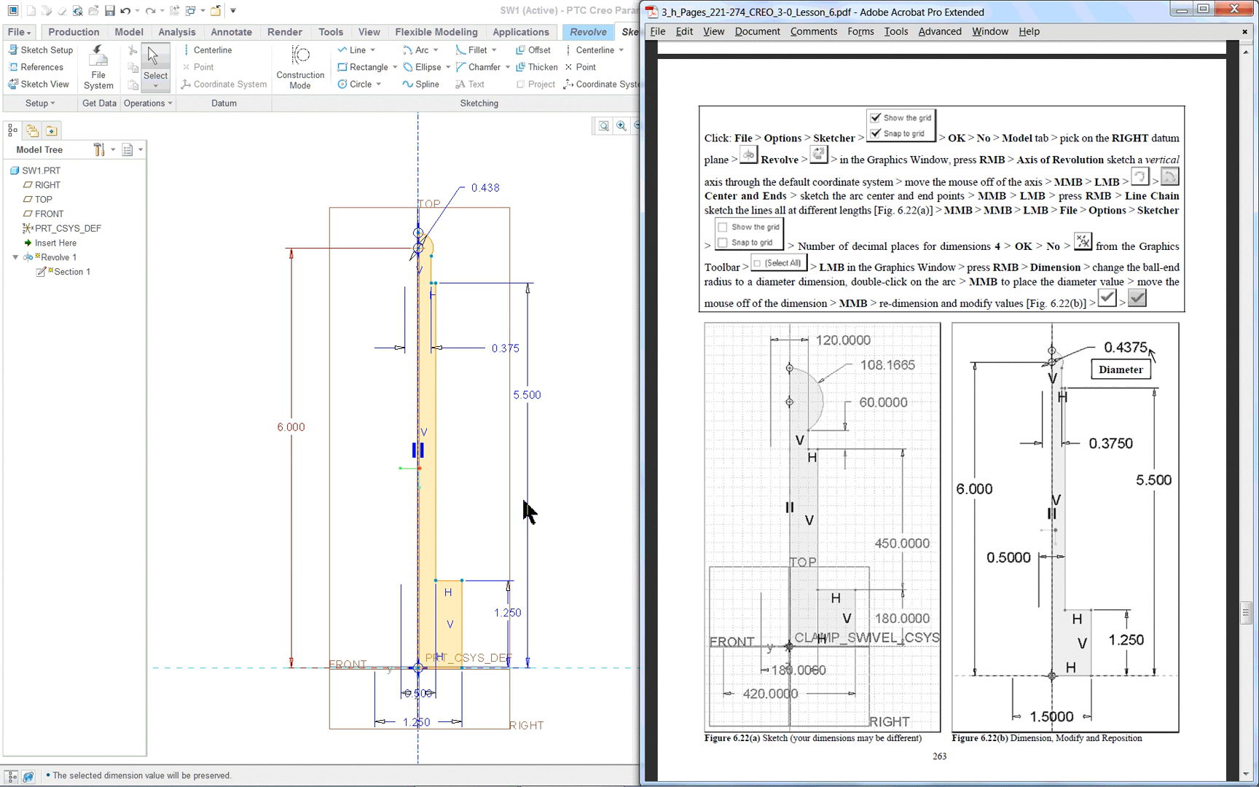
mouse_move(644, 309)
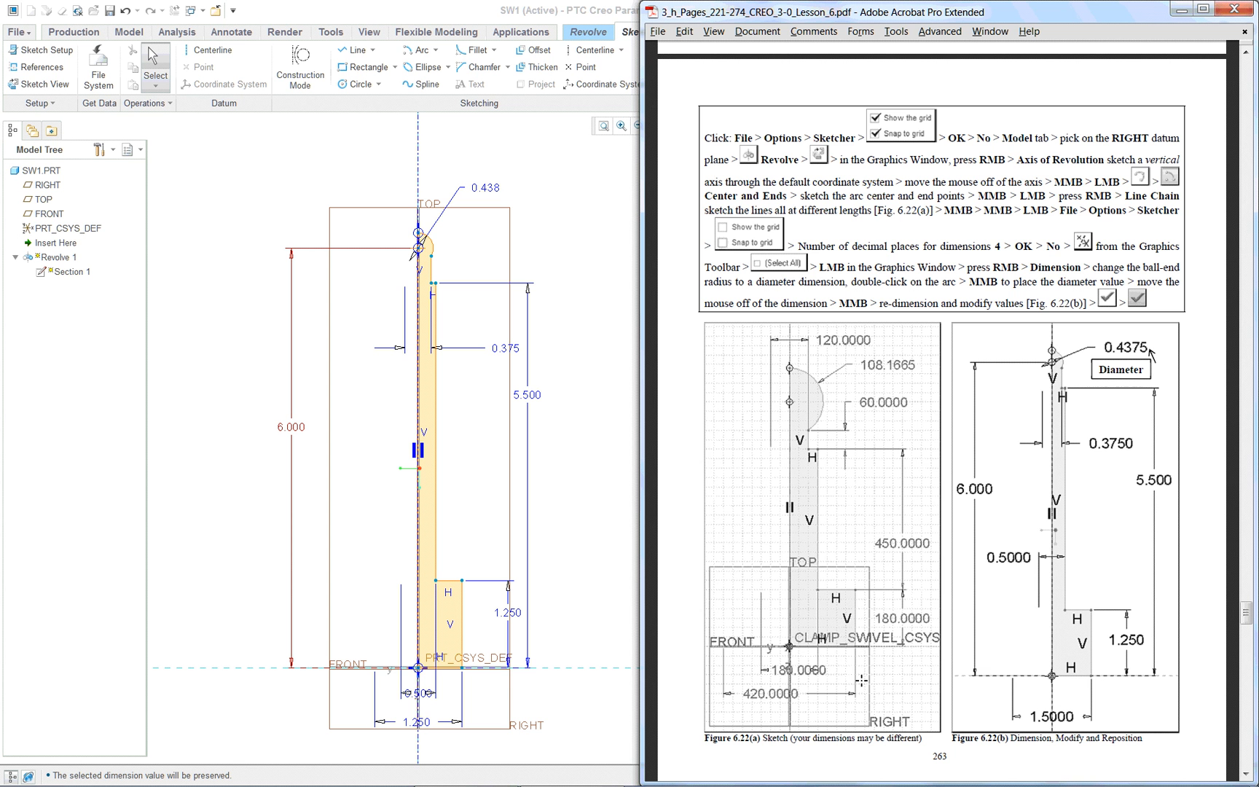
mouse_move(576, 426)
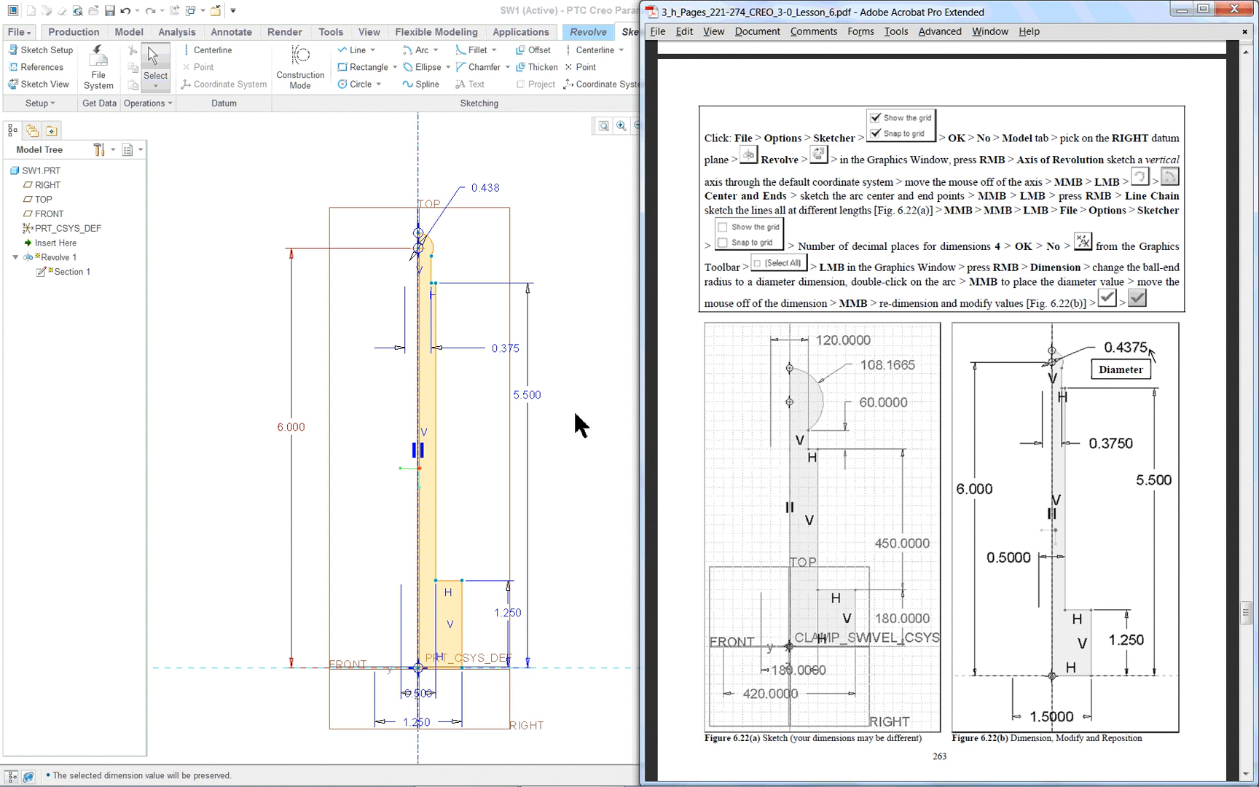
mouse_move(473, 241)
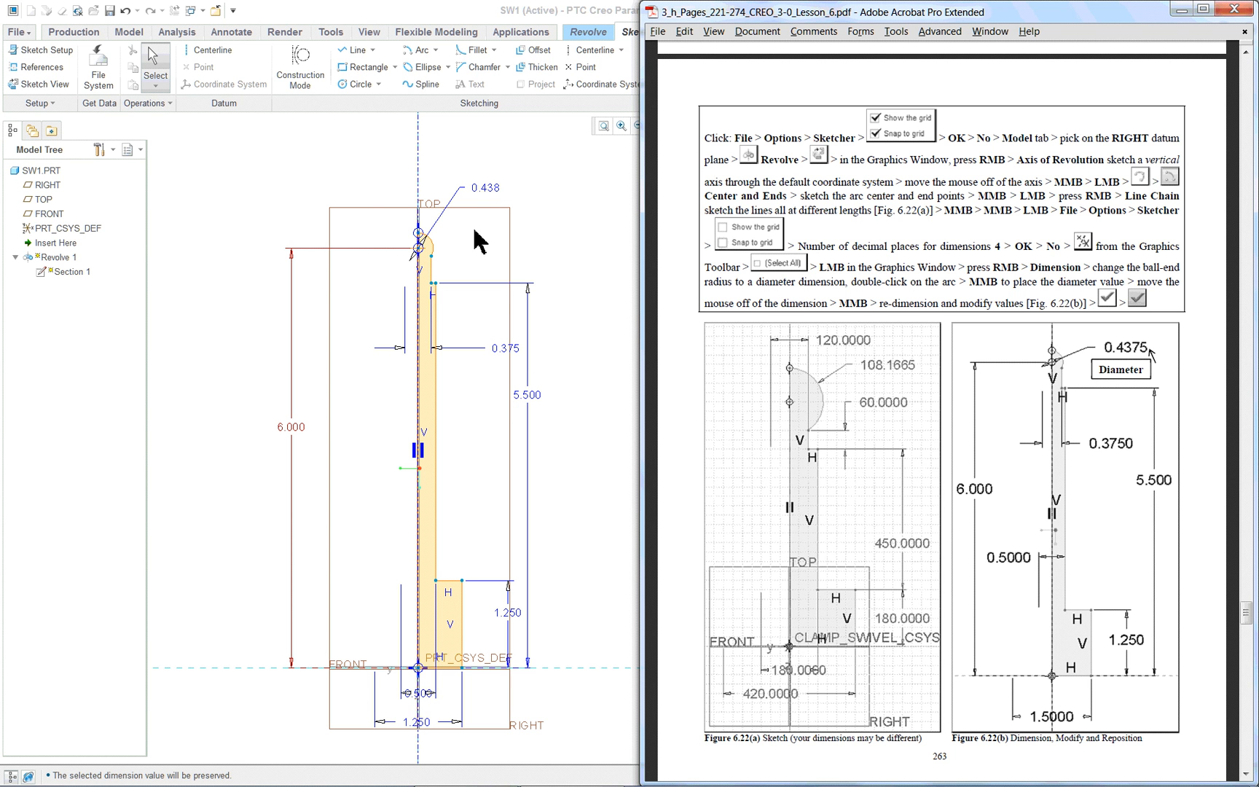
mouse_move(603, 458)
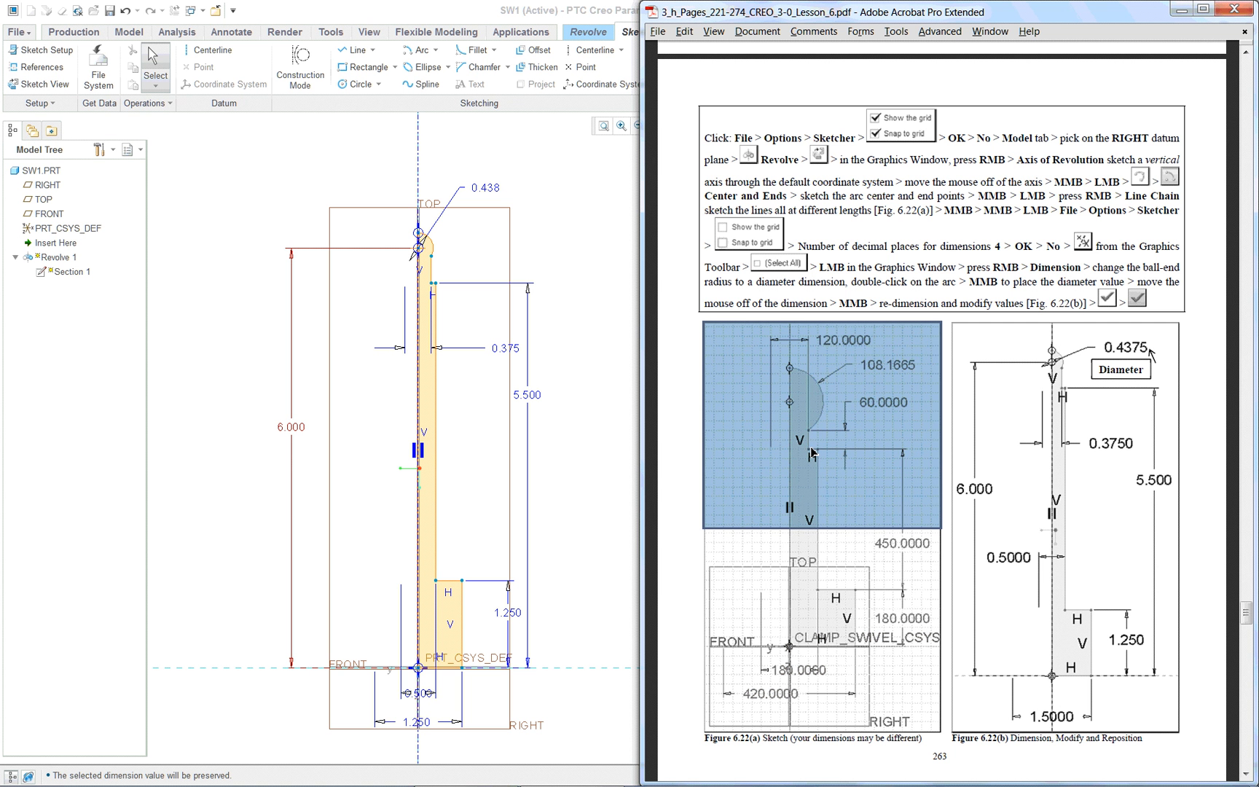
mouse_move(827, 554)
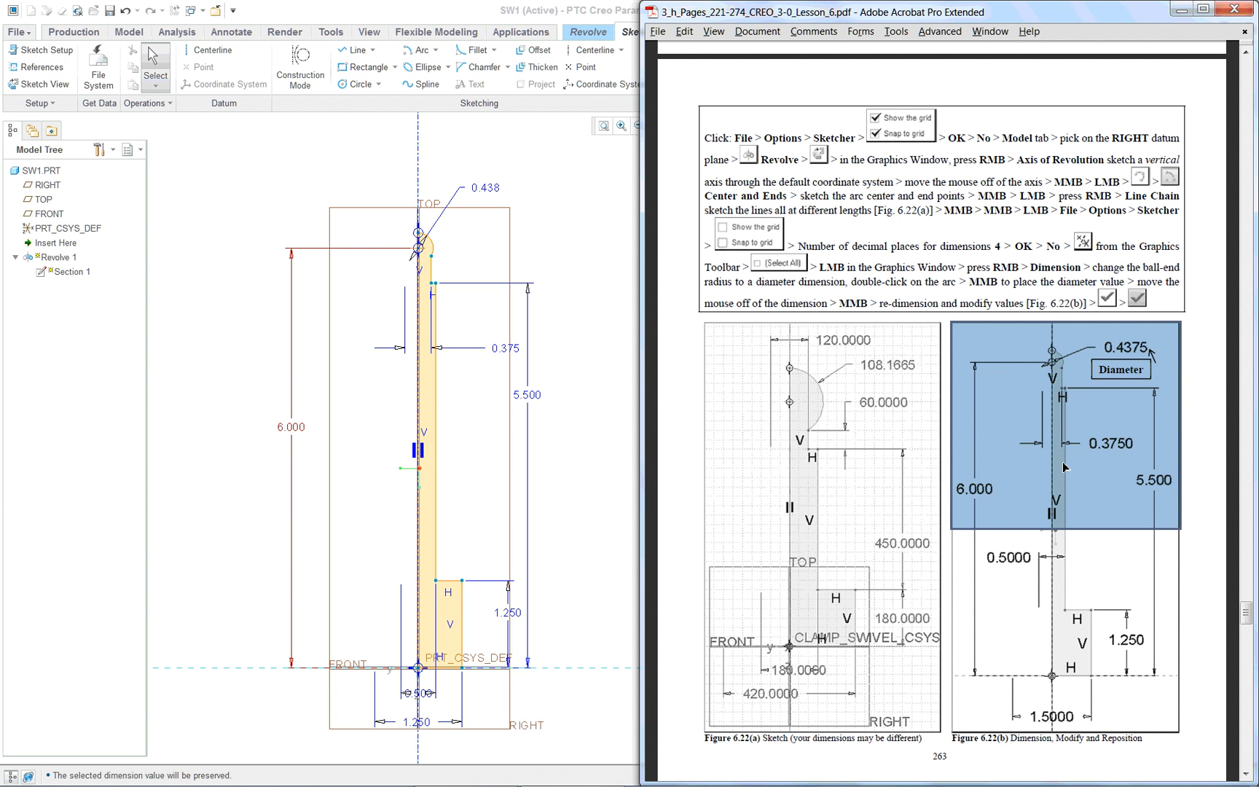
mouse_move(692, 485)
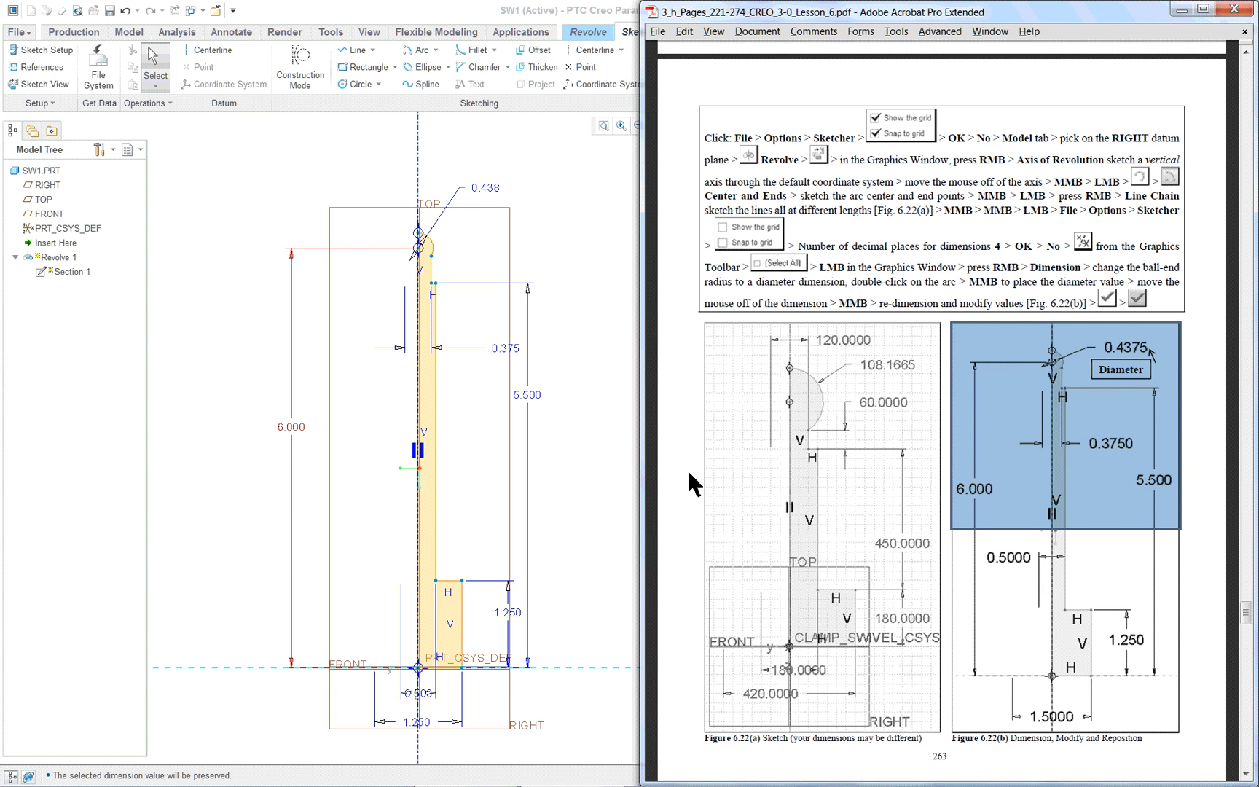
mouse_move(873, 439)
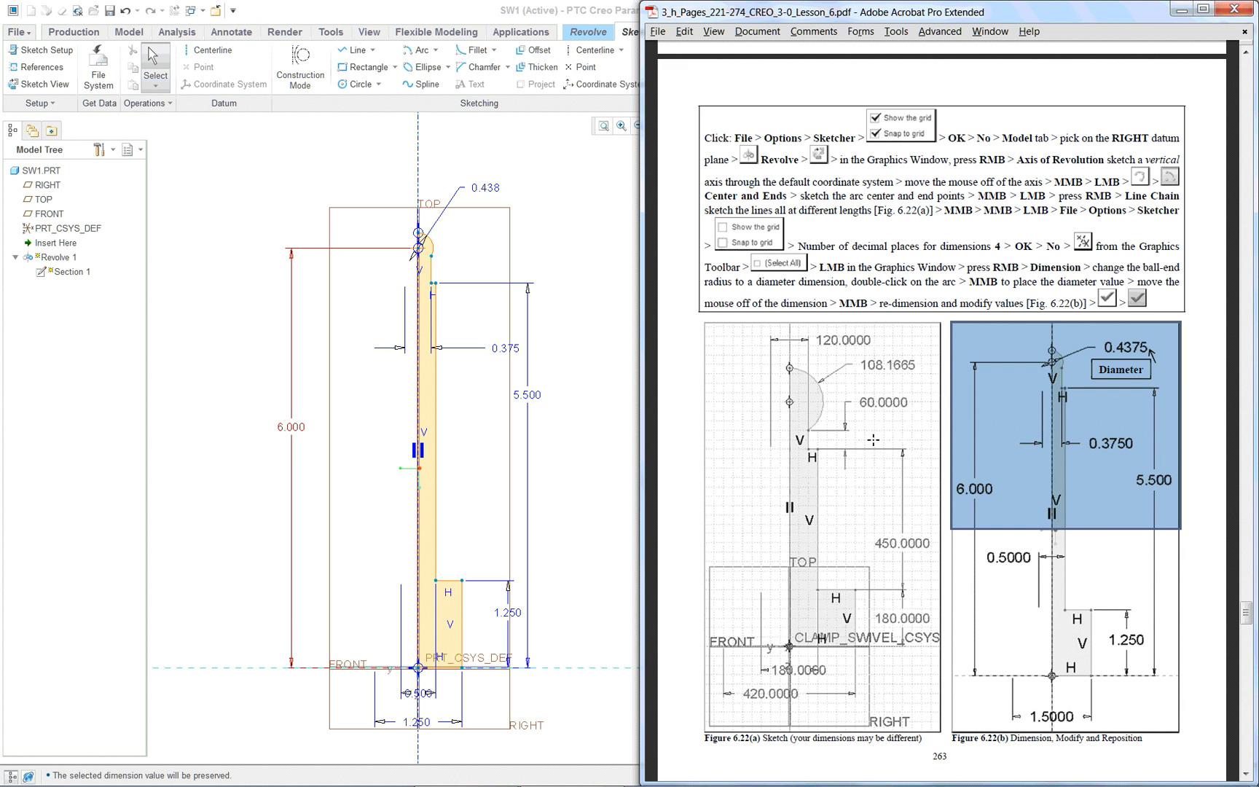
Compare the sketch with Figure 6.22 and scroll the lesson PDF to page 264
scroll("down", 3)
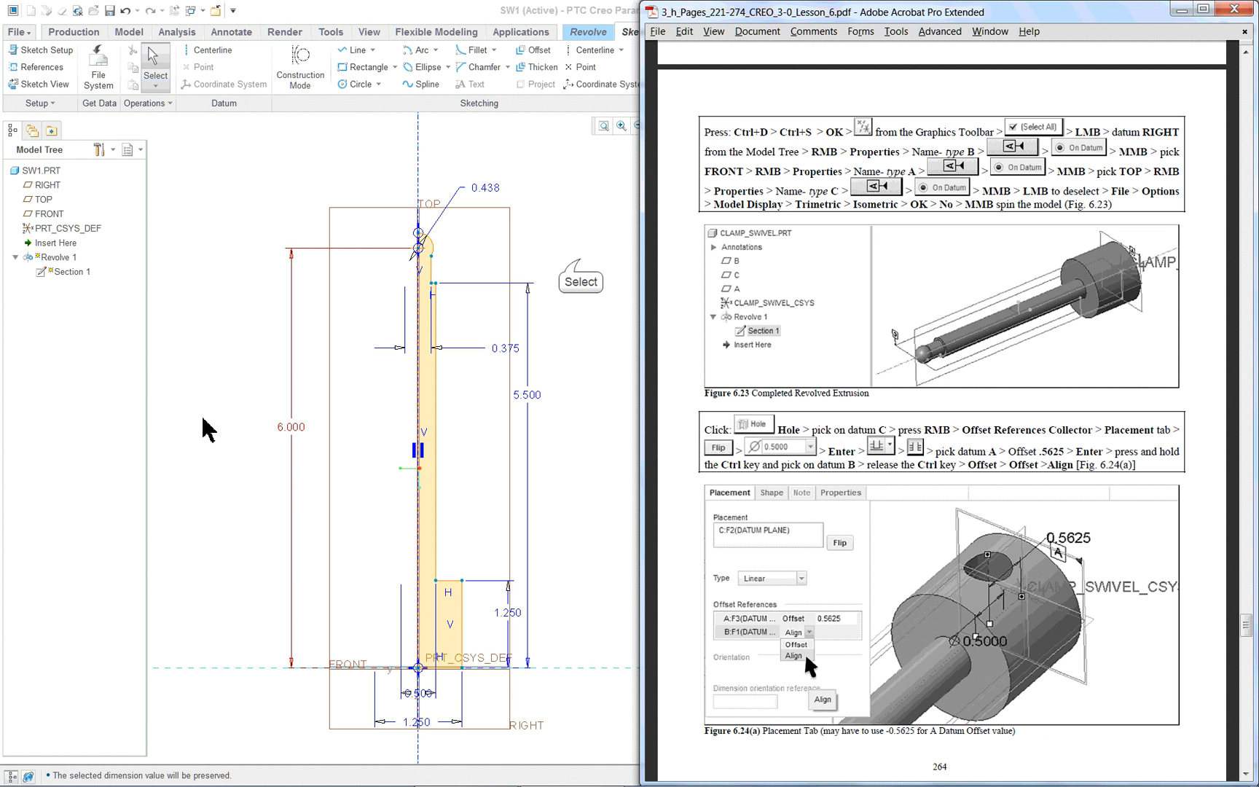
right_click(700, 232)
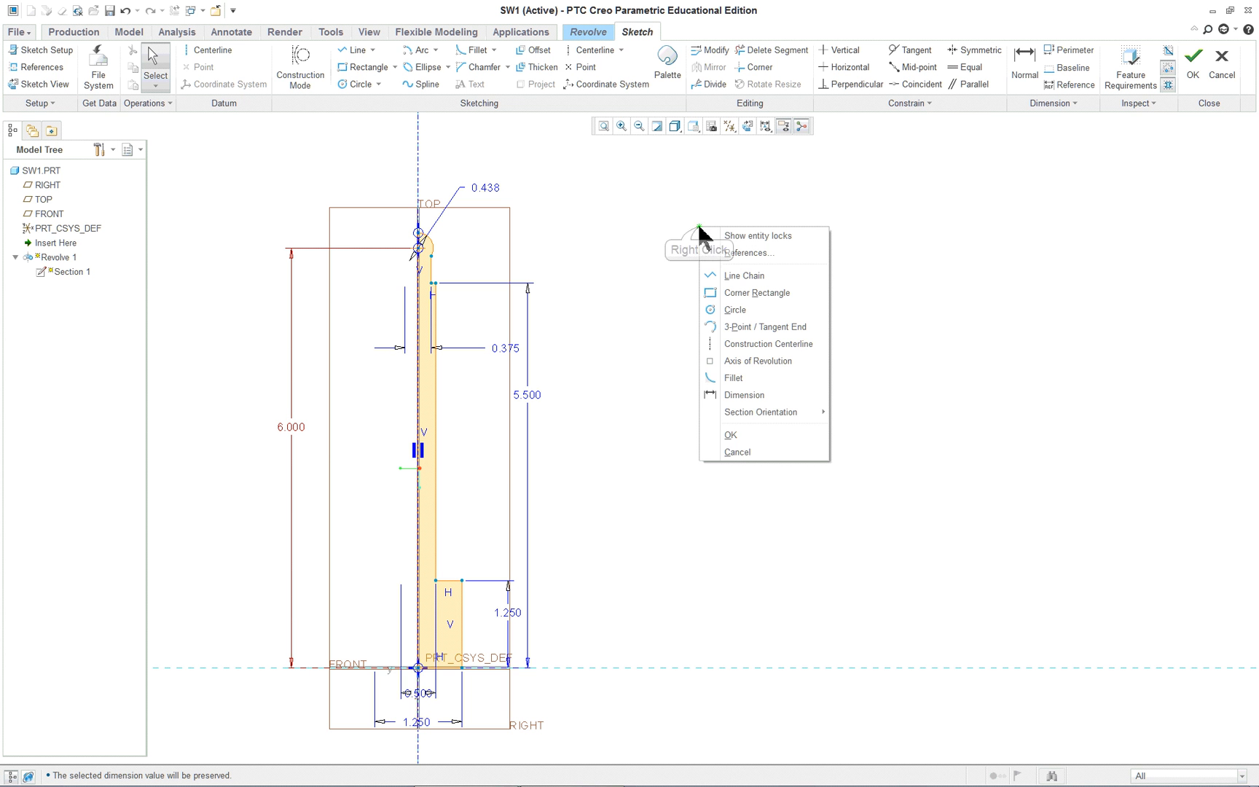
mouse_move(731, 440)
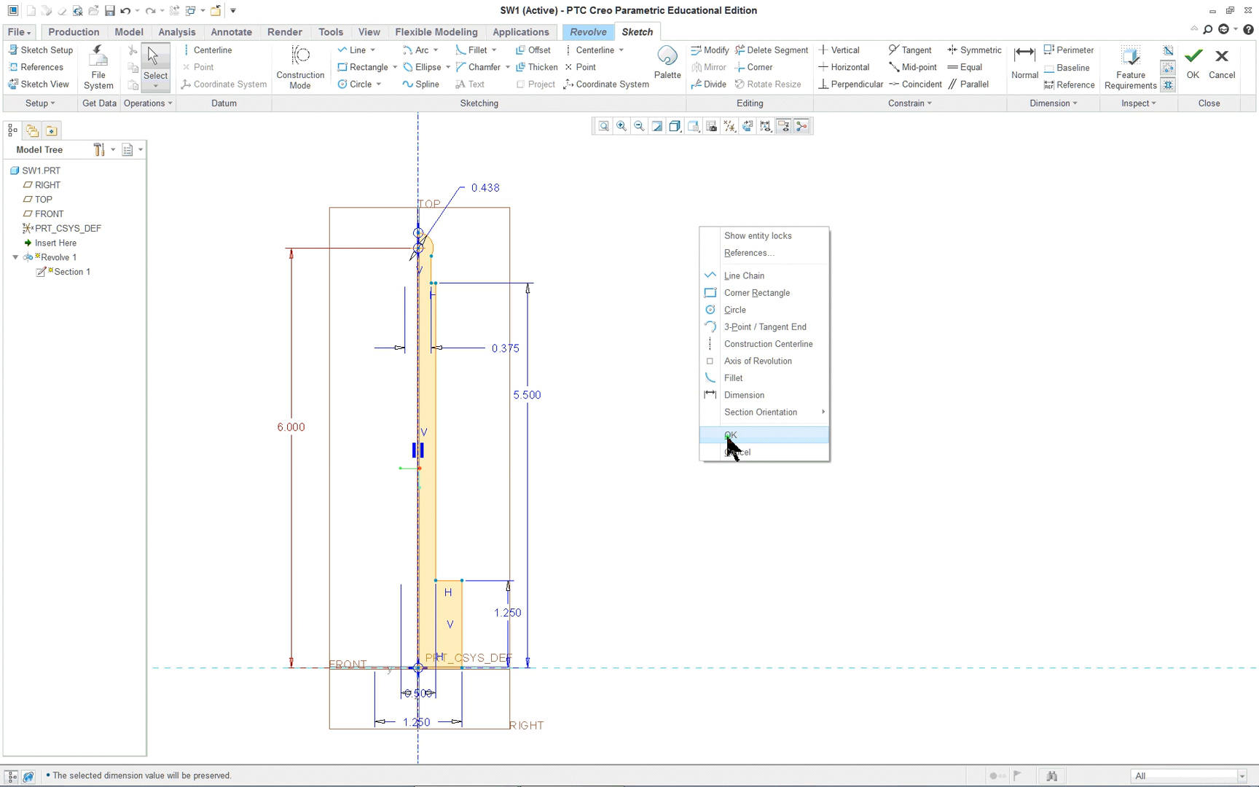
Finish Revolve 1 and make Isometric the default model orientation for this session
left_click(730, 435)
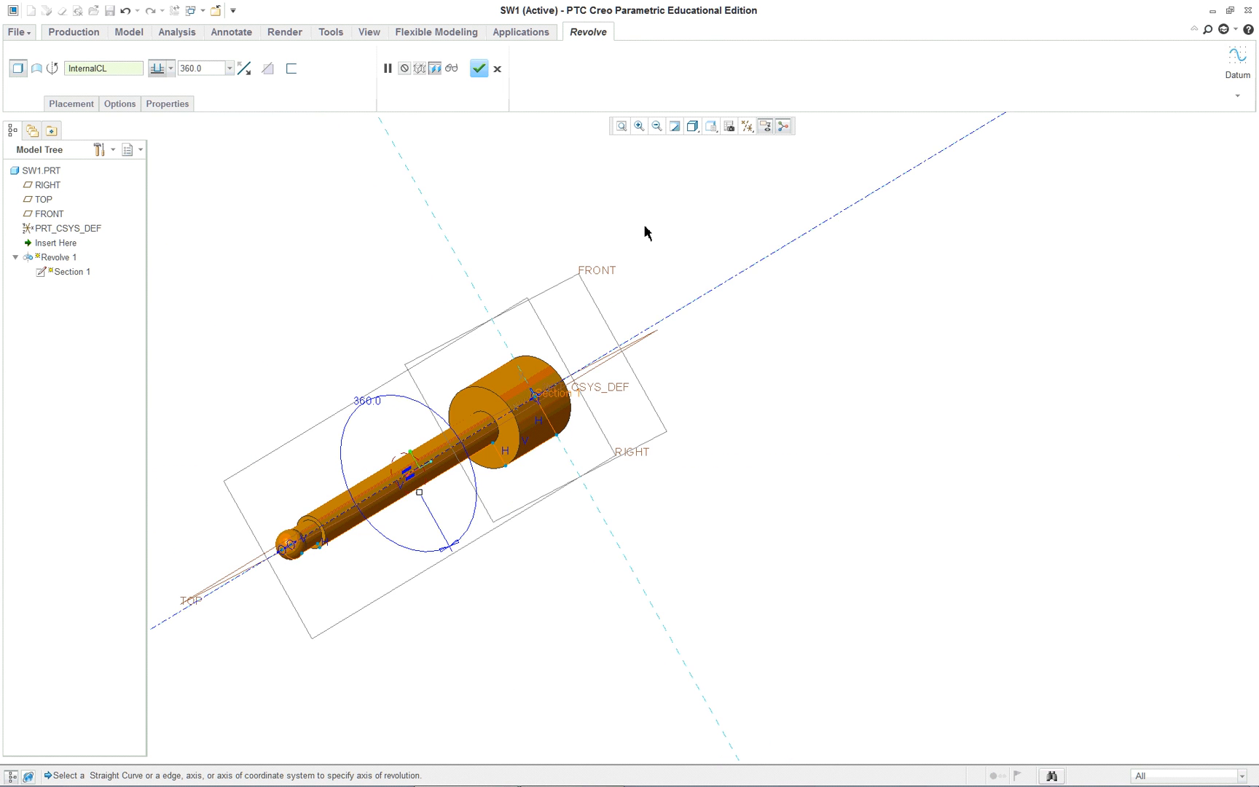
left_click(478, 67)
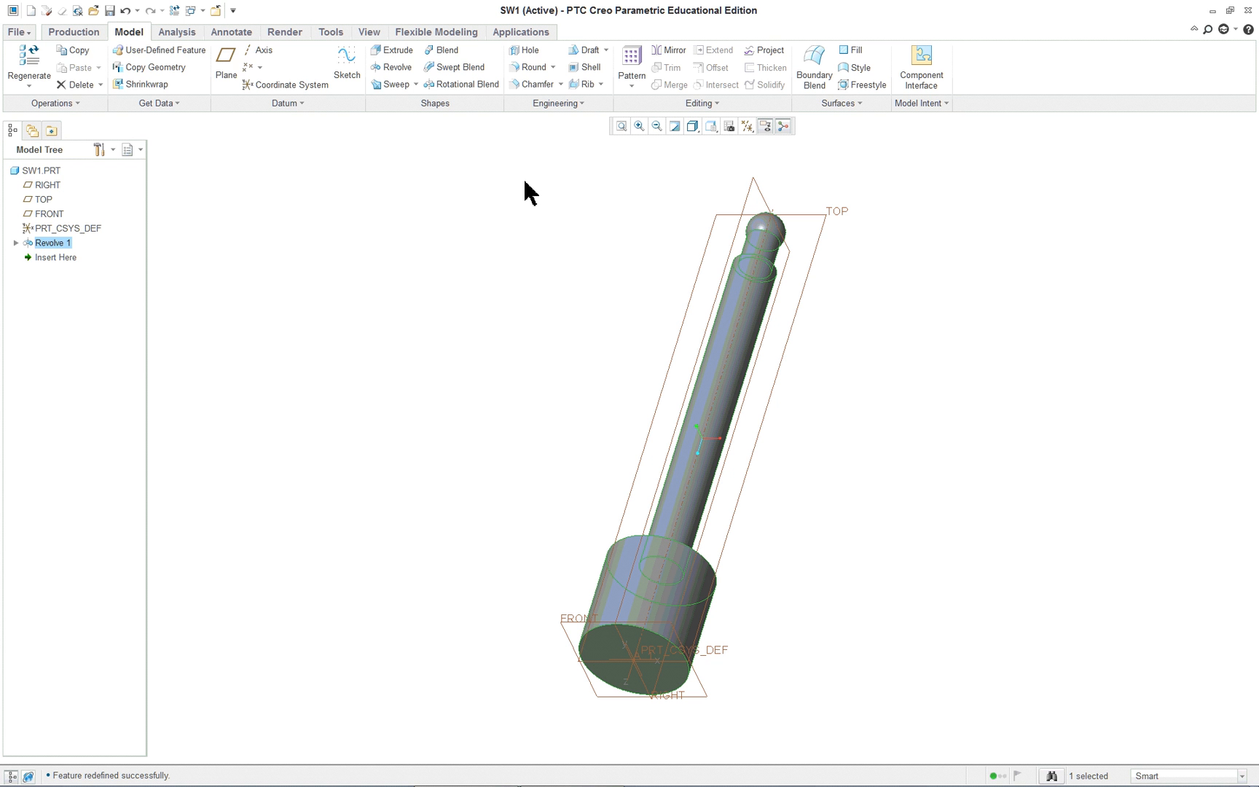
left_click(16, 32)
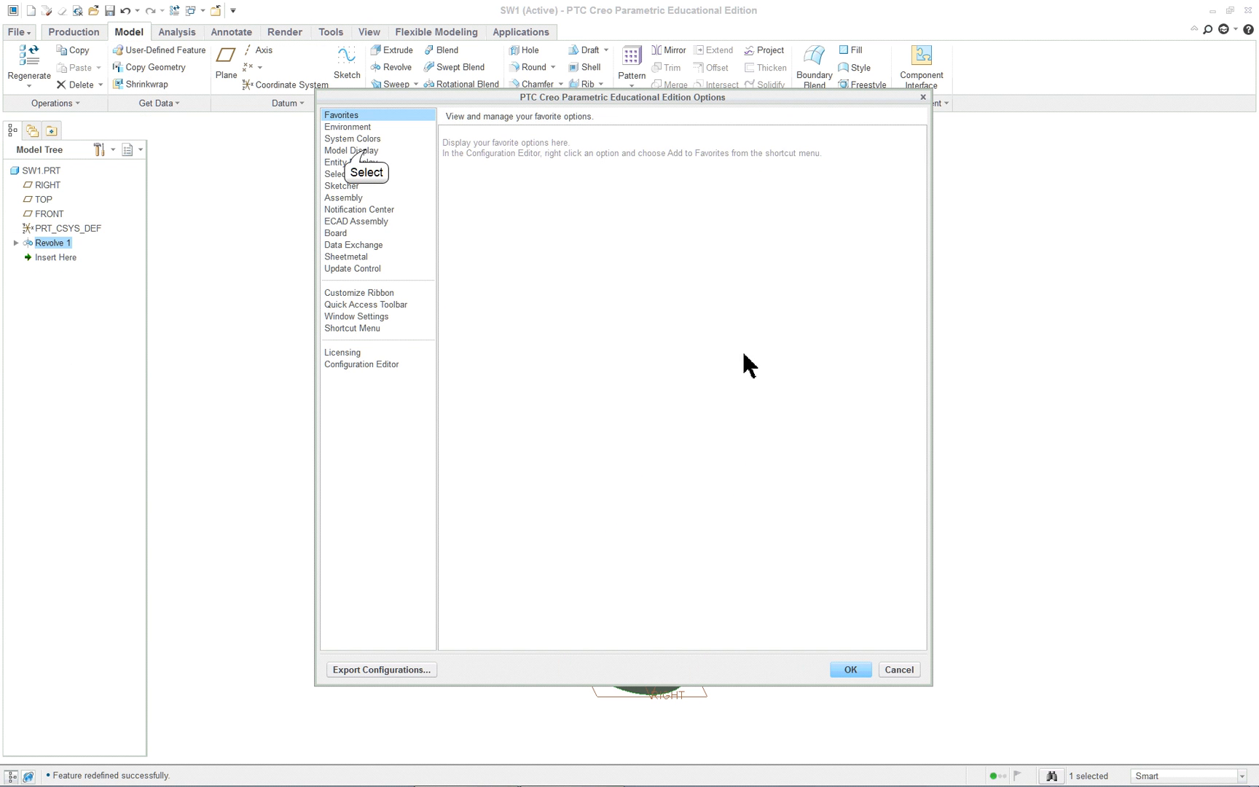
left_click(351, 150)
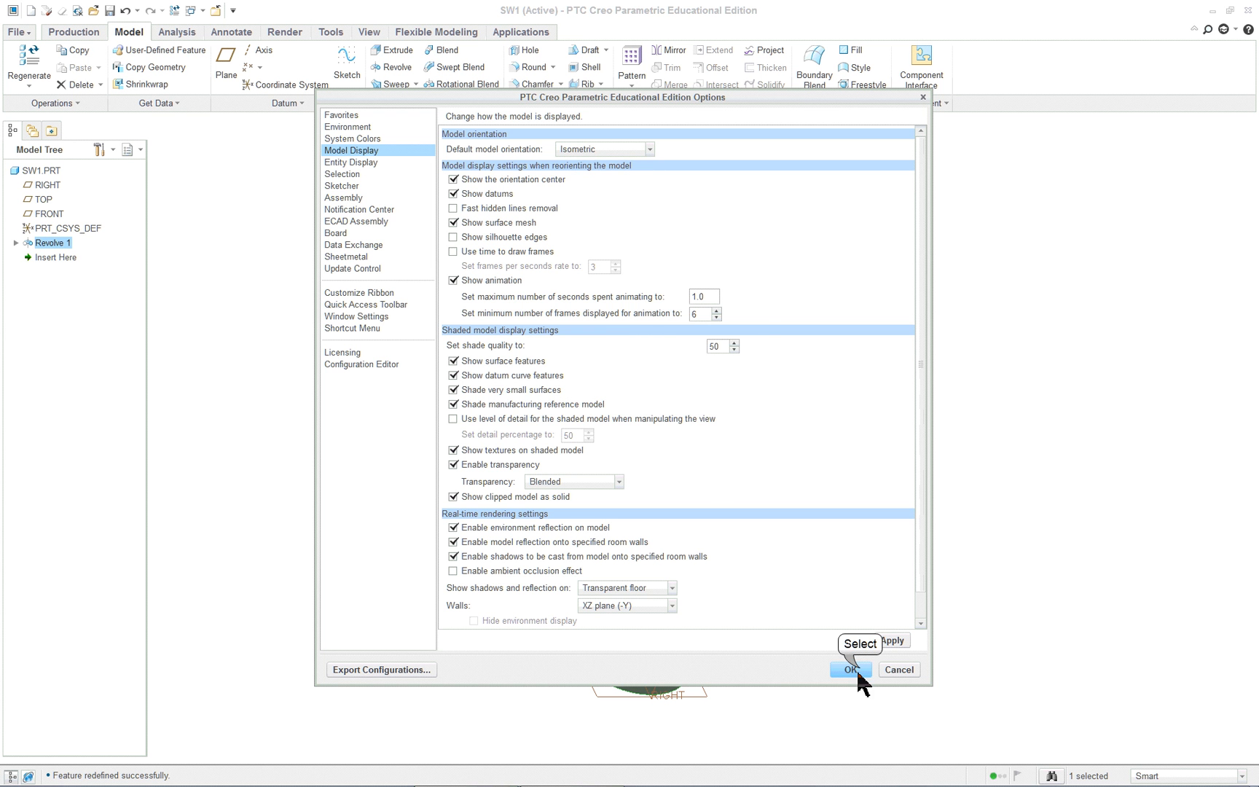
left_click(850, 669)
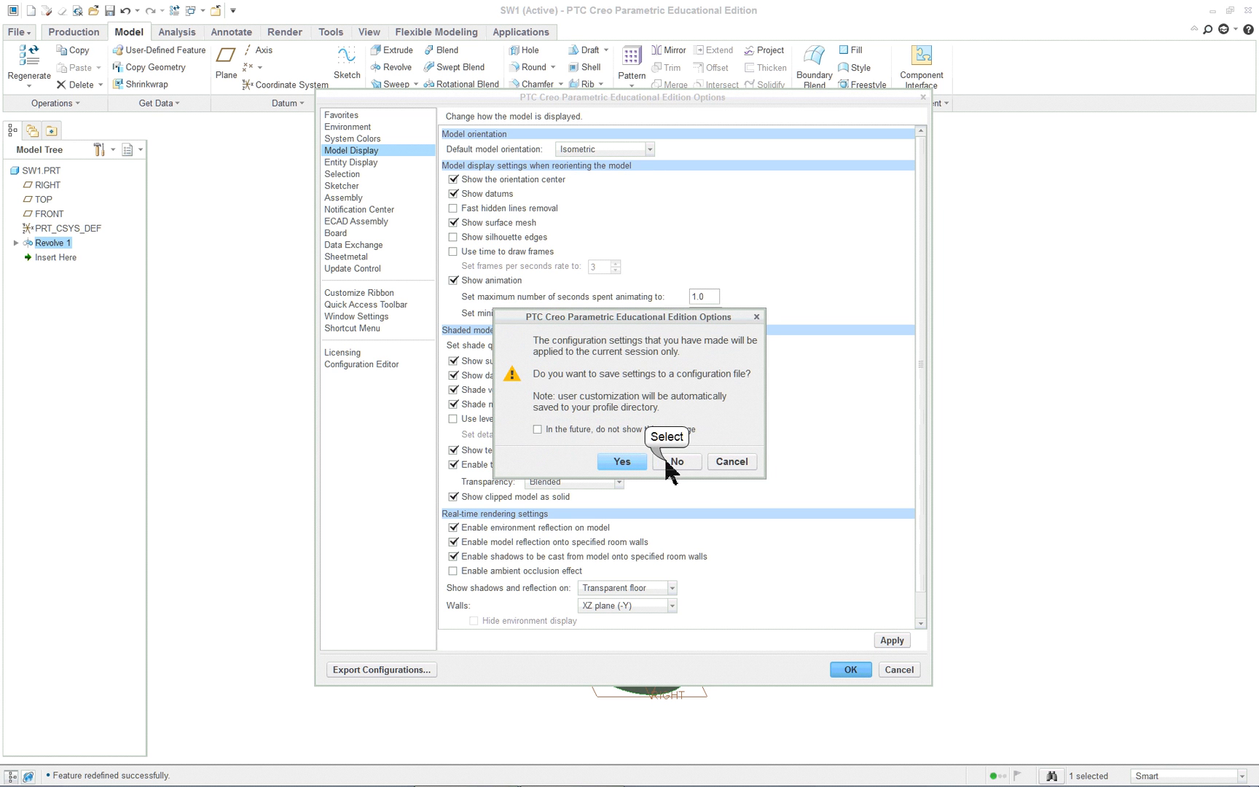
left_click(676, 461)
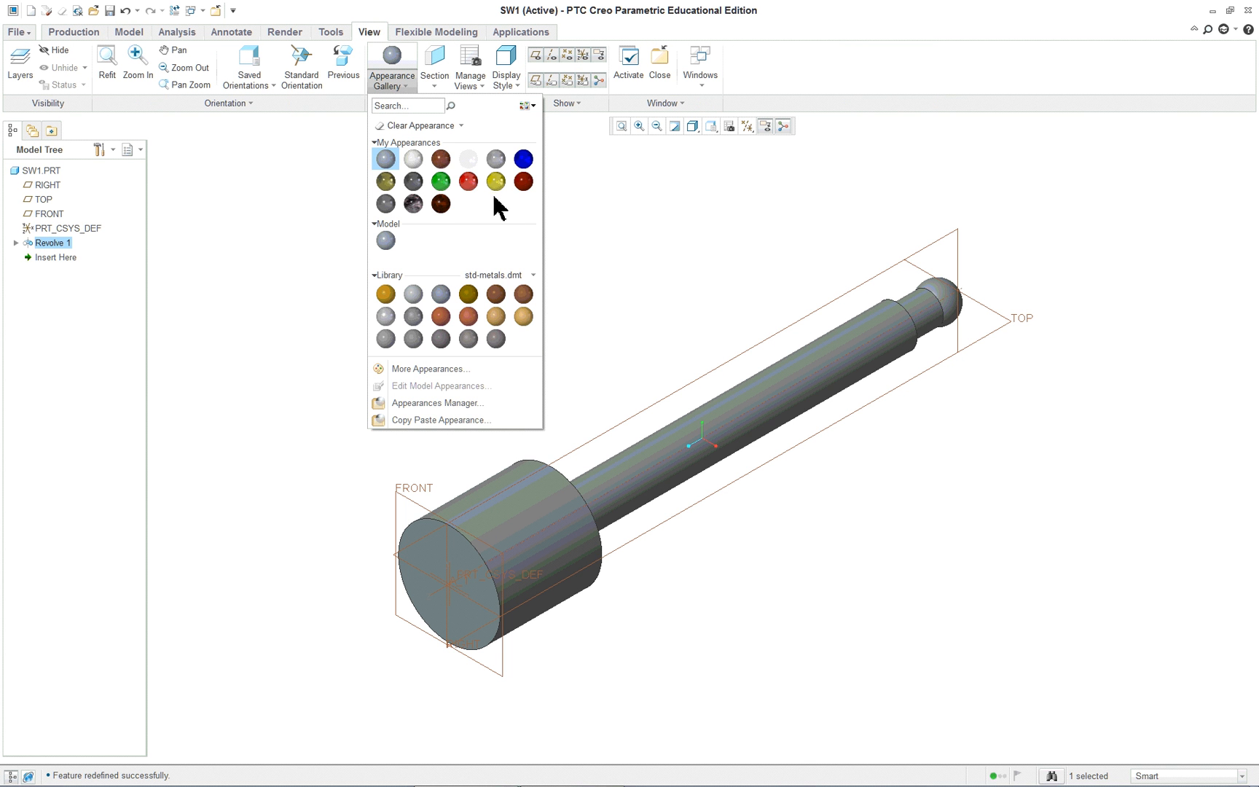
mouse_move(440, 358)
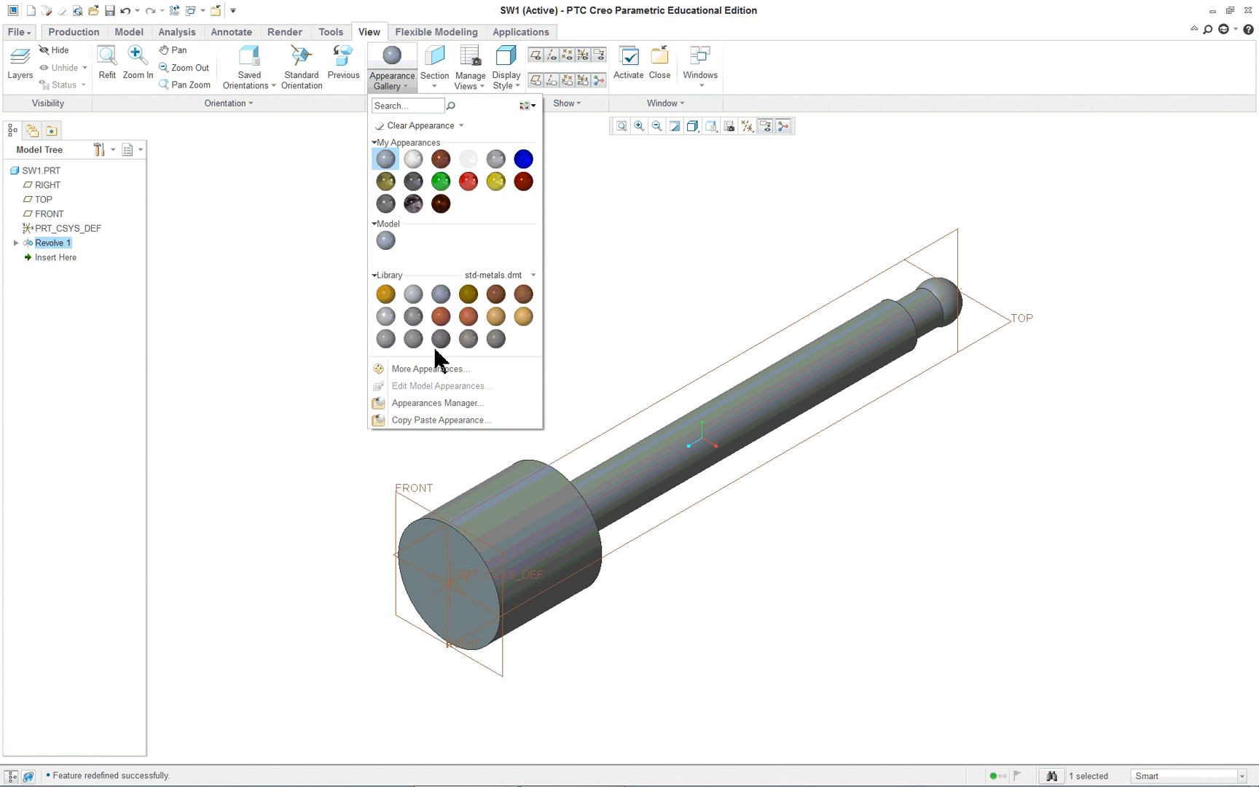
mouse_move(427, 309)
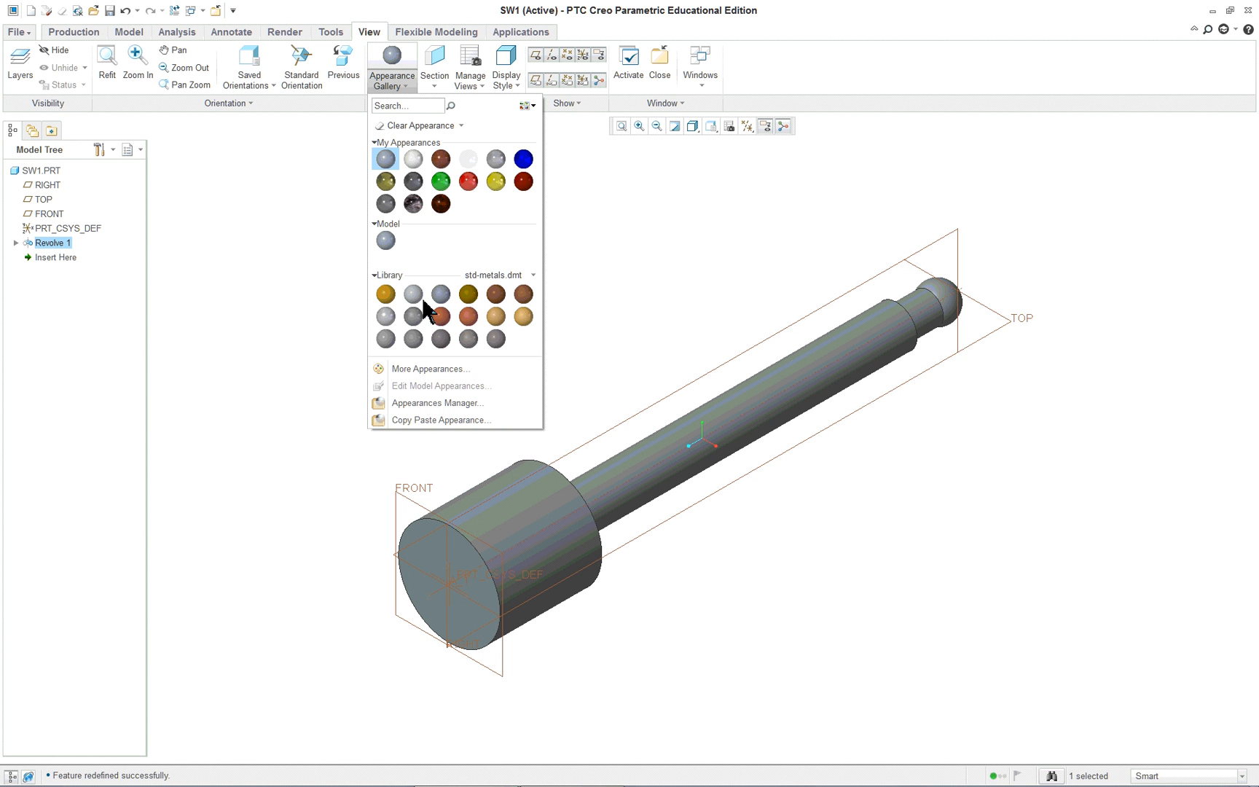
mouse_move(496, 326)
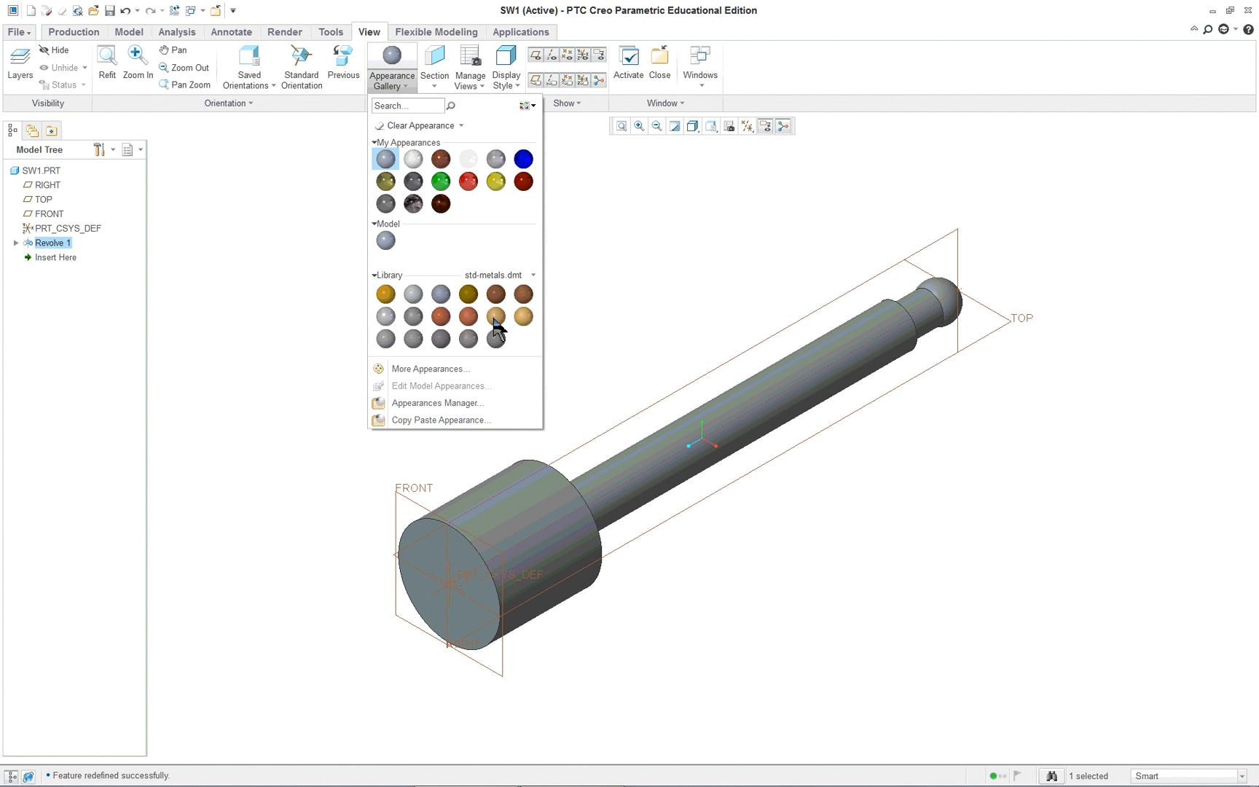
mouse_move(385, 240)
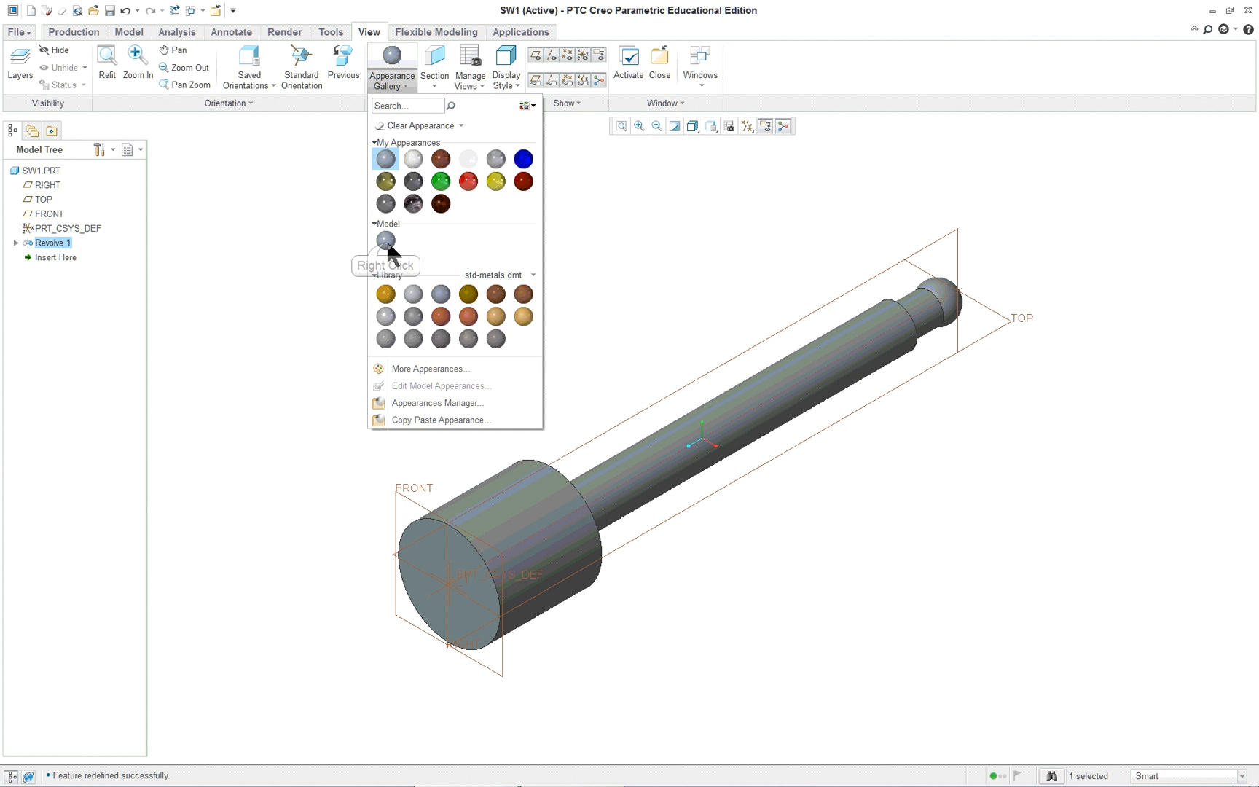
Right-click the Model swatch in the Appearance Gallery, then dismiss the gallery
right_click(386, 239)
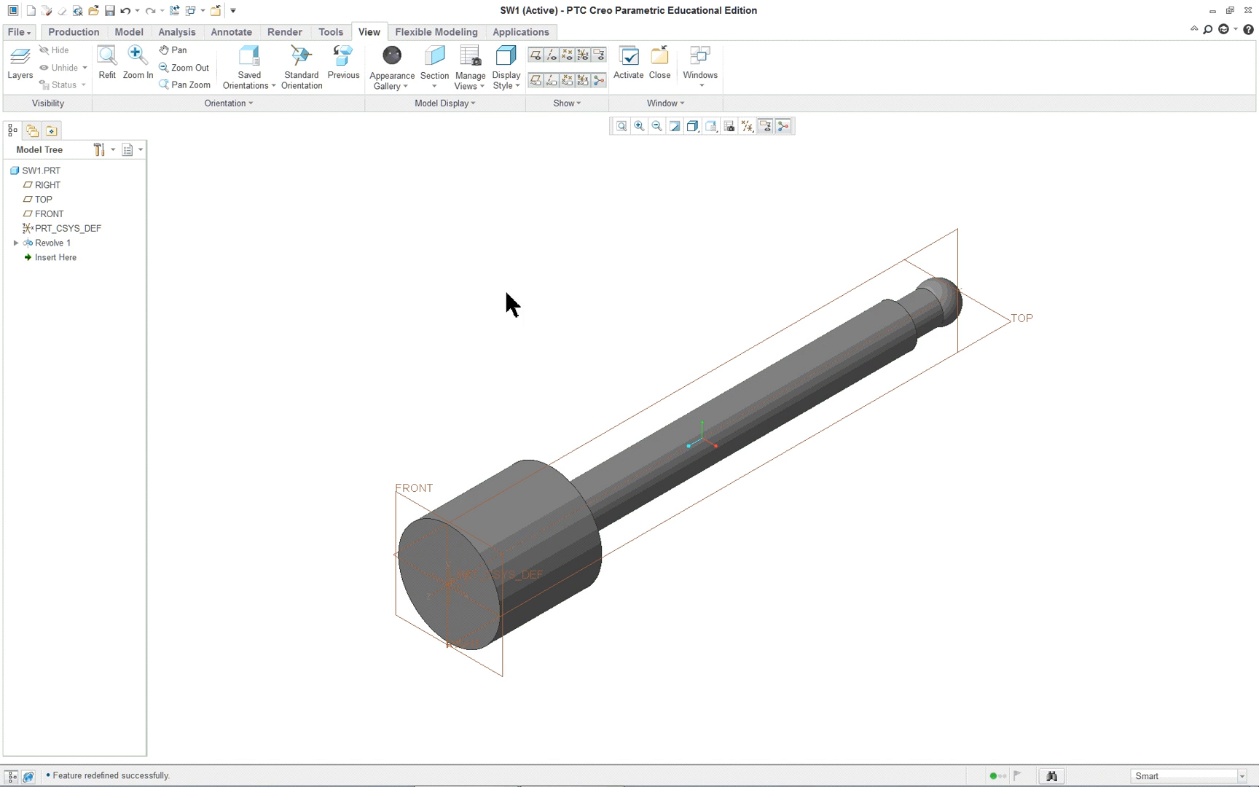
mouse_move(656, 591)
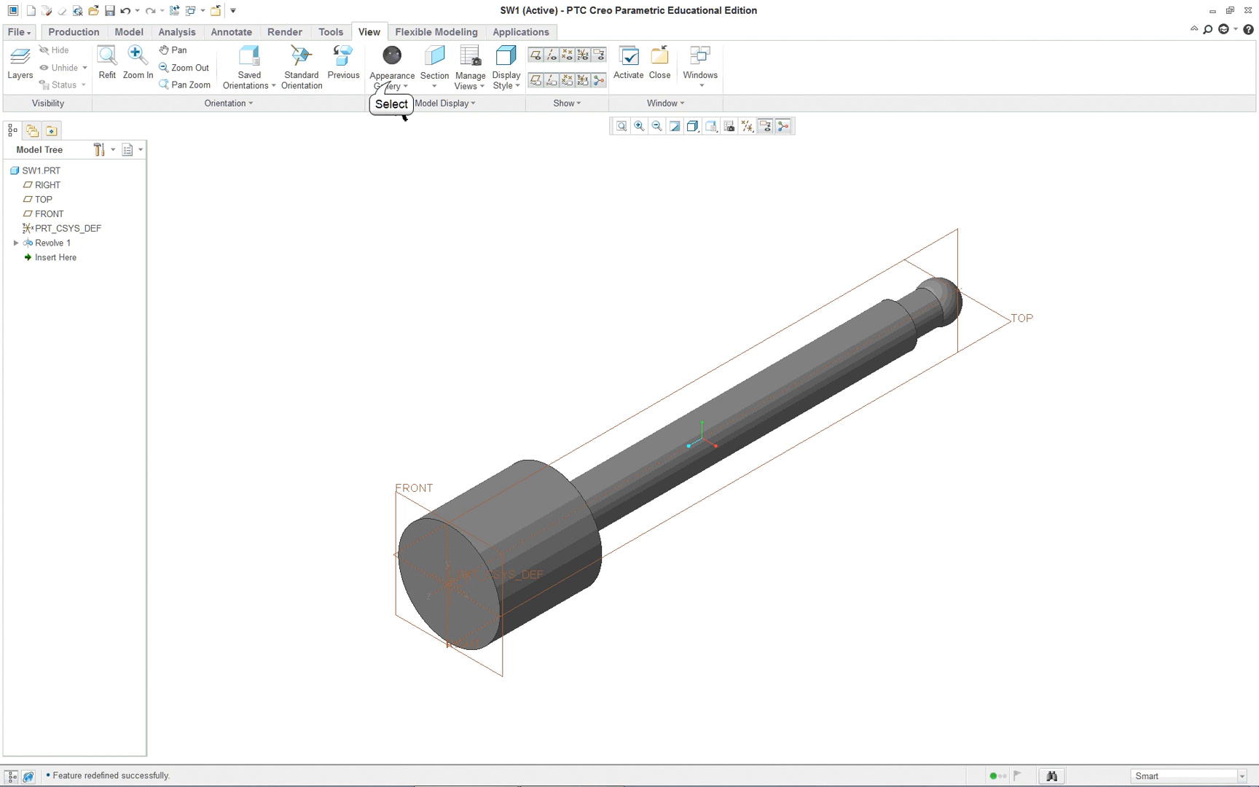
Edit the model appearance to light blue with diffuse and reflectivity at 1.00
left_click(391, 58)
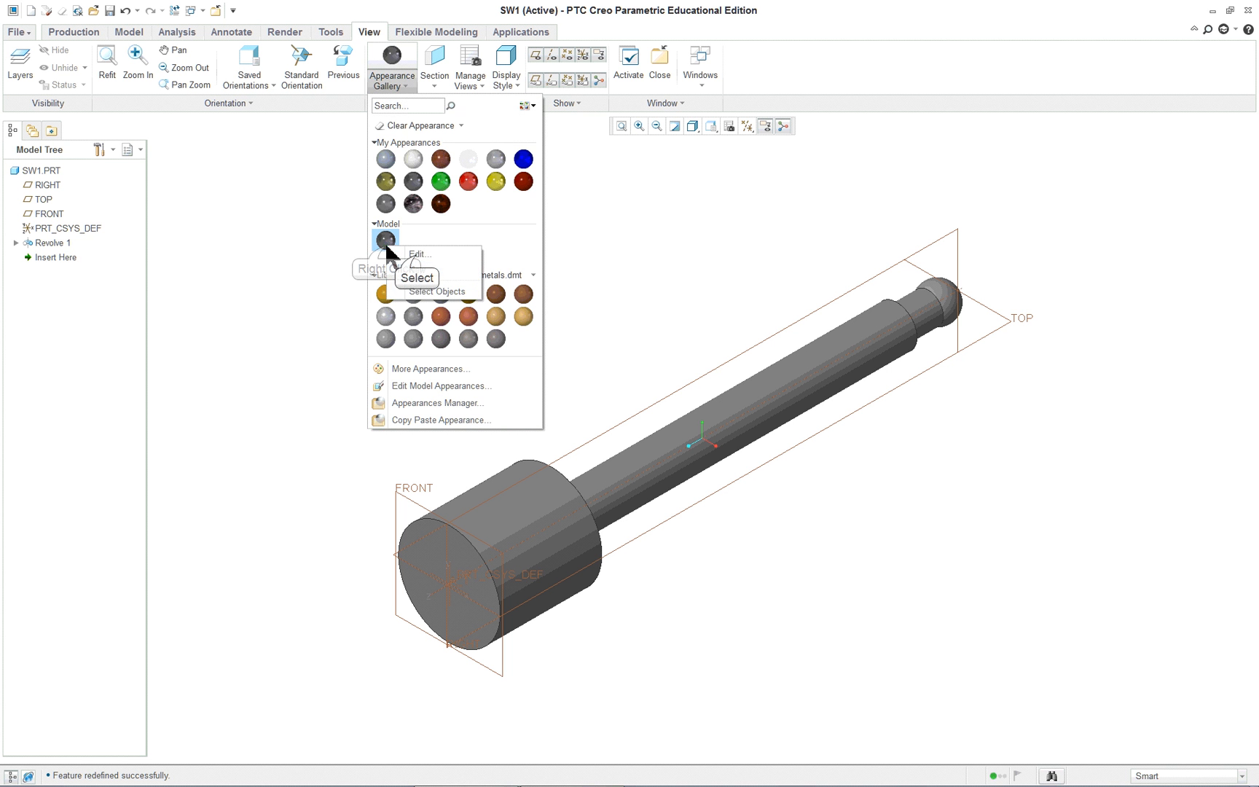
left_click(418, 253)
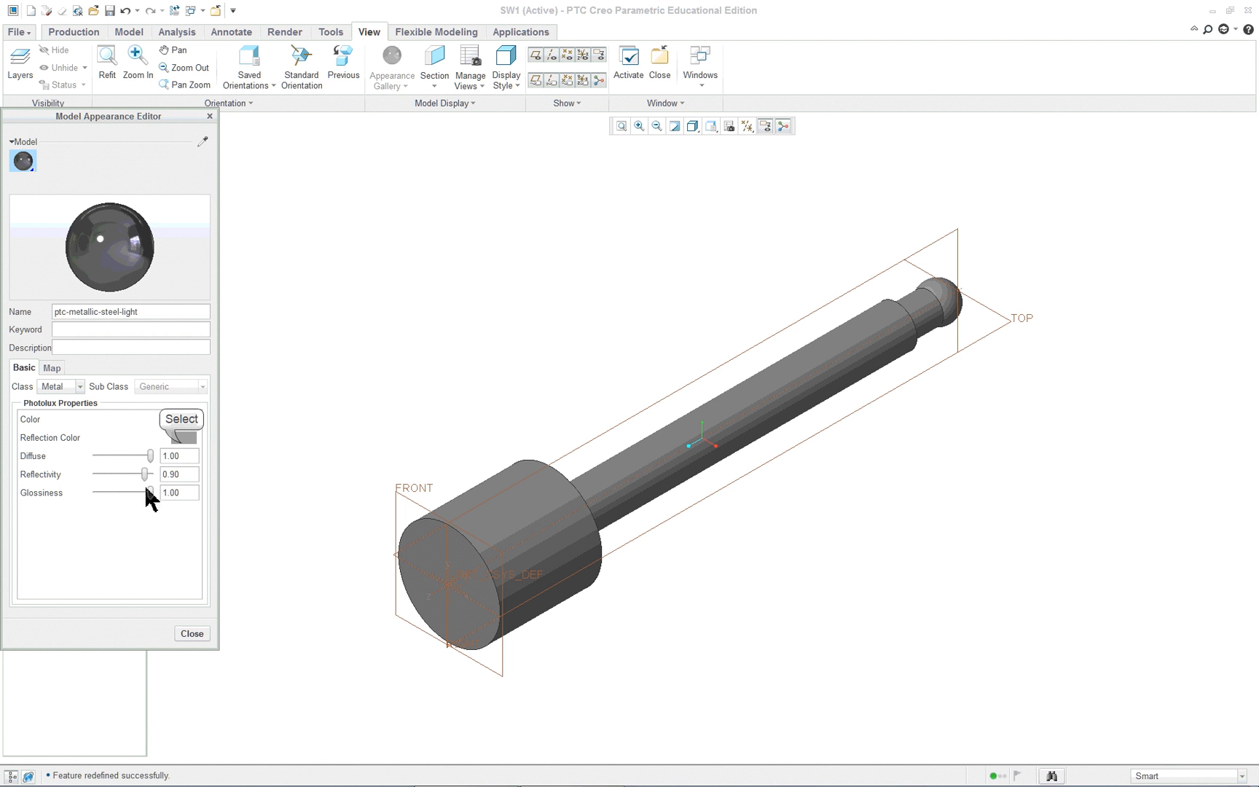
left_click(181, 419)
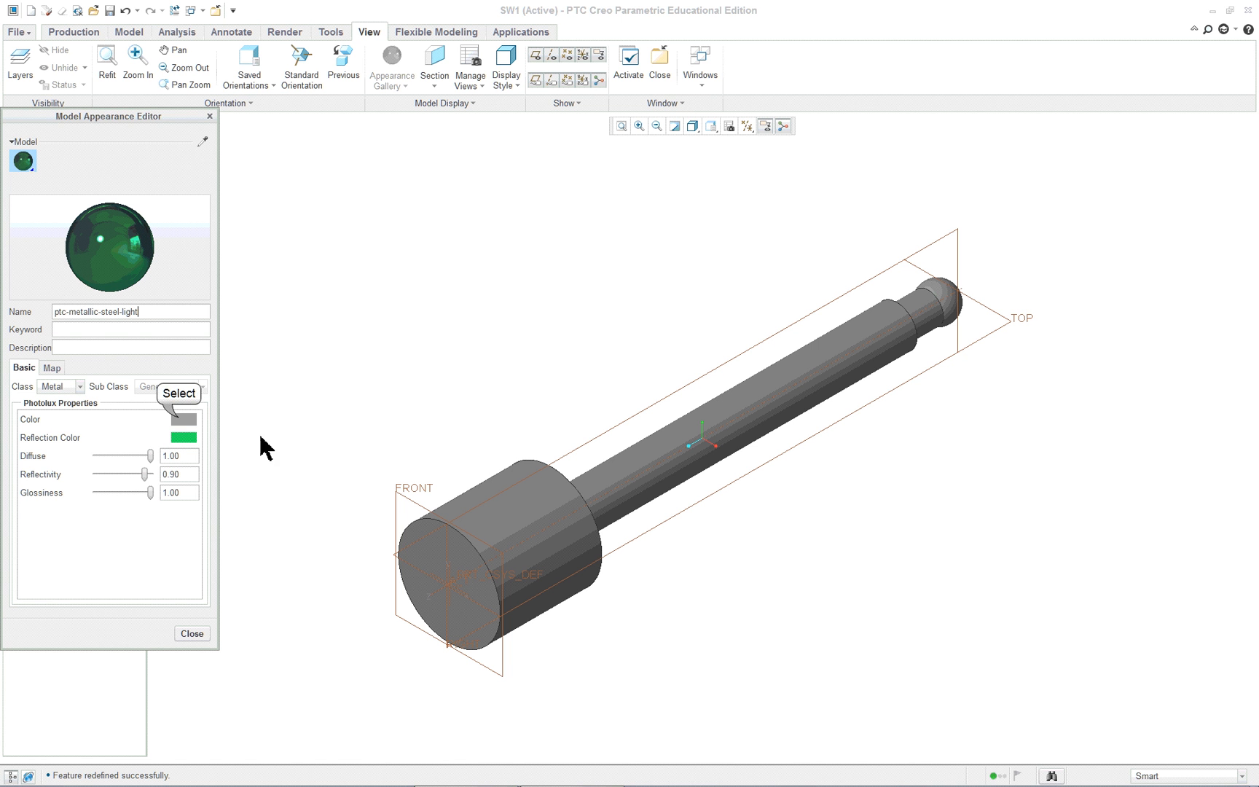
left_click(183, 419)
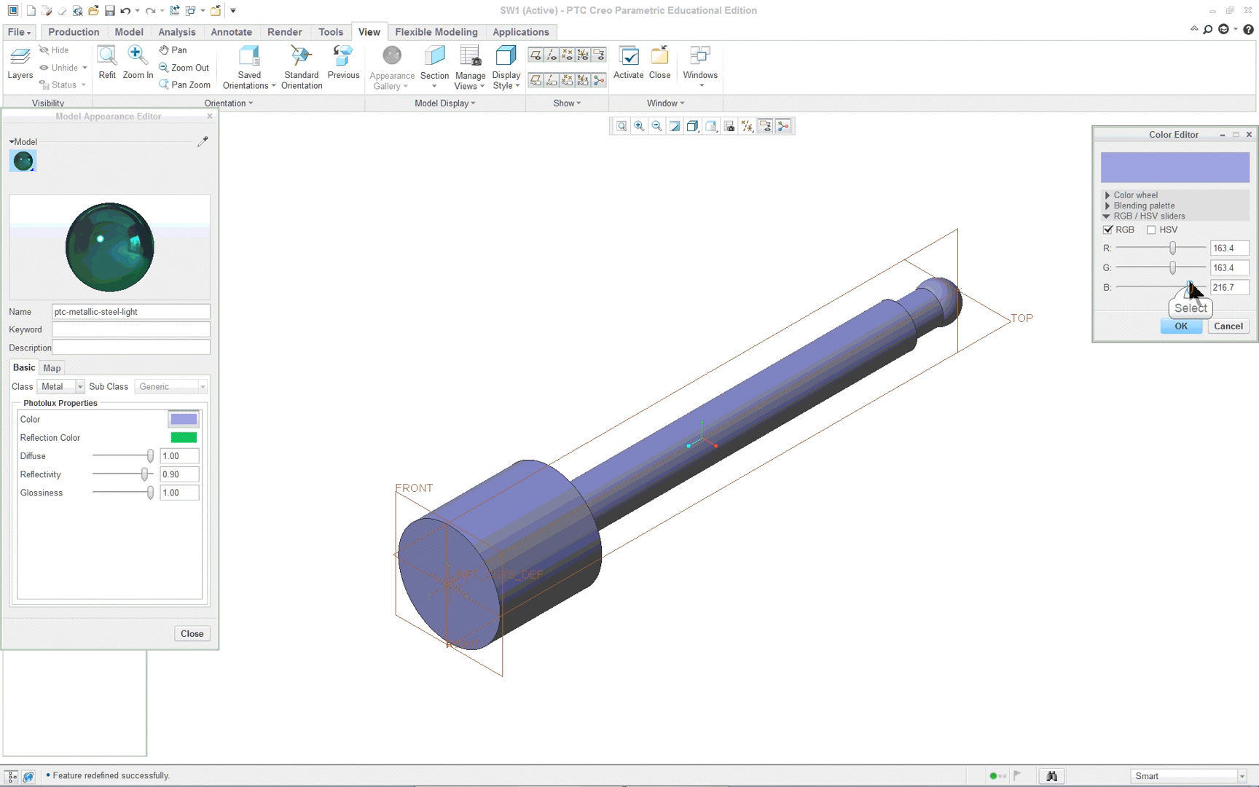
left_click_drag(1172, 267, 1179, 268)
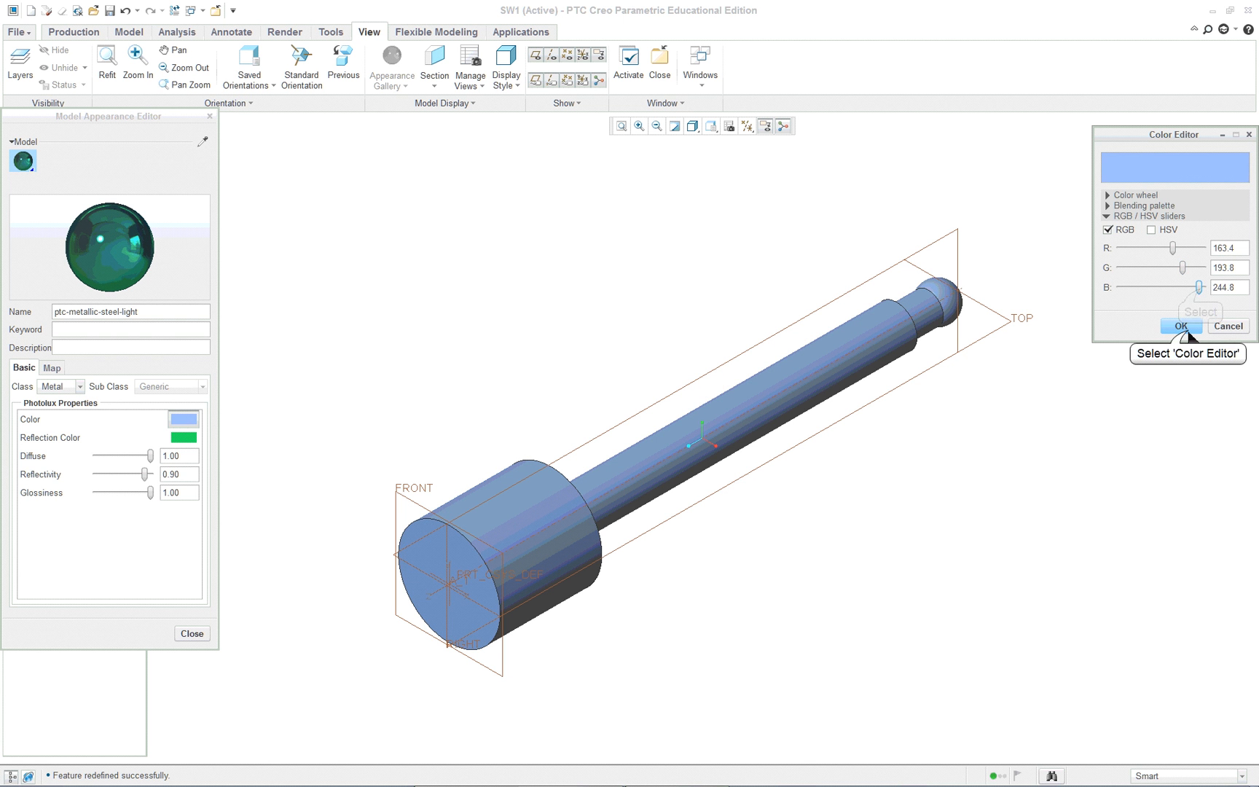
left_click(1180, 326)
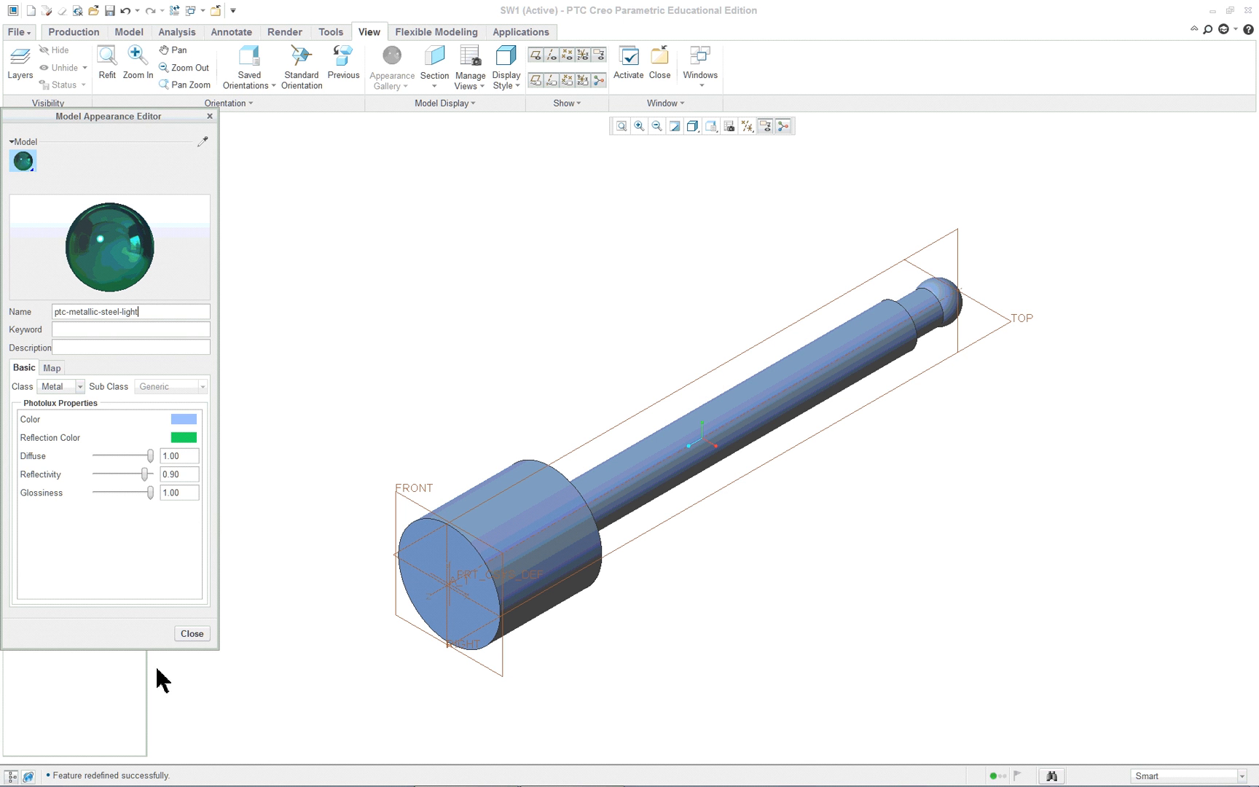
mouse_move(108, 449)
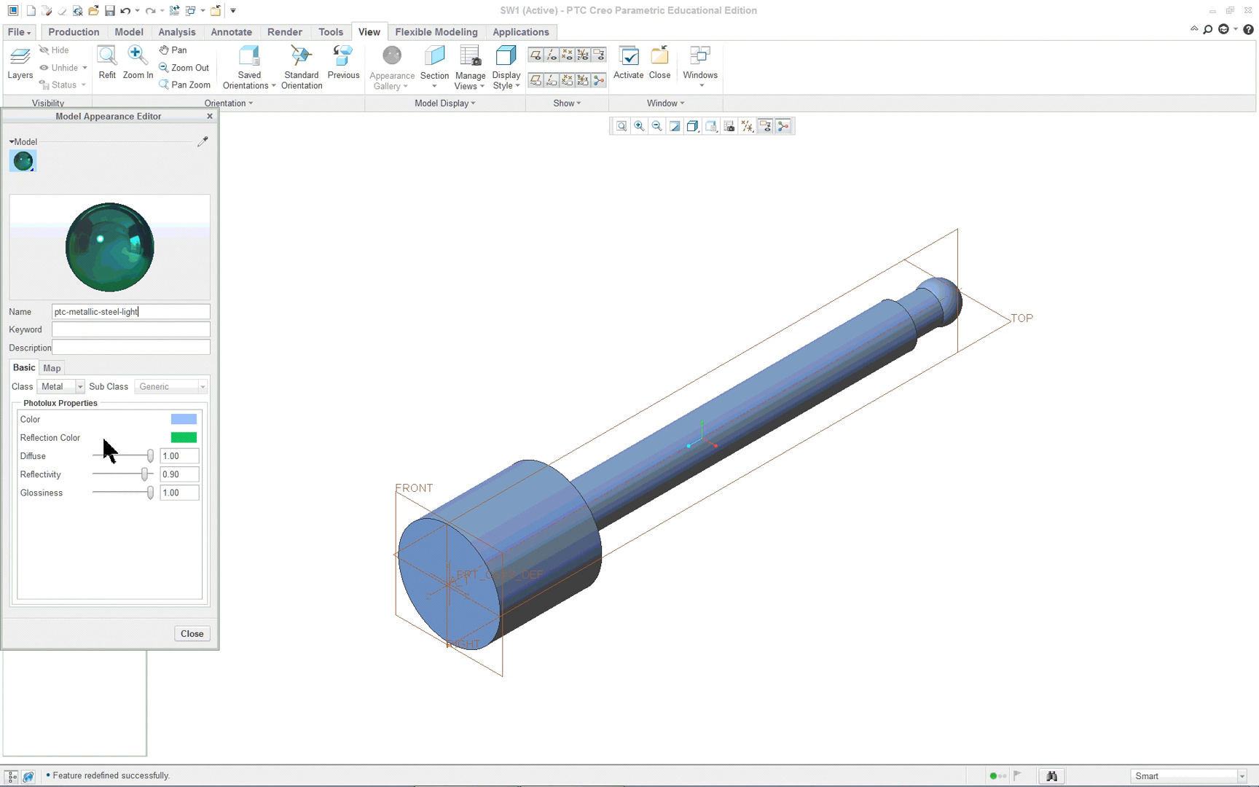
left_click_drag(151, 455, 117, 455)
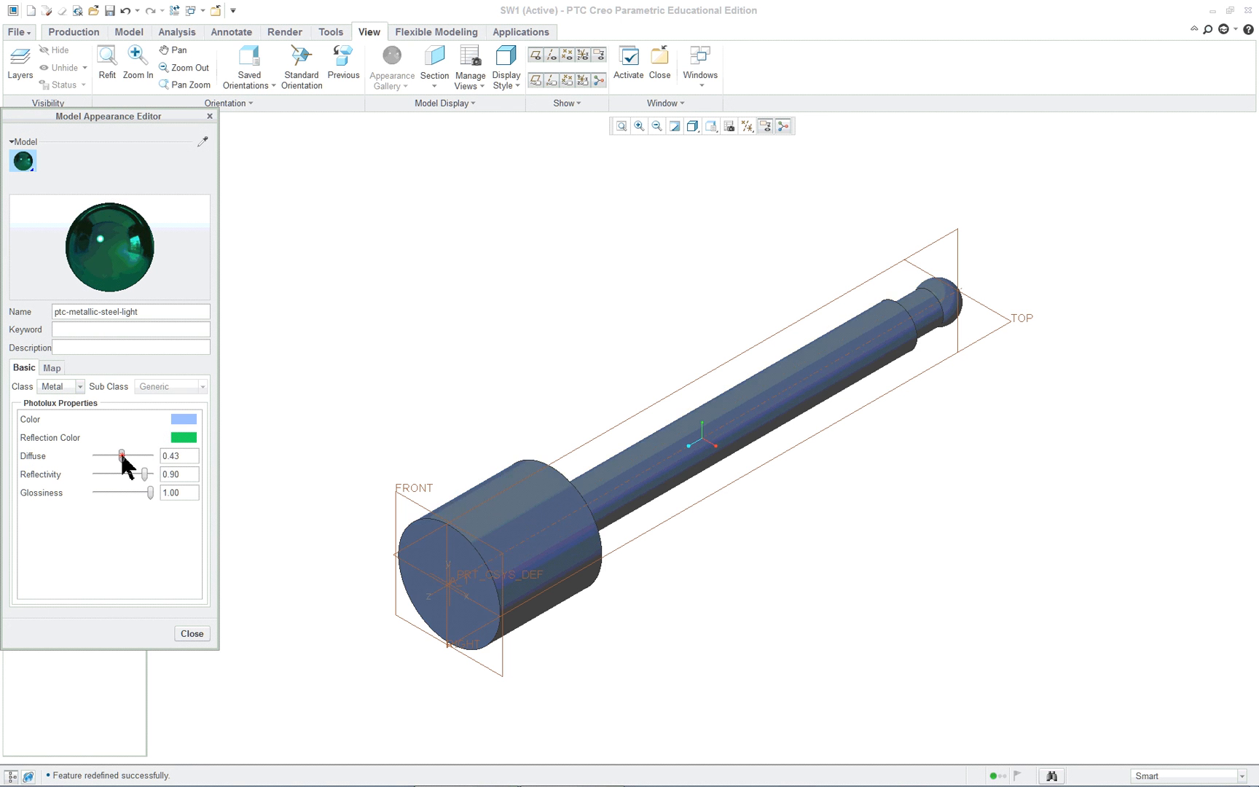
left_click_drag(119, 456, 149, 456)
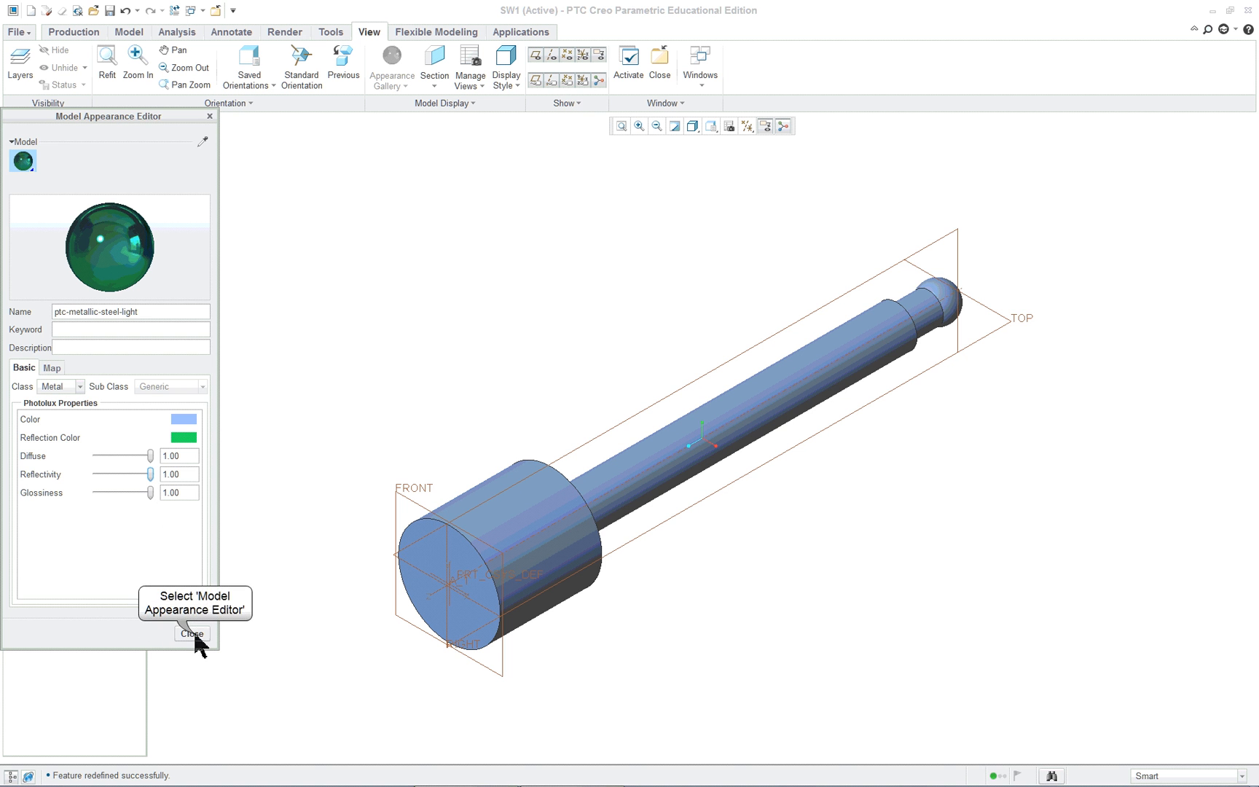
left_click(191, 633)
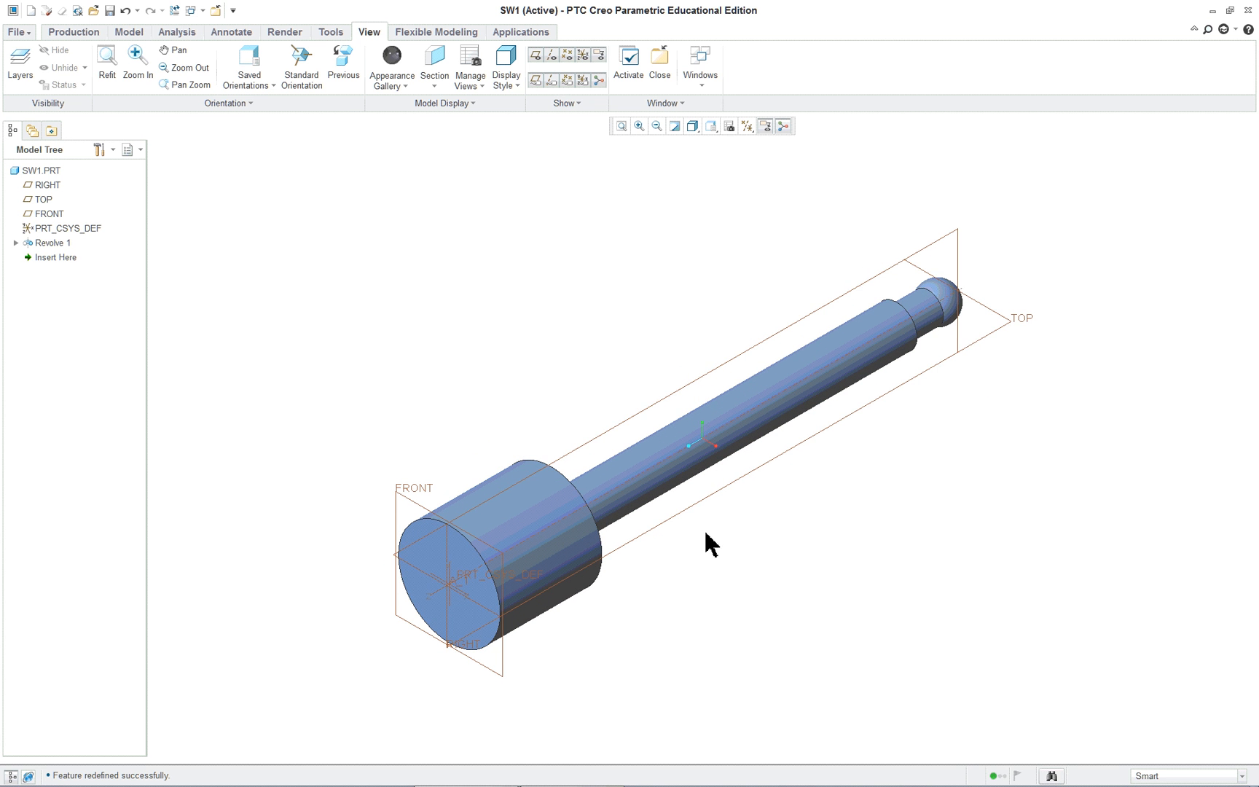
mouse_move(812, 663)
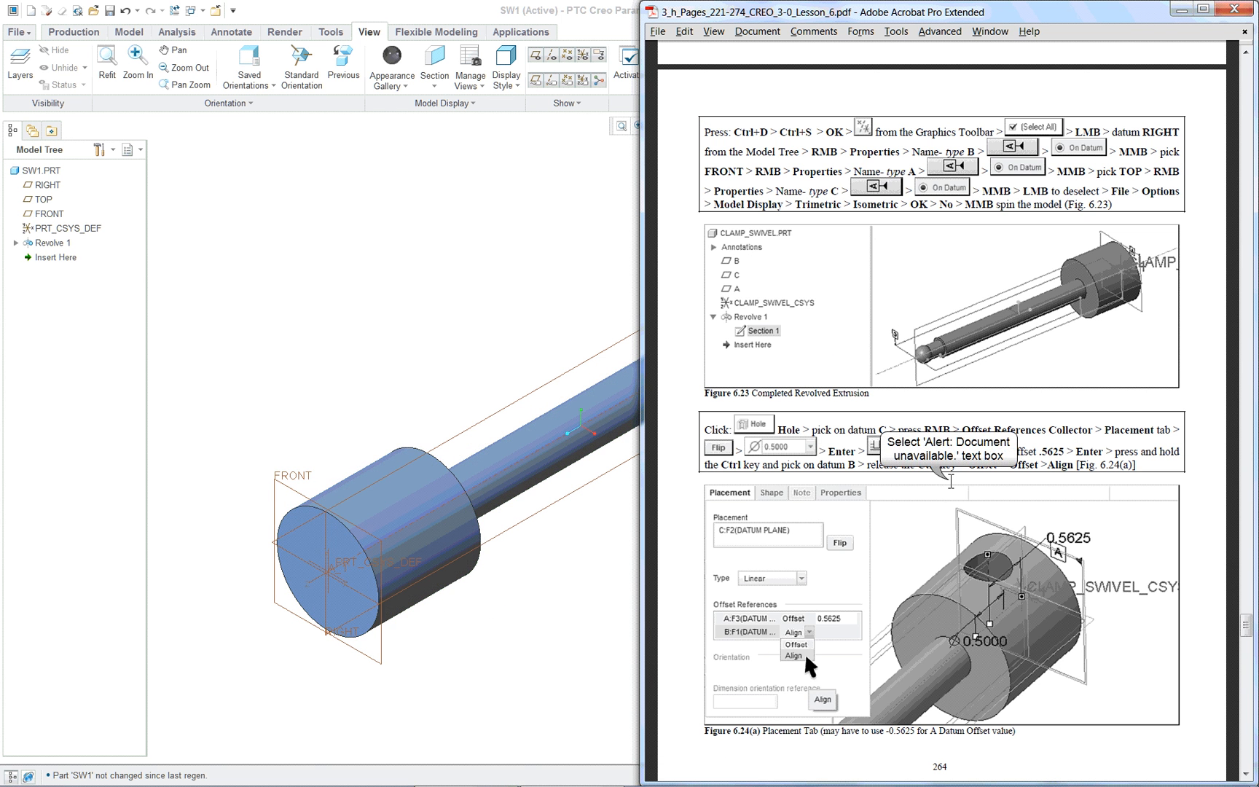
mouse_move(613, 239)
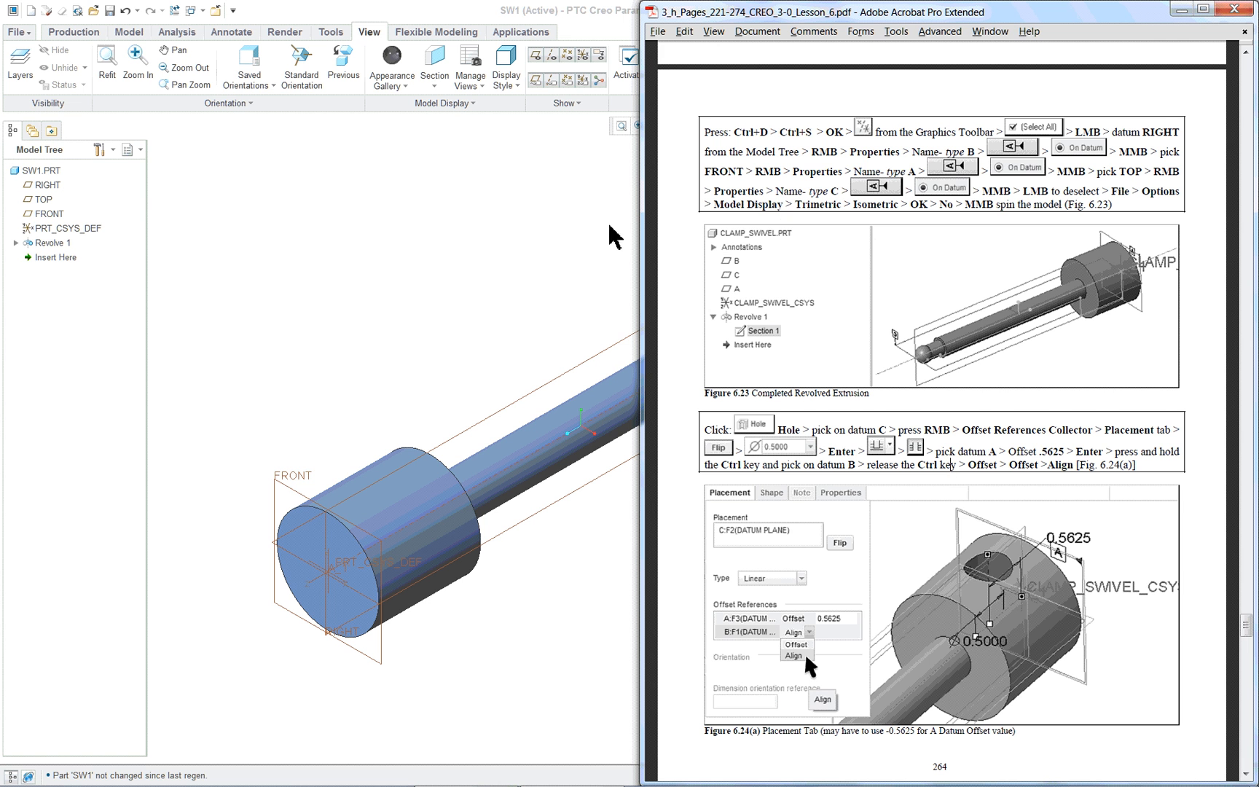
Read the page 264 hole instructions in the PDF, then return to Creo's Model tab
scroll("down", 3)
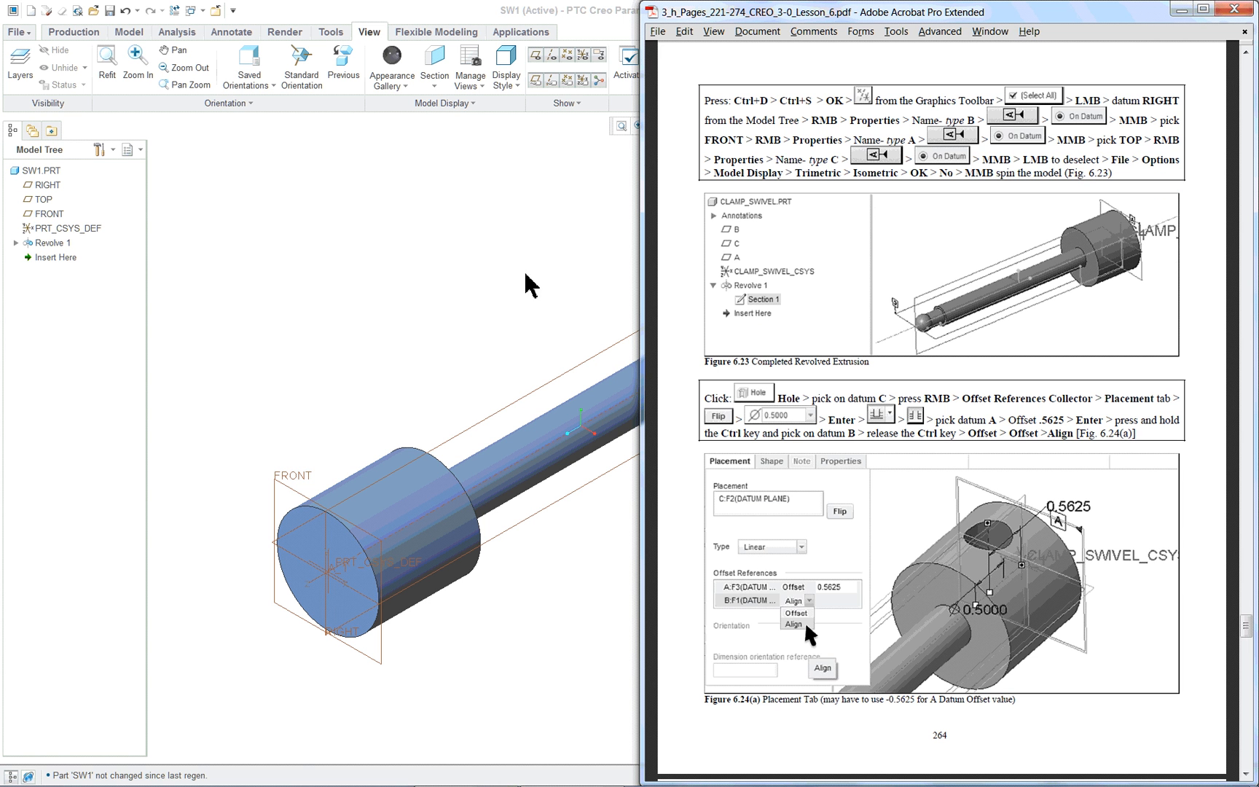
mouse_move(428, 271)
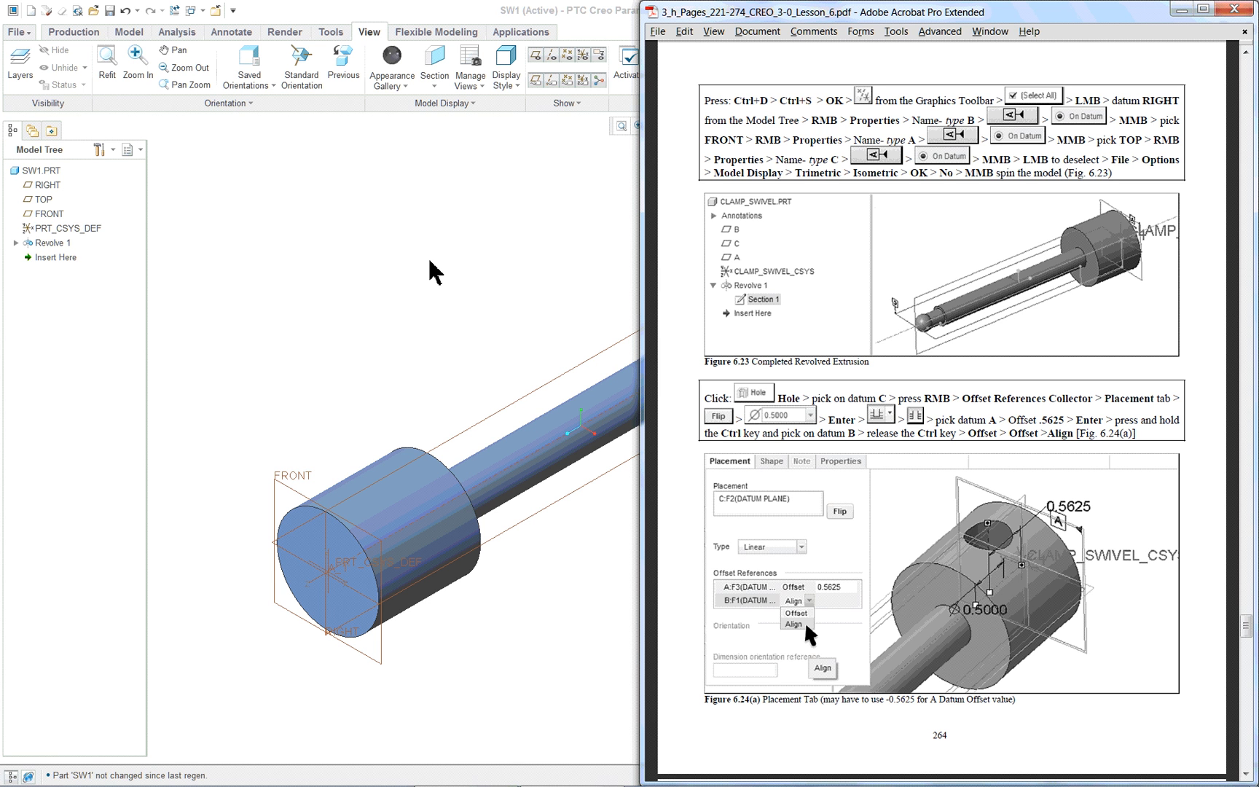
mouse_move(545, 271)
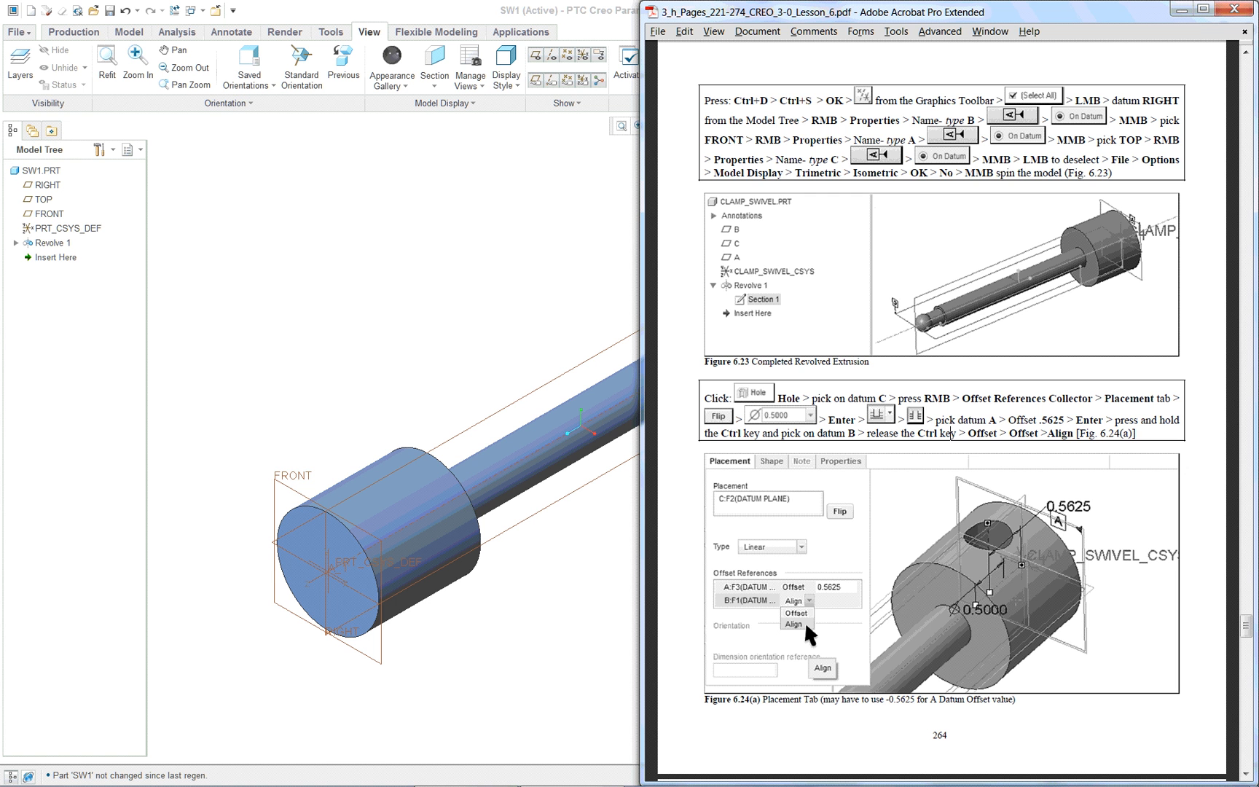
mouse_move(443, 320)
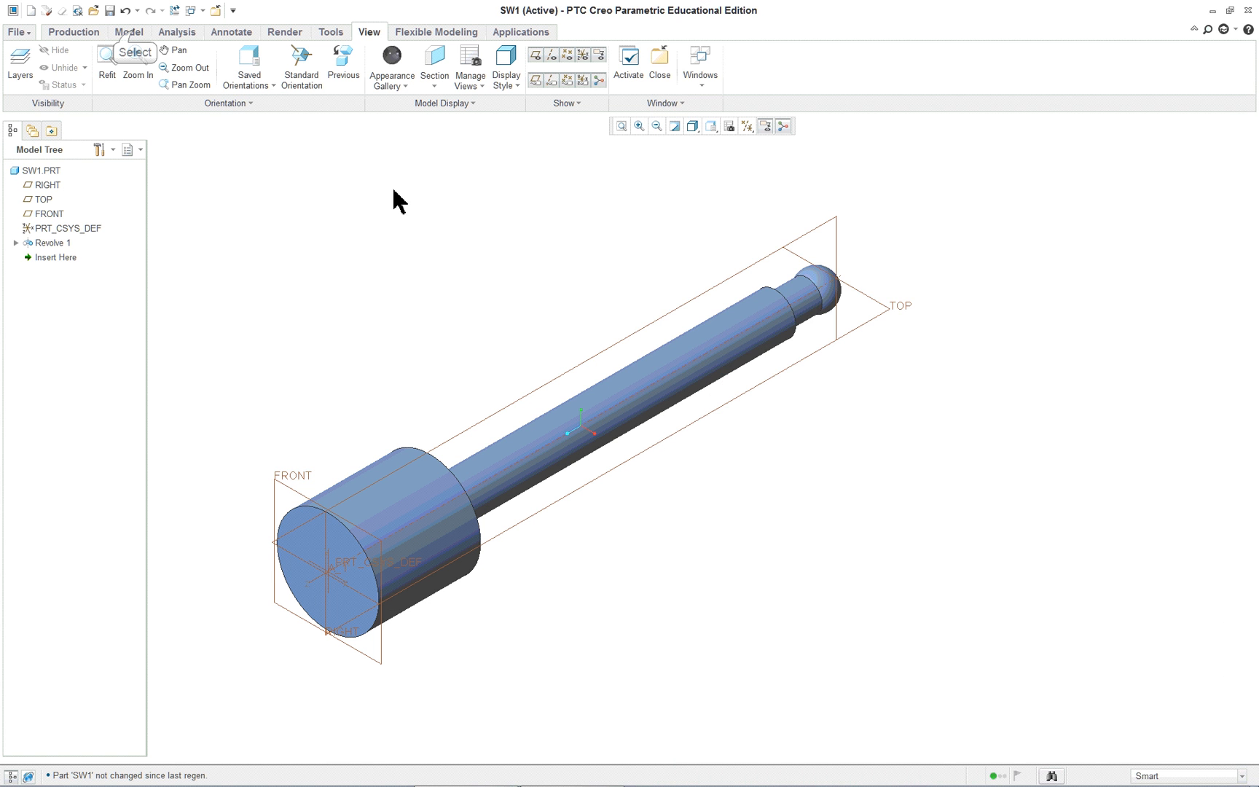
left_click(121, 32)
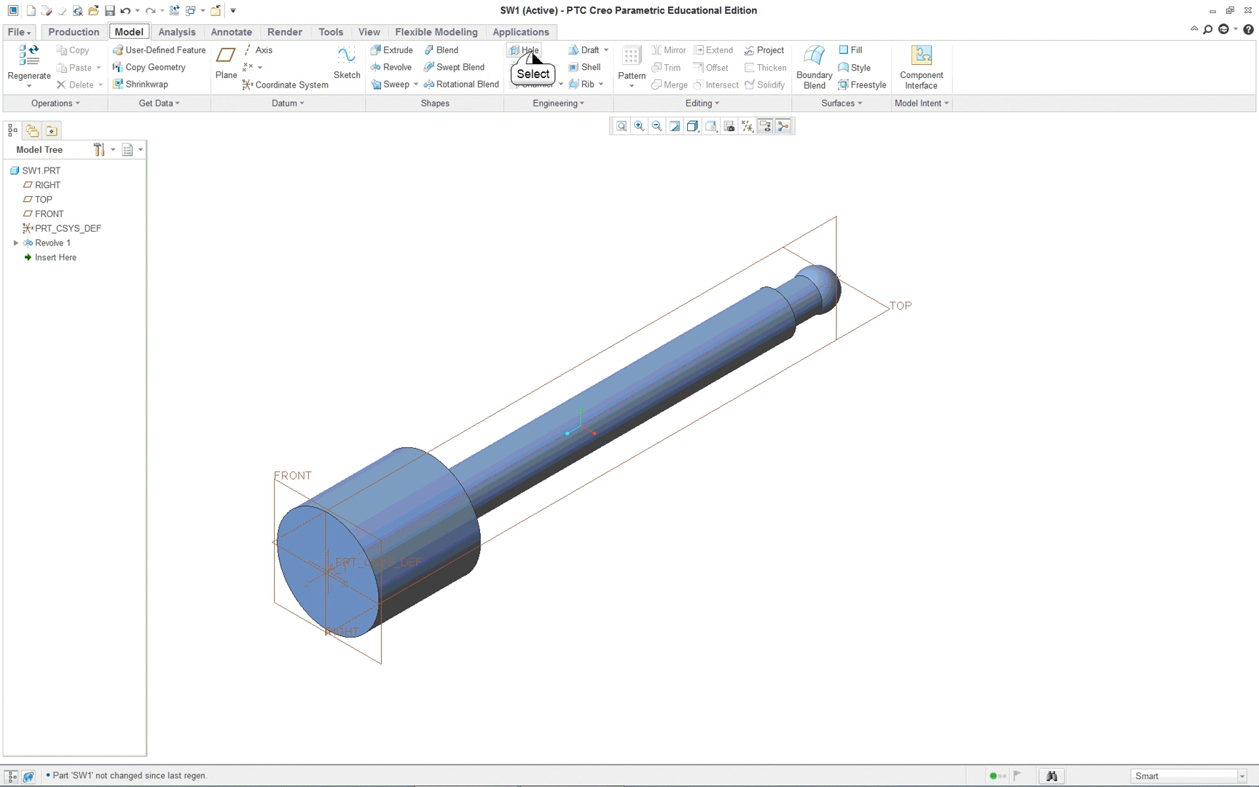
Start a hole on datum RIGHT, offset from the shaft and TOP, with 0.406 diameter
left_click(520, 51)
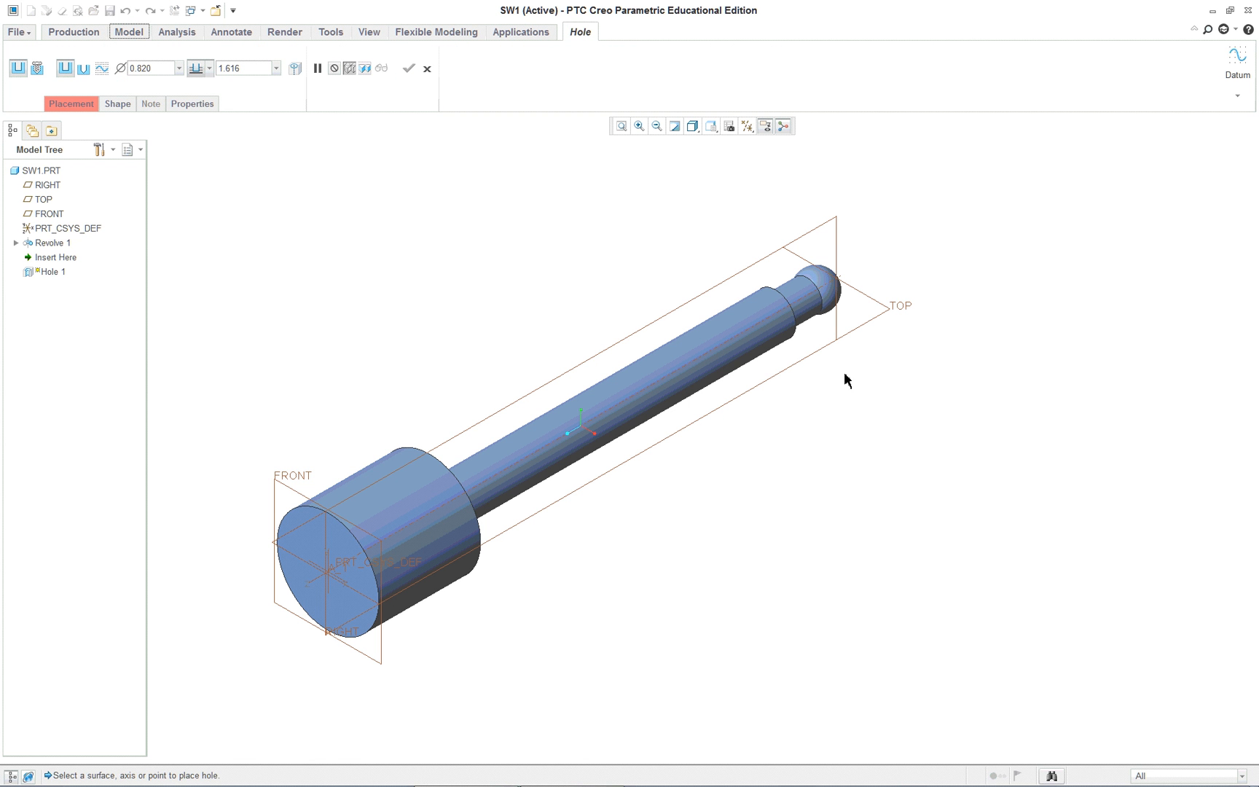
mouse_move(886, 316)
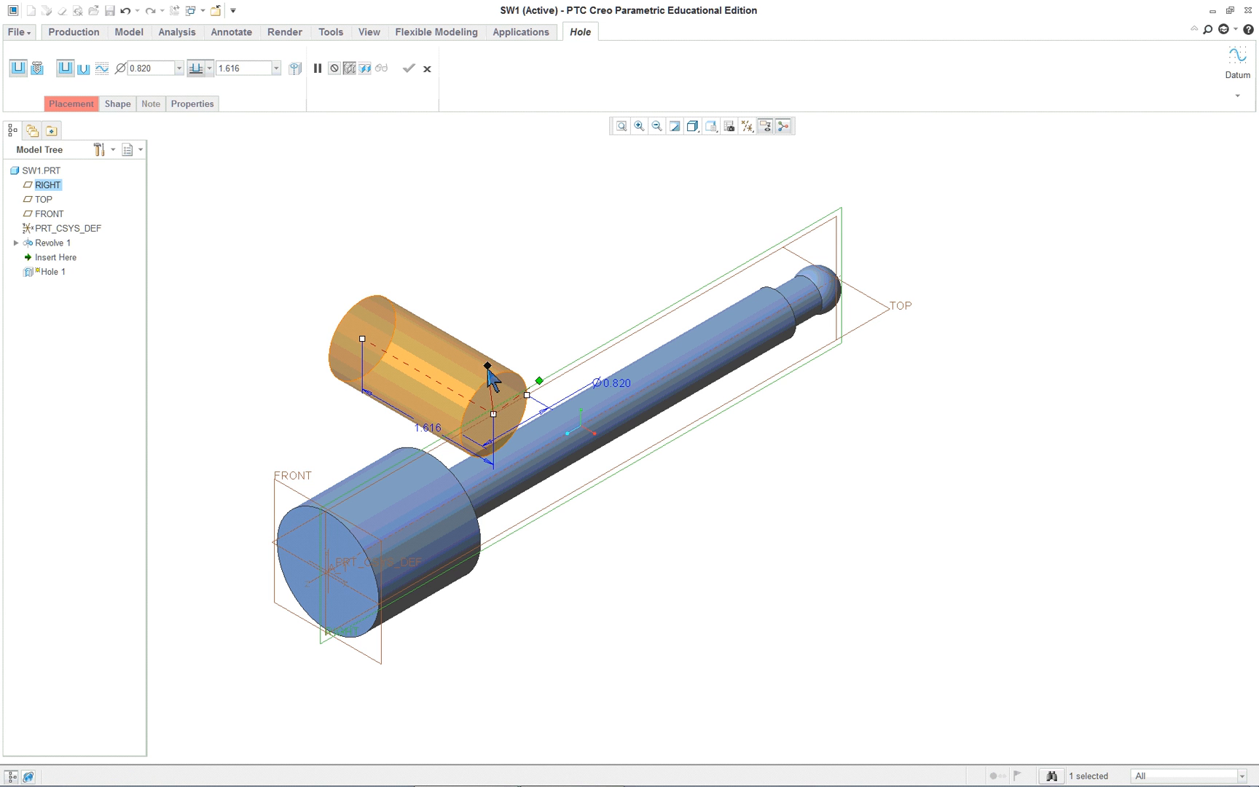
mouse_move(487, 383)
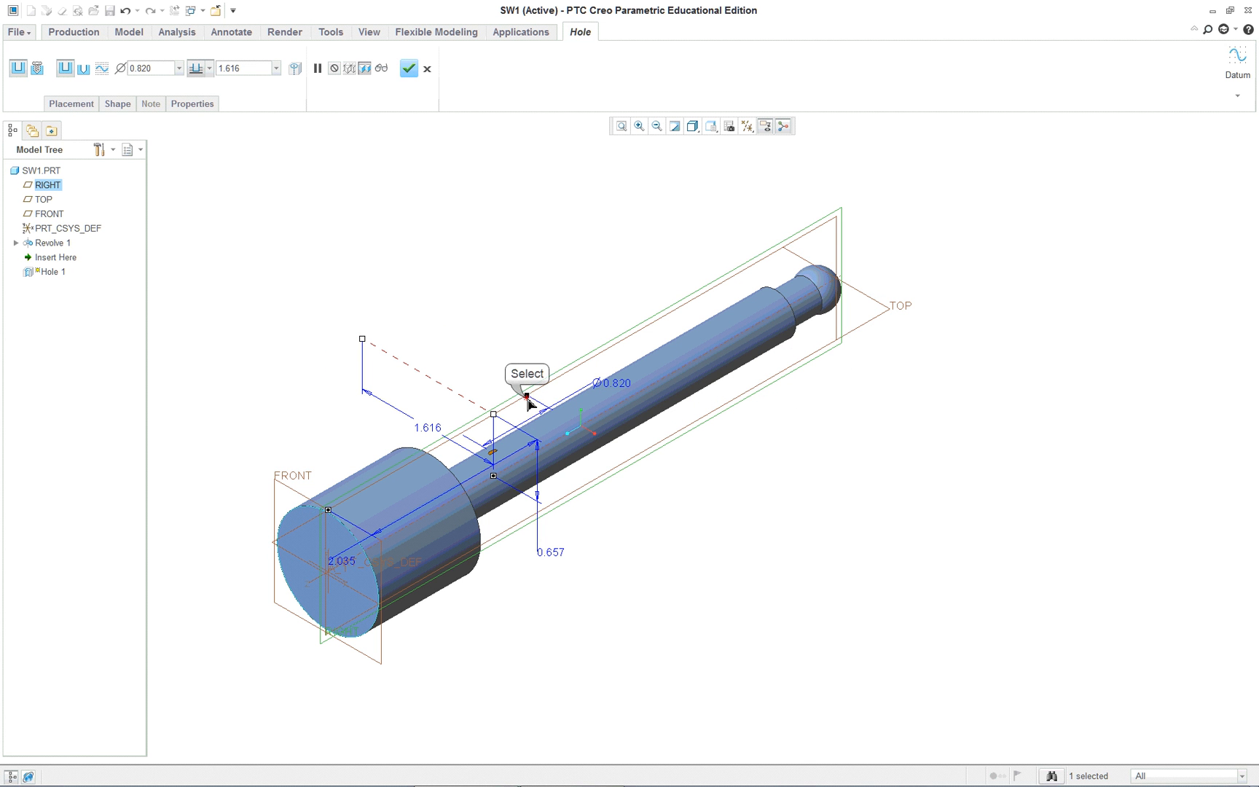
type("0.406")
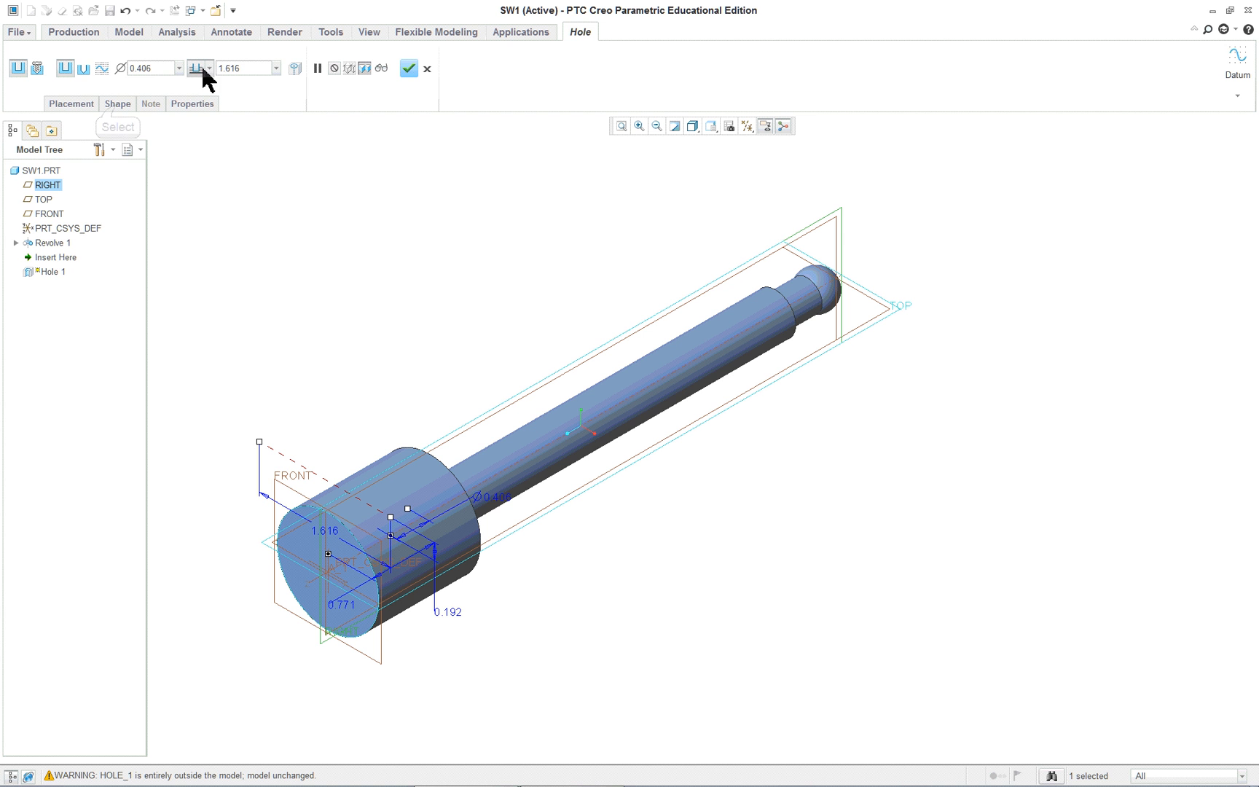
Change the hole's TOP reference from Offset to Align, keeping the 0.771 offset
left_click(70, 103)
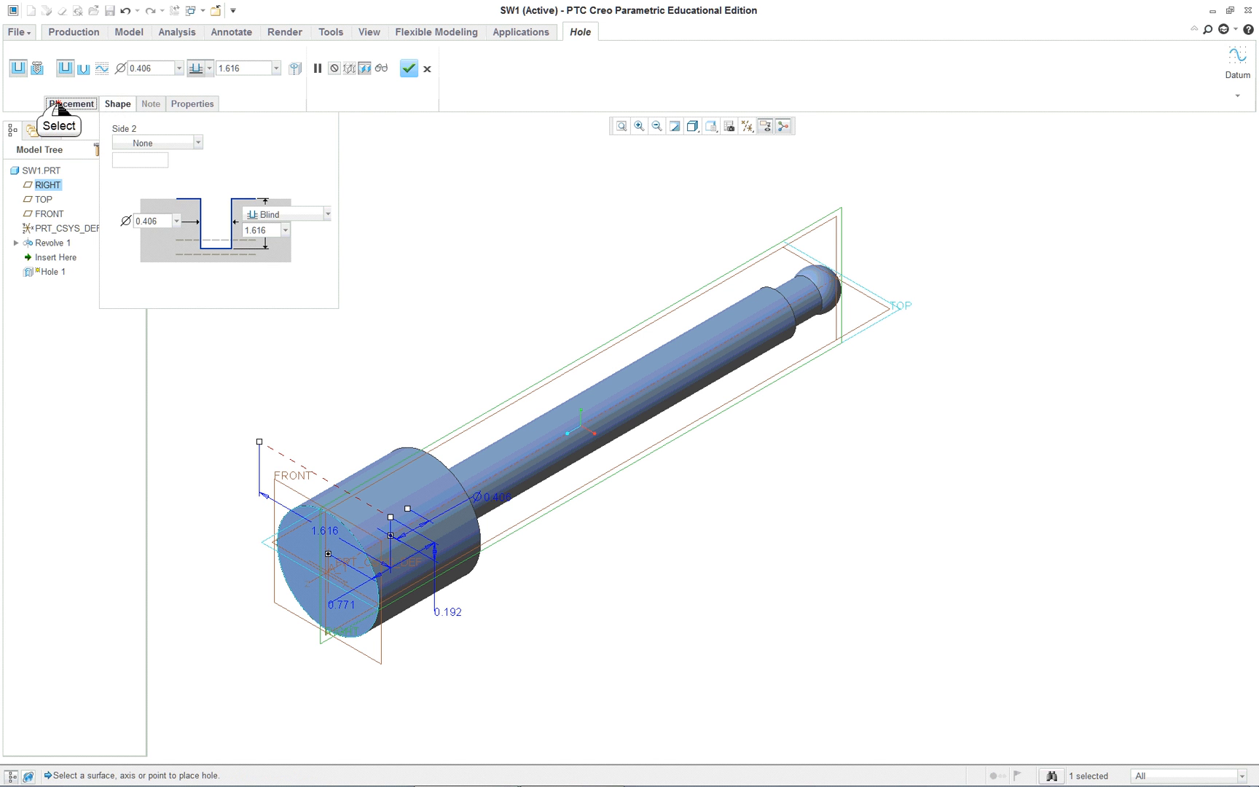
left_click(70, 103)
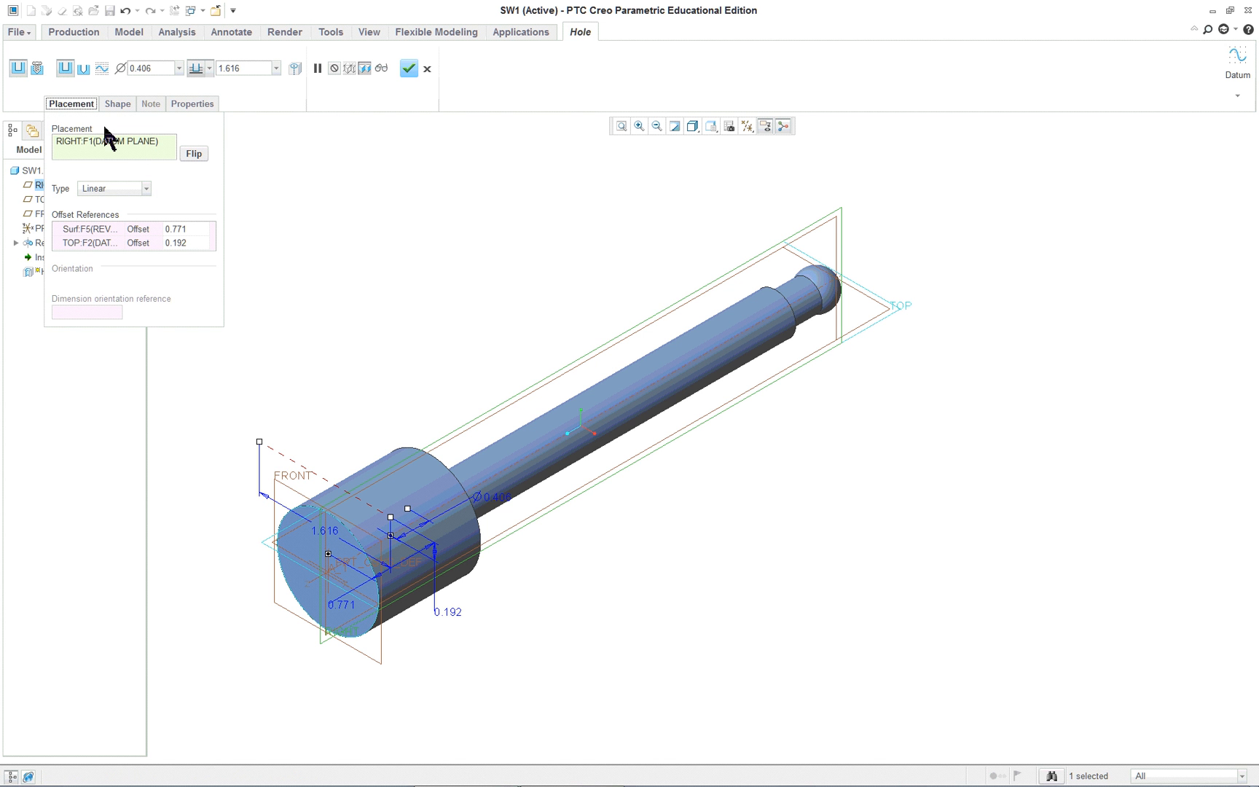
mouse_move(254, 302)
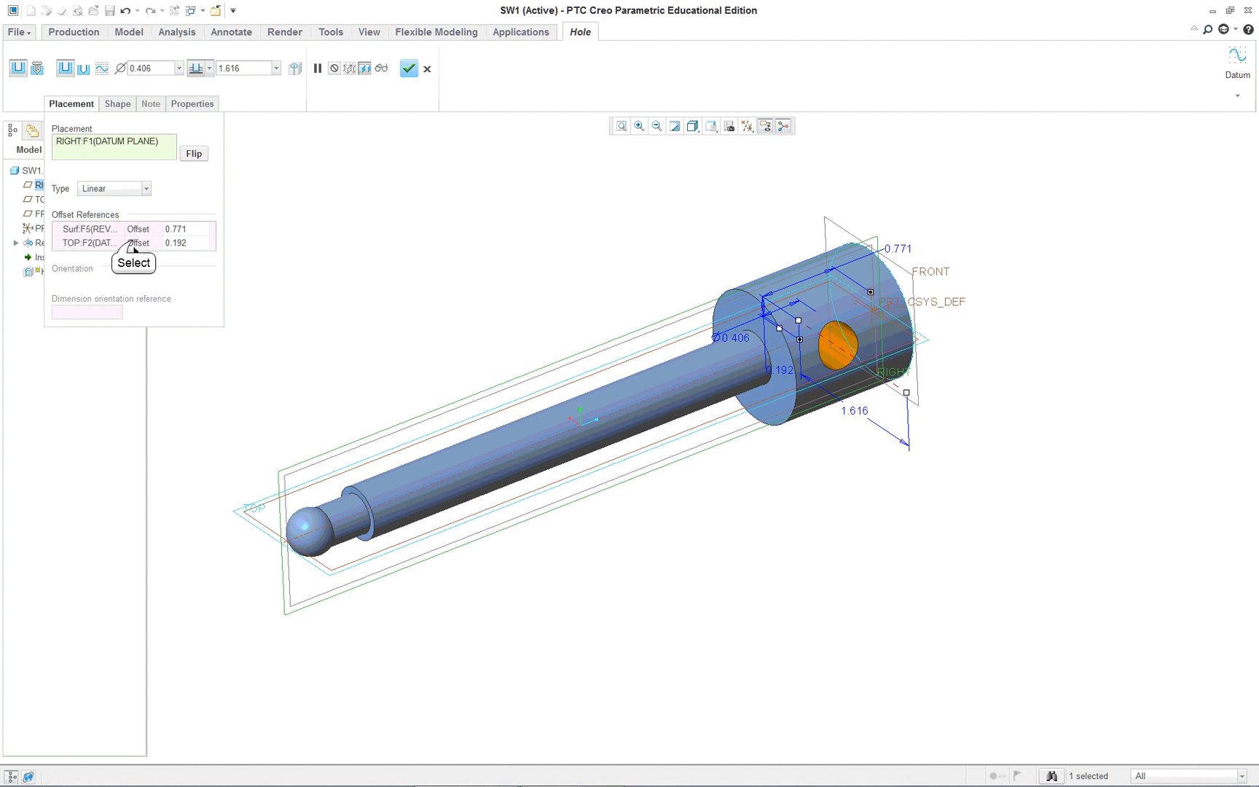
left_click(87, 242)
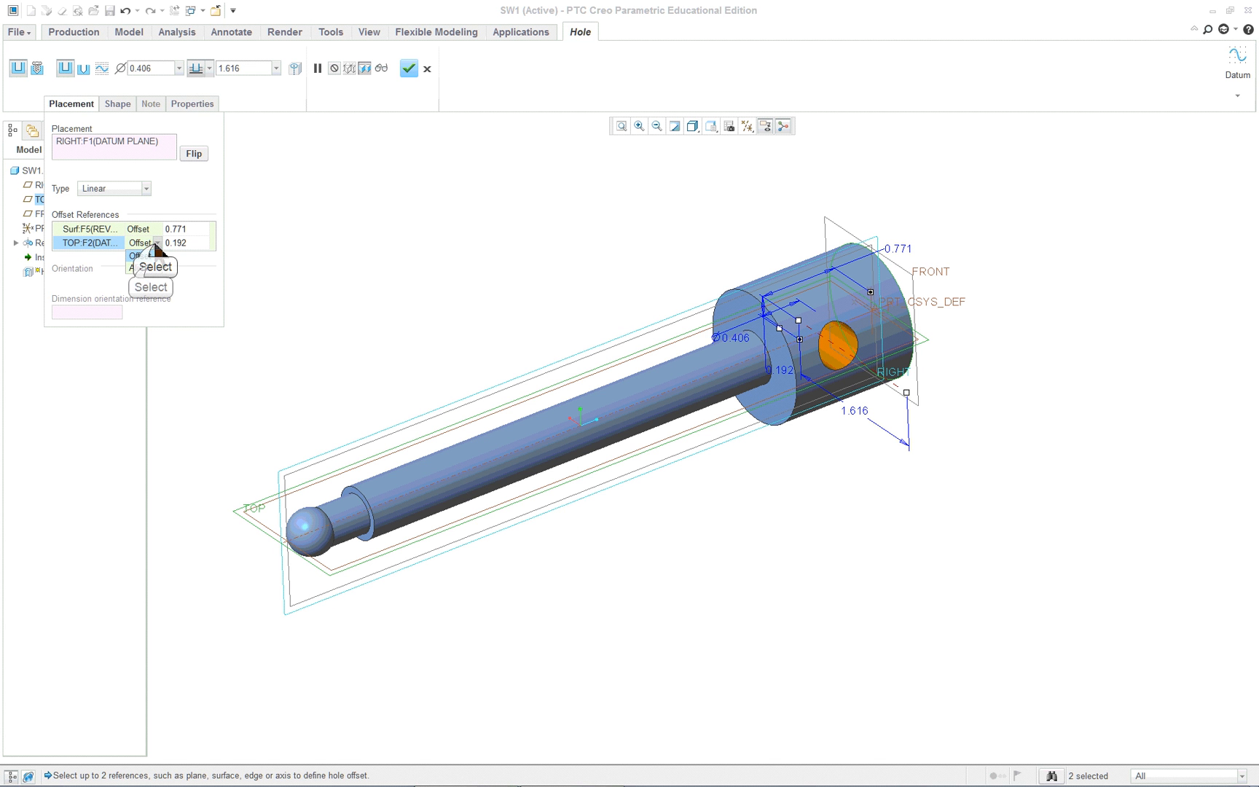
left_click(153, 243)
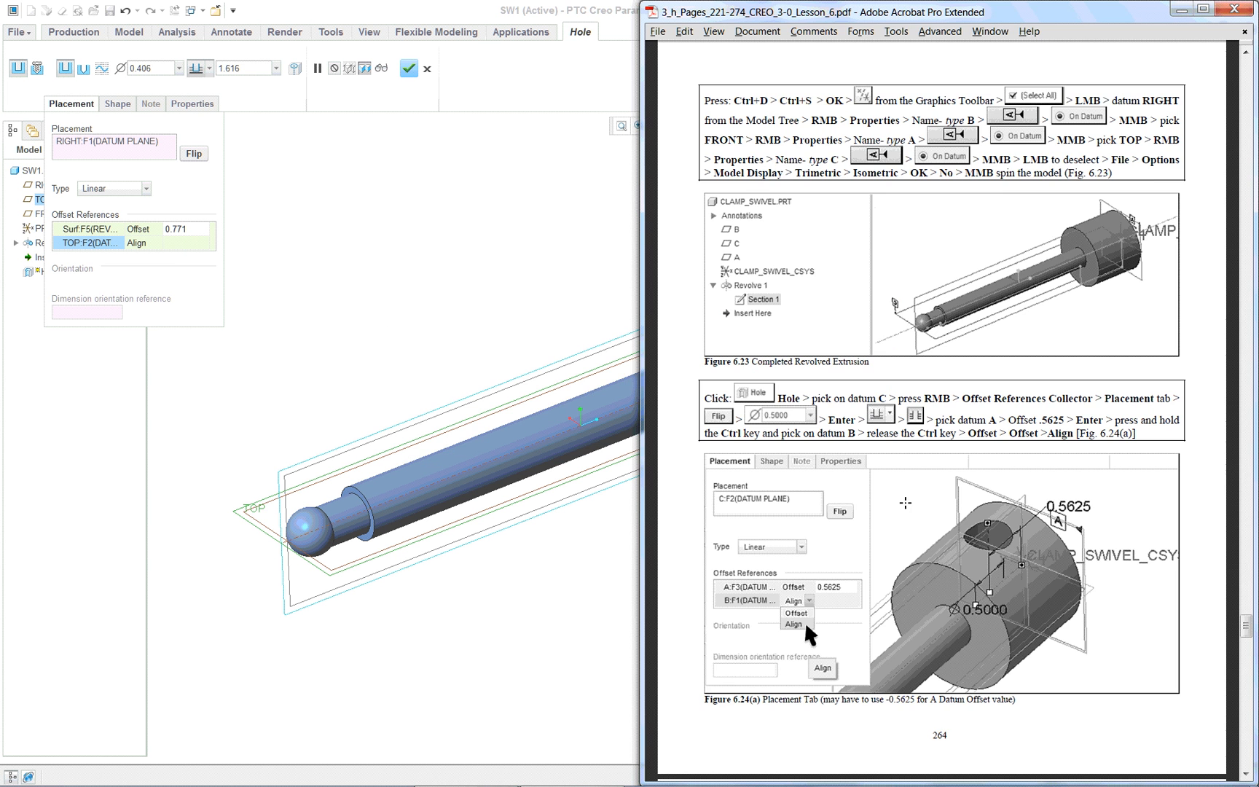
Scroll the PDF to the Figure 6.19 Clamp Swivel detail drawing
scroll("down", 3)
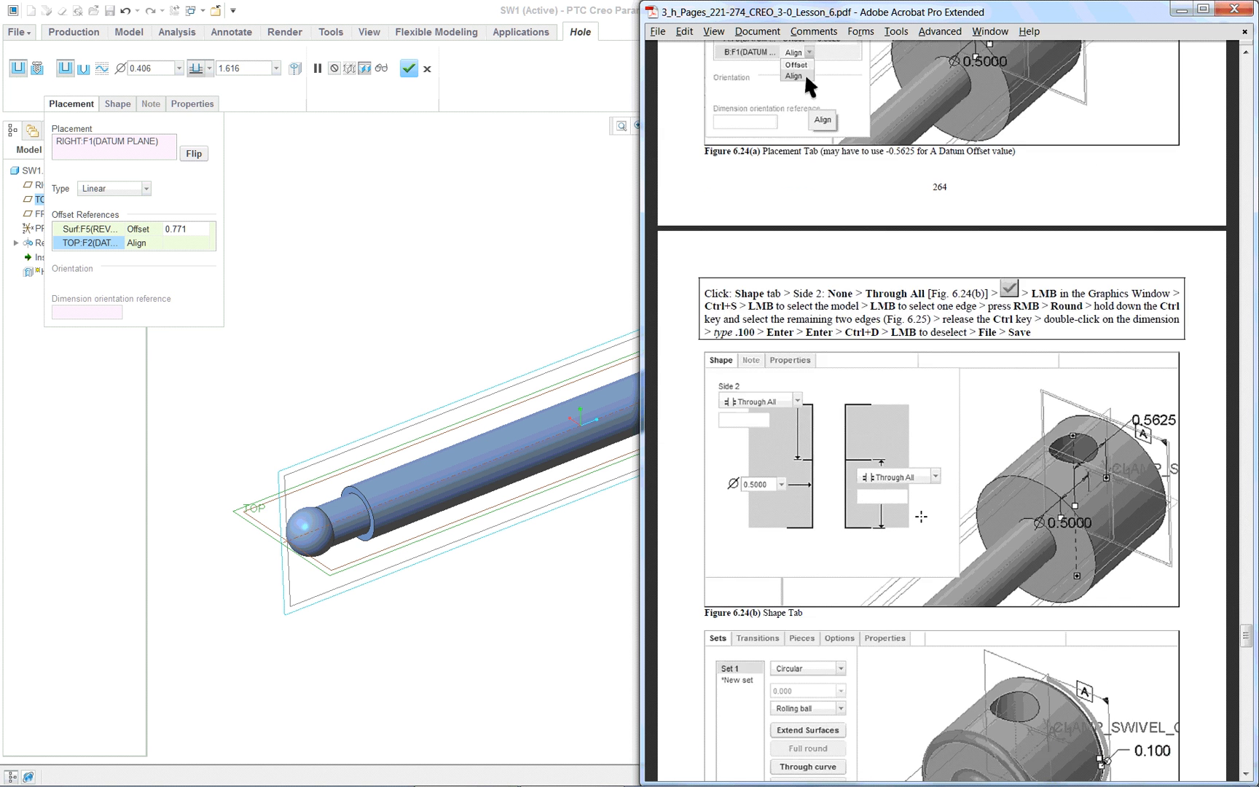
scroll("down", 3)
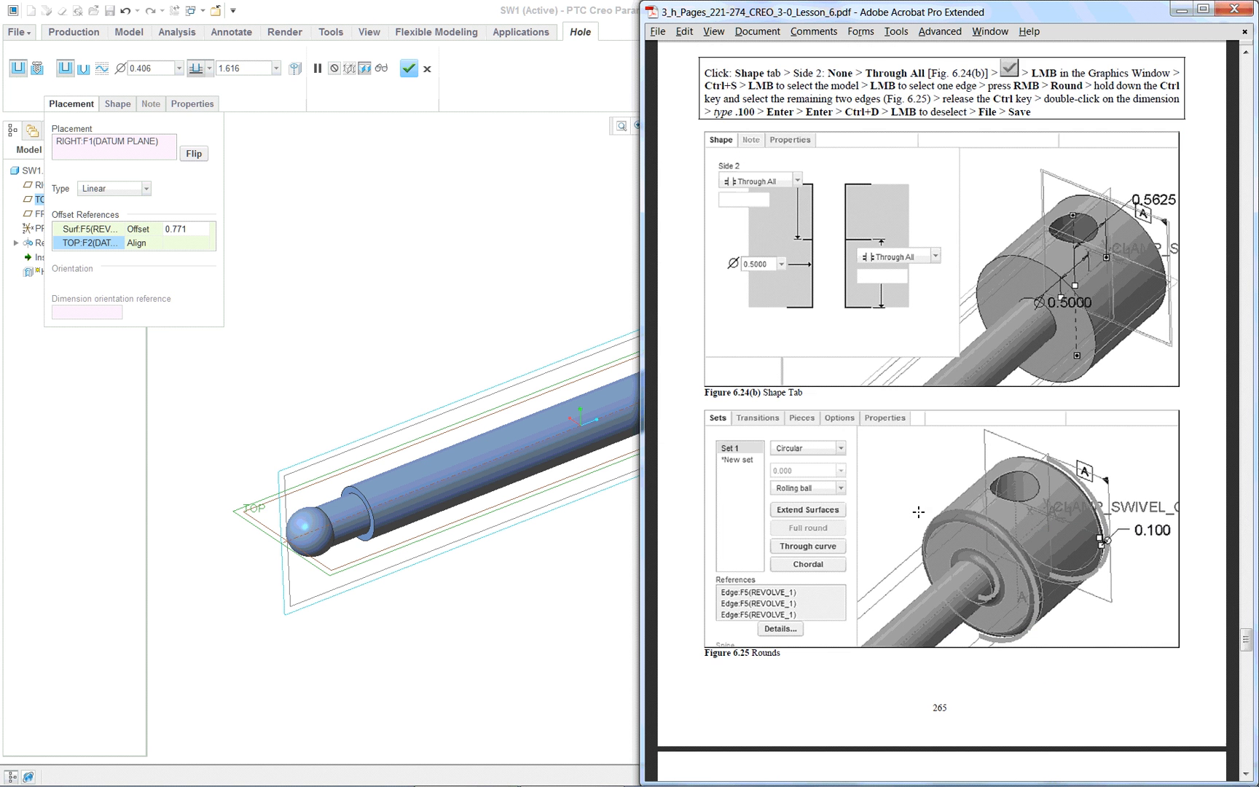
scroll("down", 3)
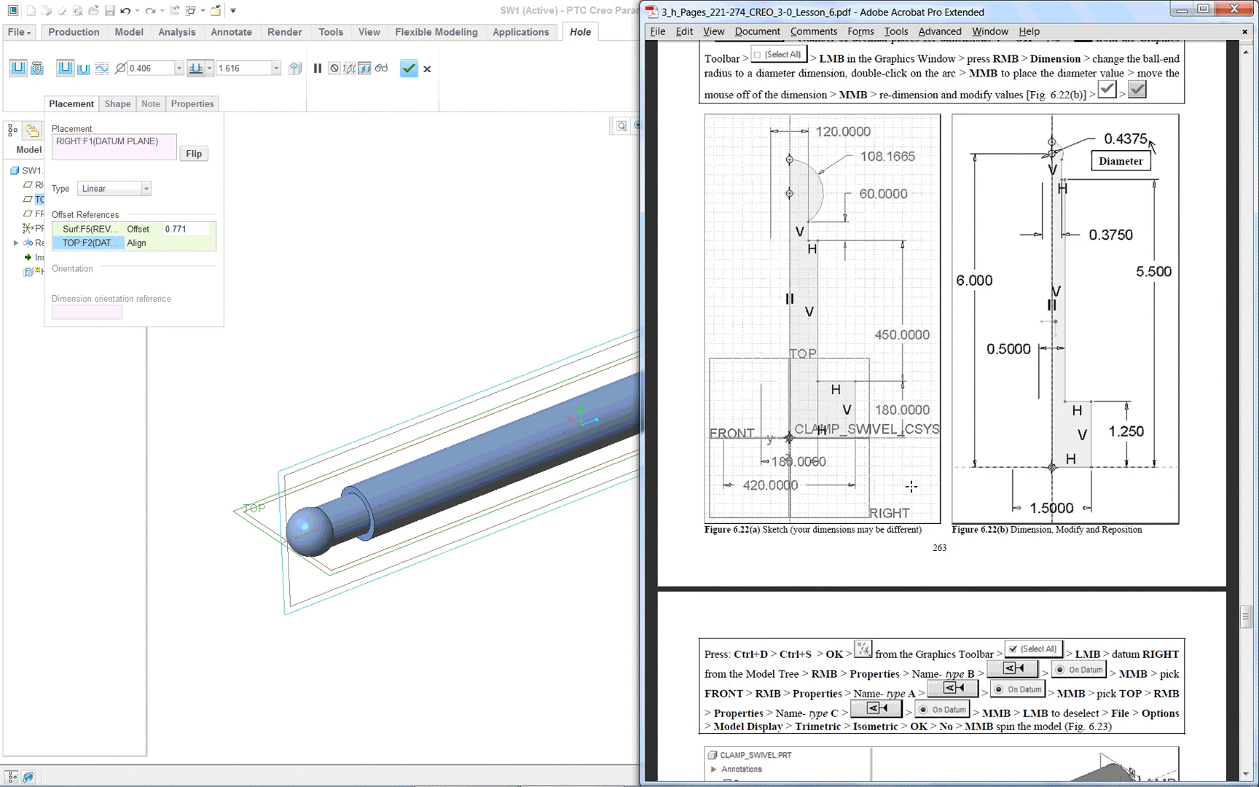
scroll("up", 3)
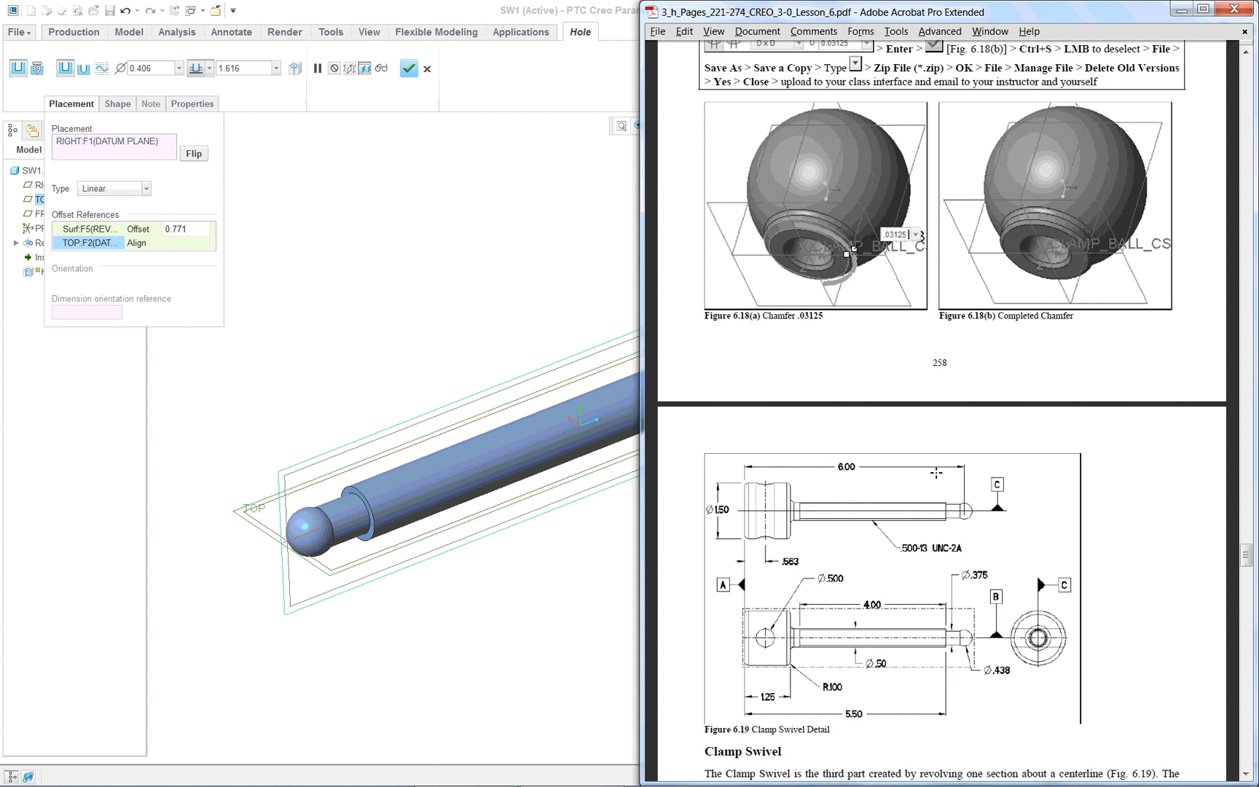
scroll("down", 3)
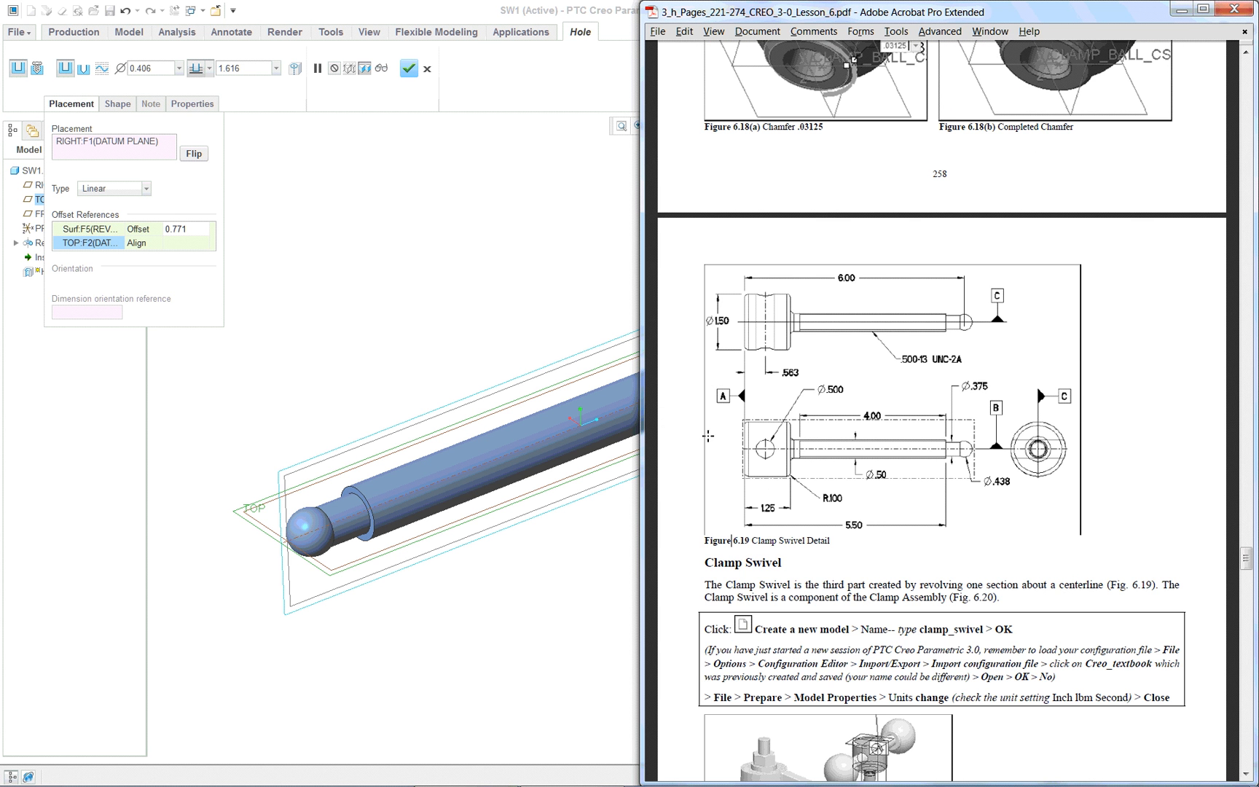
mouse_move(517, 332)
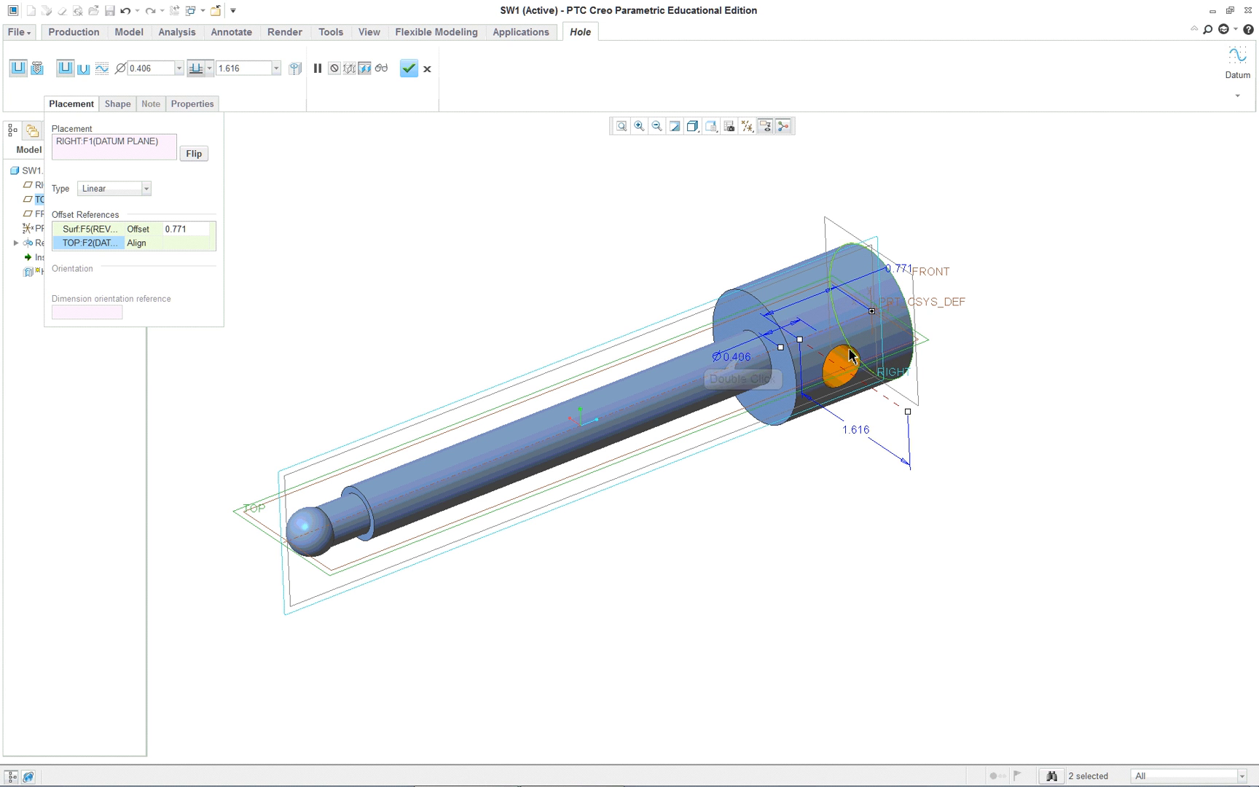
Set the hole diameter to 0.500 and its end-surface offset to 0.5325
double_click(728, 356)
type("0.500")
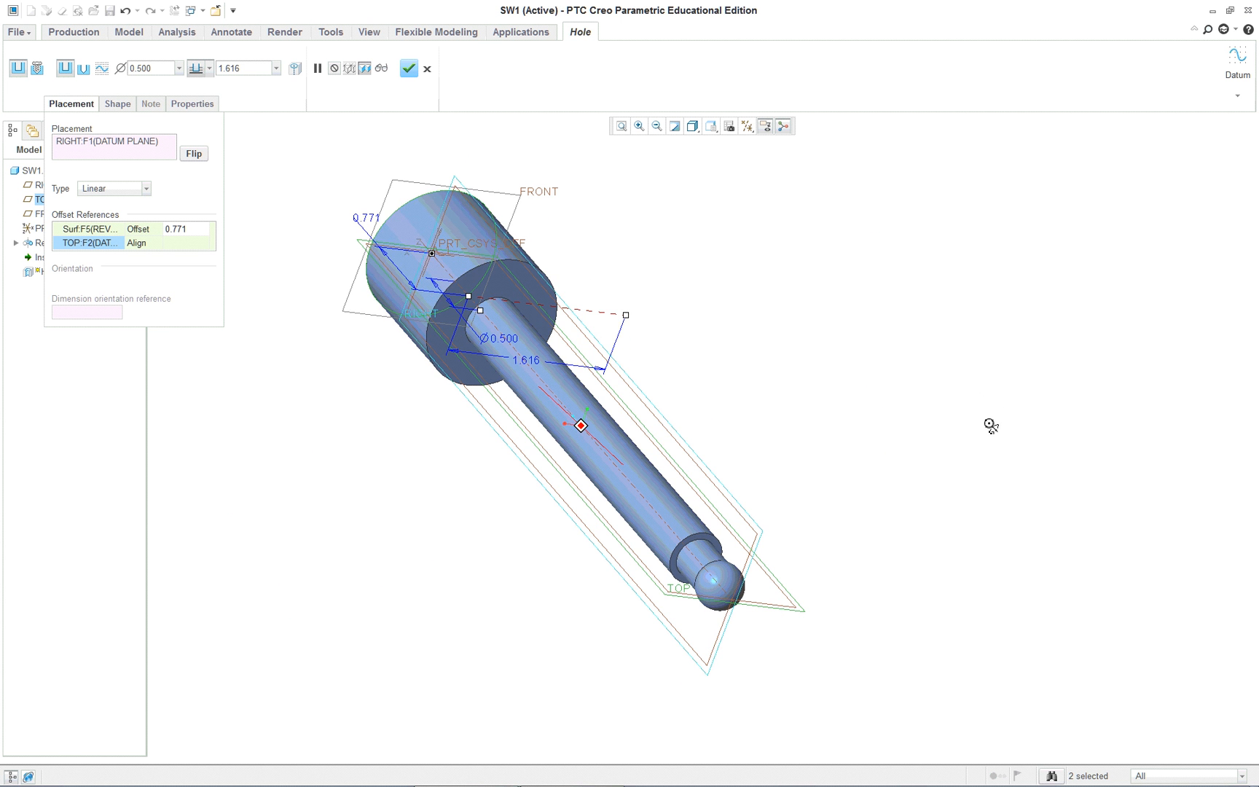
double_click(365, 215)
type("0.5325")
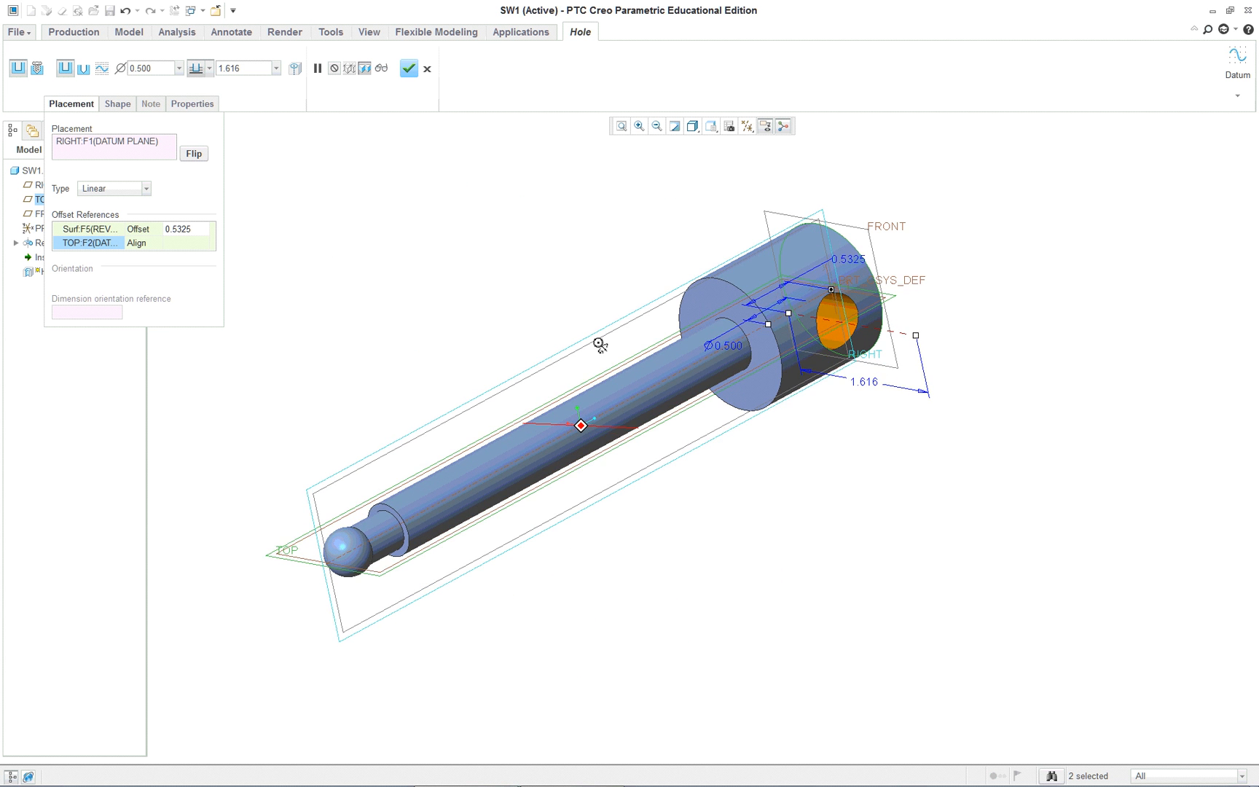
mouse_move(763, 356)
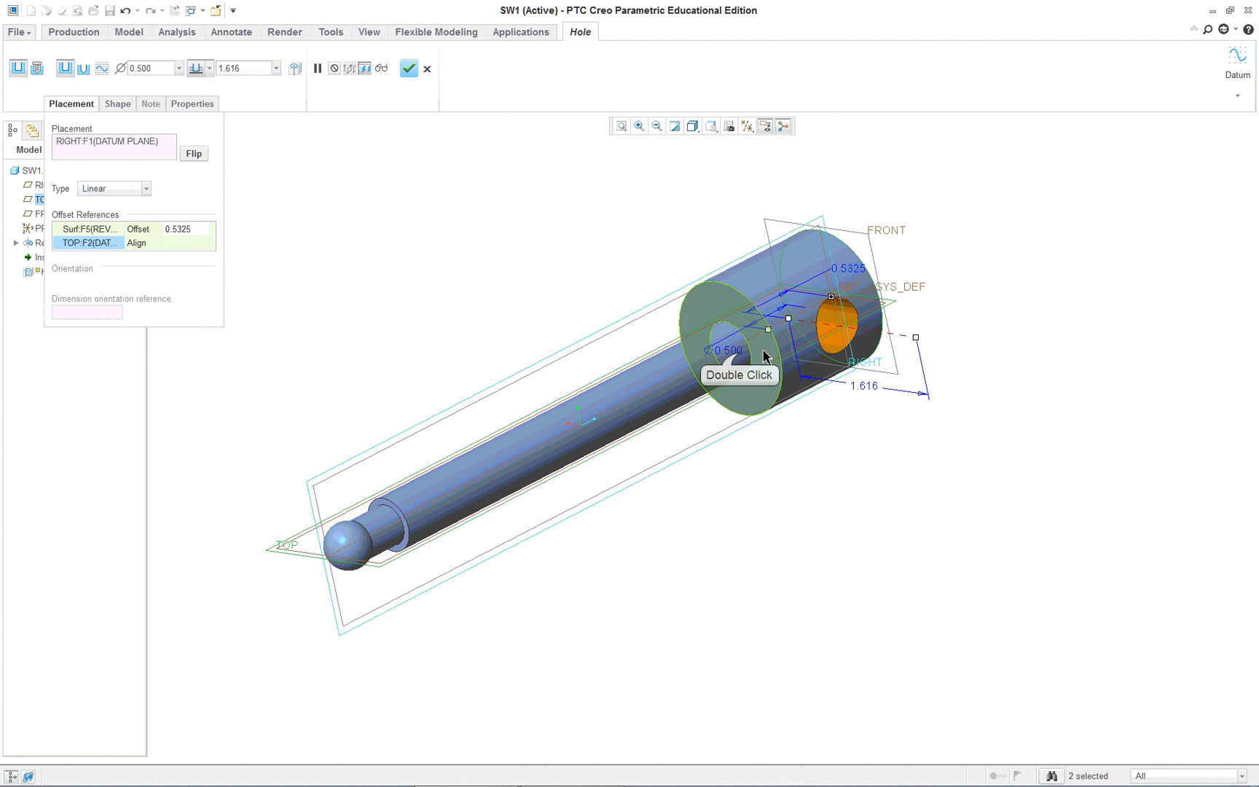
double_click(726, 350)
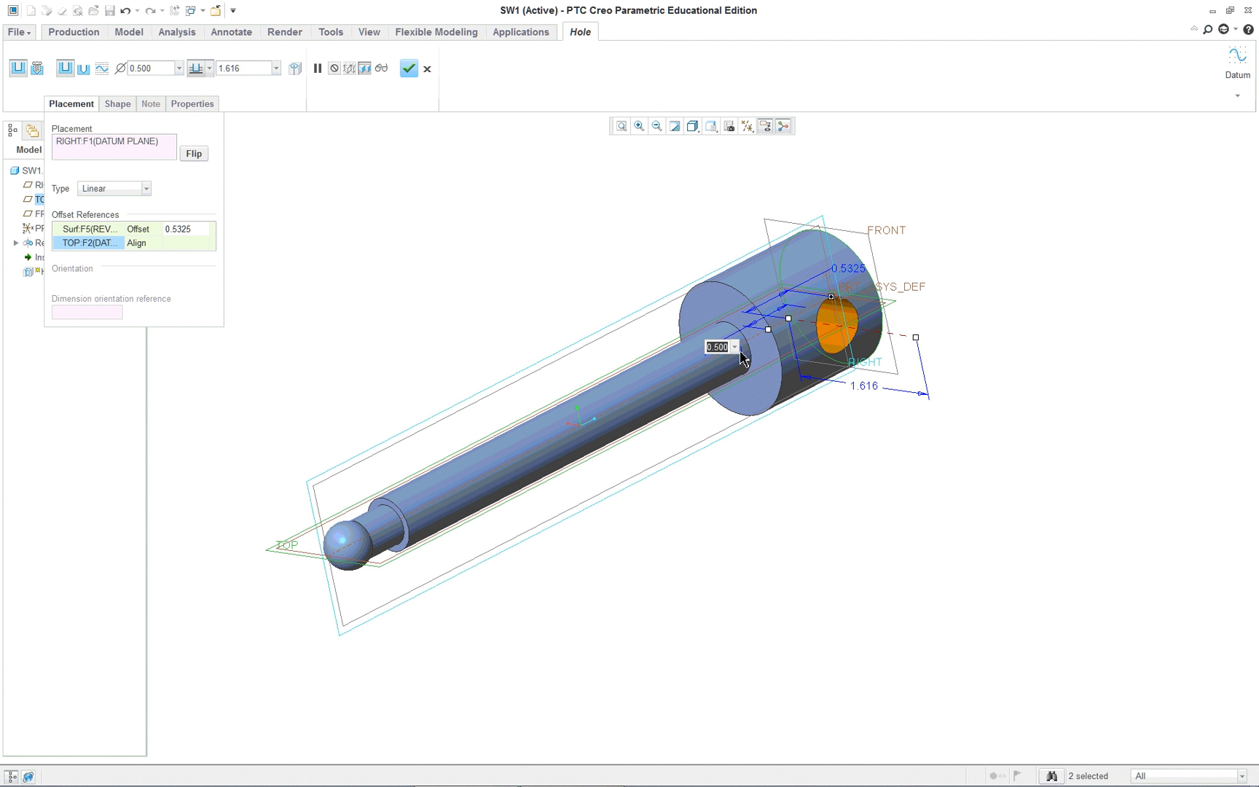
type("0.250")
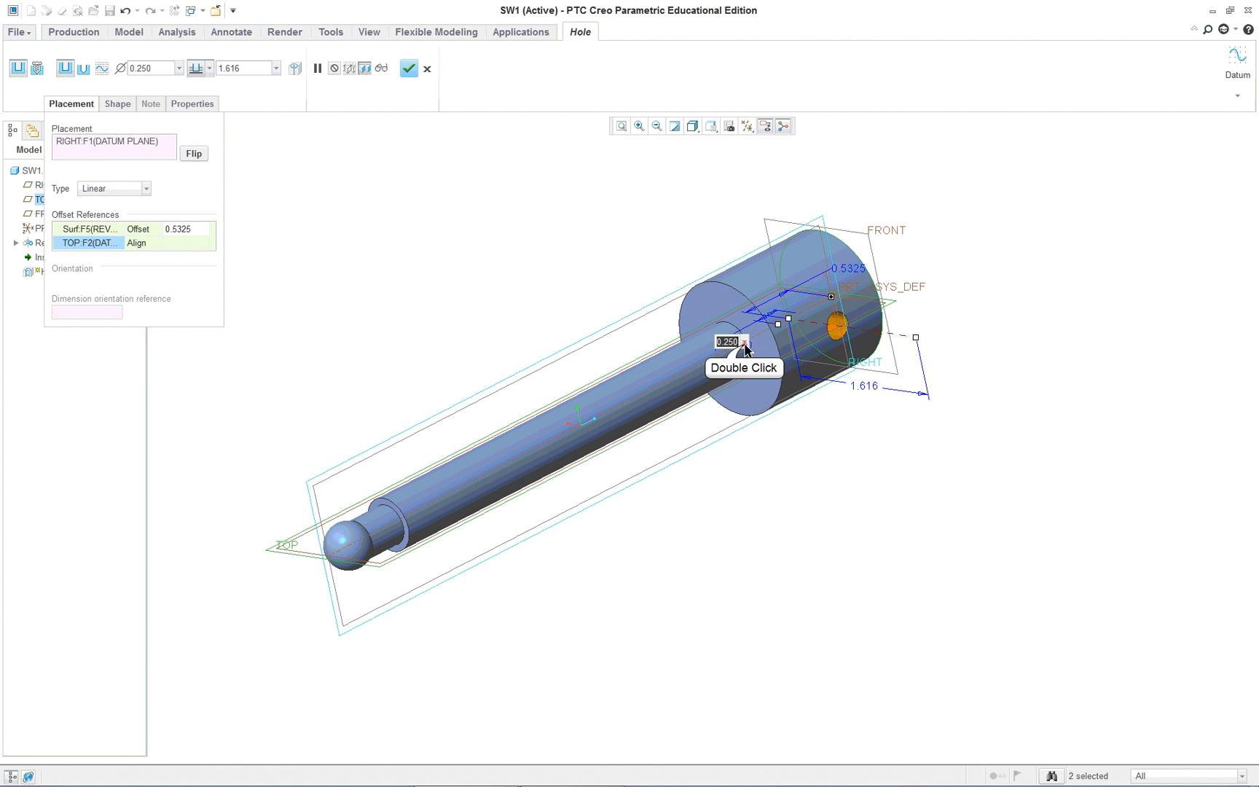
double_click(728, 341)
type("0.500")
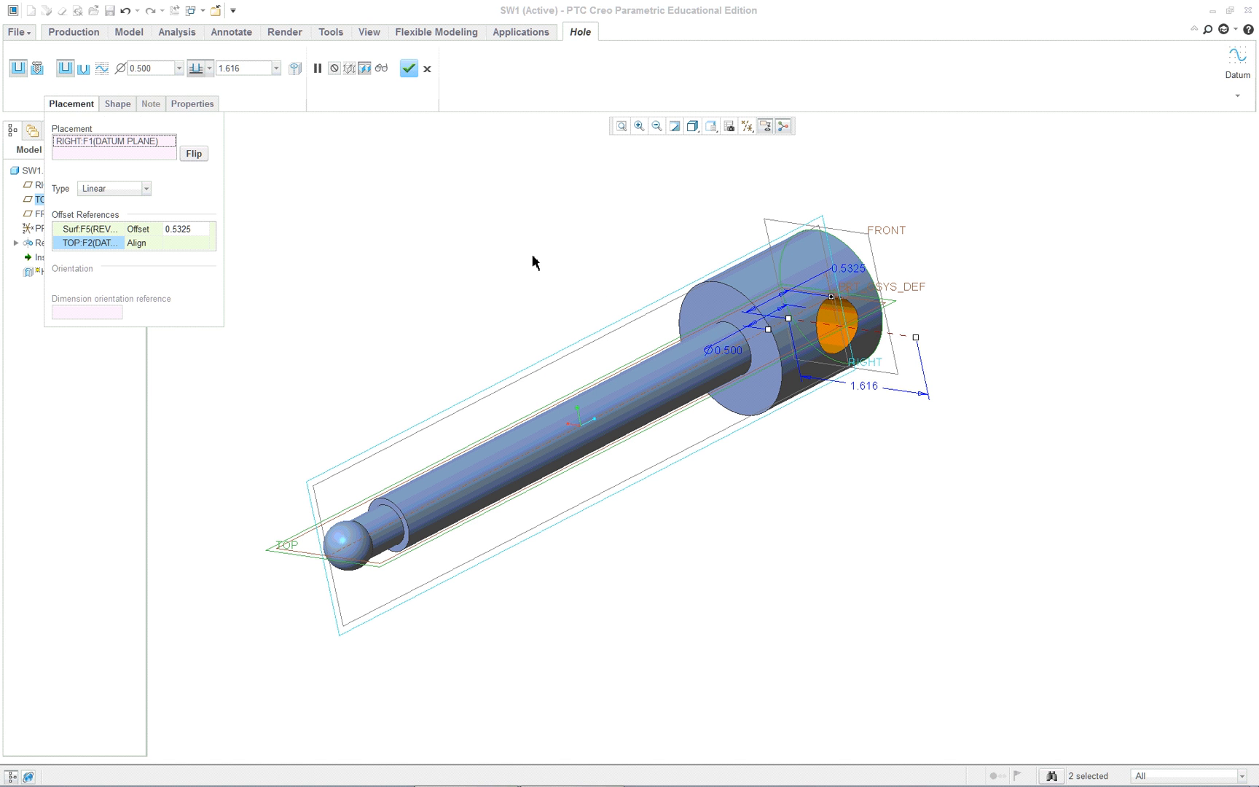
Set the hole's Side 2 to Through All, check it by orbiting, and complete Hole 1
left_click(118, 104)
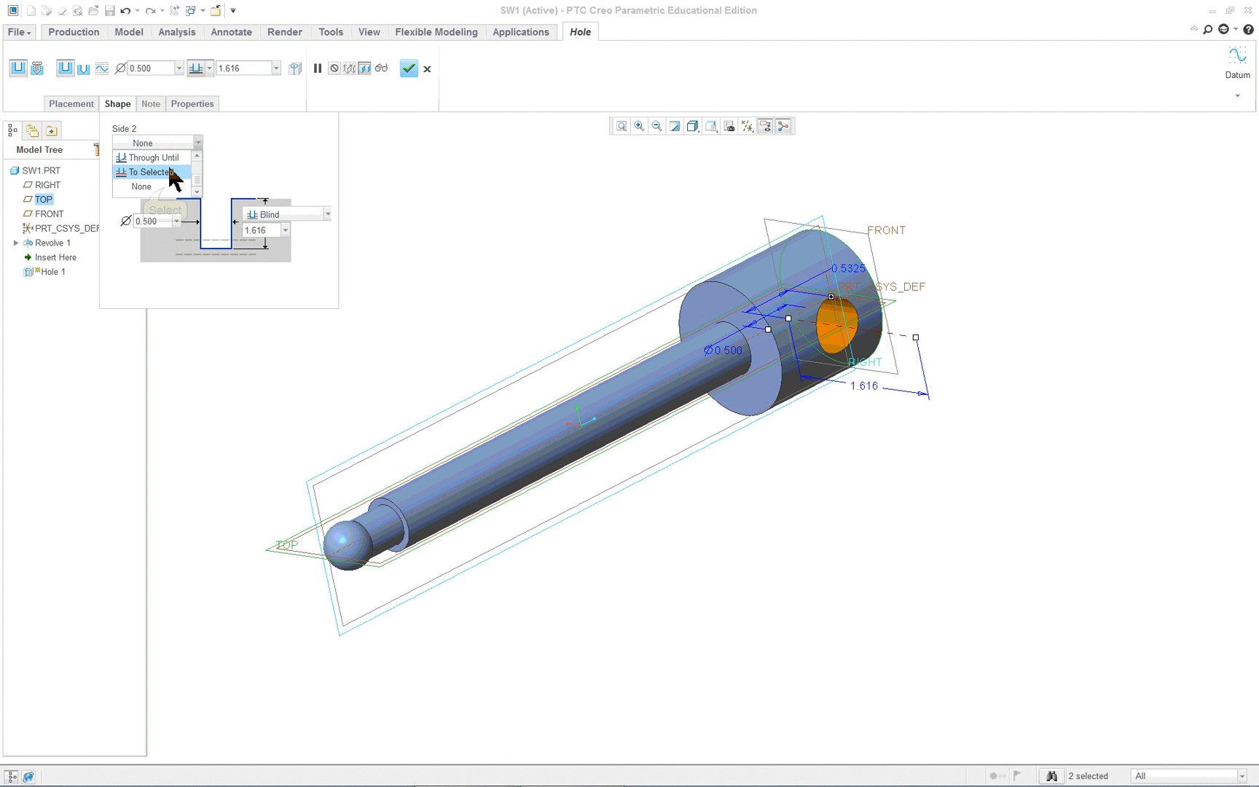
left_click(149, 157)
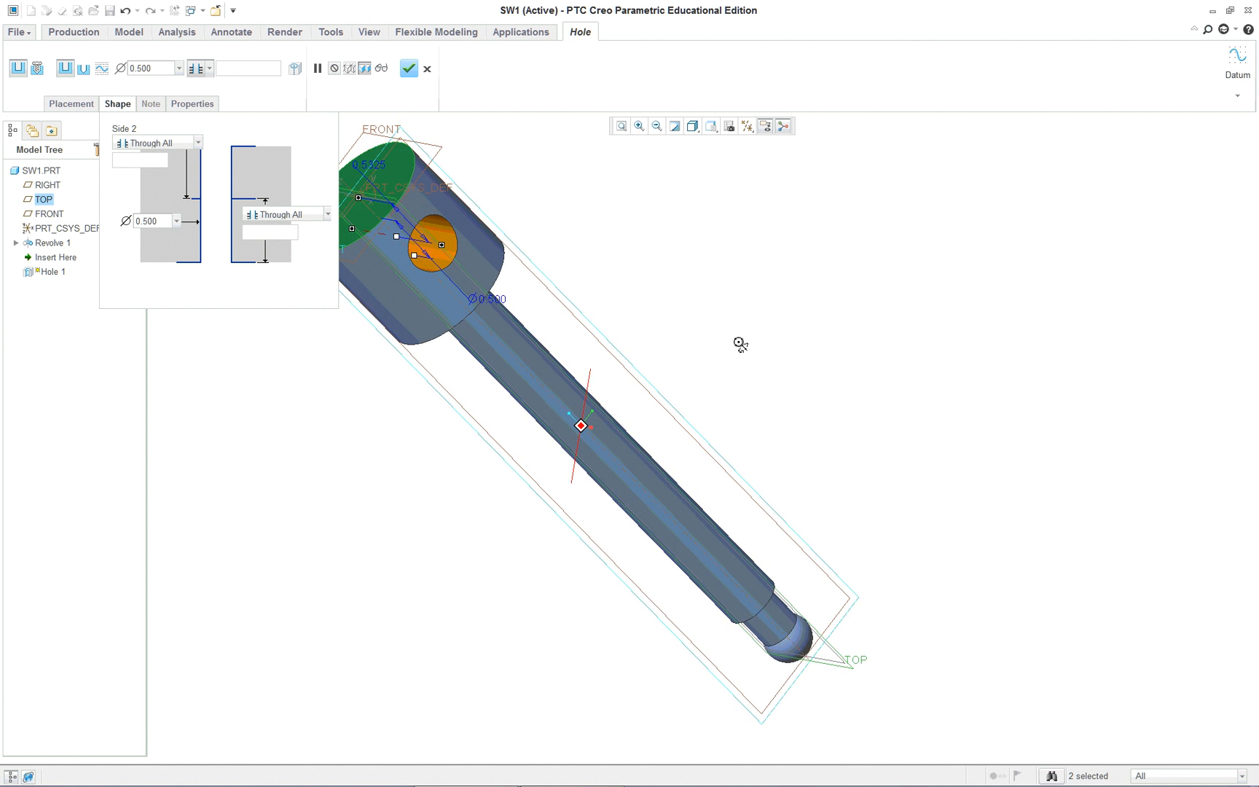
left_click_drag(738, 344, 507, 306)
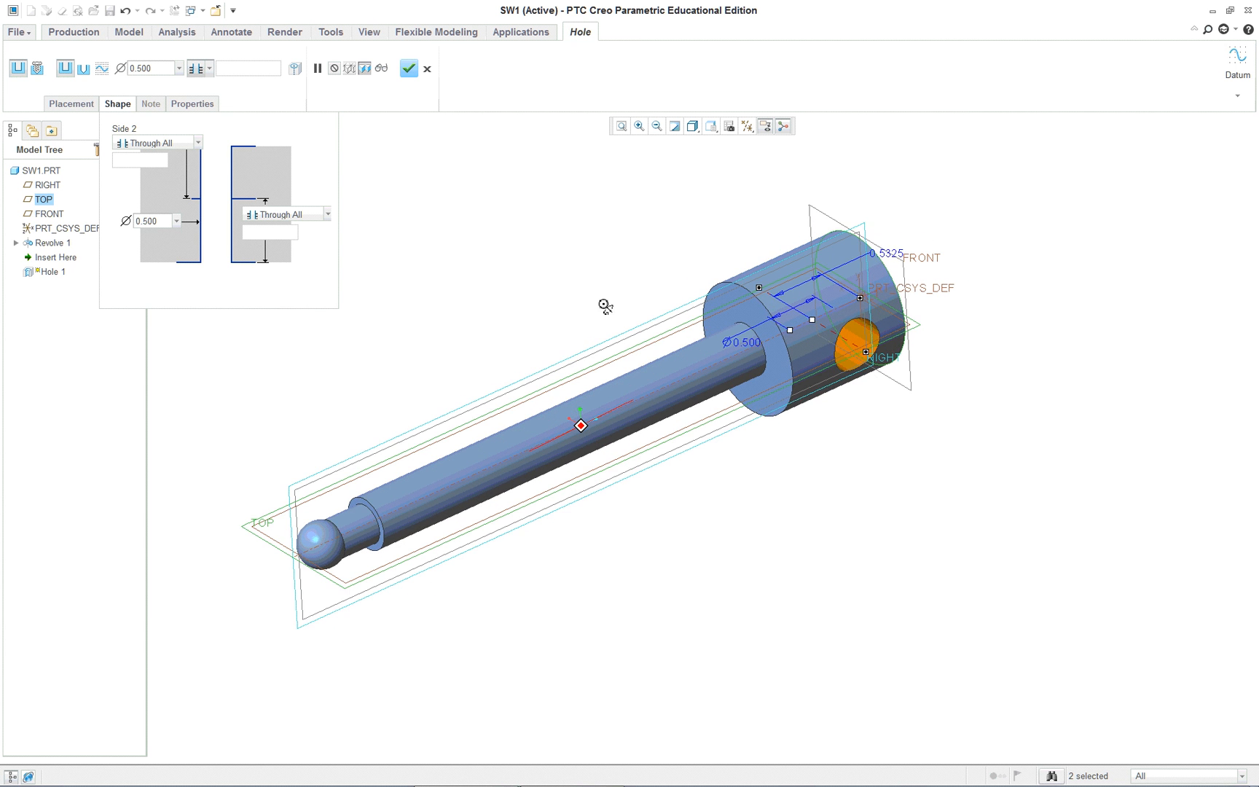
left_click(407, 68)
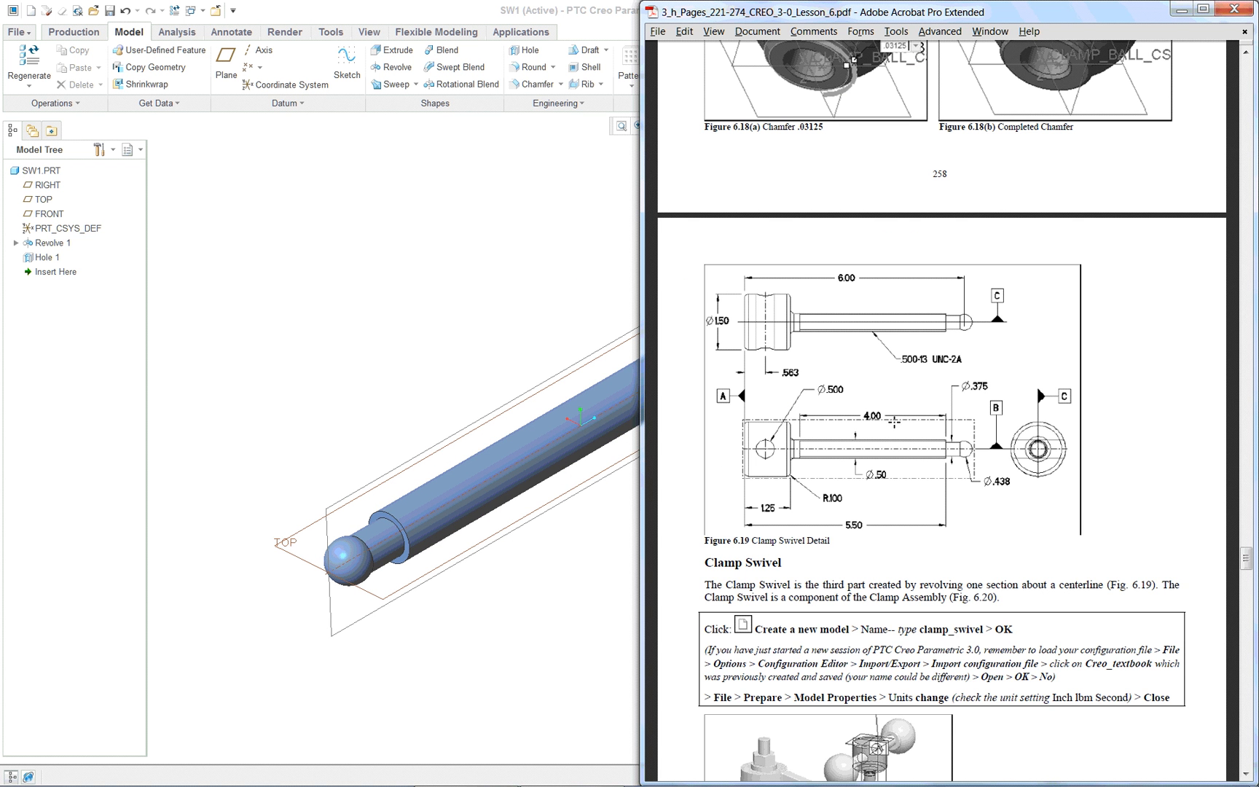
mouse_move(403, 319)
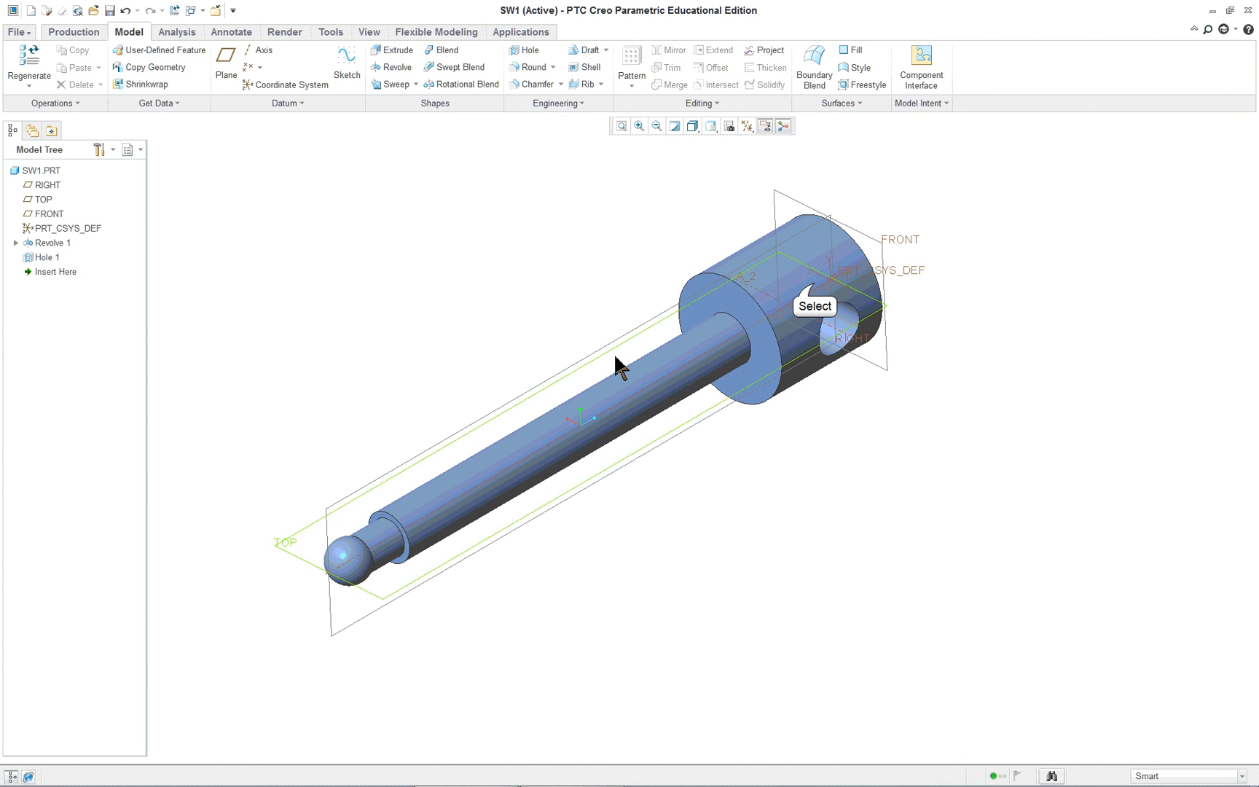
Round both outer edges of the large head at 0.100 radius
left_click(47, 242)
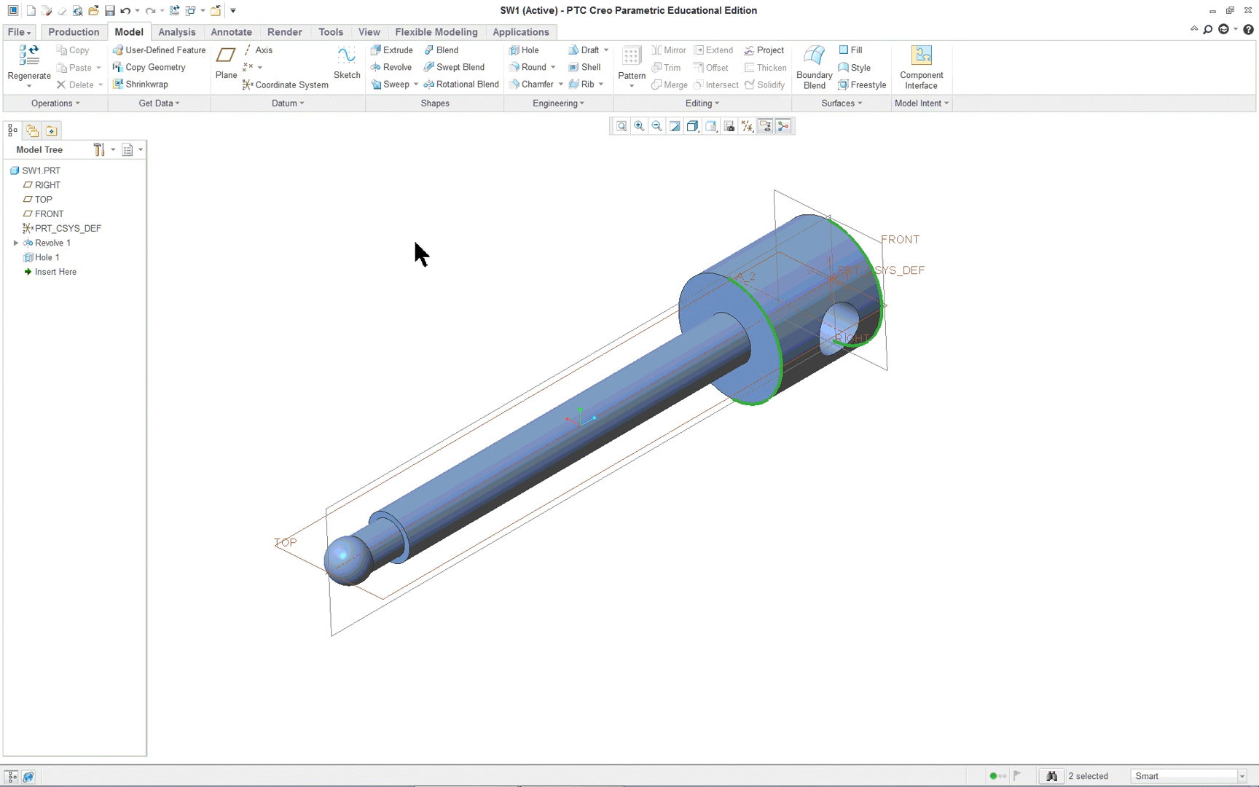
right_click(355, 304)
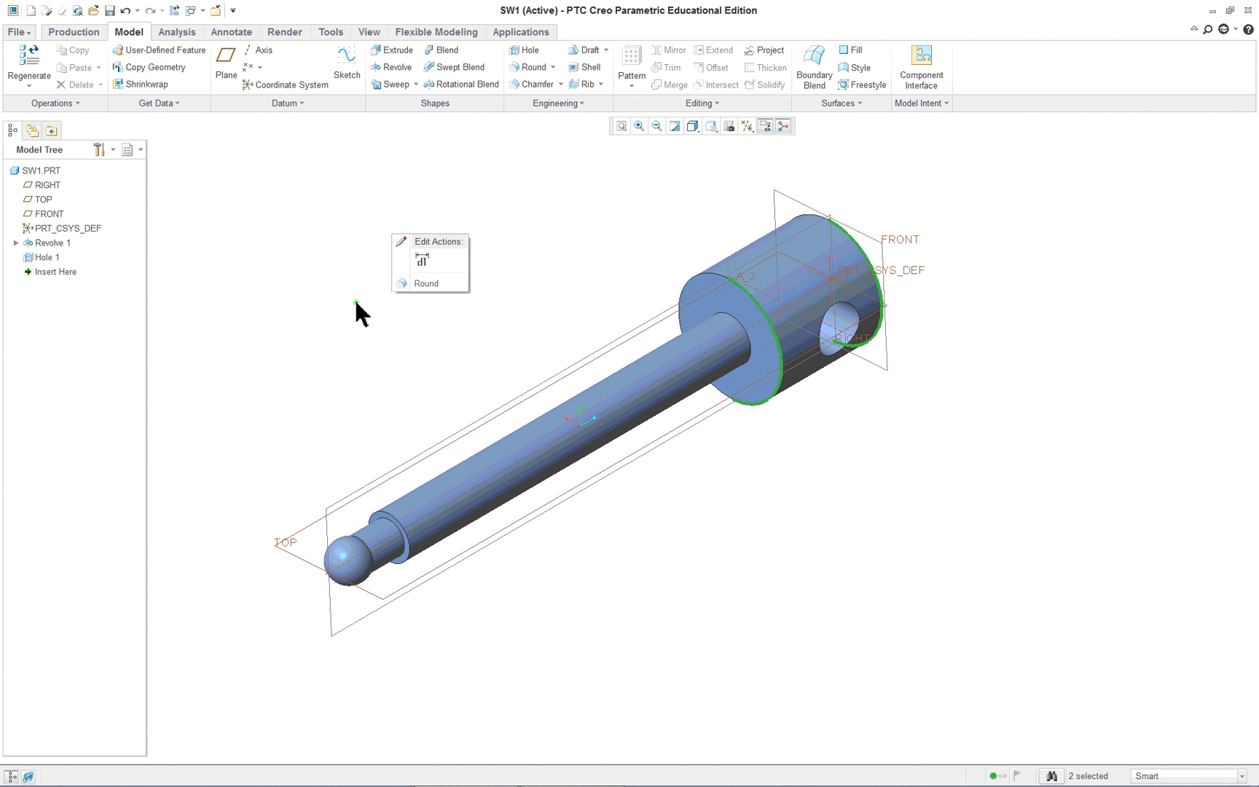
left_click(426, 282)
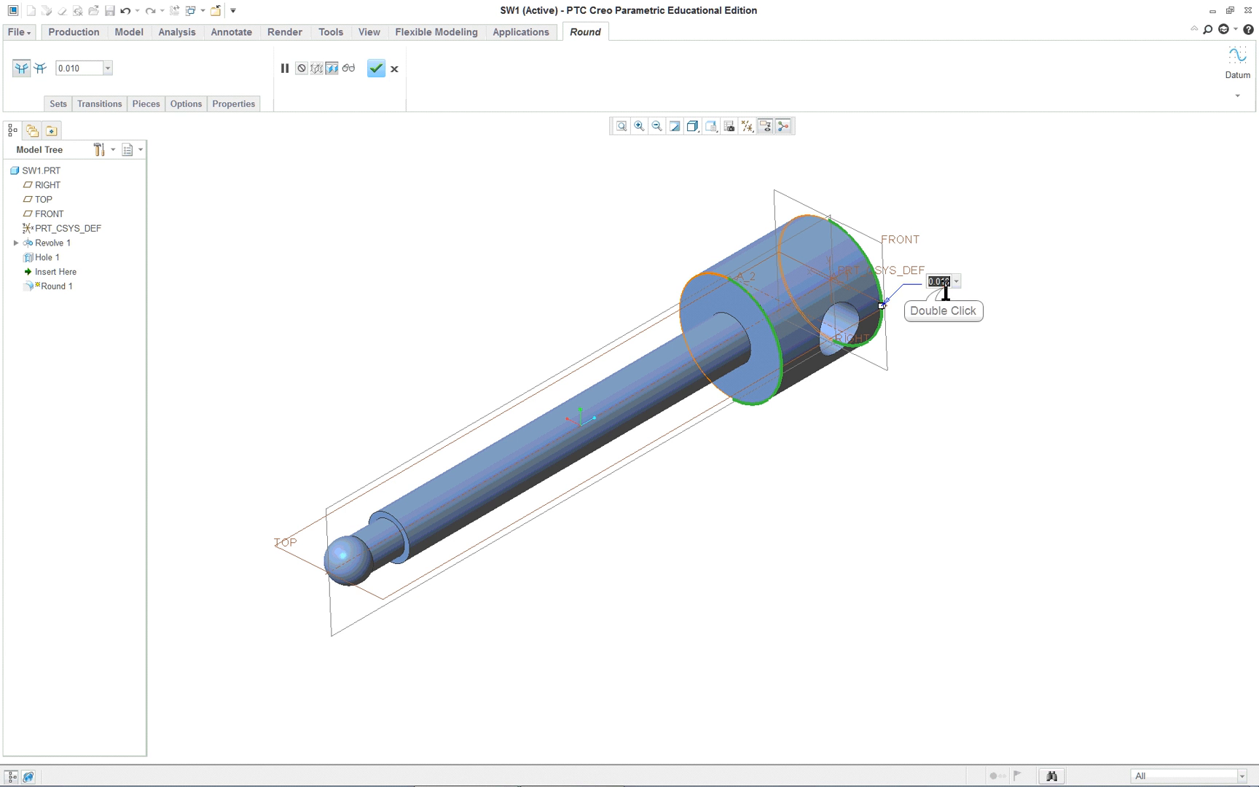
type("0.100")
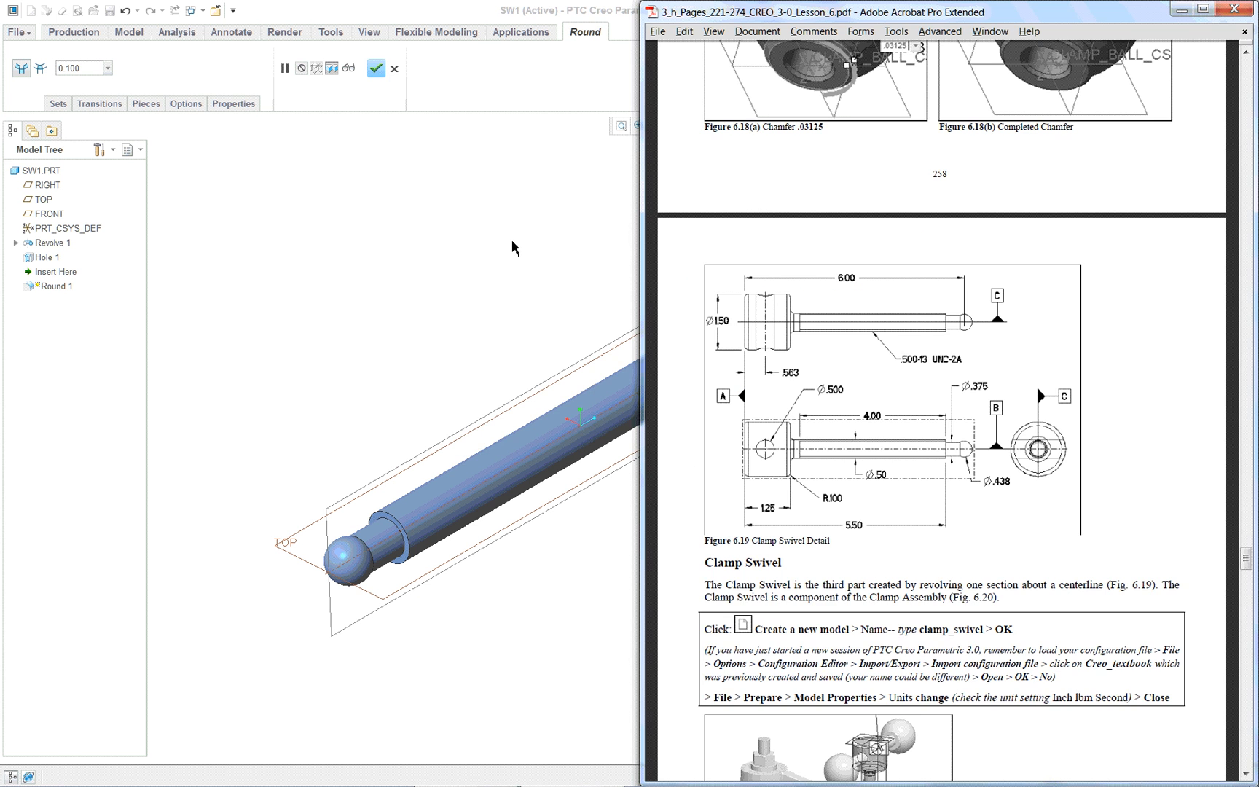
mouse_move(495, 249)
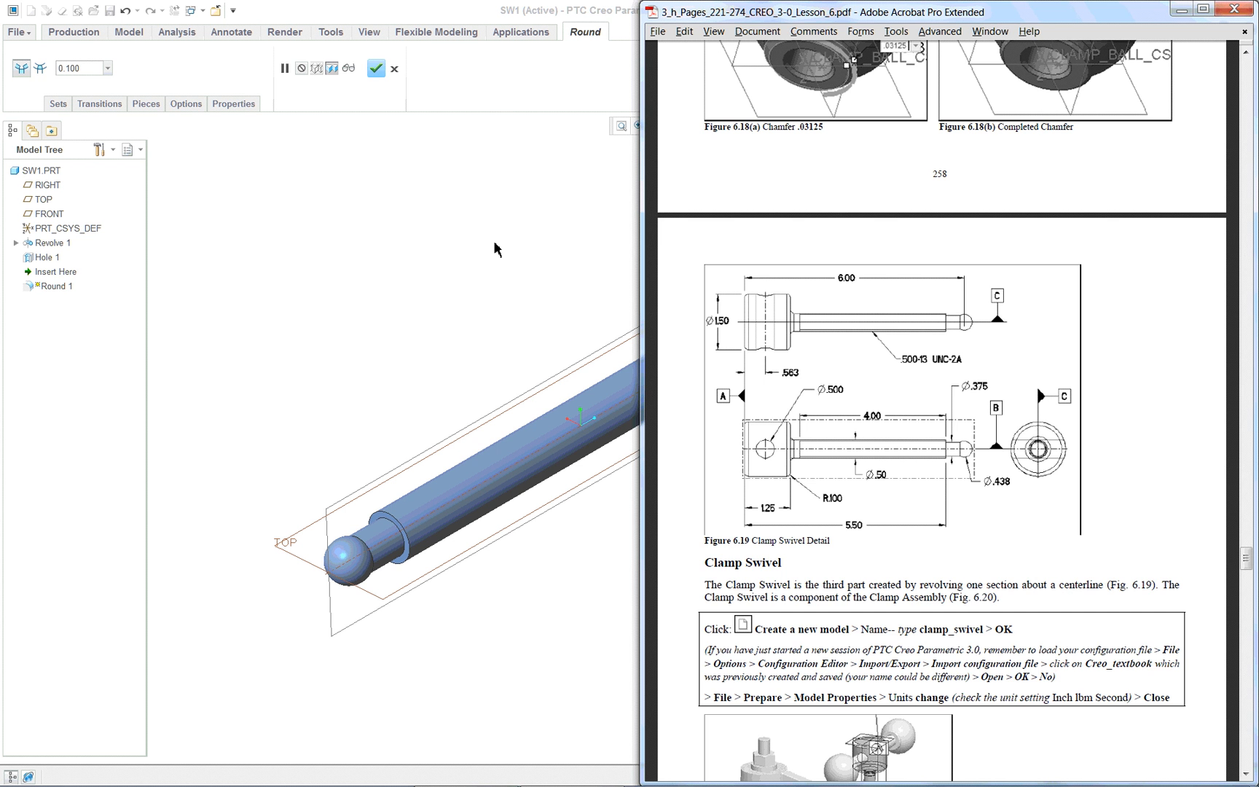
left_click(377, 66)
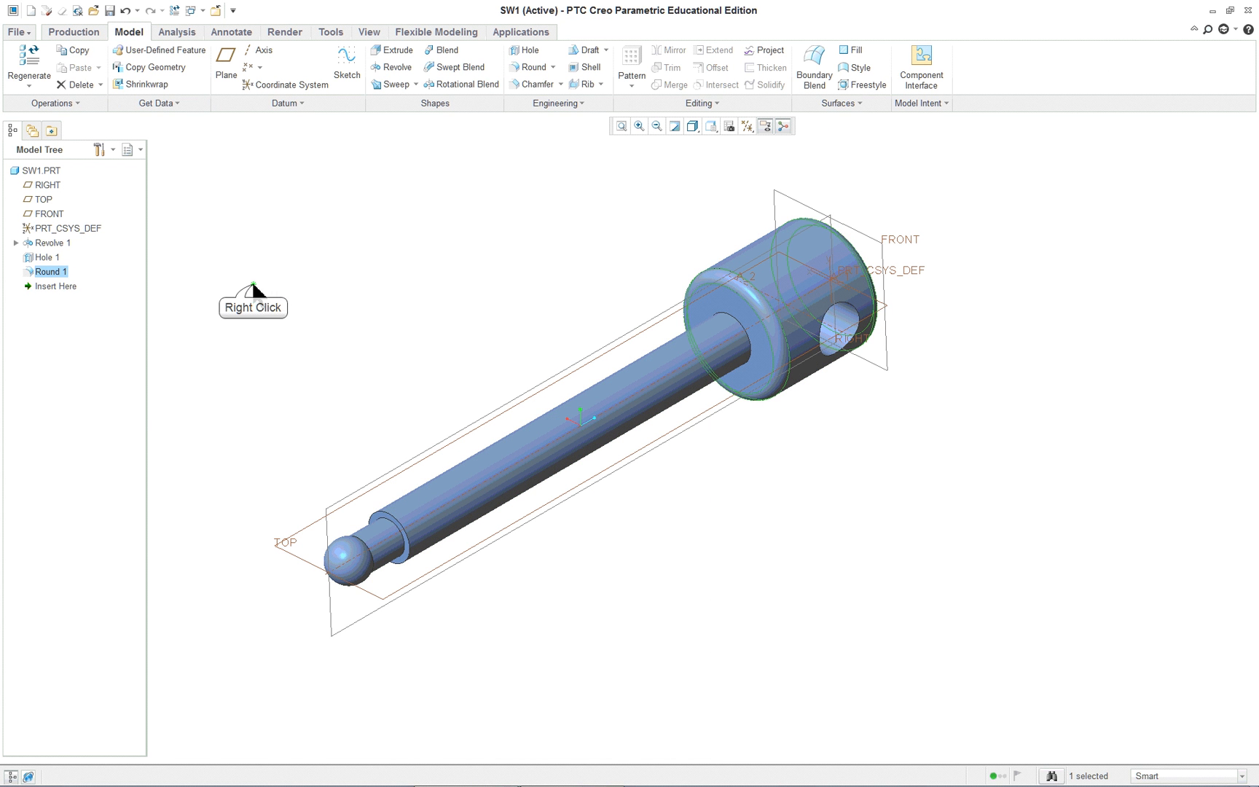
Redefine Round 1 with a second set rounding the shaft-to-head edge at 0.063
double_click(51, 271)
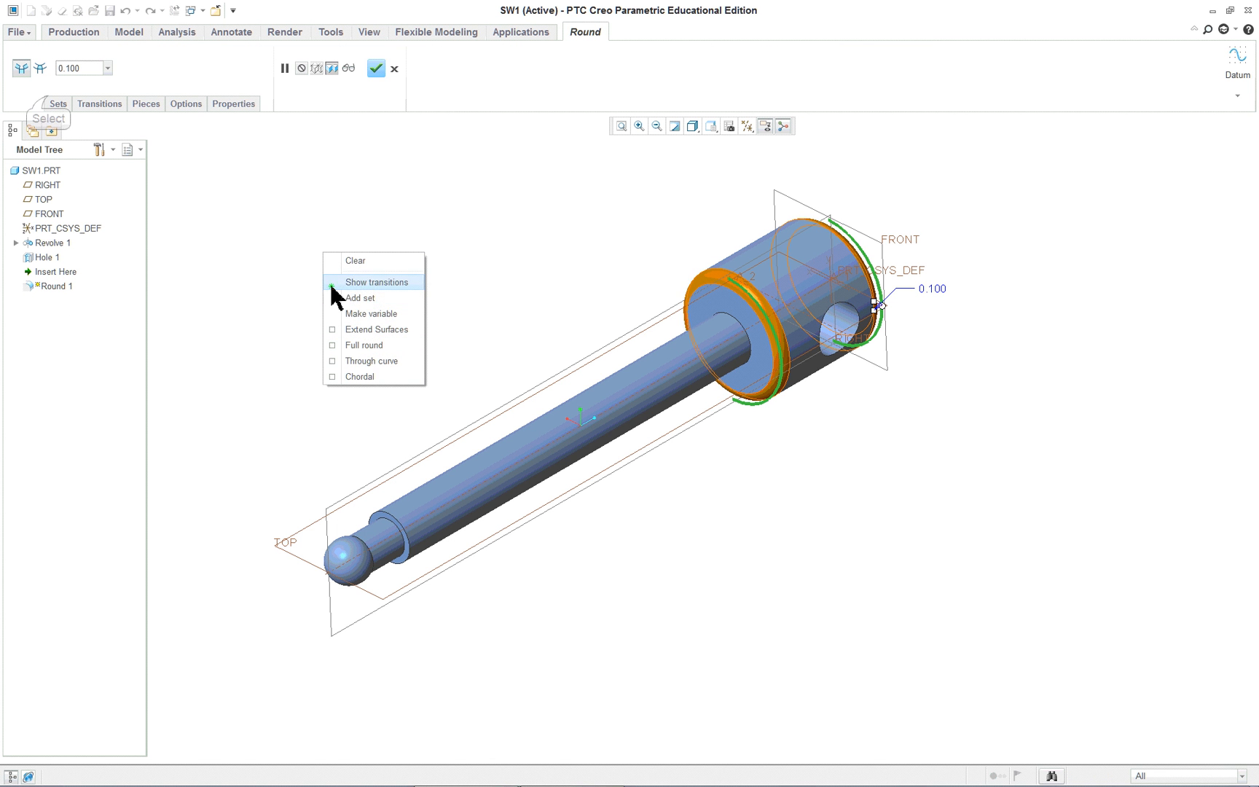
left_click(361, 297)
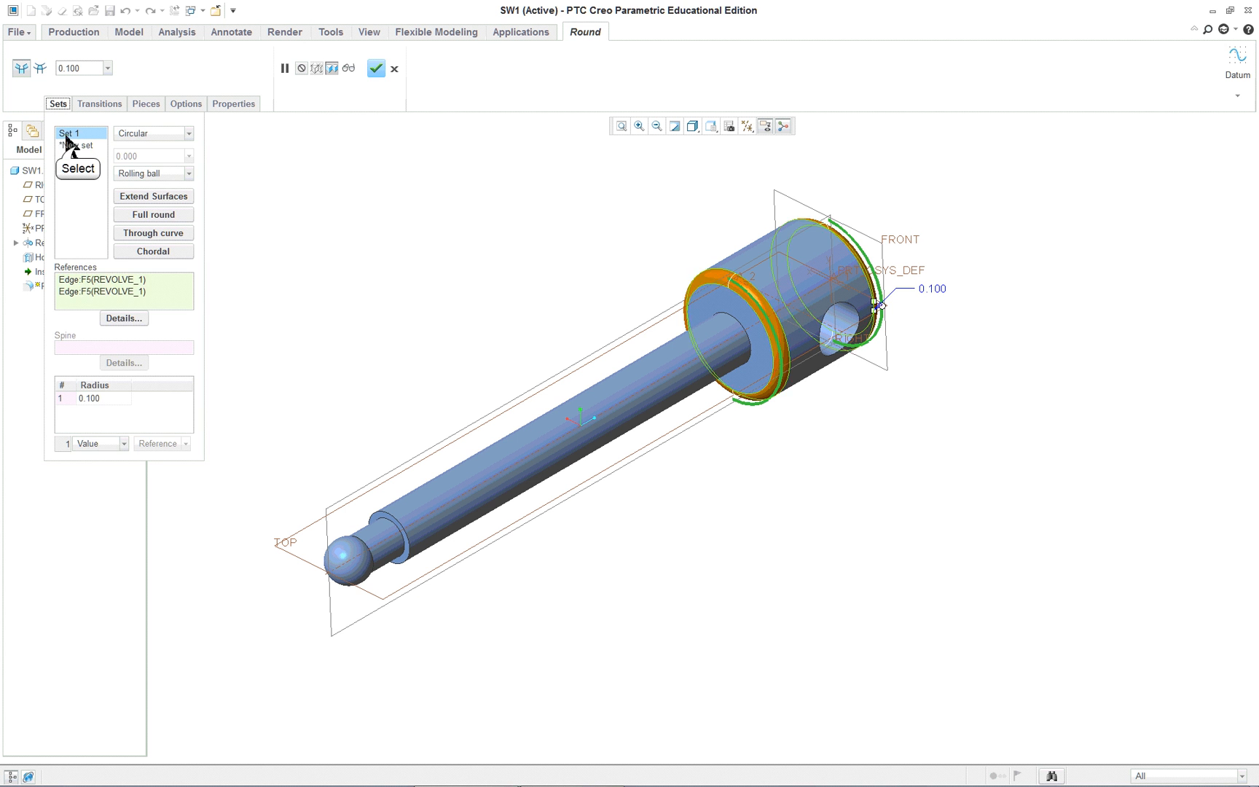
left_click(76, 145)
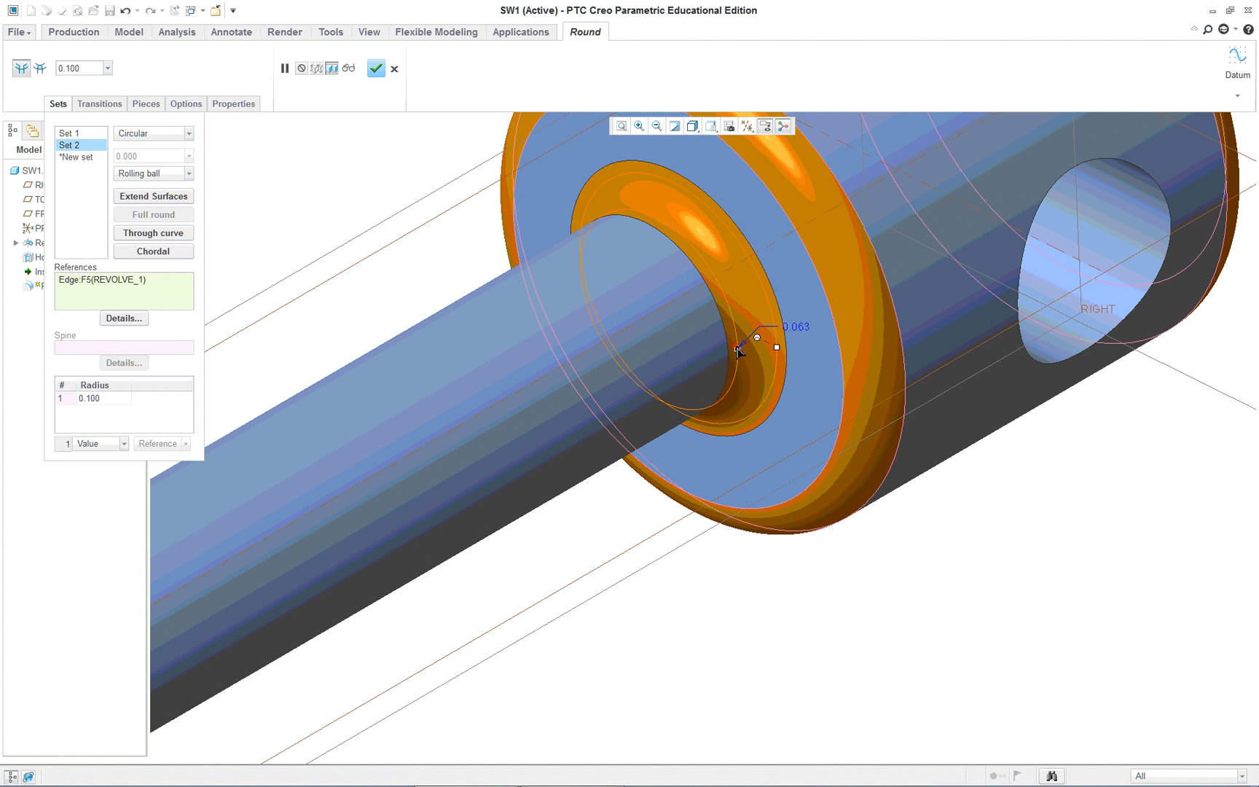
left_click_drag(739, 346, 739, 357)
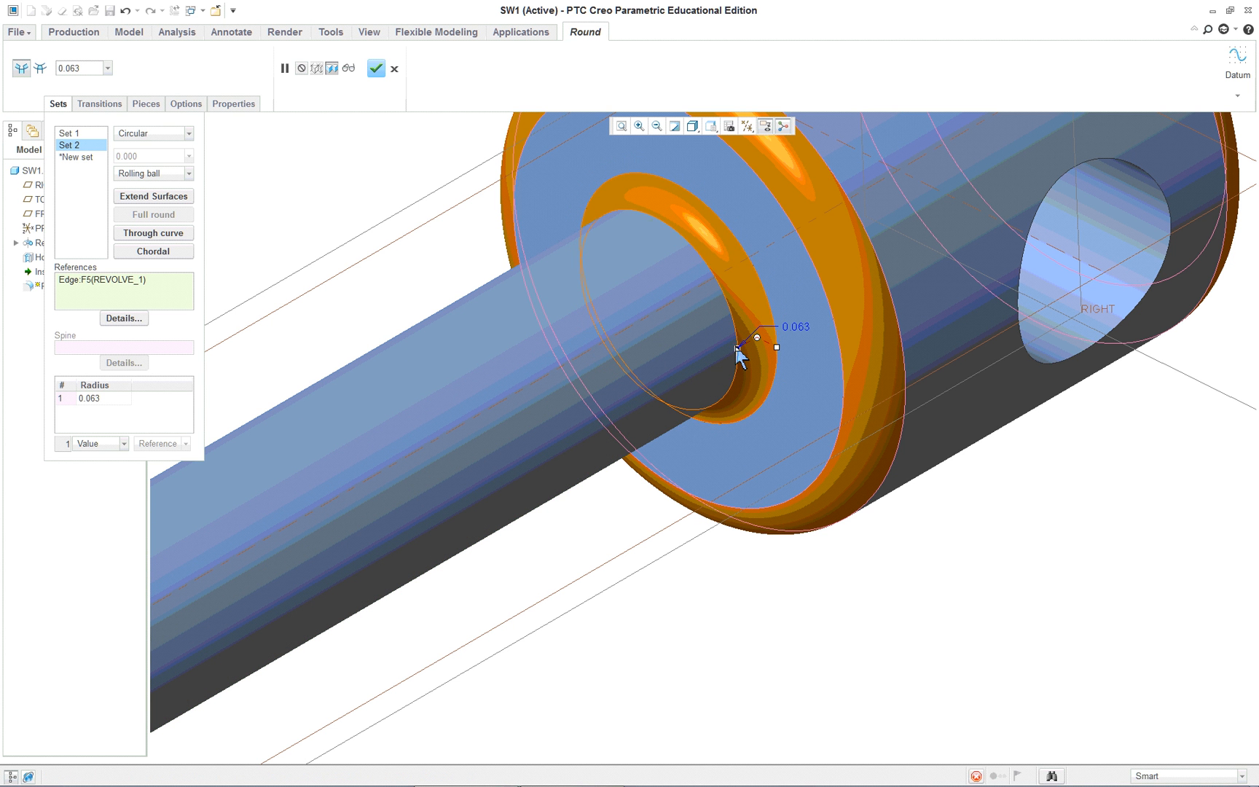
left_click(377, 68)
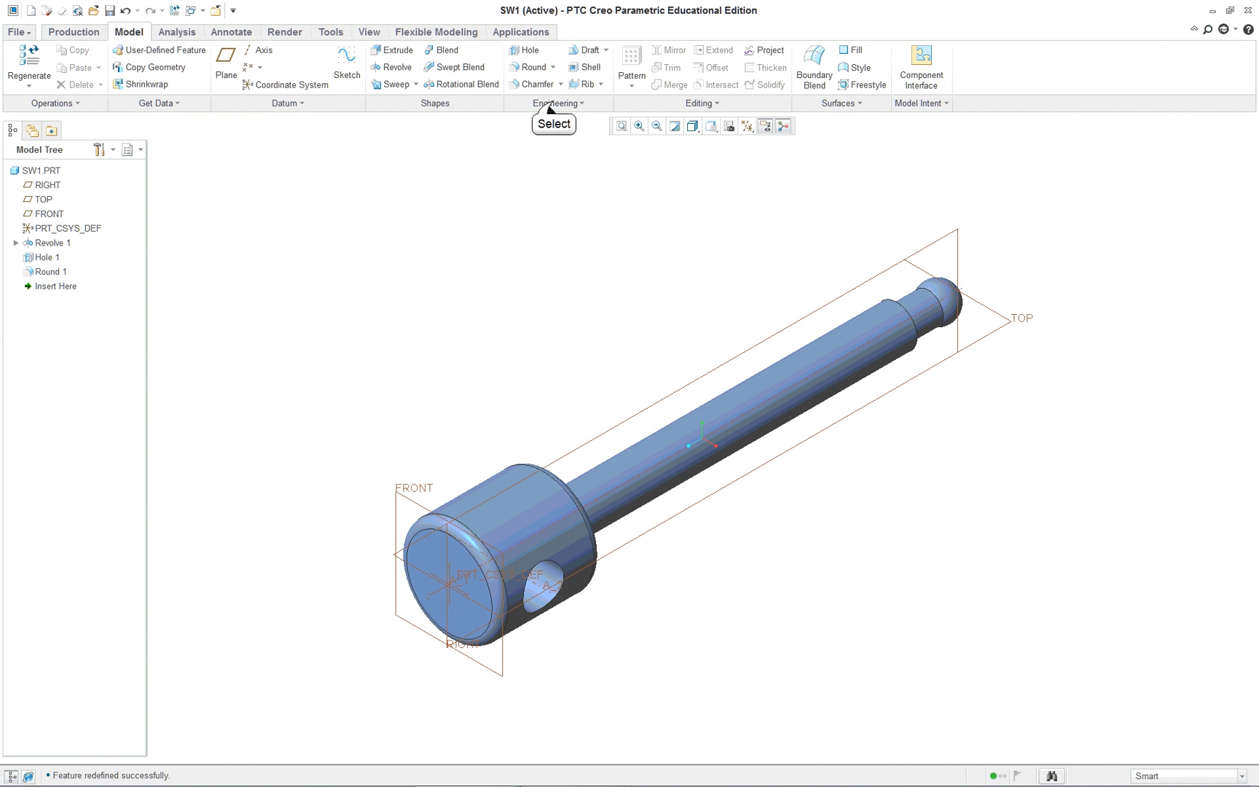
Start a Cosmetic Thread from the Model tab's Engineering drop-down
left_click(557, 102)
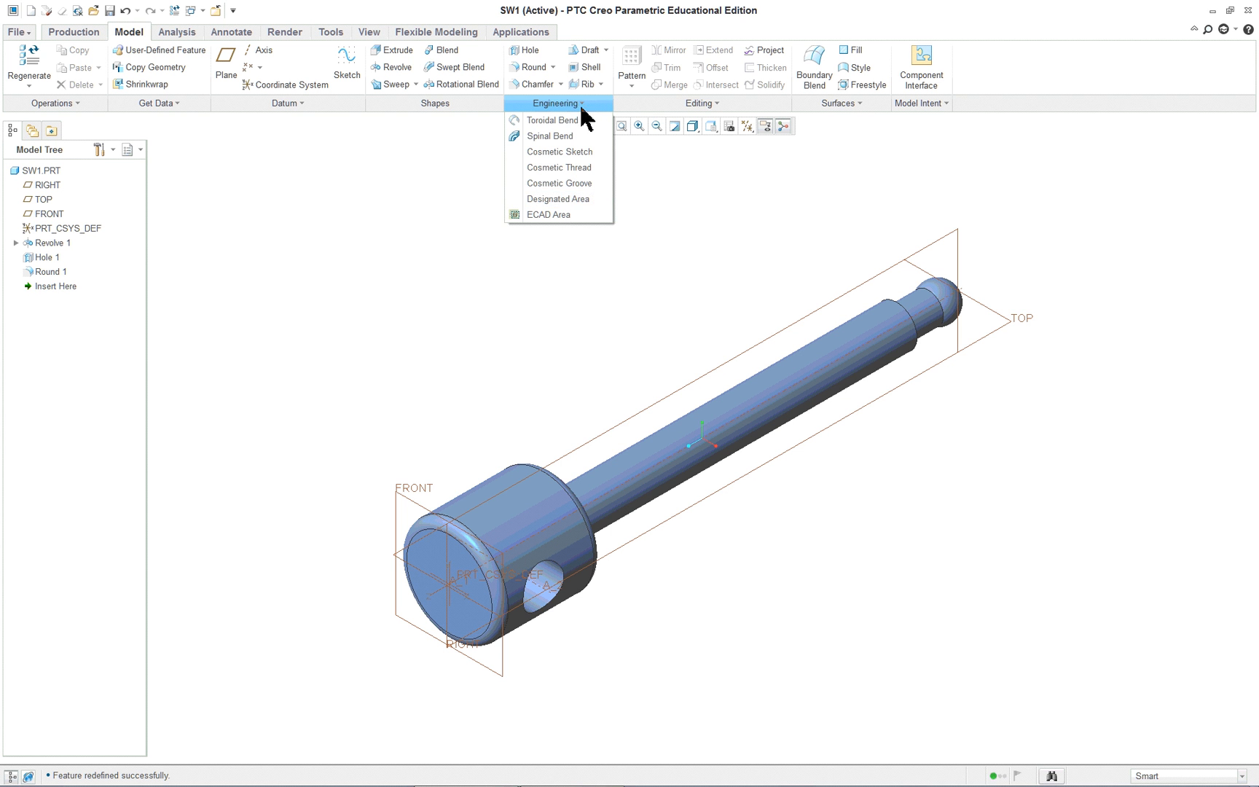
mouse_move(556, 188)
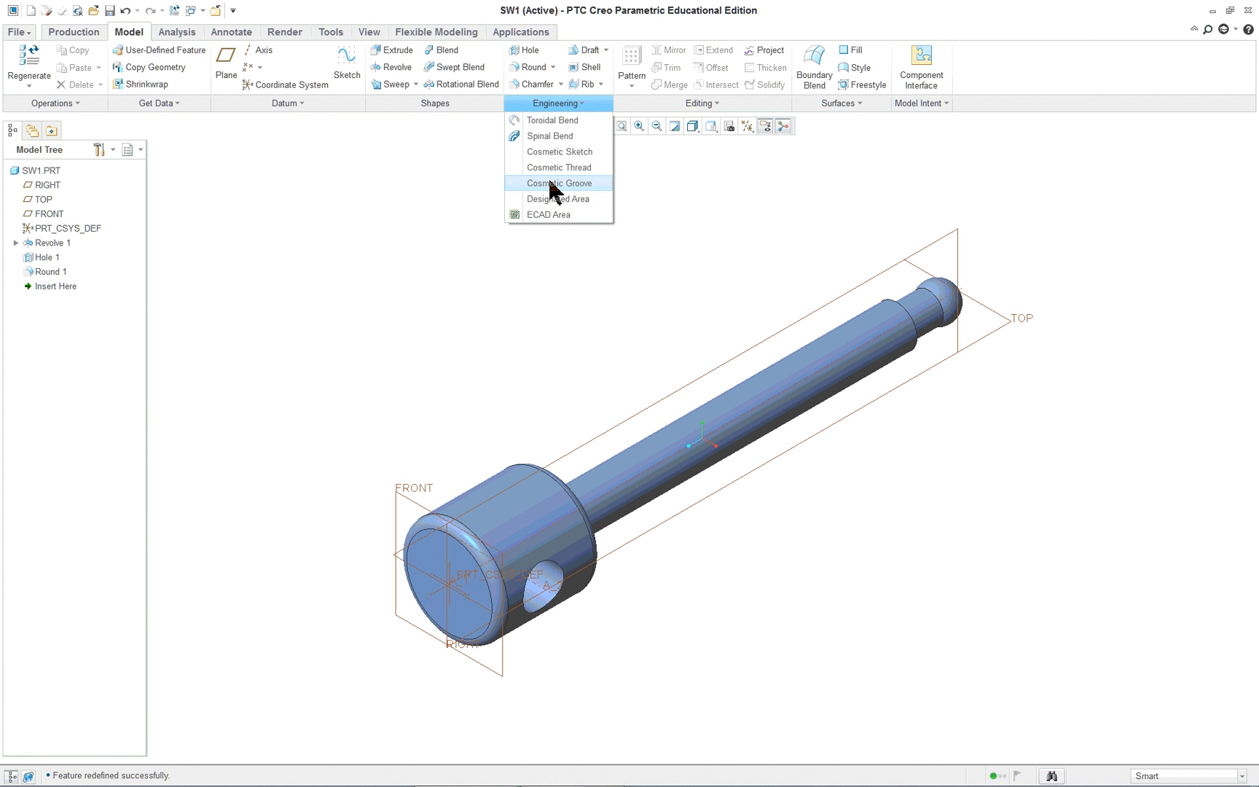
mouse_move(559, 167)
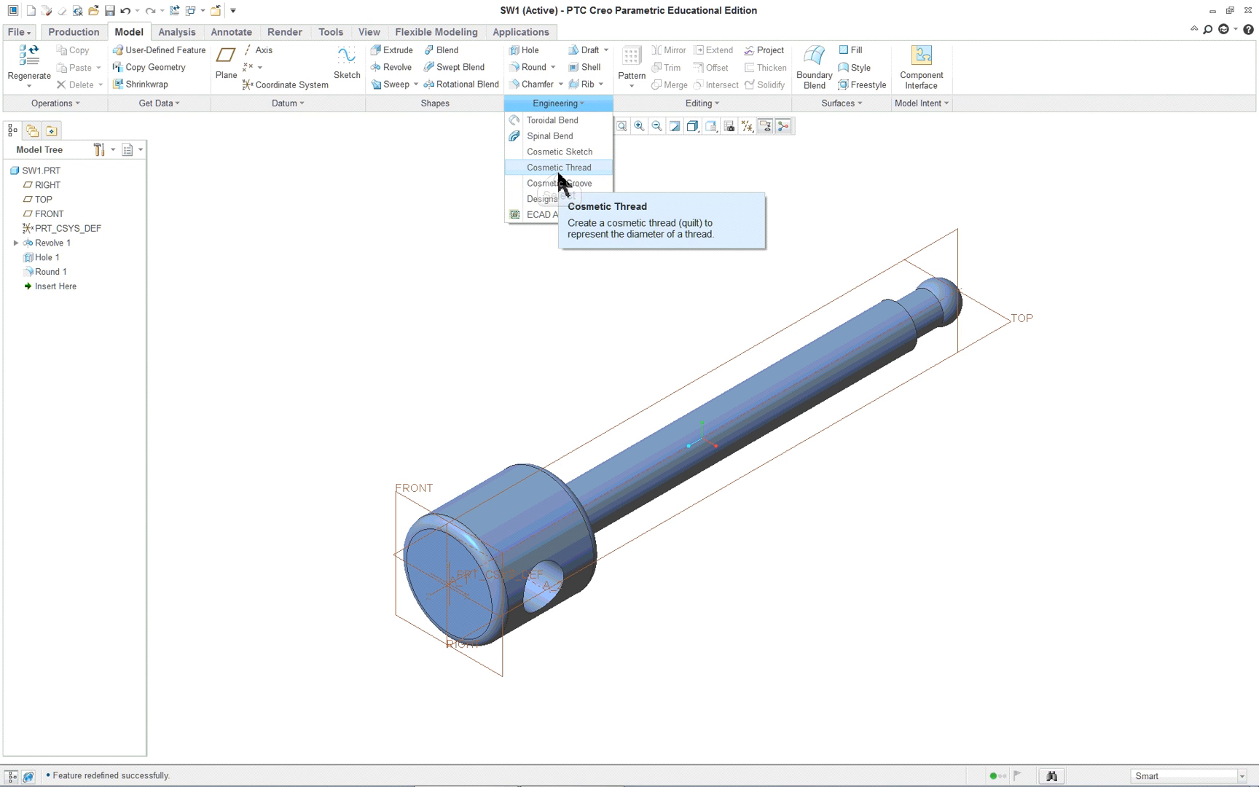
left_click(559, 167)
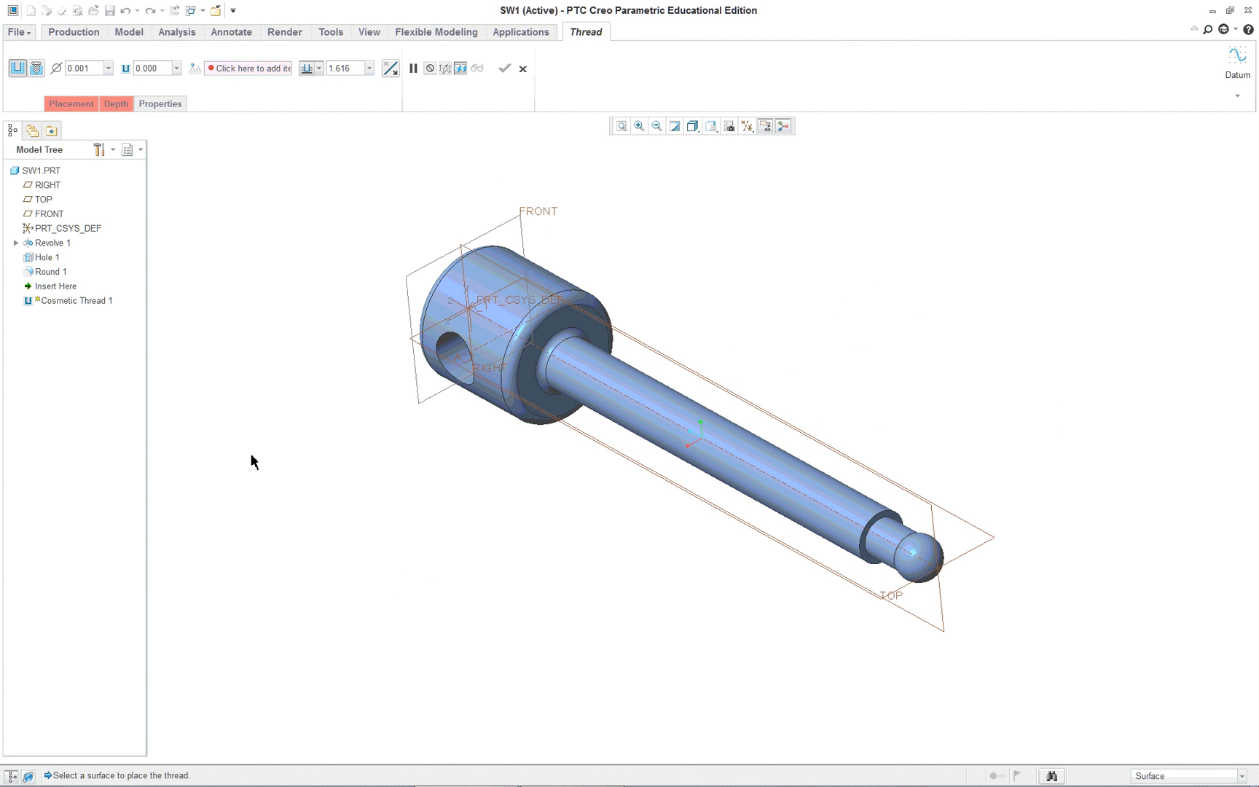
Place the thread on the long shaft, starting at the ball-end lip, 4.000 long
left_click(70, 103)
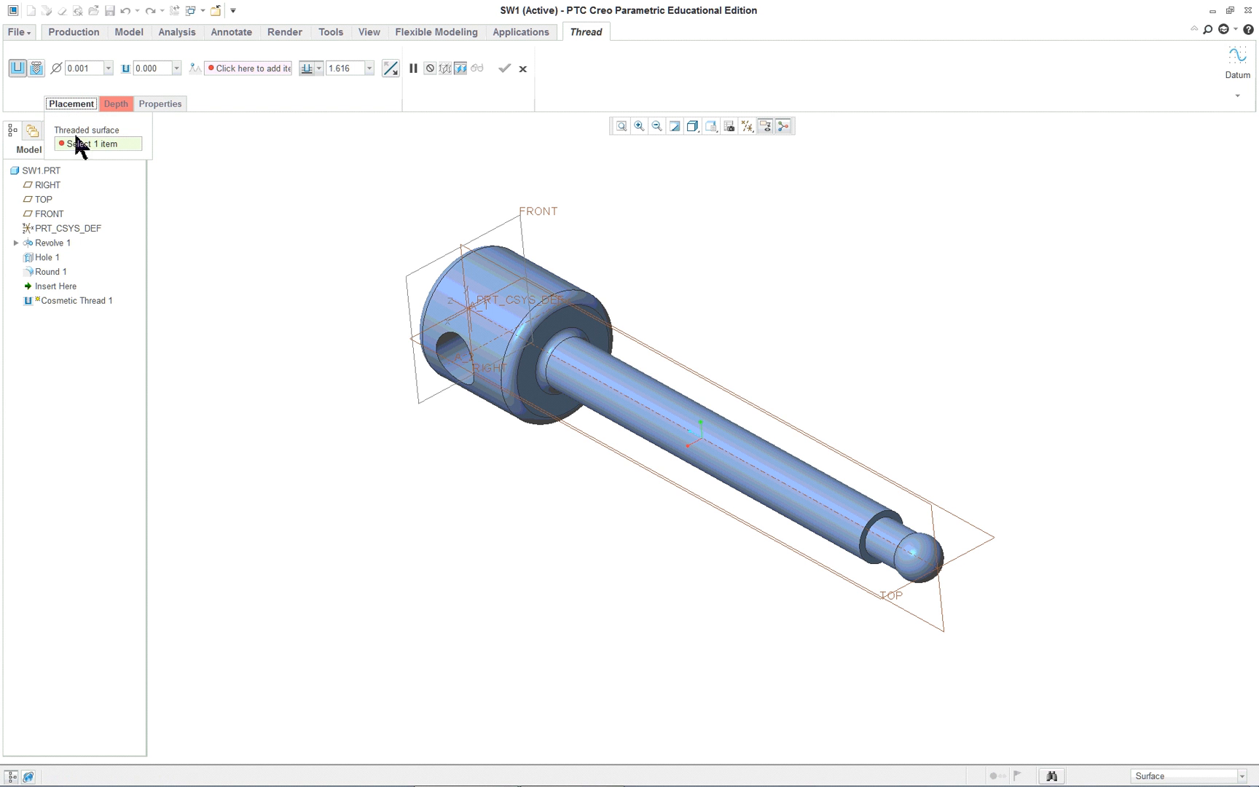
left_click(618, 379)
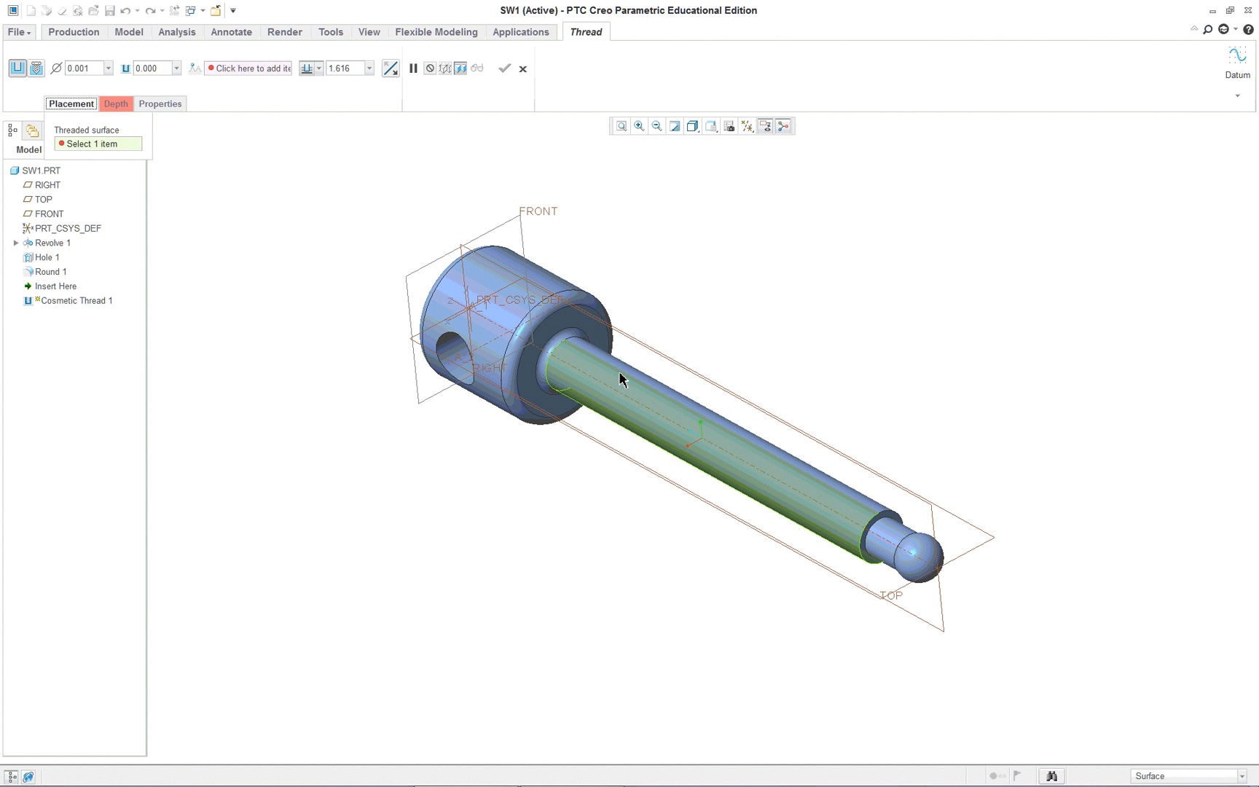
mouse_move(653, 402)
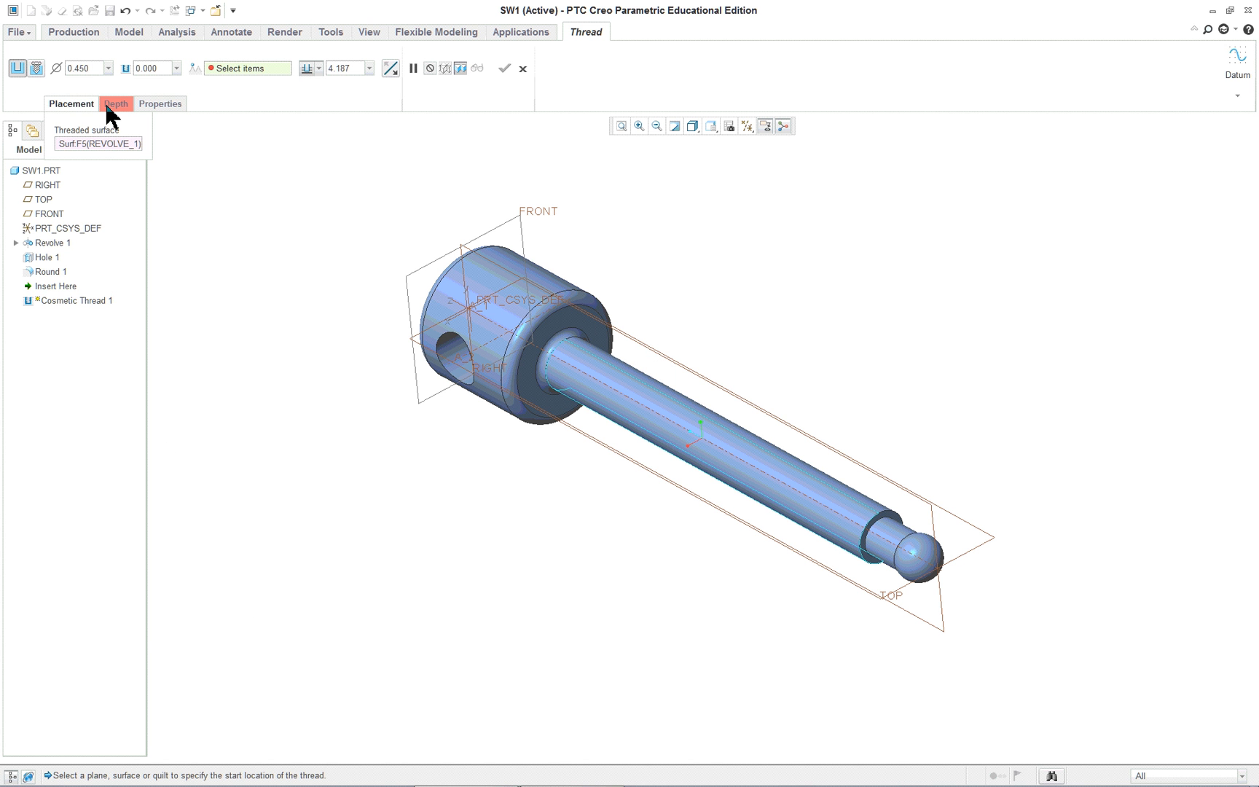
mouse_move(946, 569)
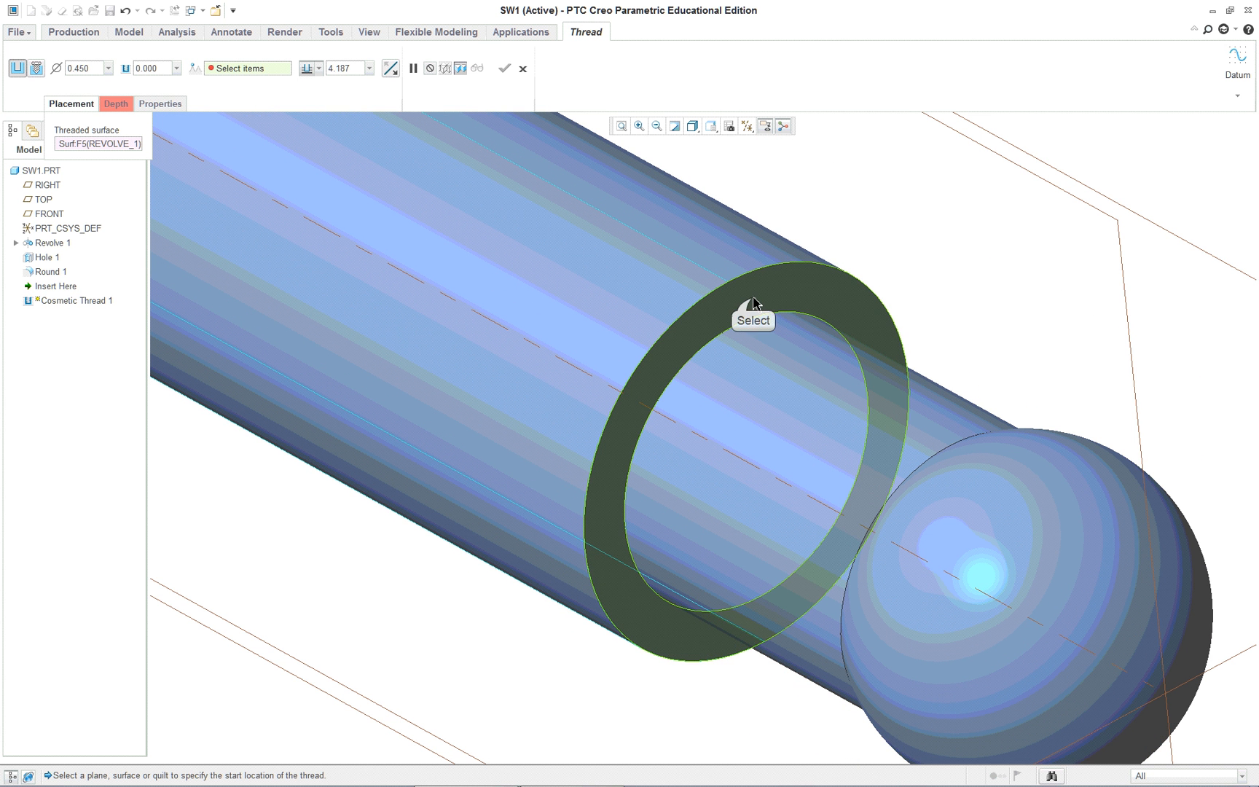
left_click(753, 299)
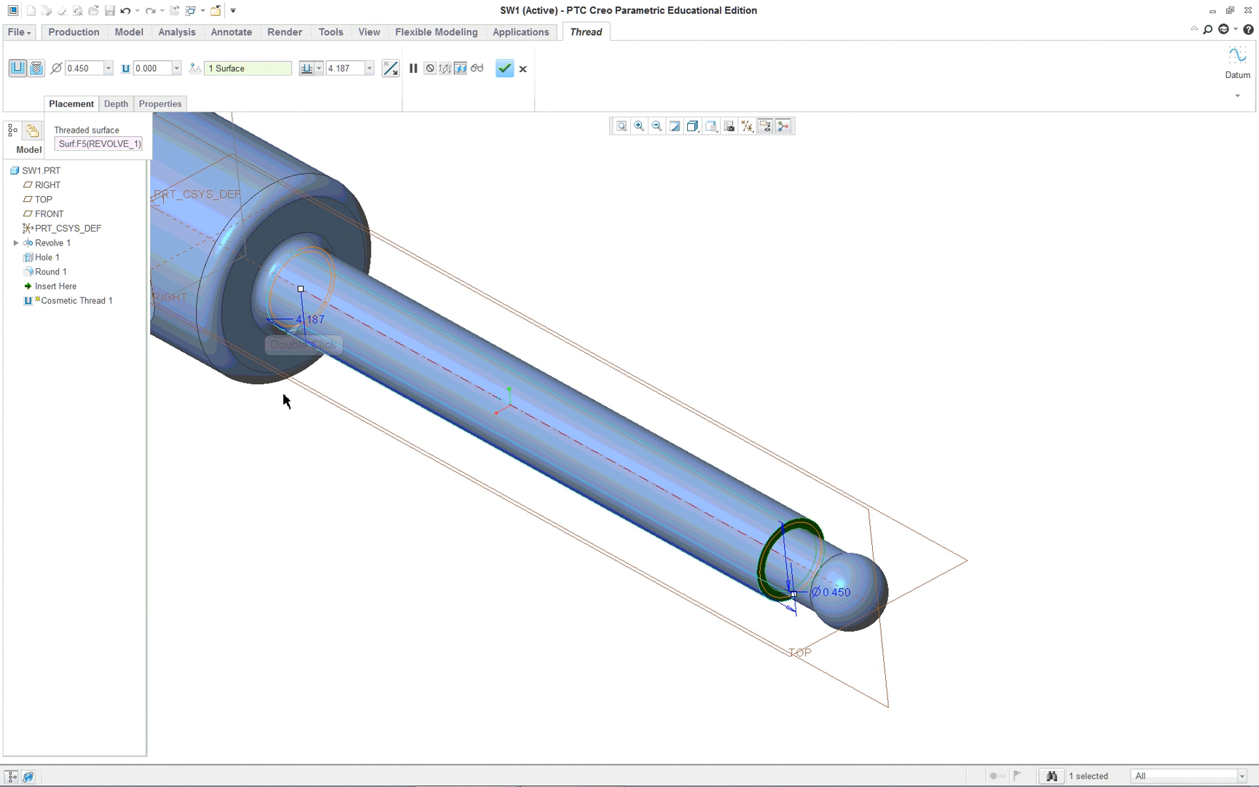
double_click(308, 319)
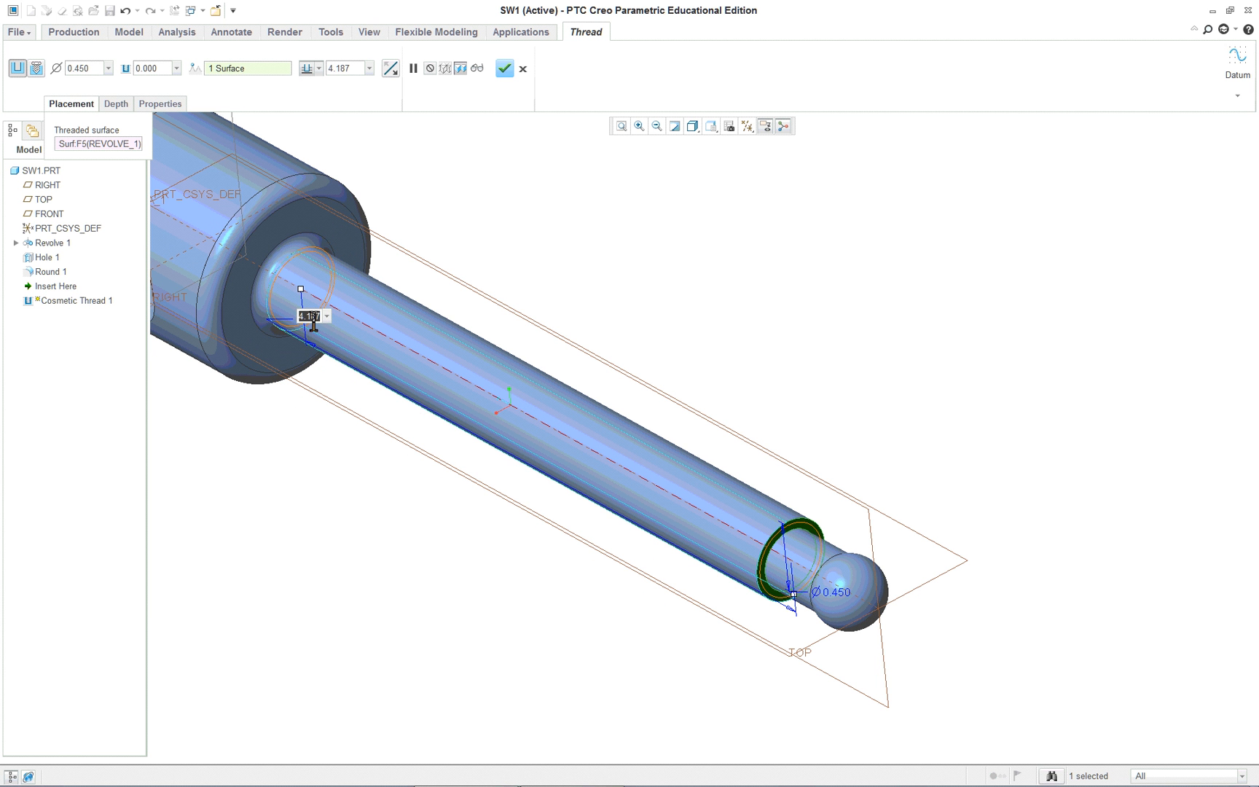
type("4.000")
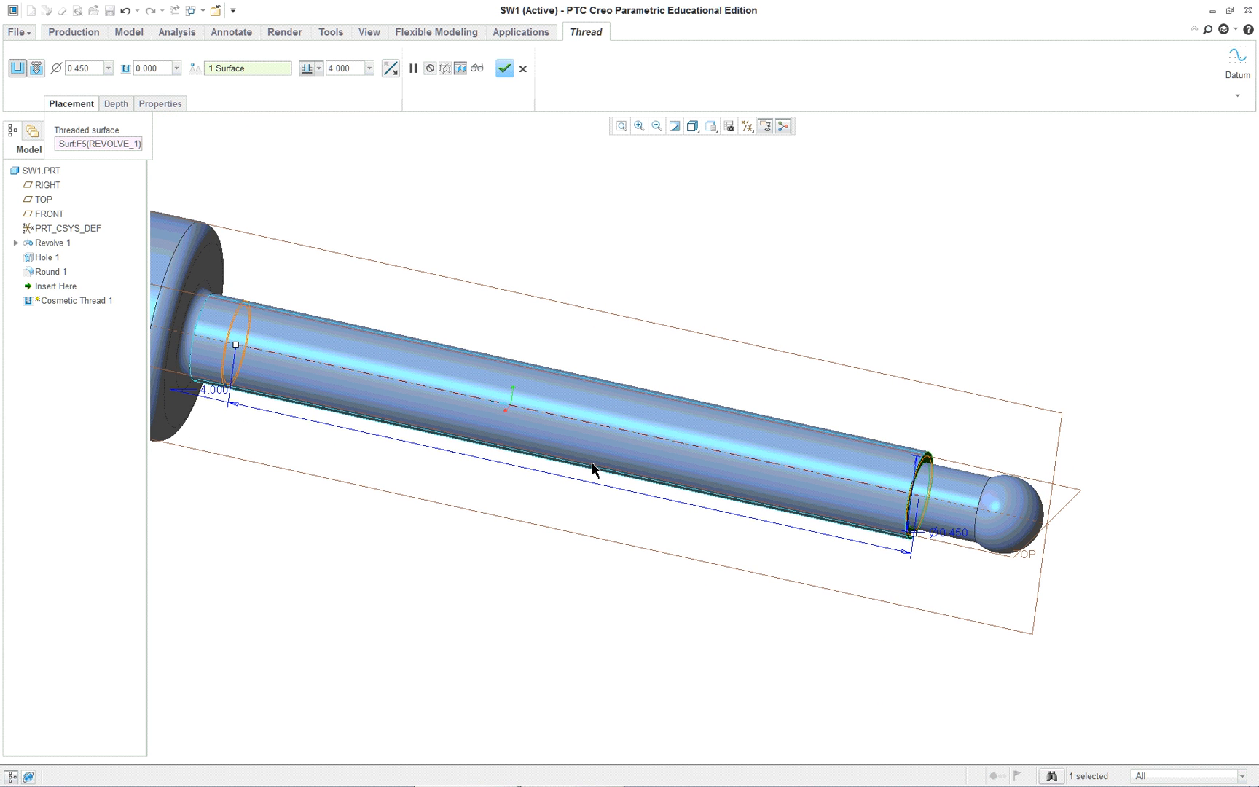
mouse_move(343, 601)
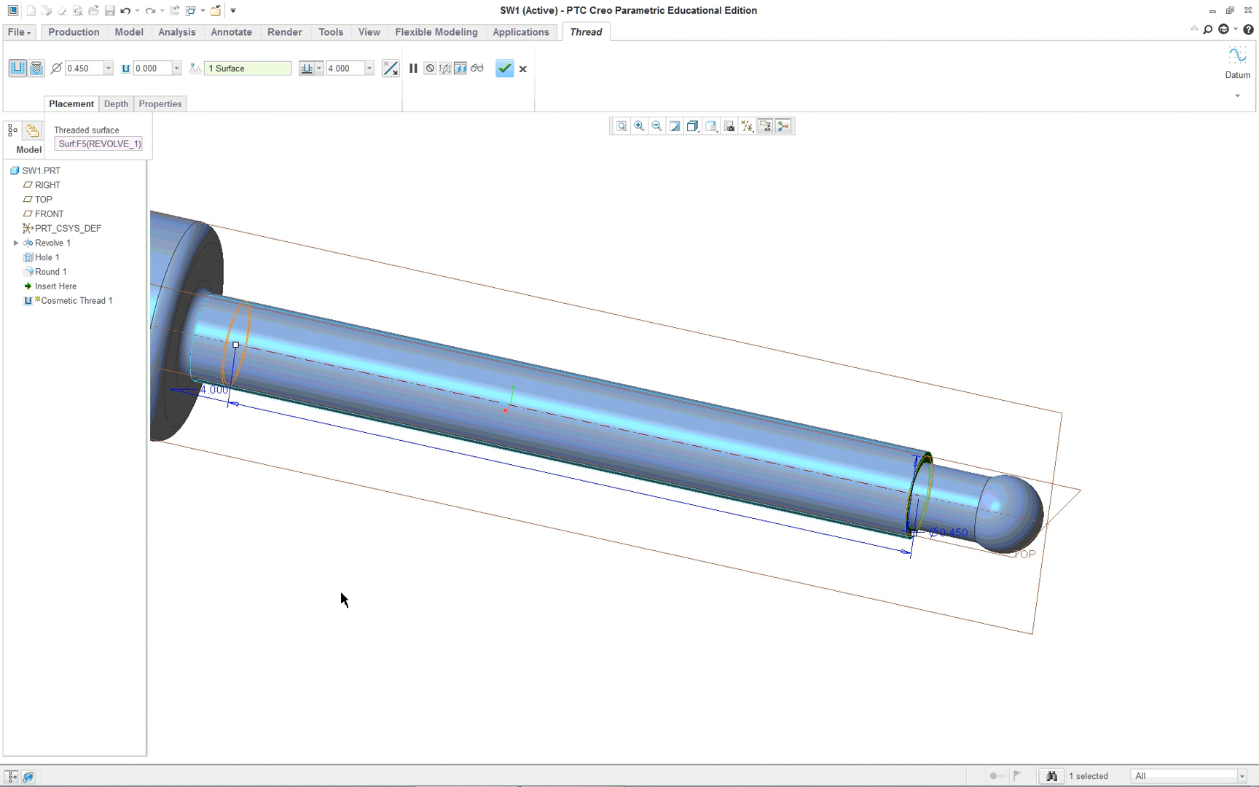
mouse_move(457, 249)
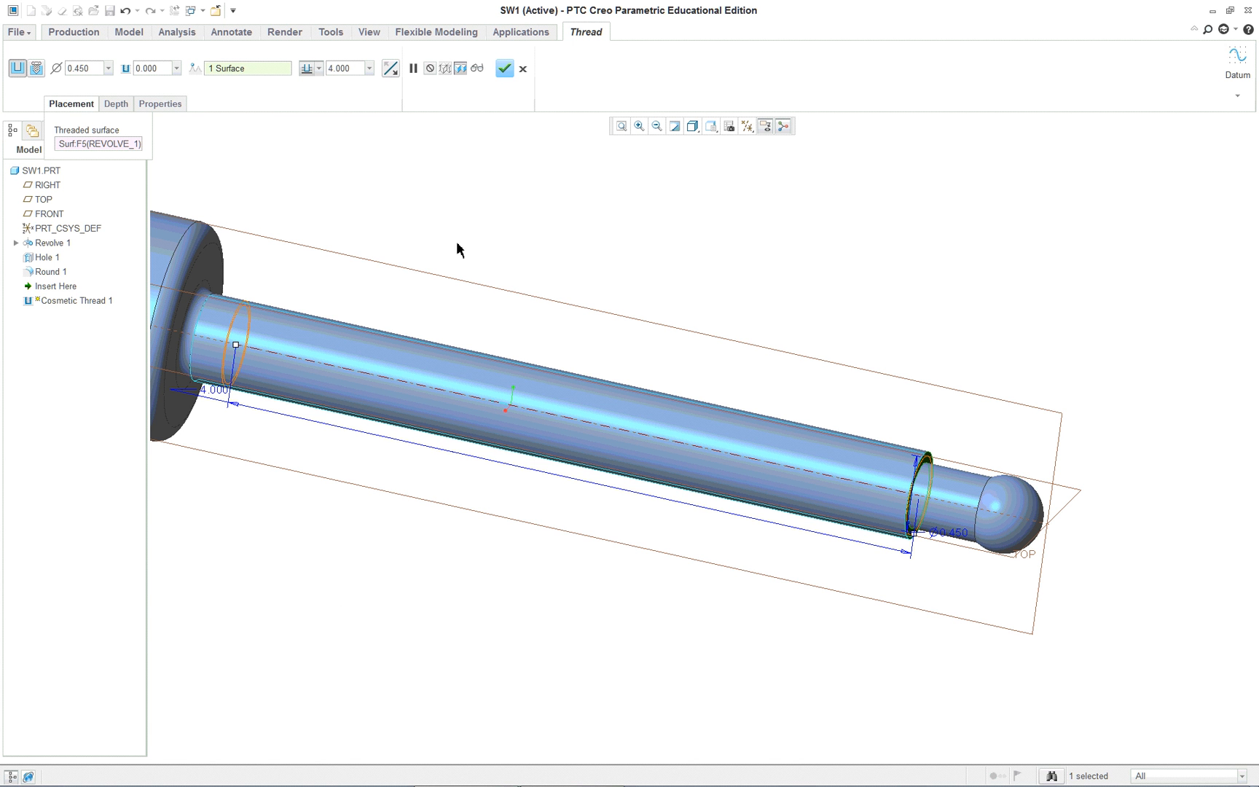
mouse_move(692, 125)
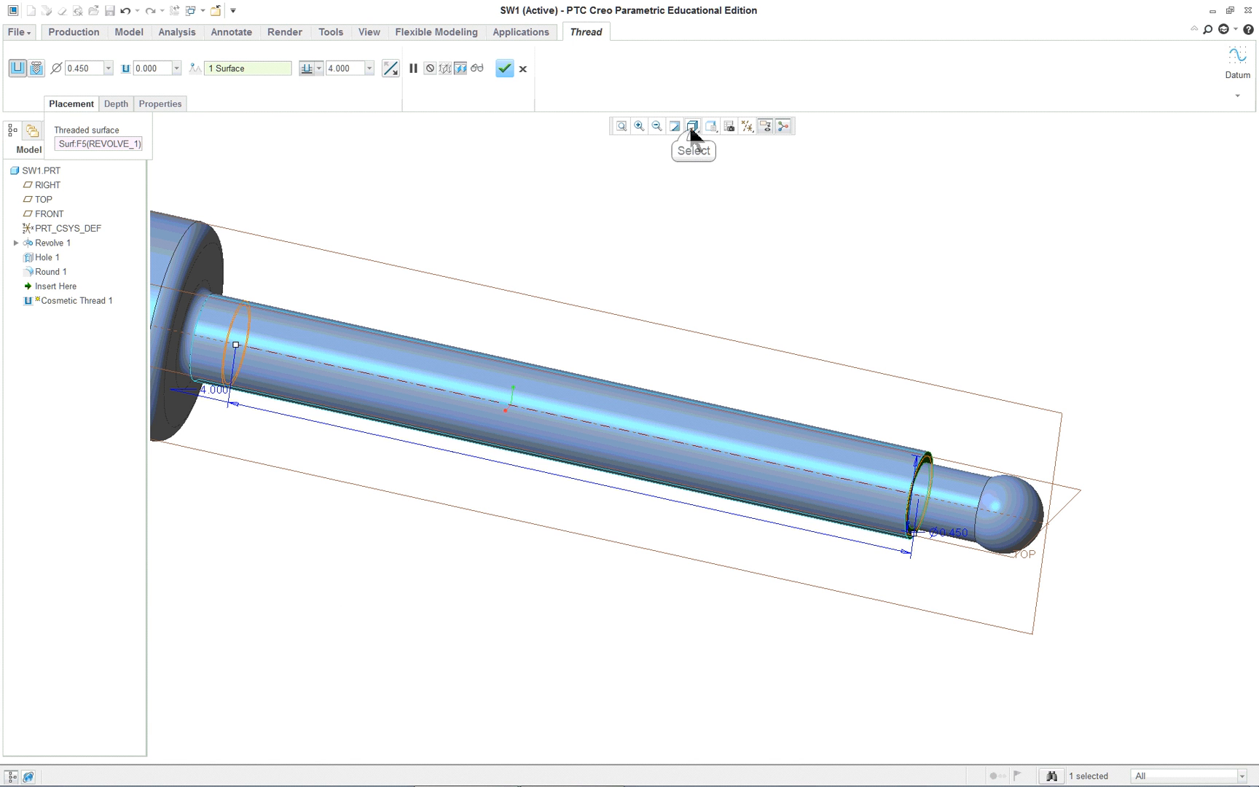
Switch the model display to Hidden Line and review the thread depth settings
left_click(692, 126)
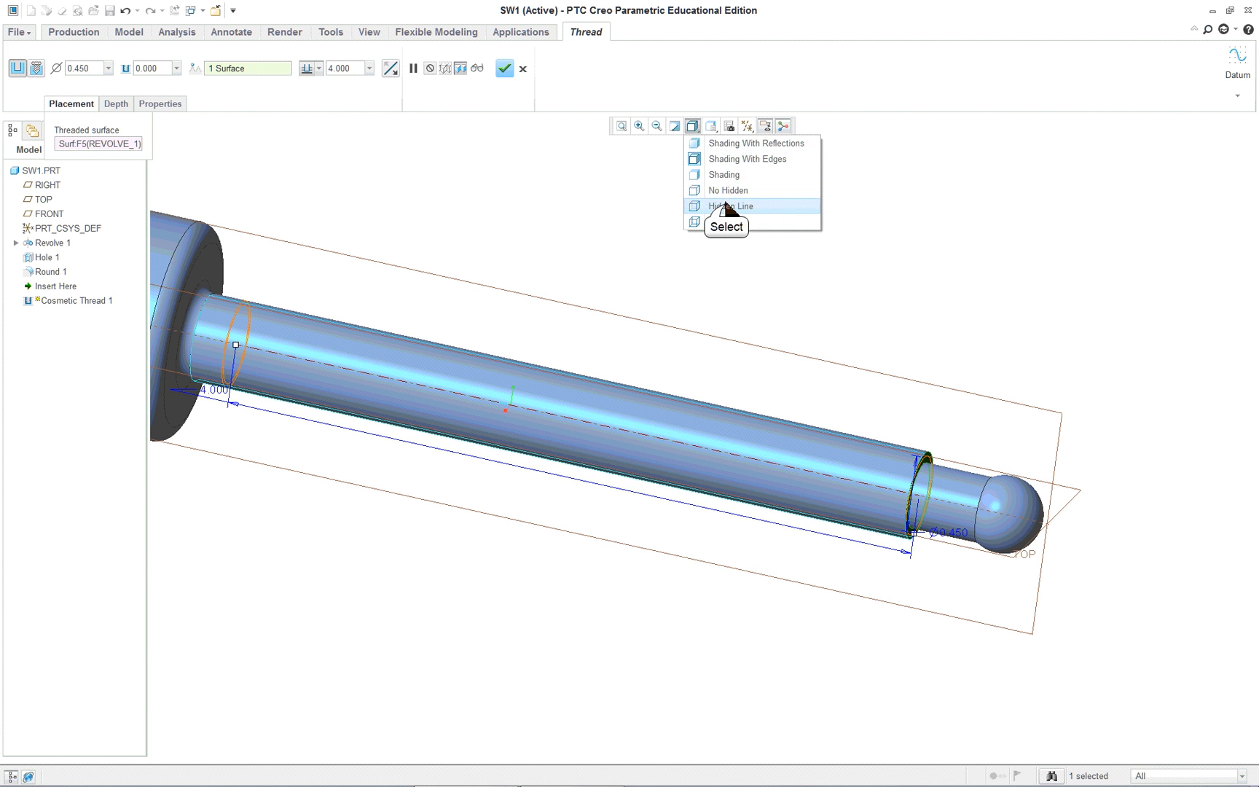
left_click(727, 206)
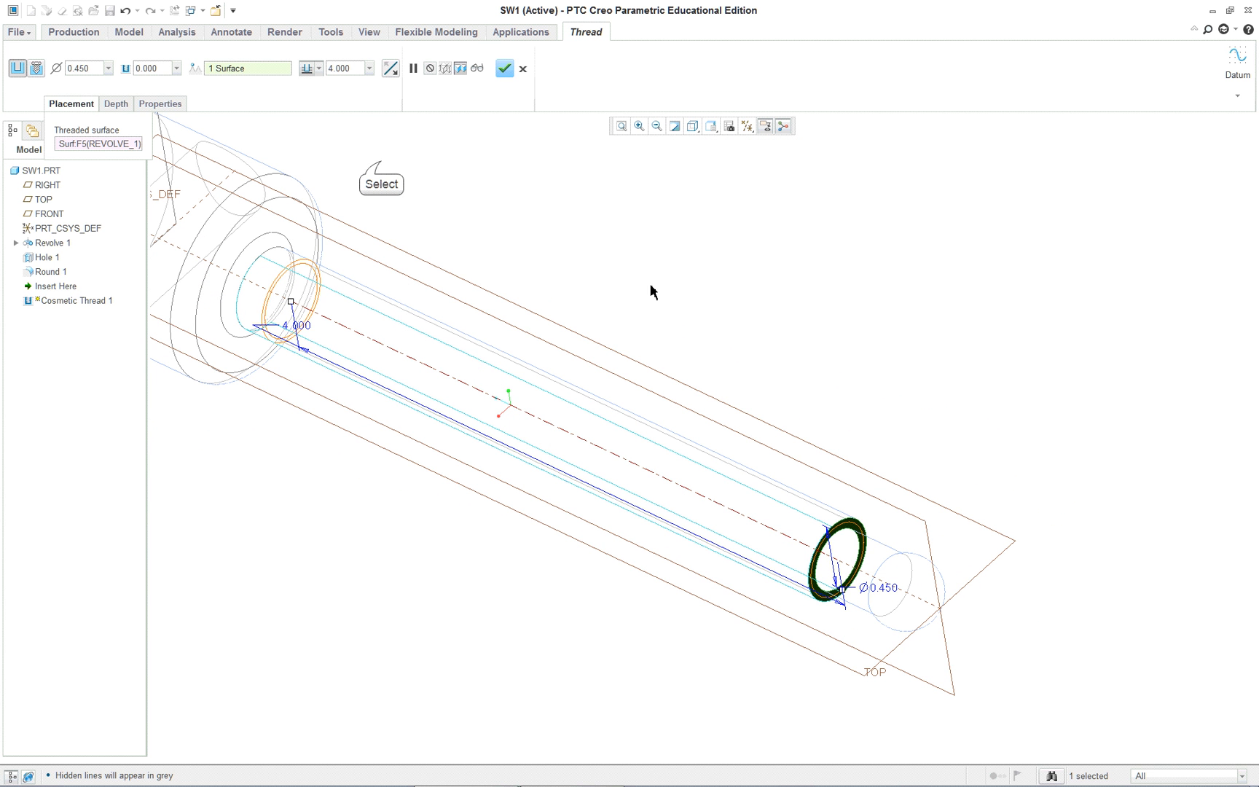
left_click(115, 104)
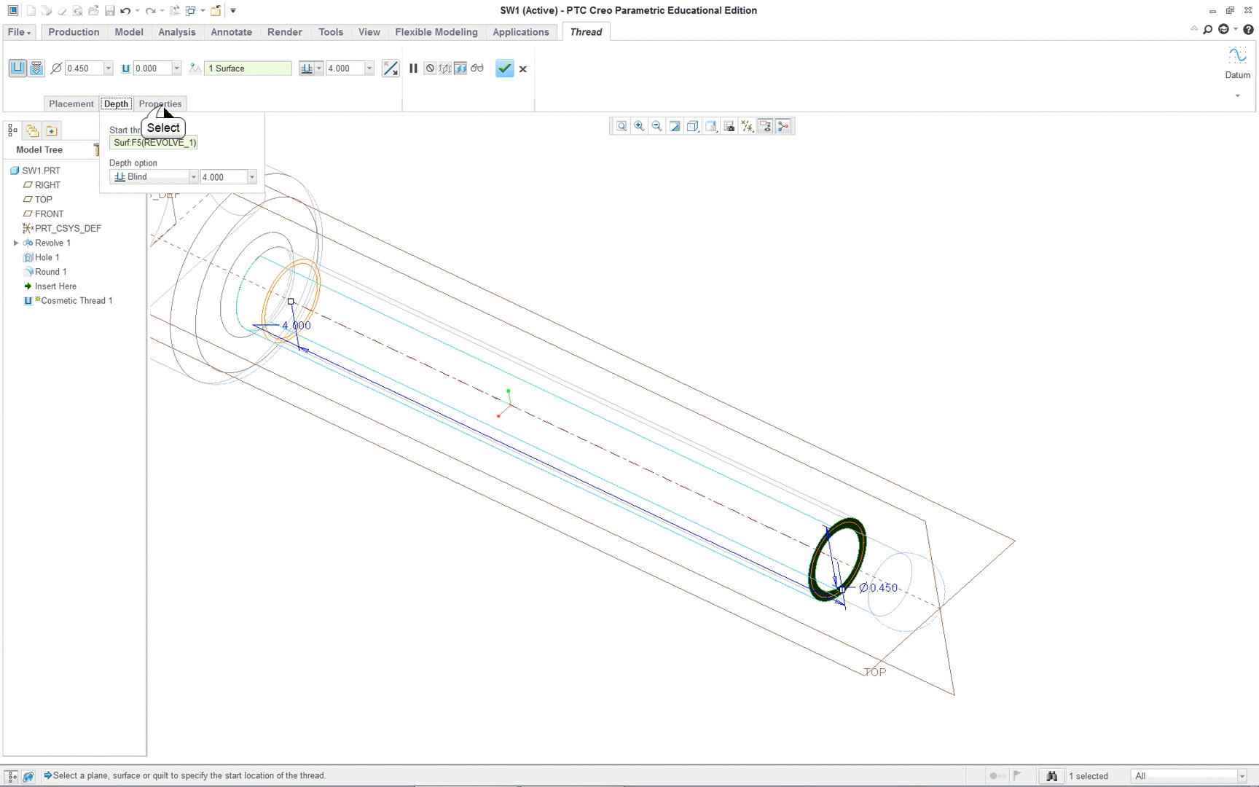
Show the thread's parameter table and select the FORM row
left_click(159, 103)
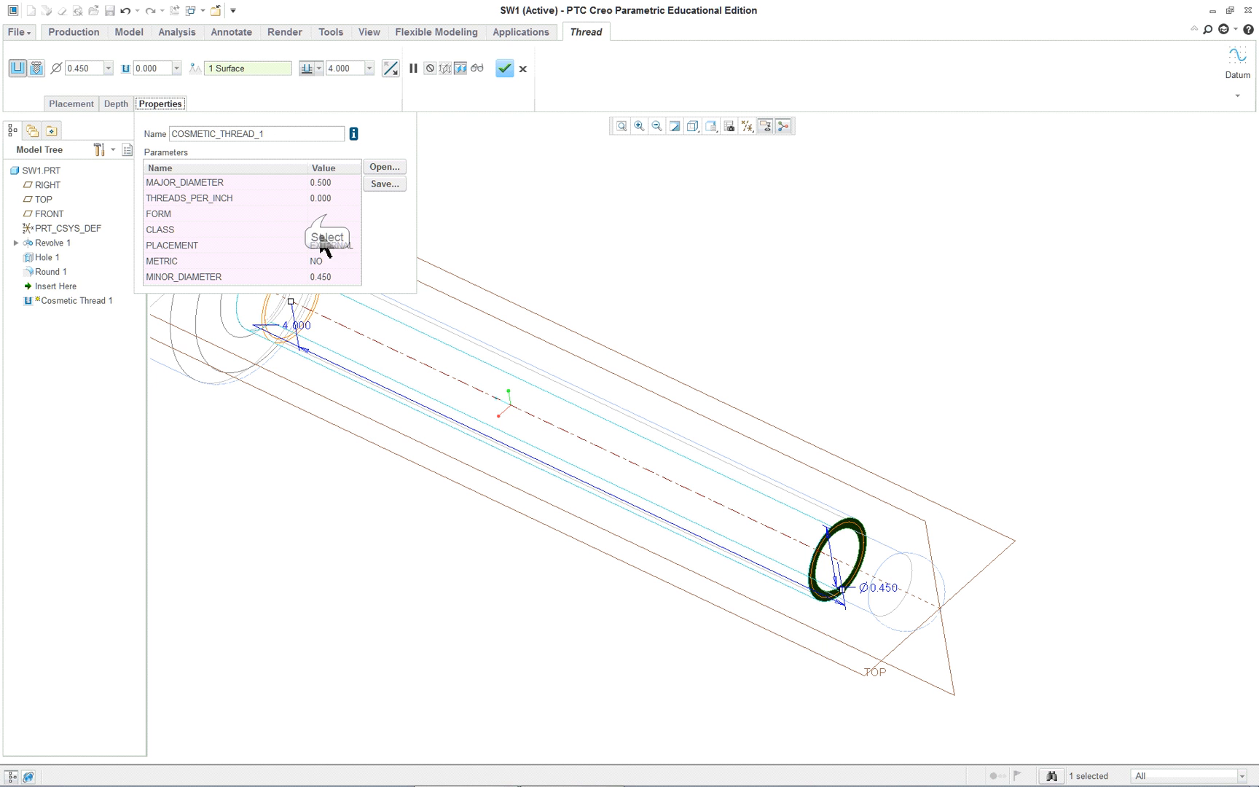
left_click(226, 213)
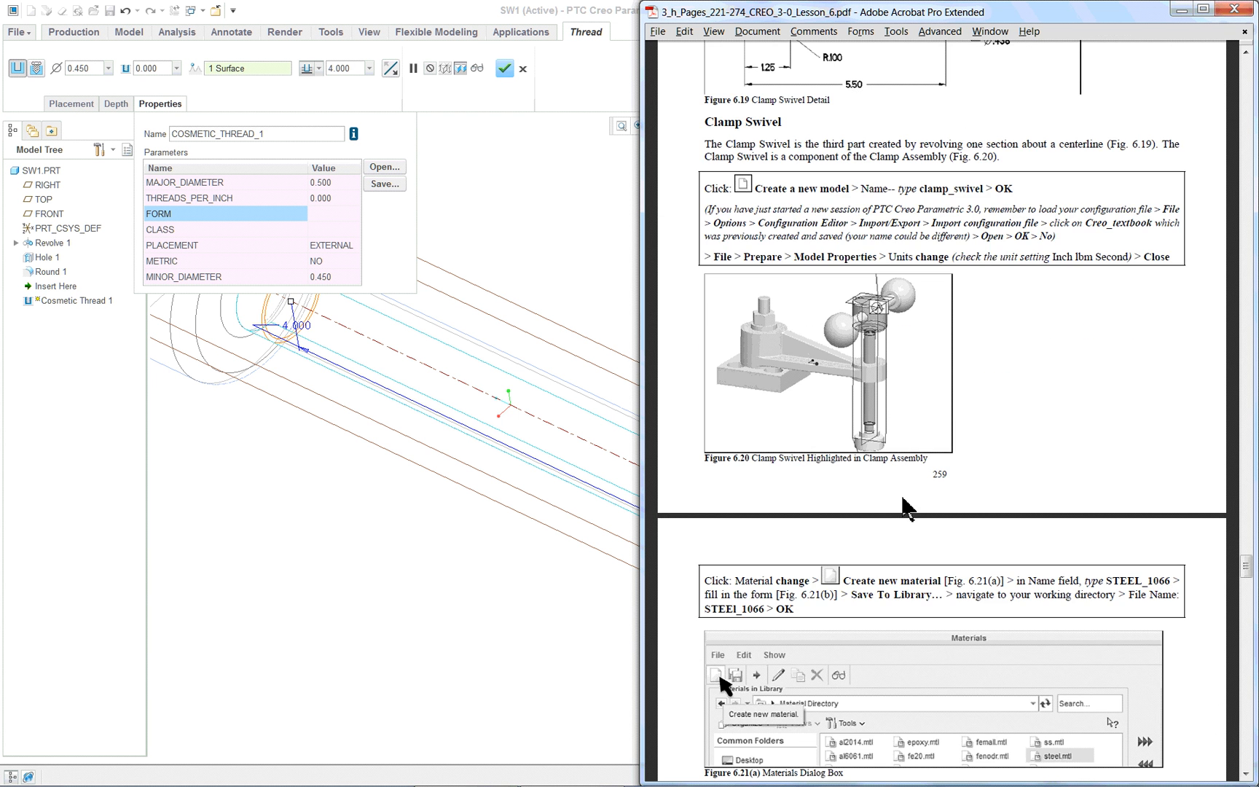
Scroll the lesson PDF to the Cosmetic Threads section and its parameter figure
scroll("down", 3)
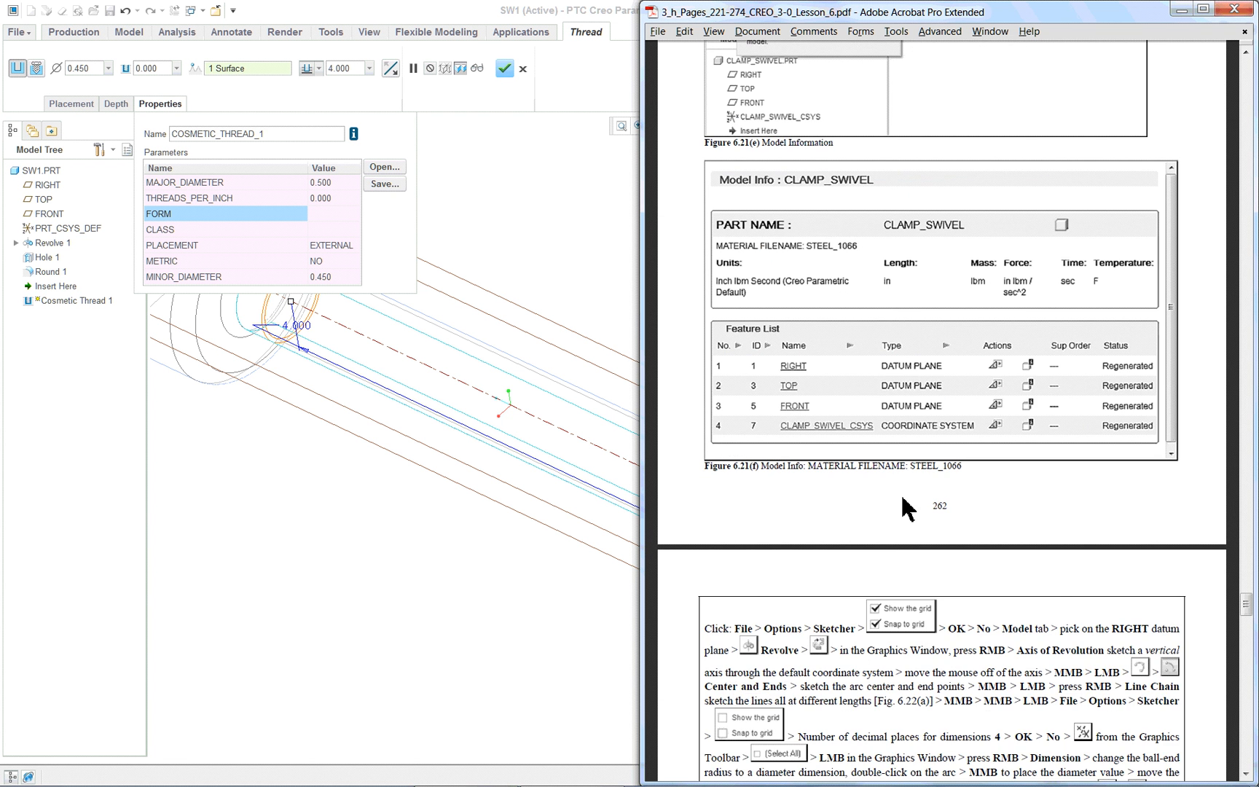
scroll("down", 3)
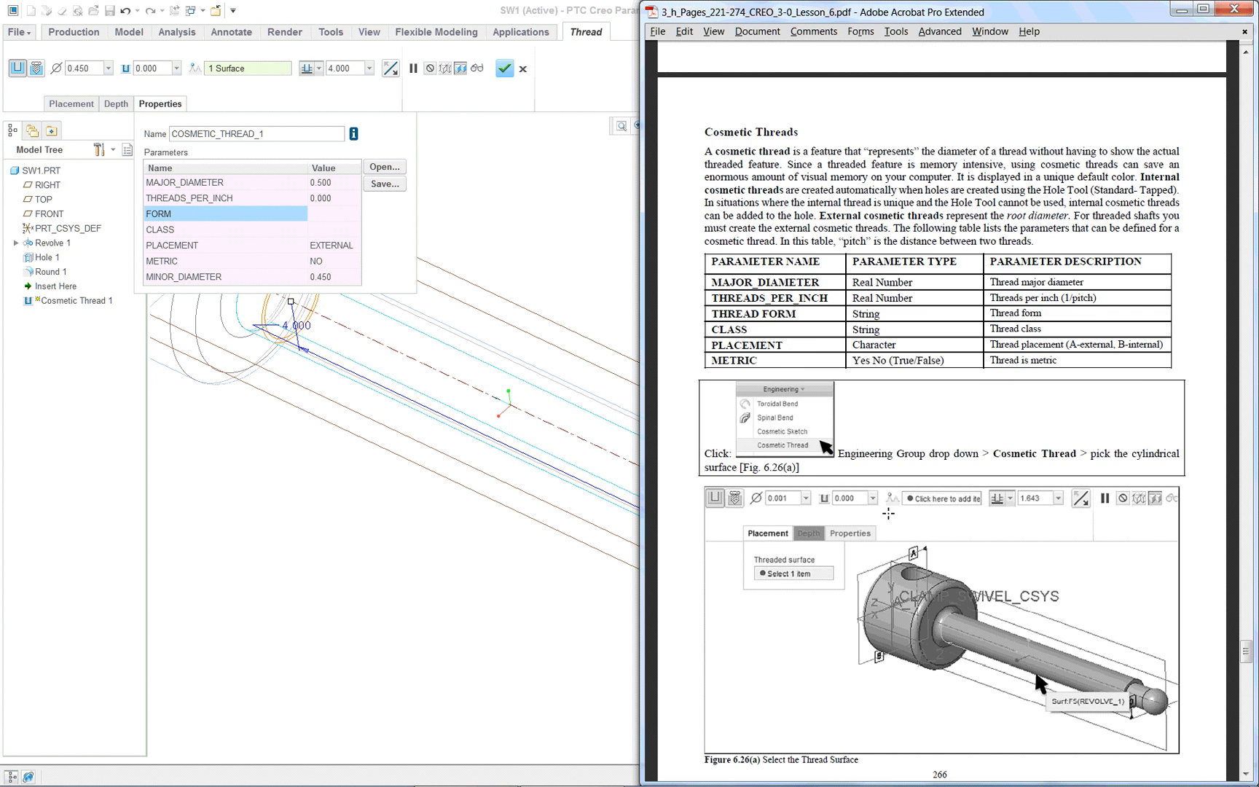
scroll("down", 3)
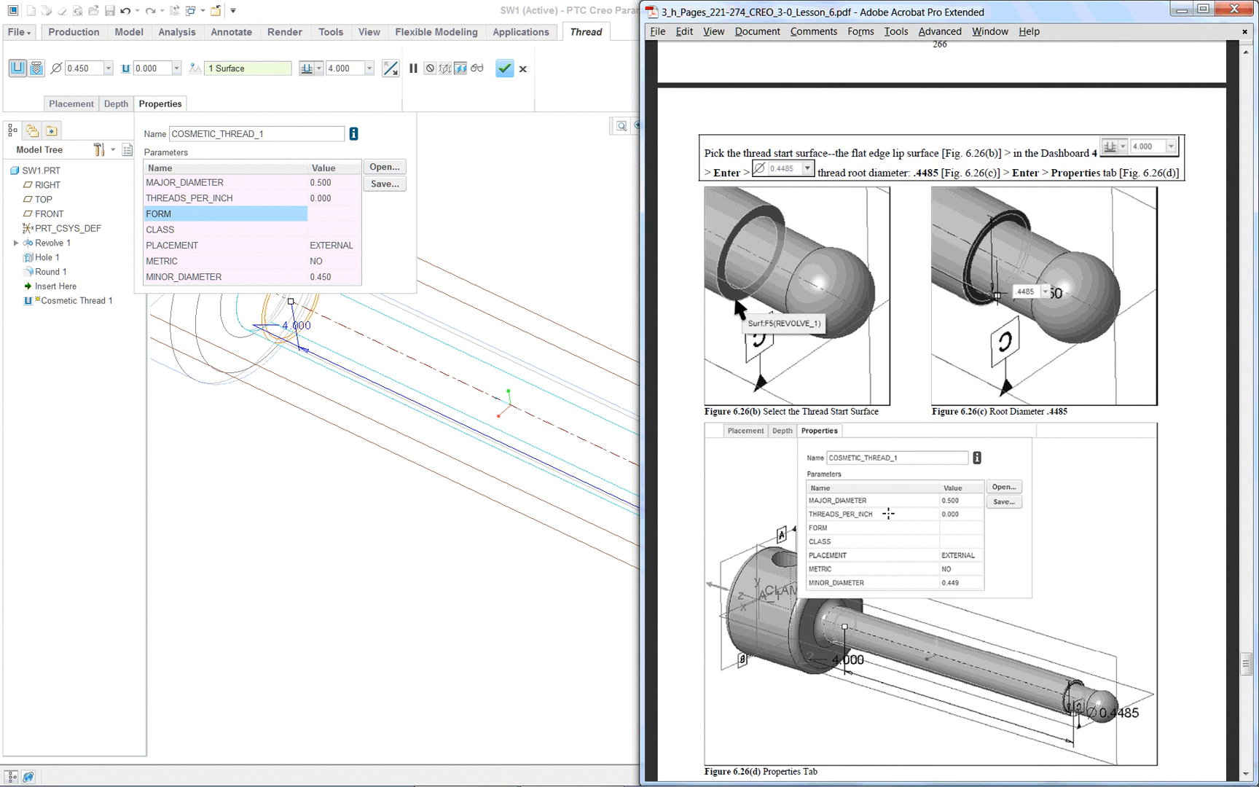
scroll("down", 3)
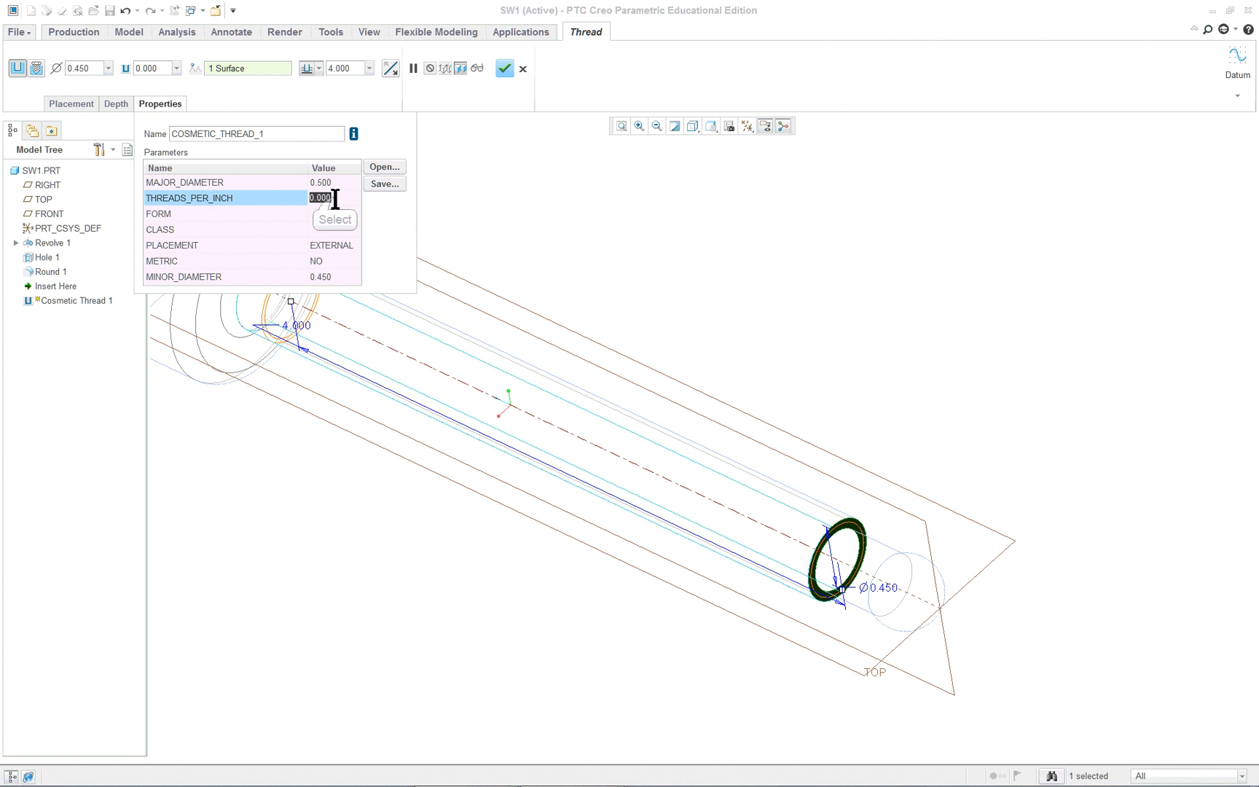
Enter 13 for THREADS_PER_INCH and 2 for CLASS in the thread parameters
type("13")
left_click(335, 214)
type("UNC")
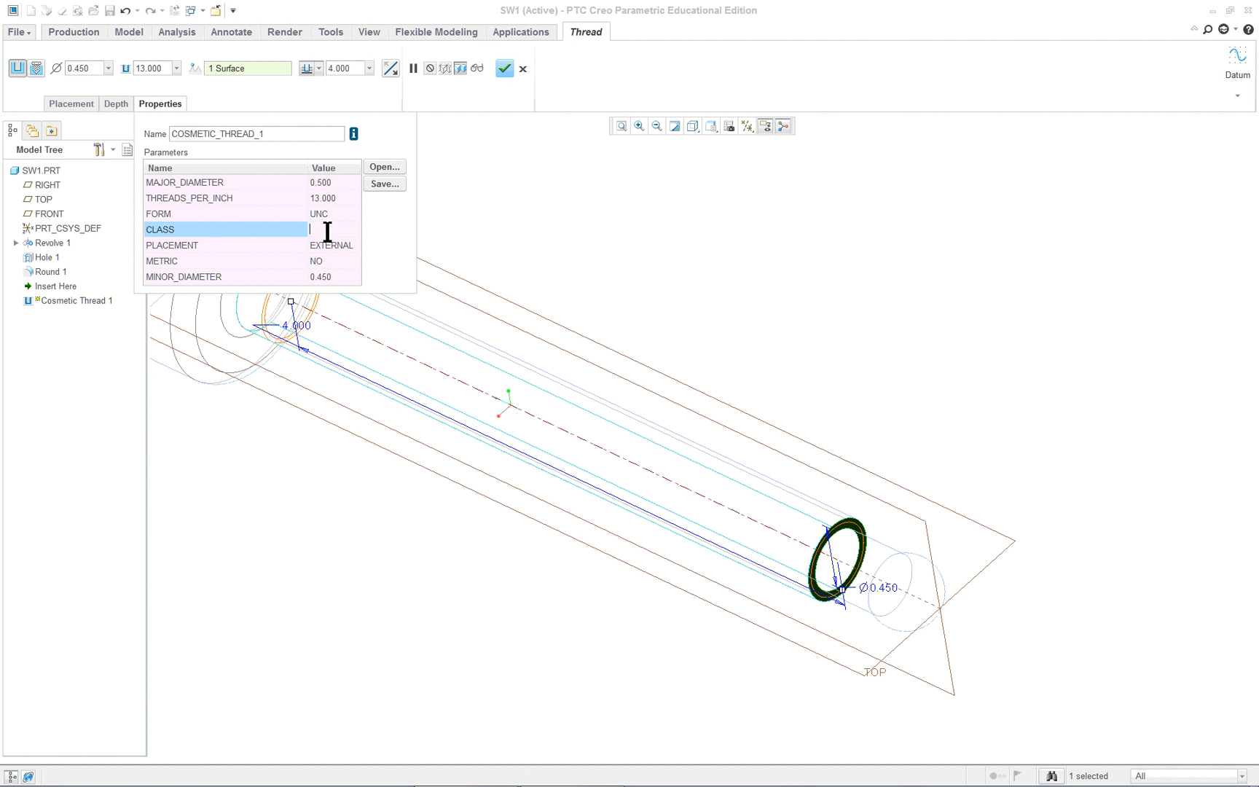
type("2")
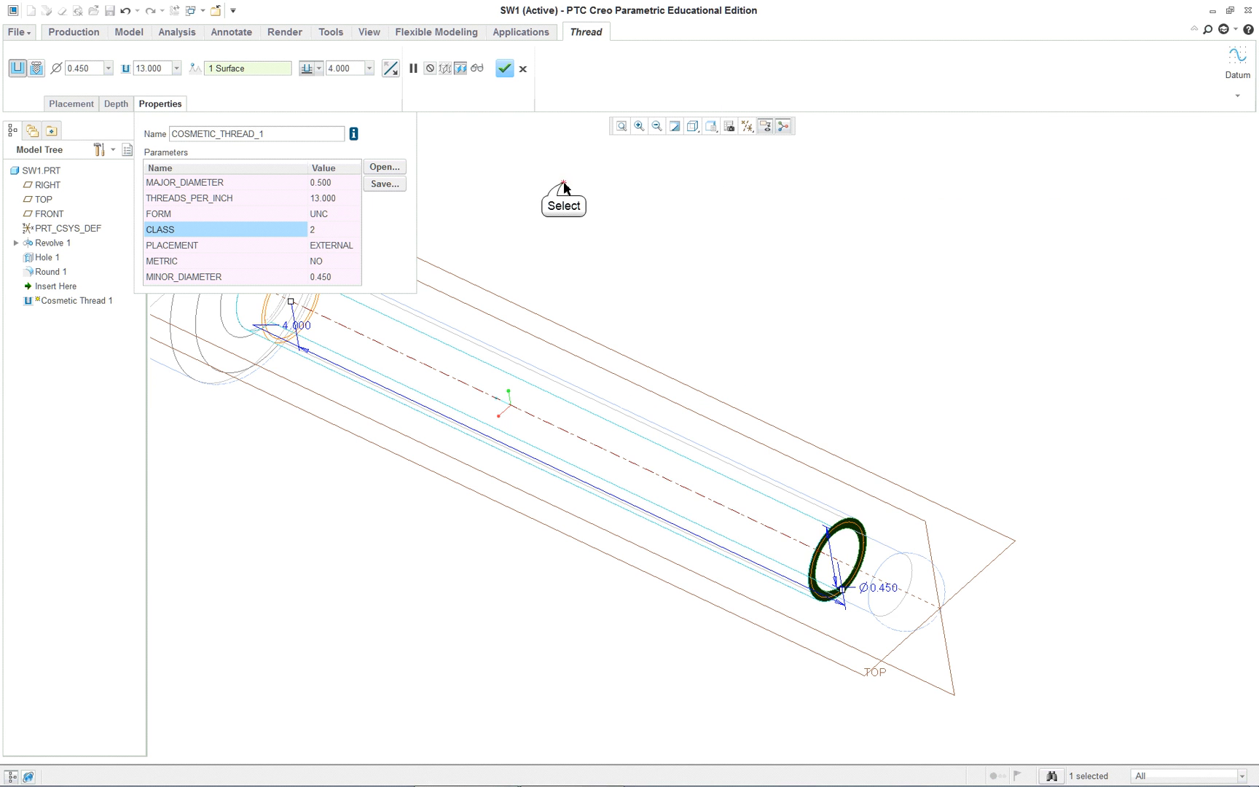
mouse_move(296, 305)
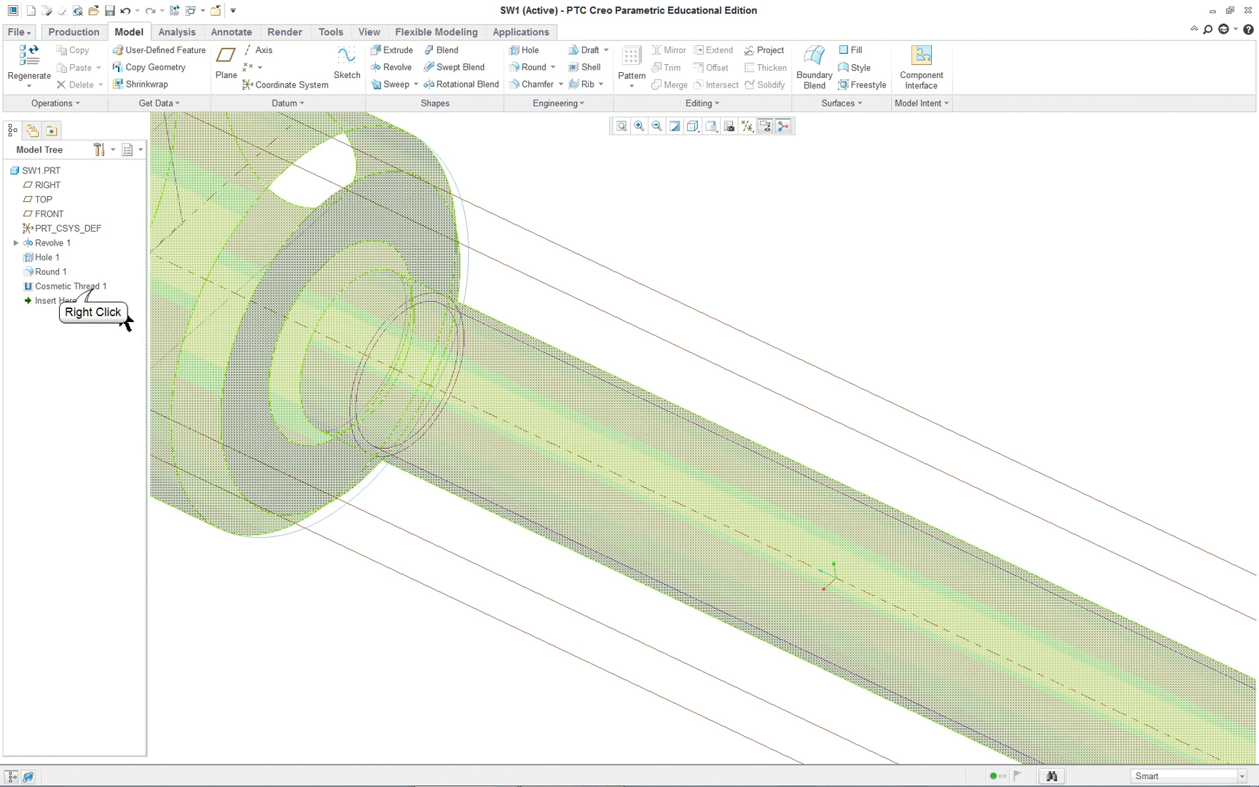
Bring up the context menu for Cosmetic Thread 1 in the Model Tree
right_click(64, 286)
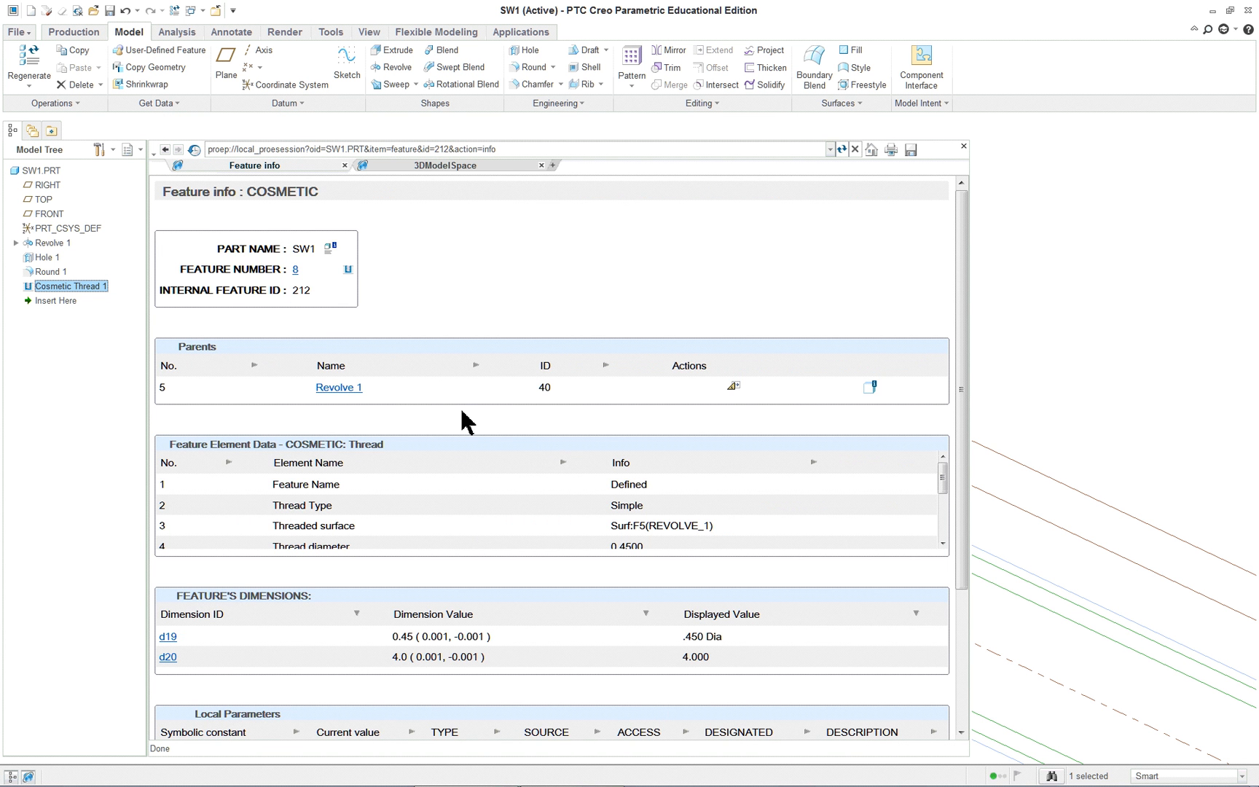
Scroll through the Cosmetic Thread 1 feature information report, then close it
scroll("down", 3)
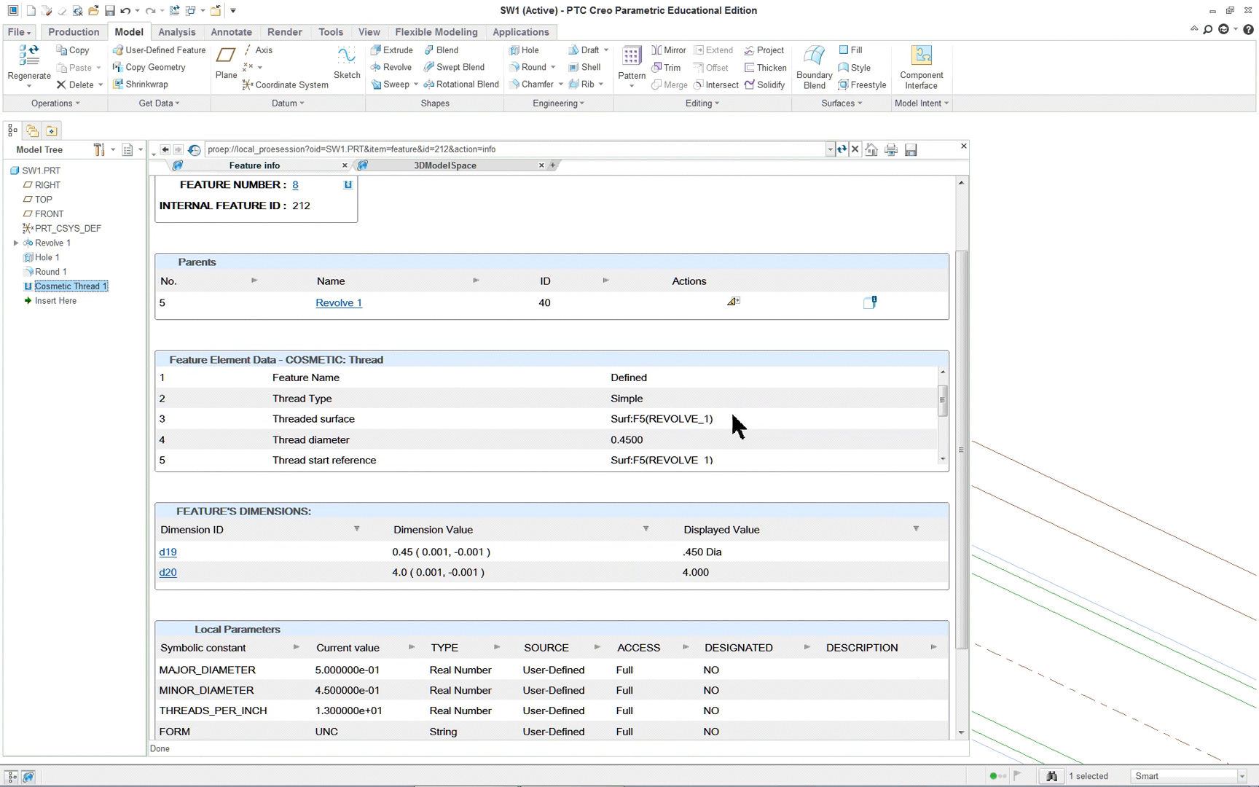
scroll("down", 3)
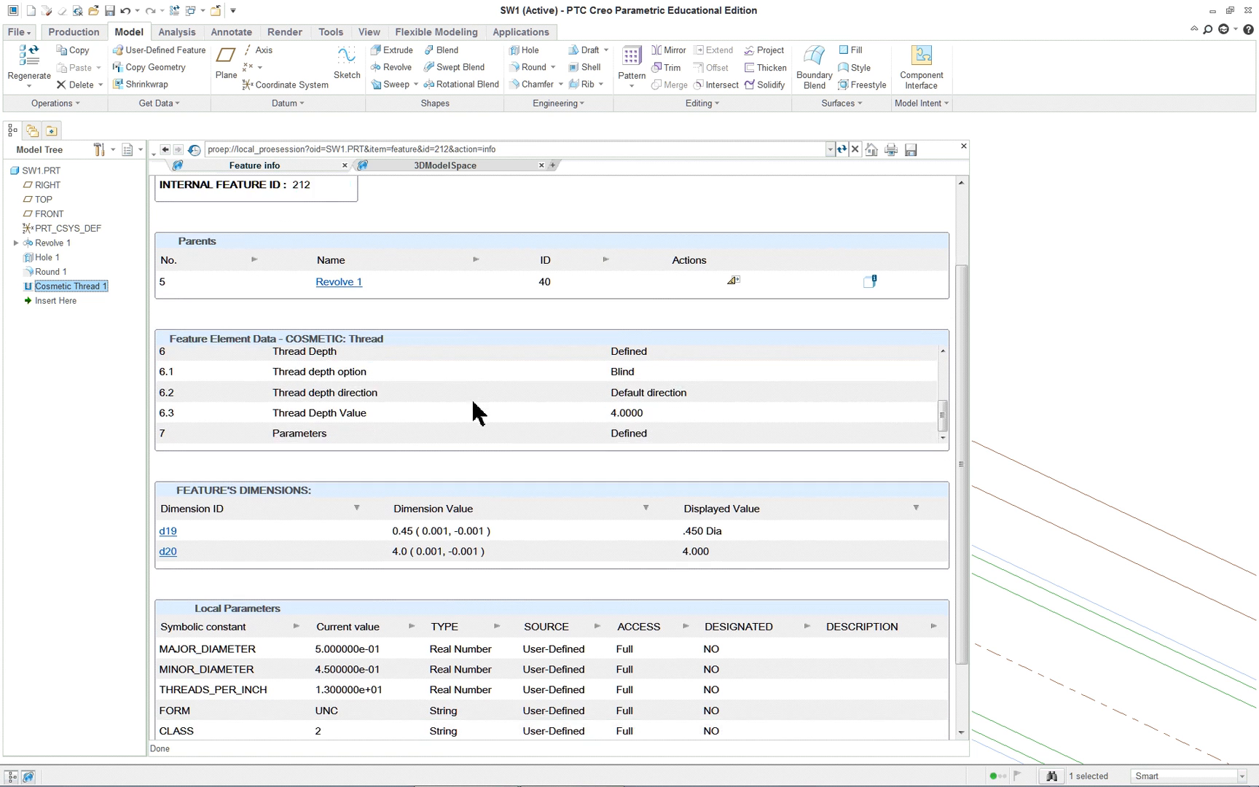
scroll("down", 3)
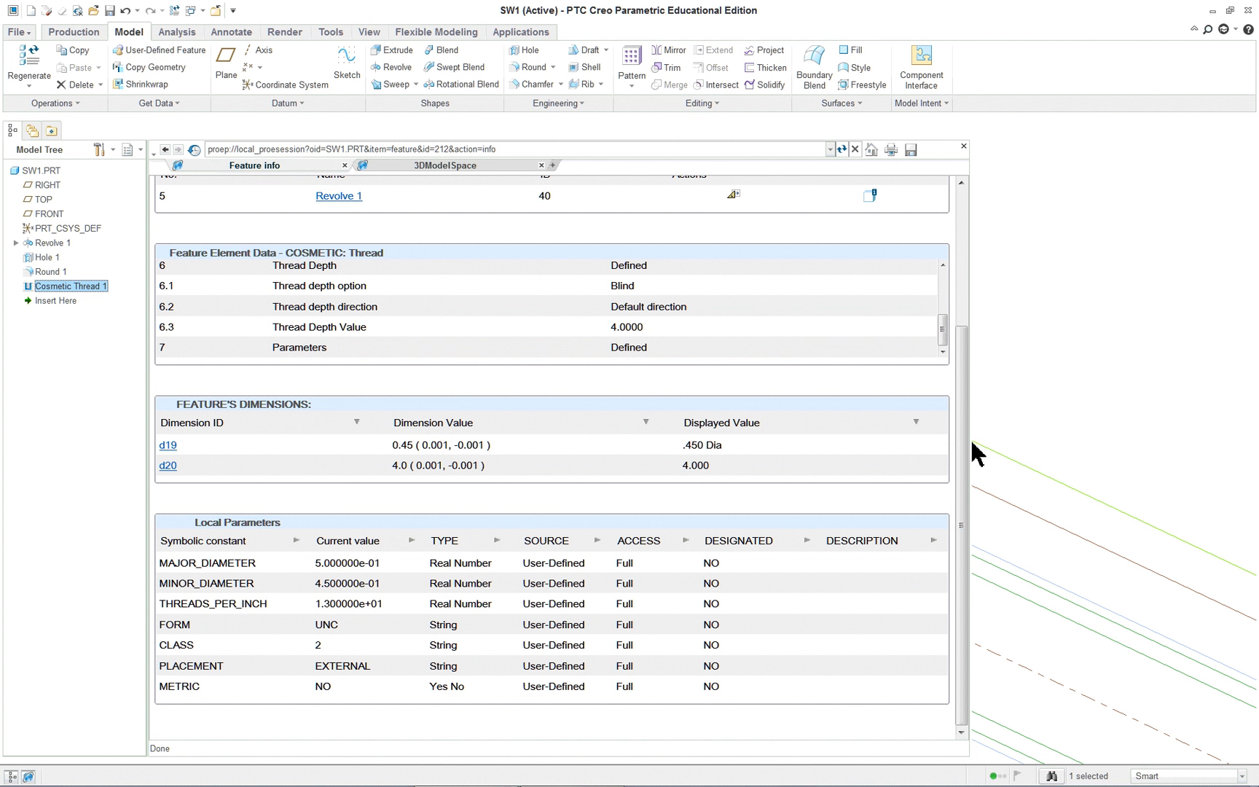
mouse_move(965, 462)
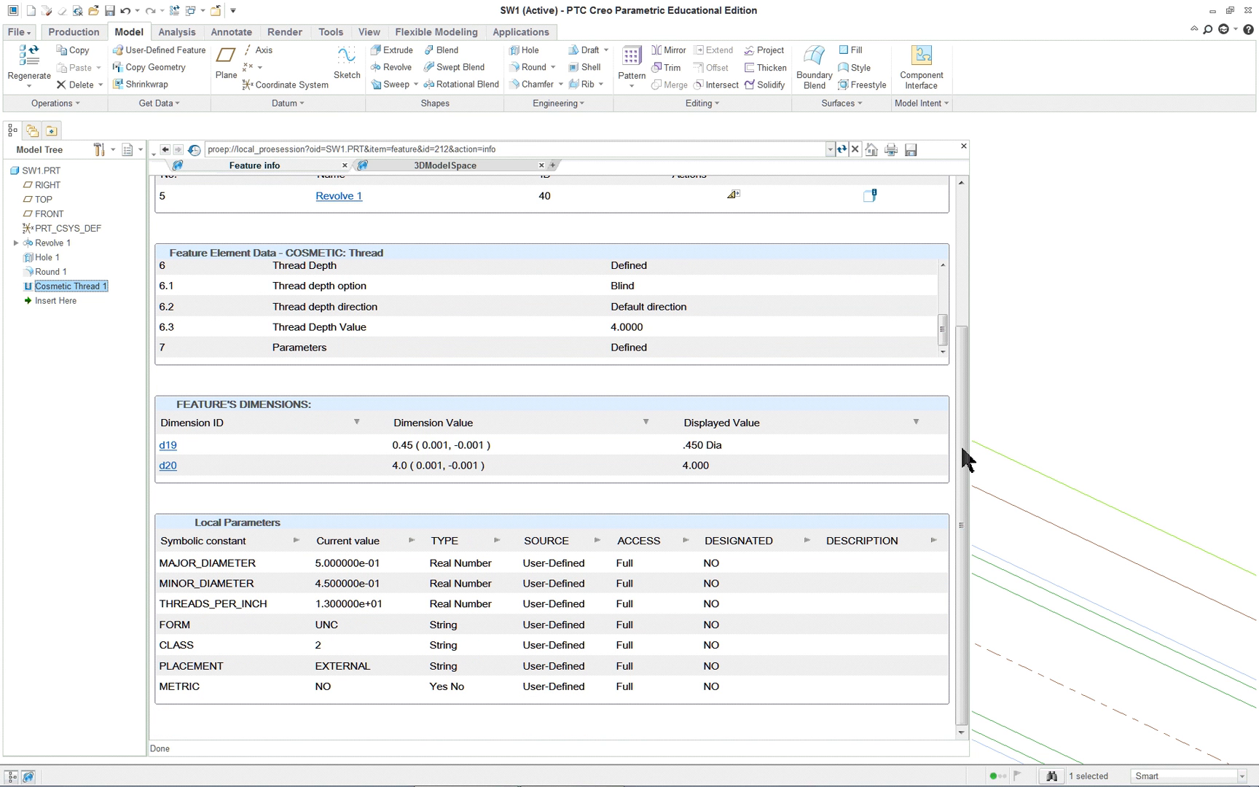
mouse_move(349, 698)
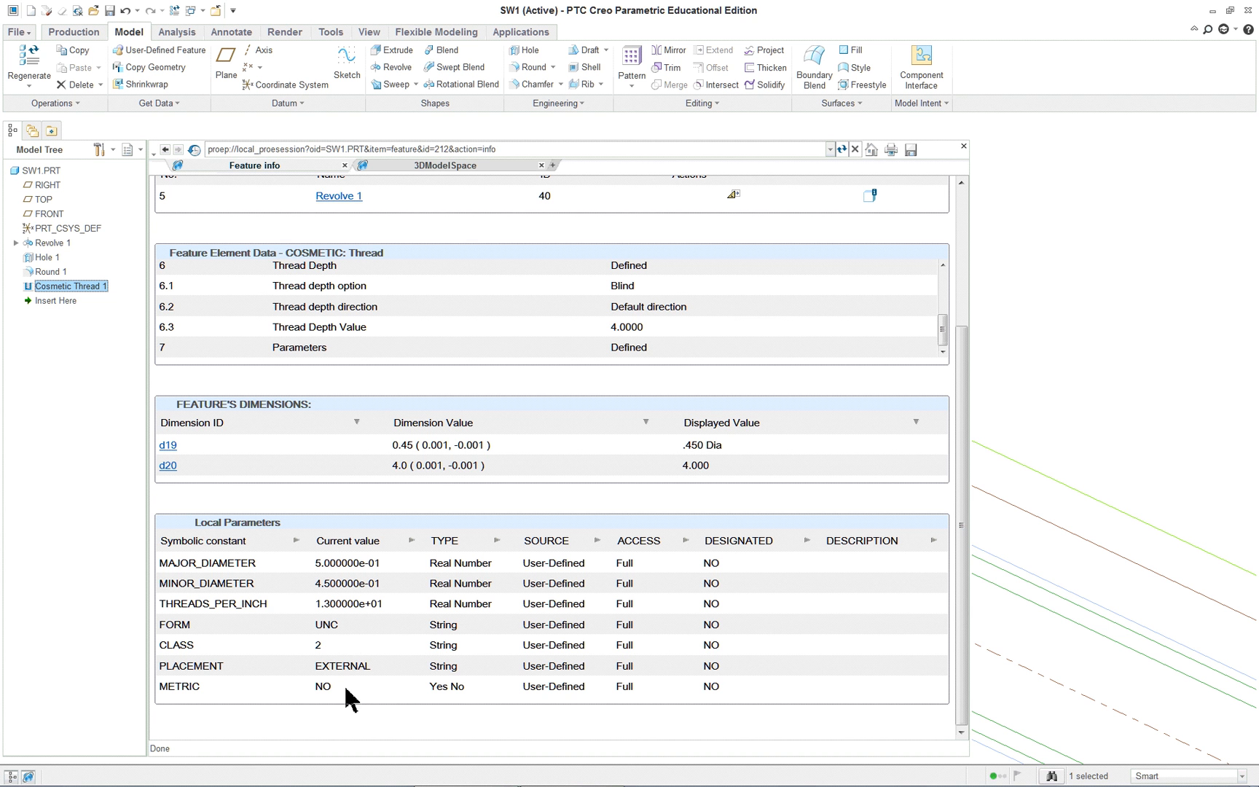
mouse_move(950, 482)
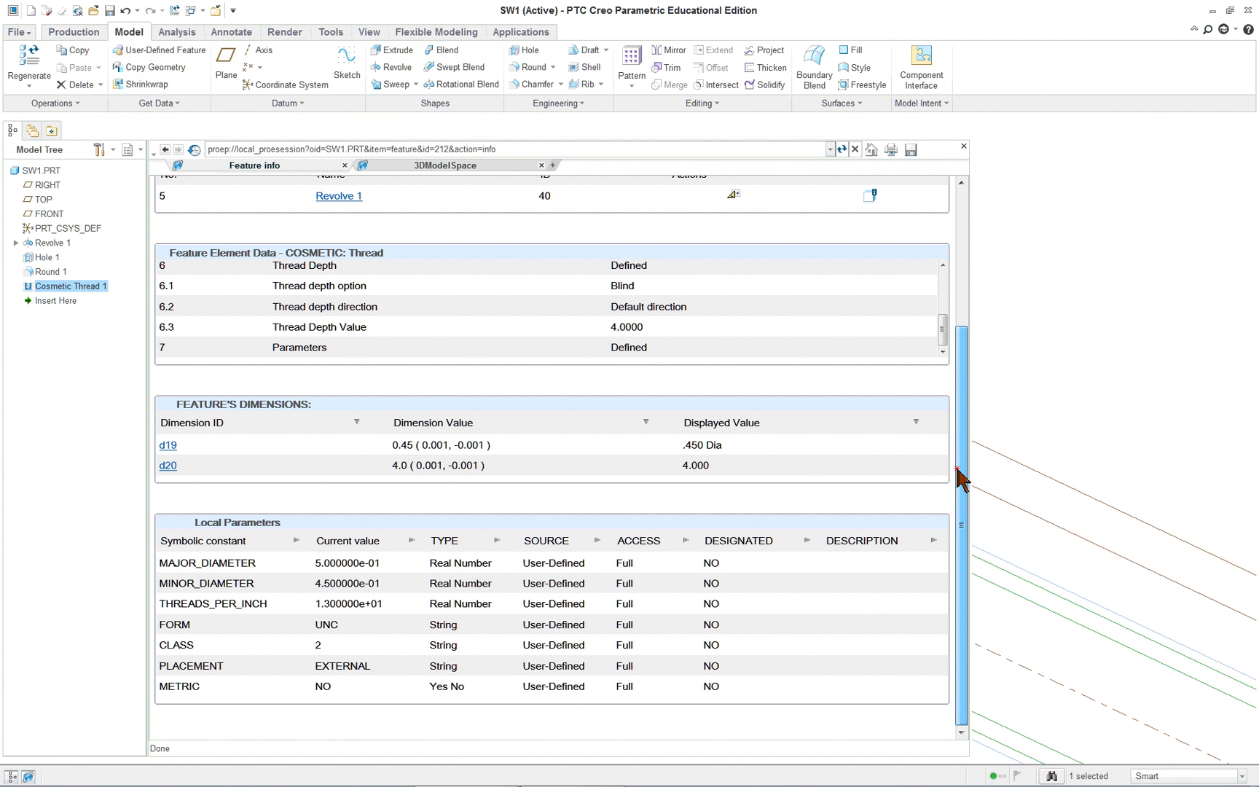
mouse_move(704, 469)
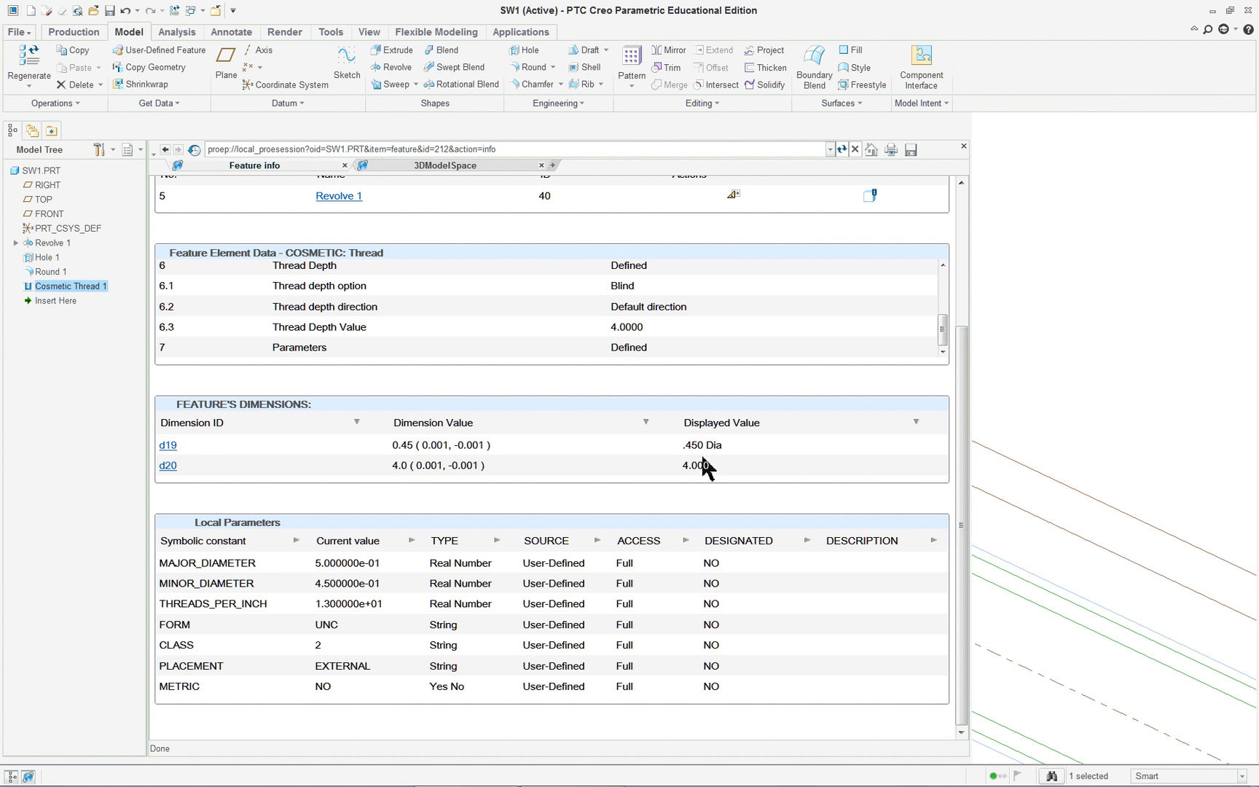
mouse_move(762, 443)
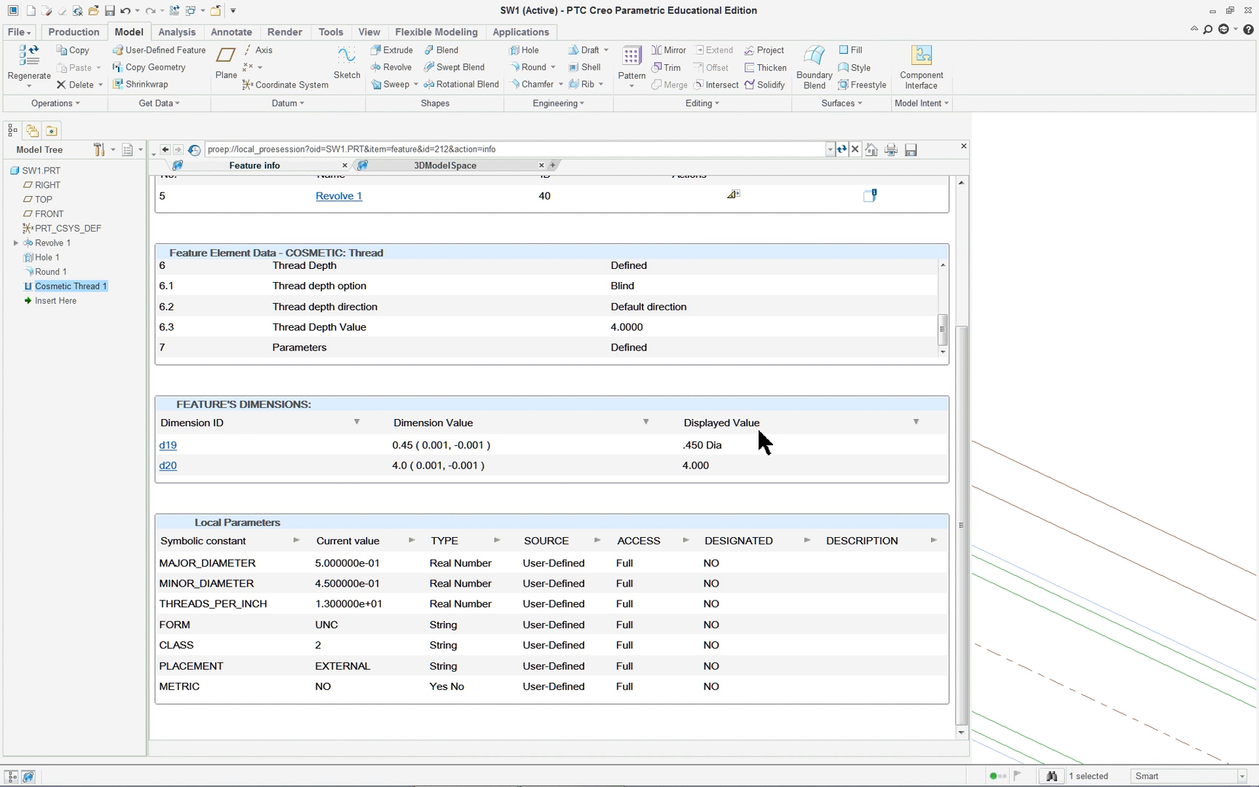
mouse_move(1023, 443)
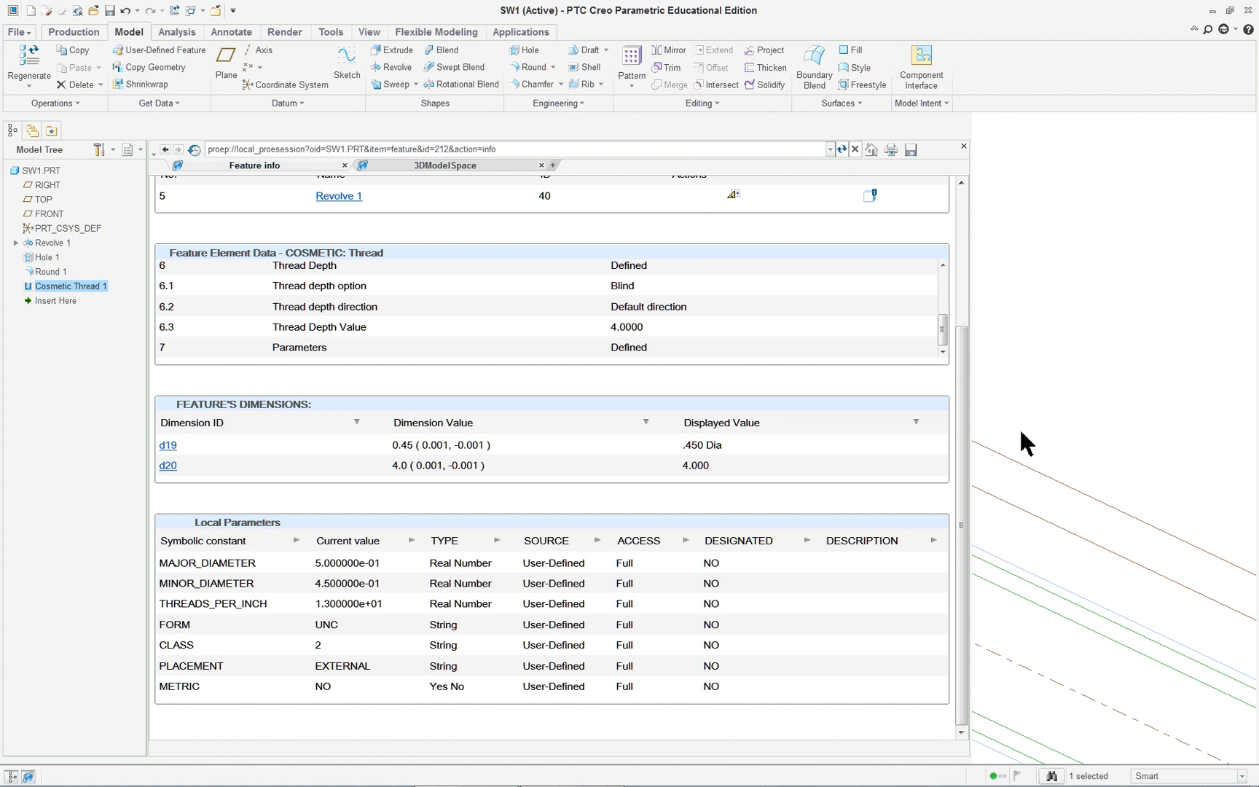
mouse_move(966, 442)
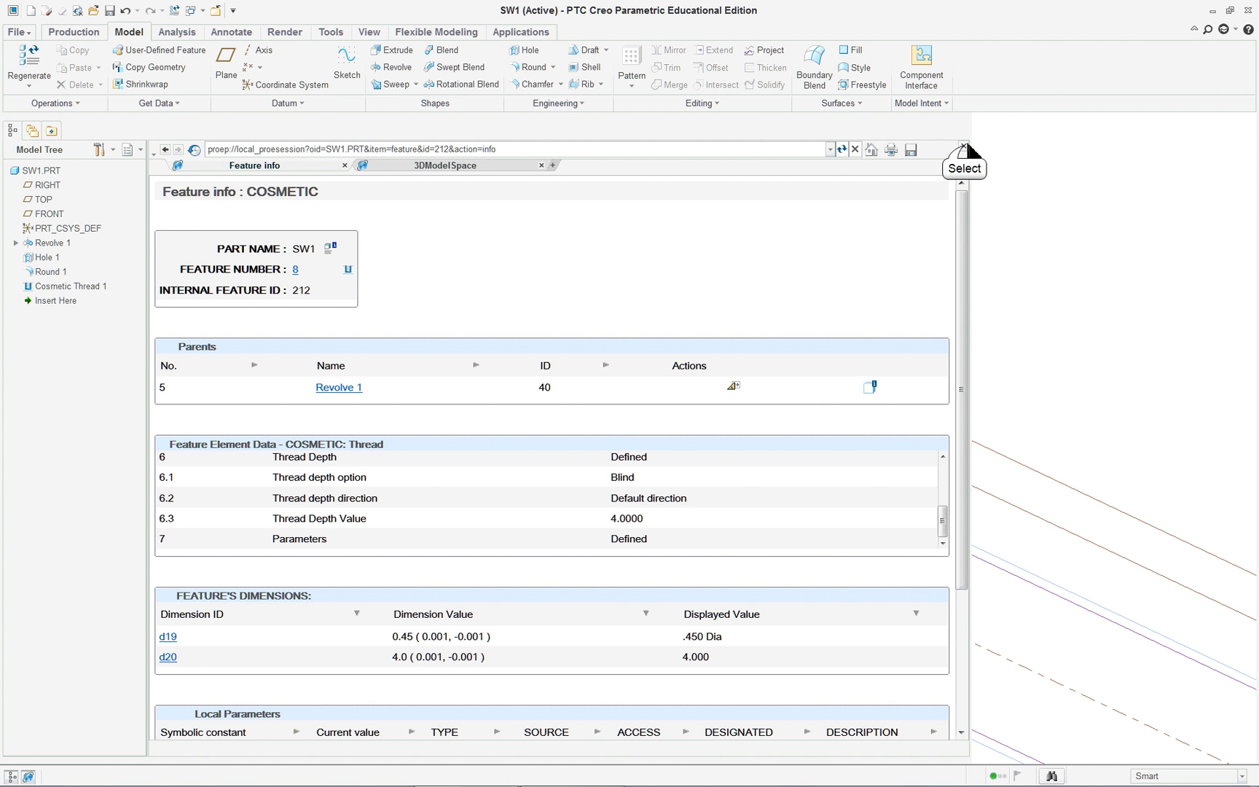
left_click(343, 166)
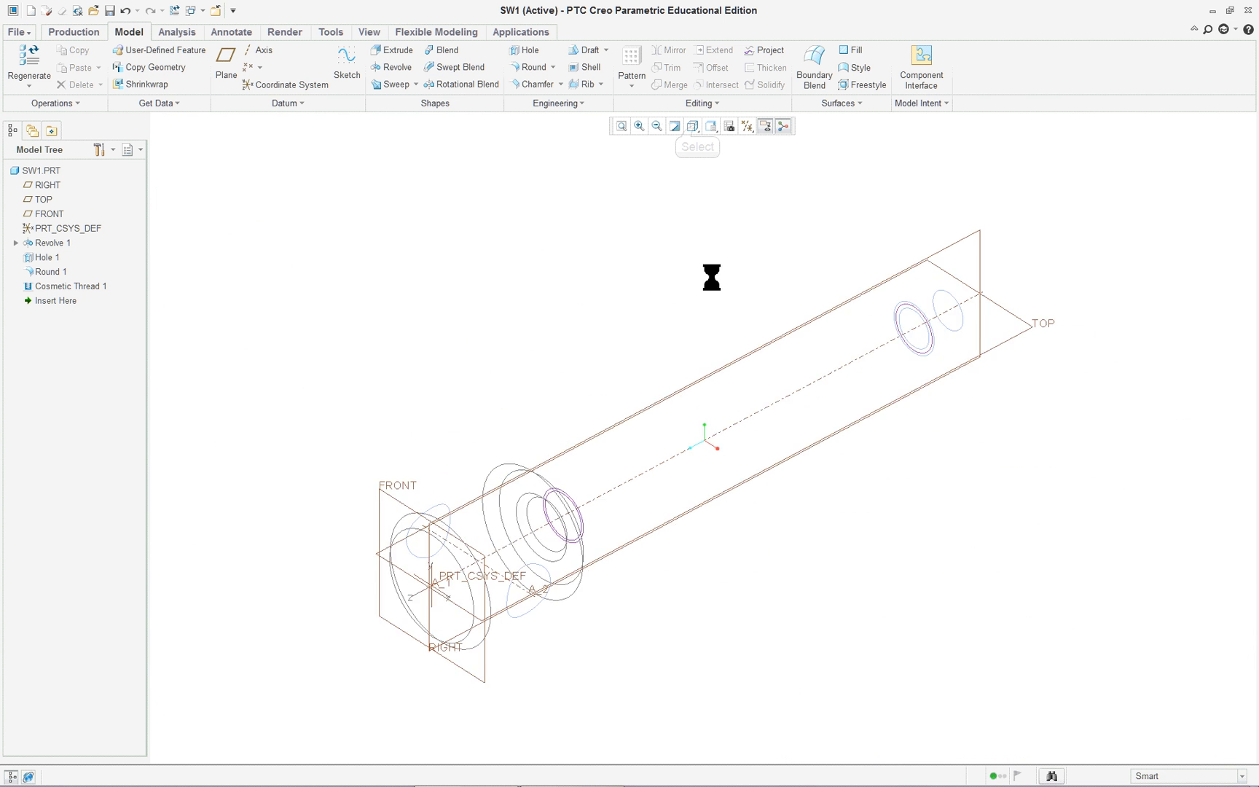
Set the display style to Shading With Reflections and show the Tools tab
left_click(693, 125)
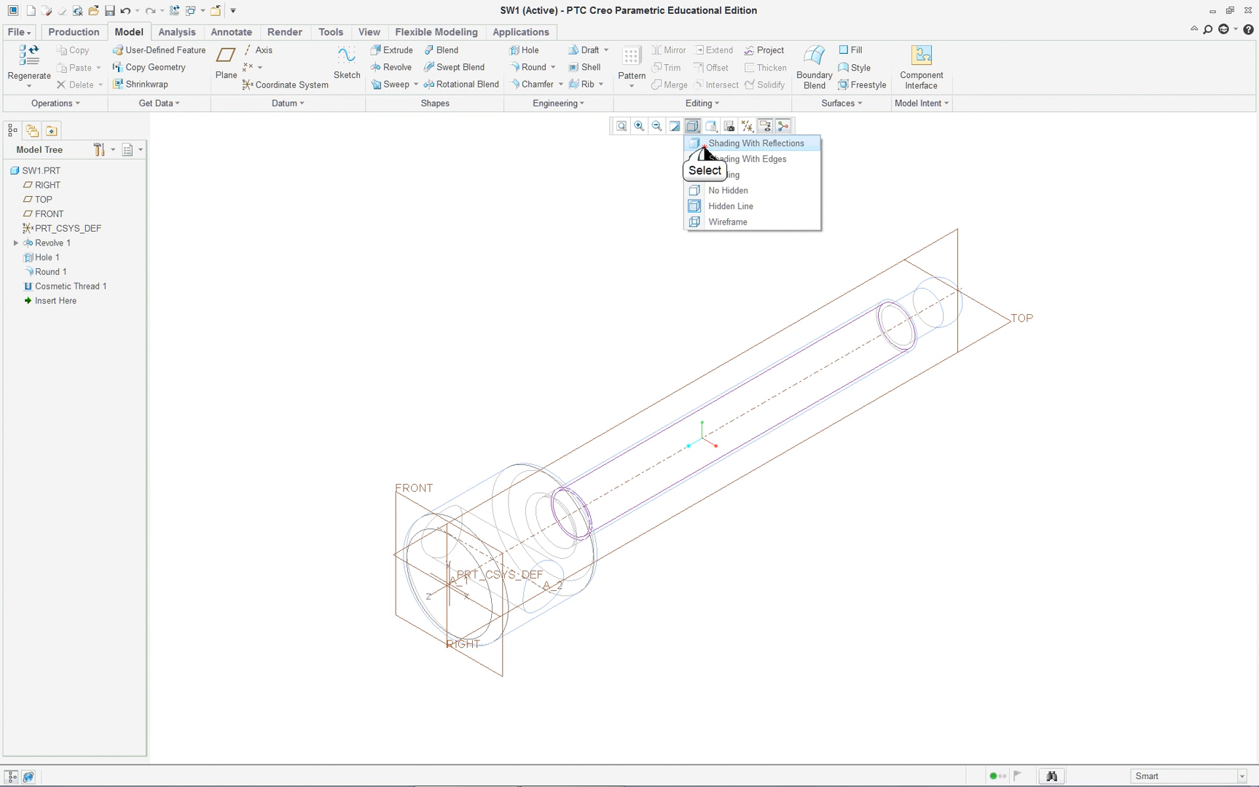
left_click(756, 142)
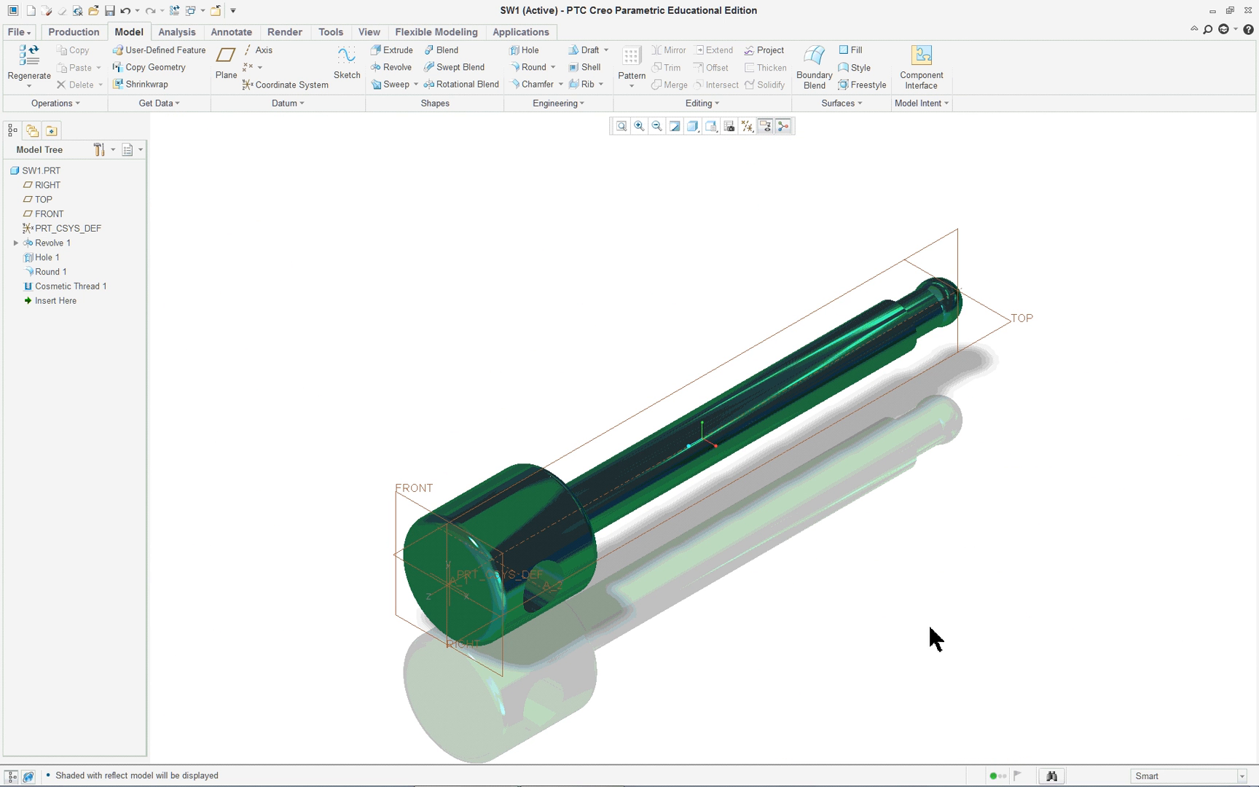
mouse_move(336, 297)
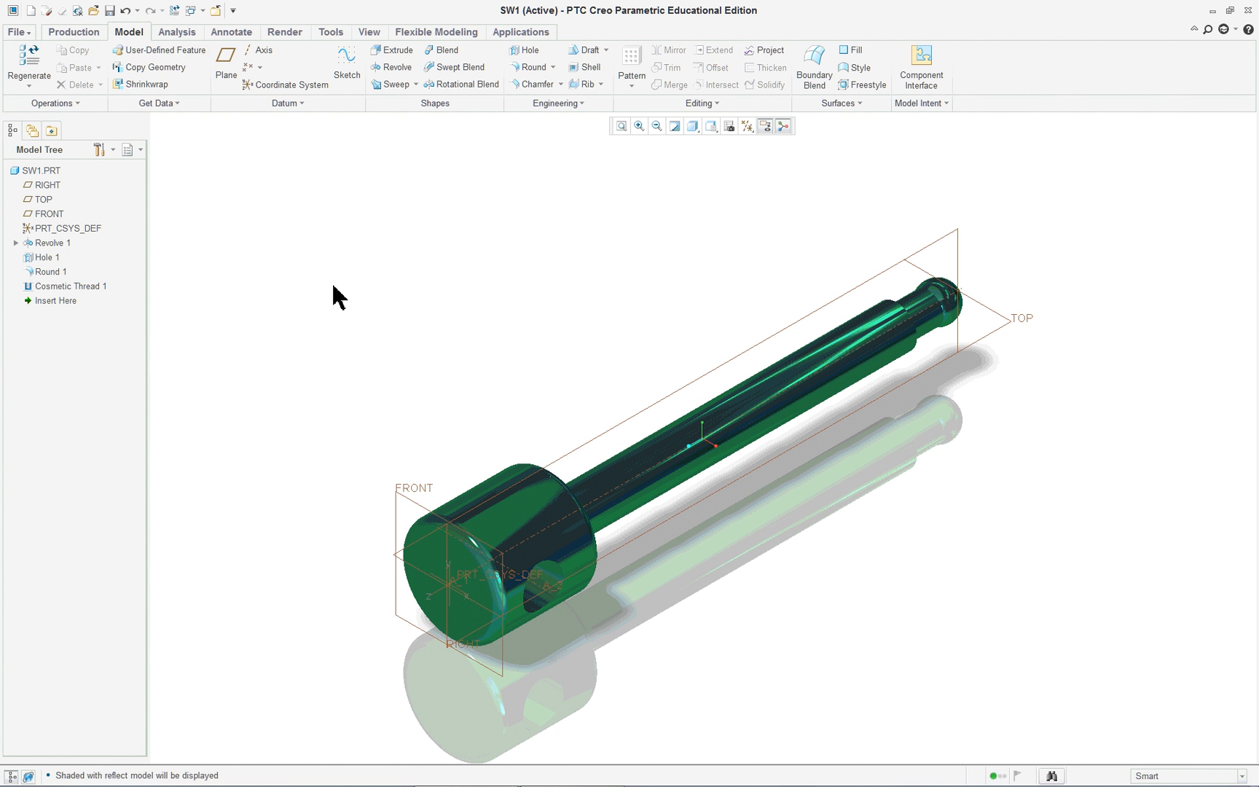
mouse_move(321, 40)
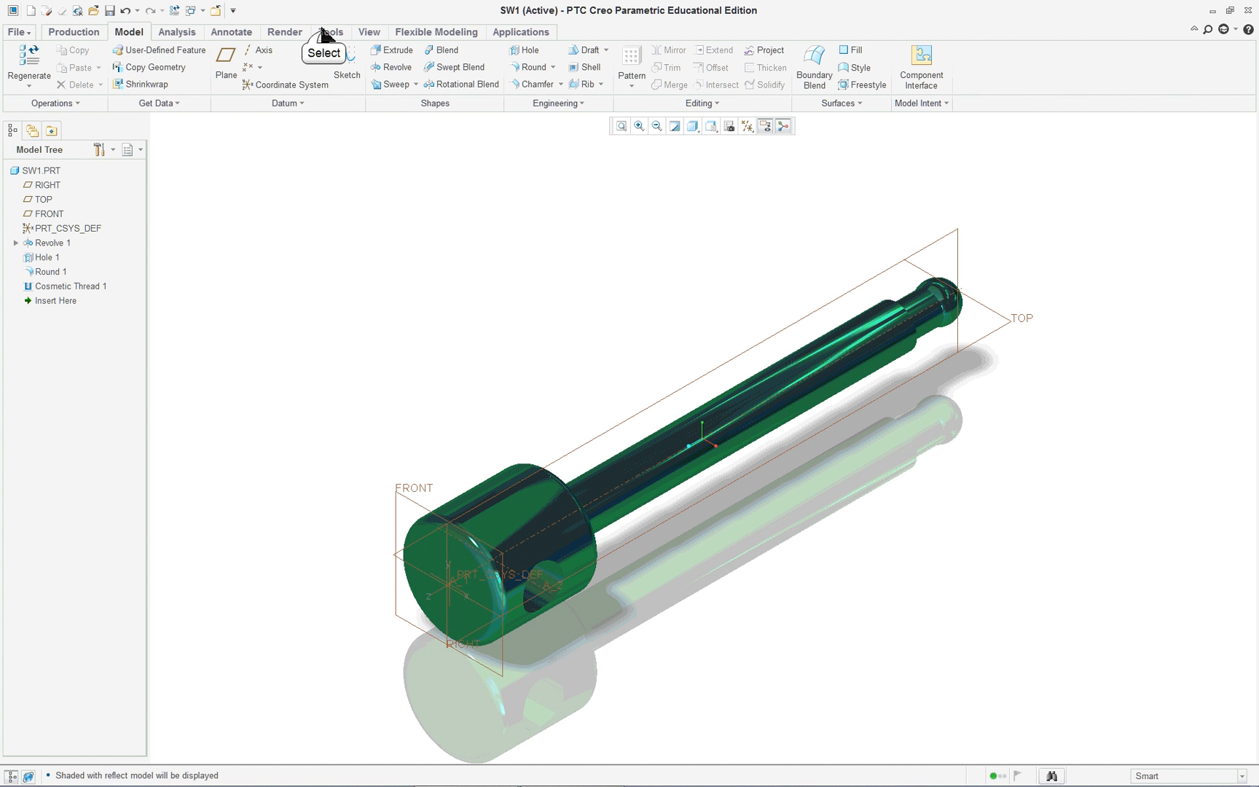
left_click(330, 32)
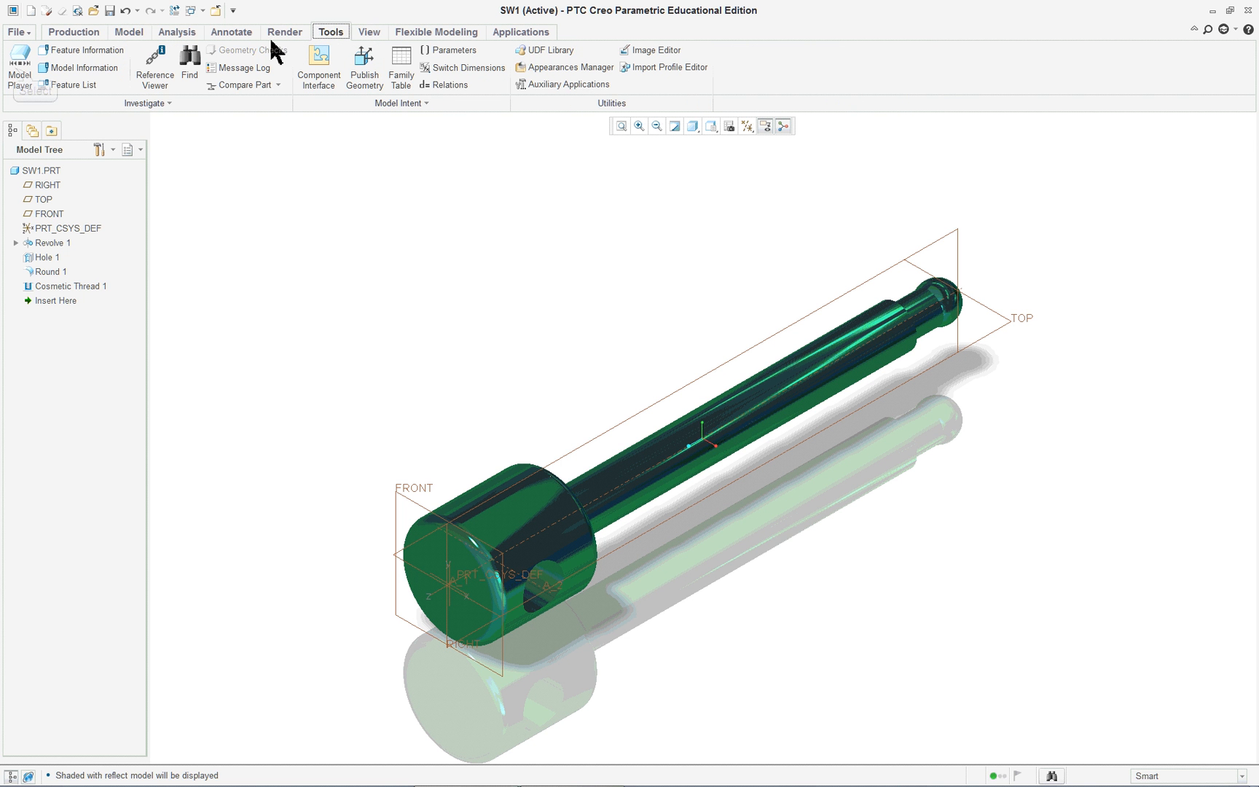
In Model Player, rewind and step to Revolve 1, showing its dimensions
left_click(17, 65)
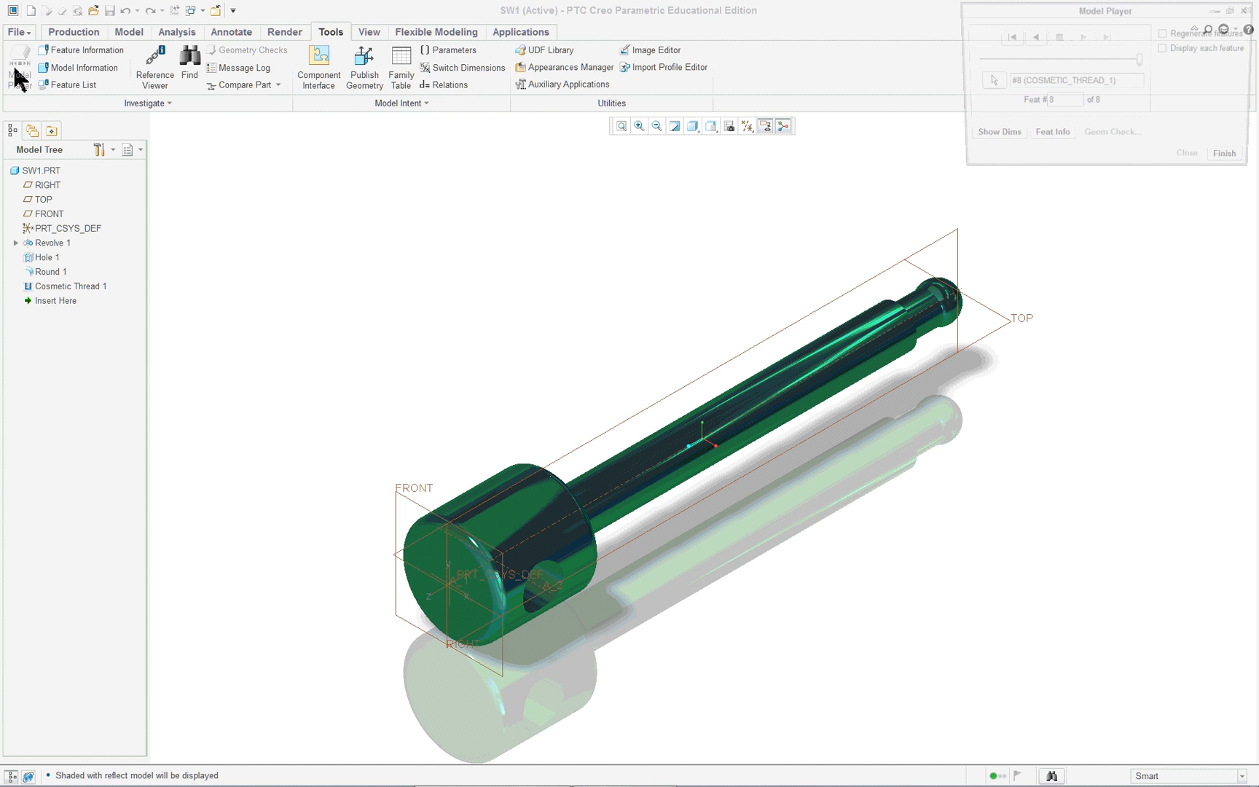
left_click(1011, 36)
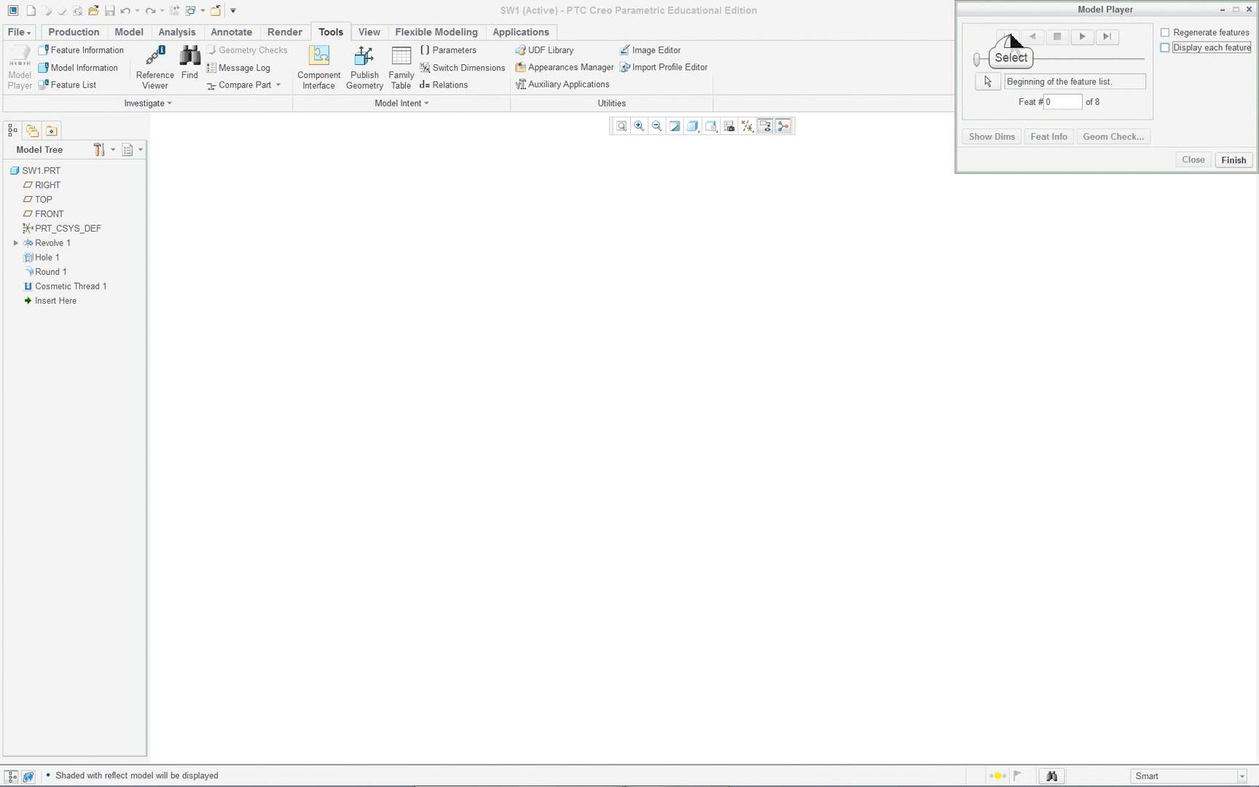
left_click(1083, 35)
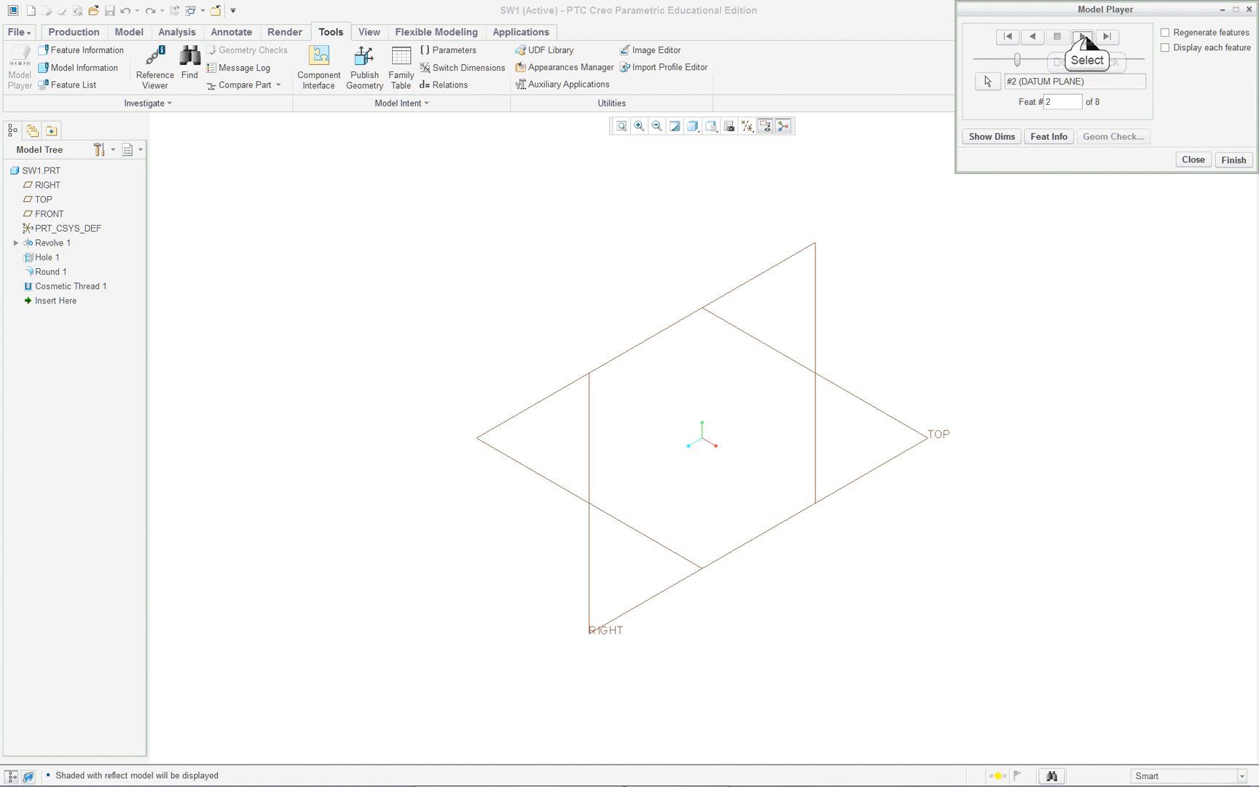
left_click(1083, 36)
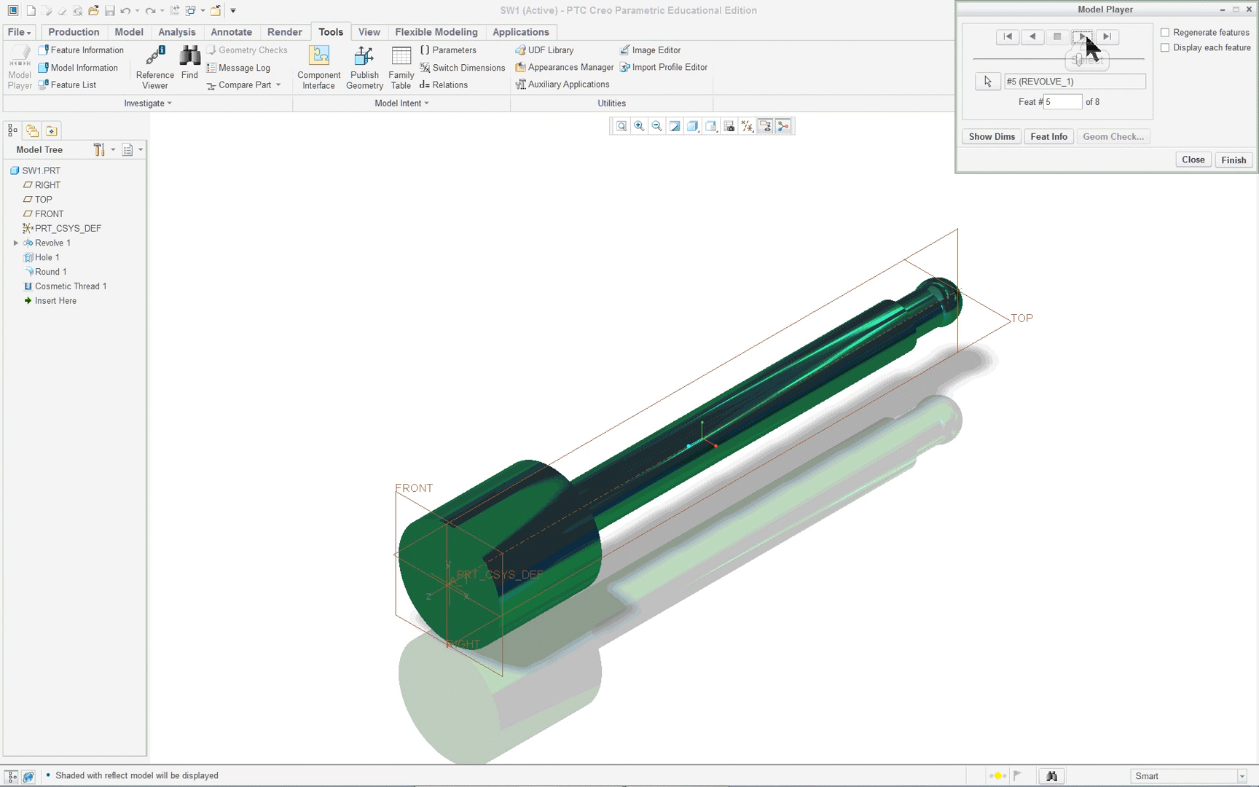
left_click(992, 136)
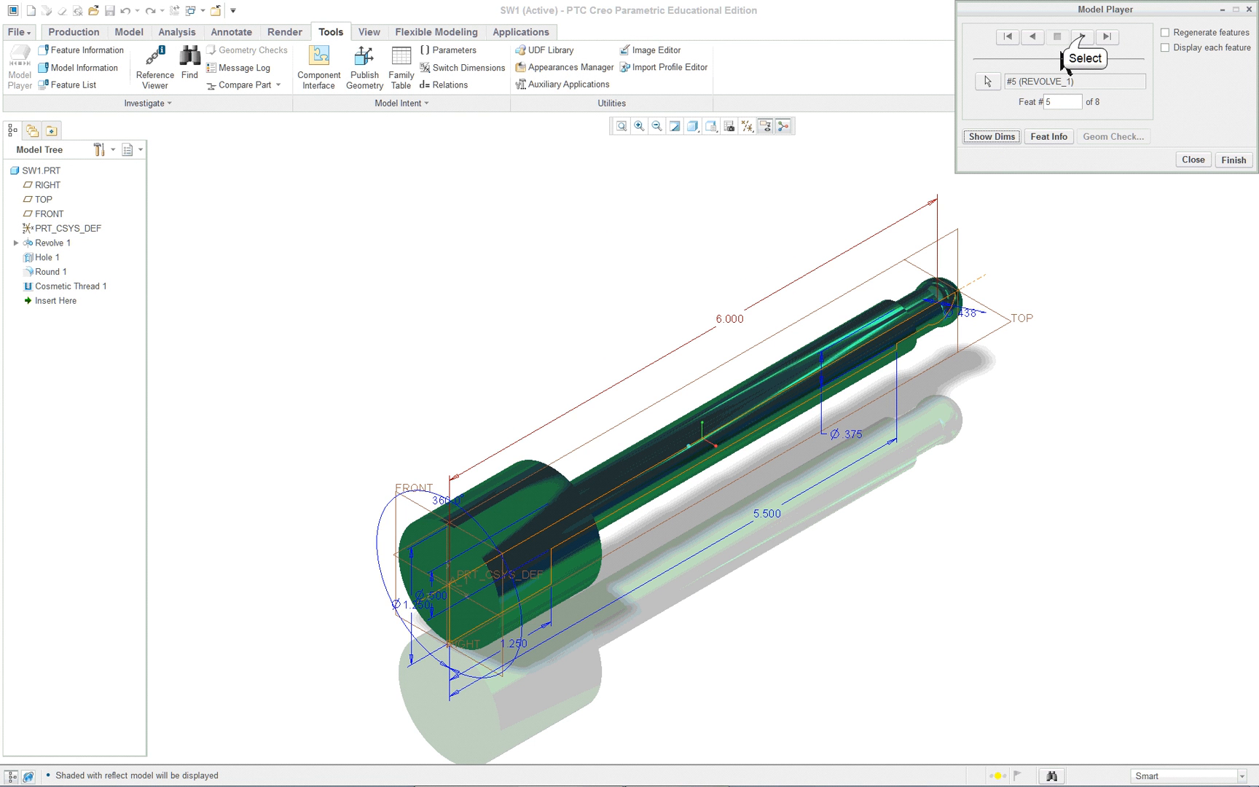
Show Hole 1 dimensions, then advance past the round to Cosmetic Thread 1 (8 of 8)
left_click(1085, 34)
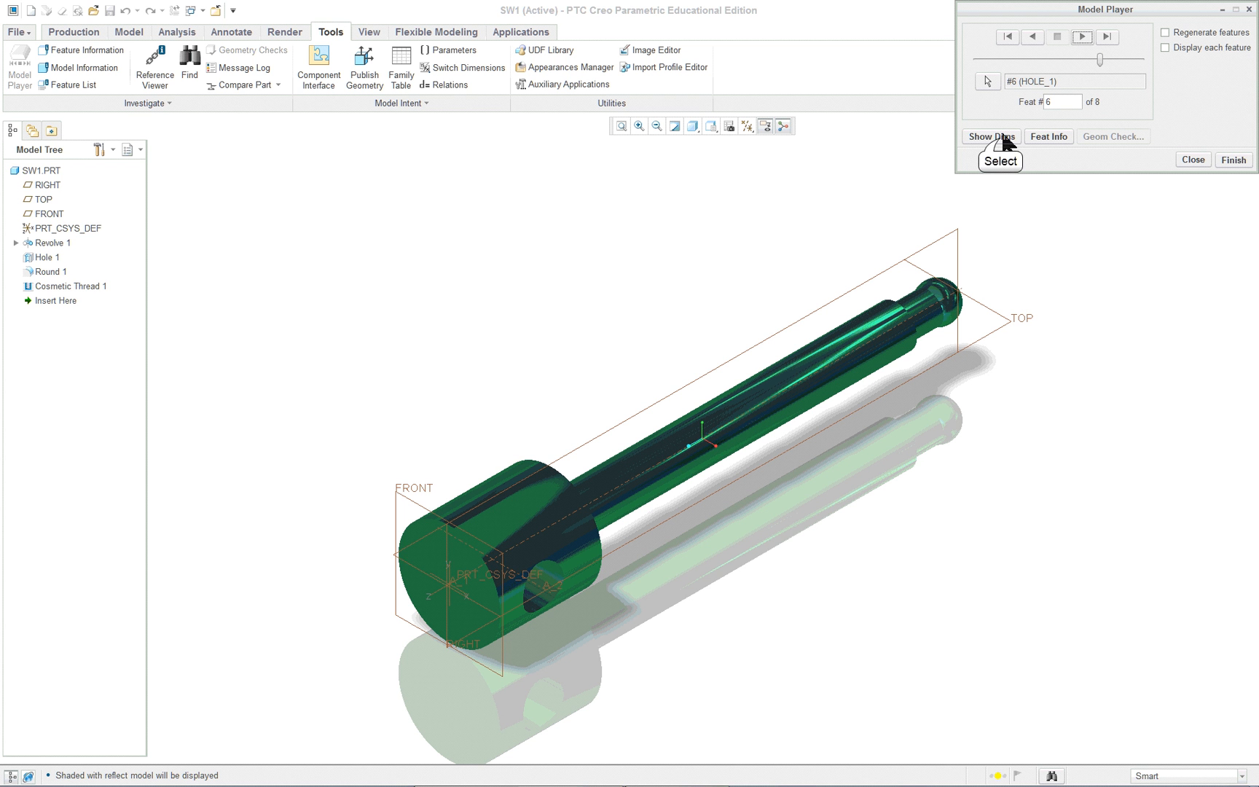
left_click(990, 136)
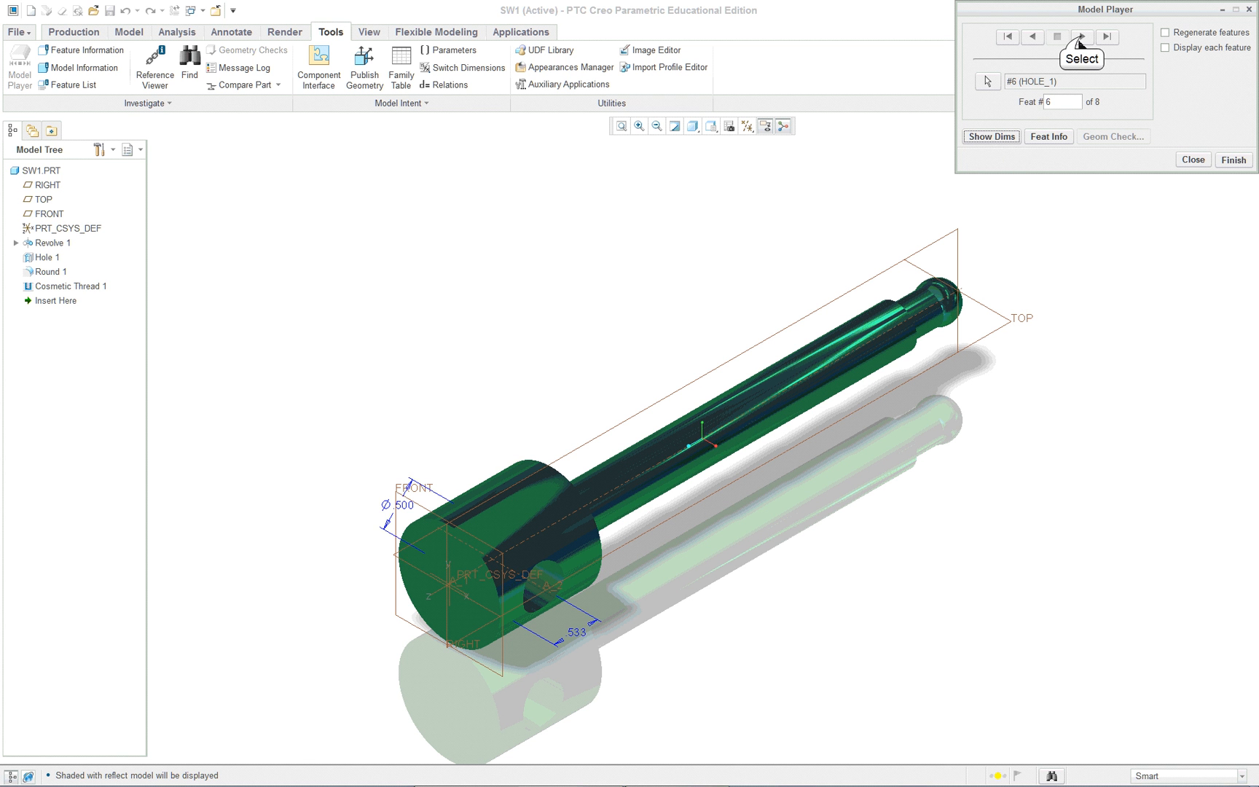
left_click(1083, 34)
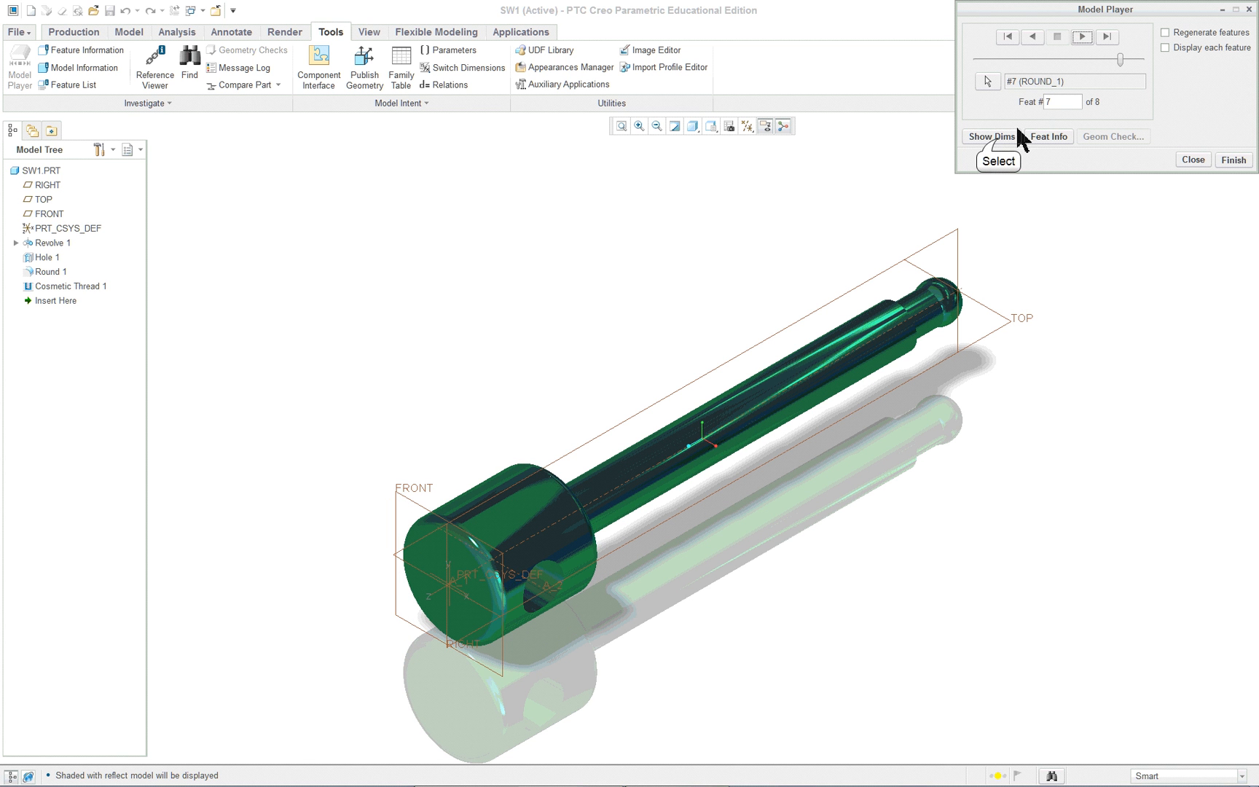
left_click(1085, 36)
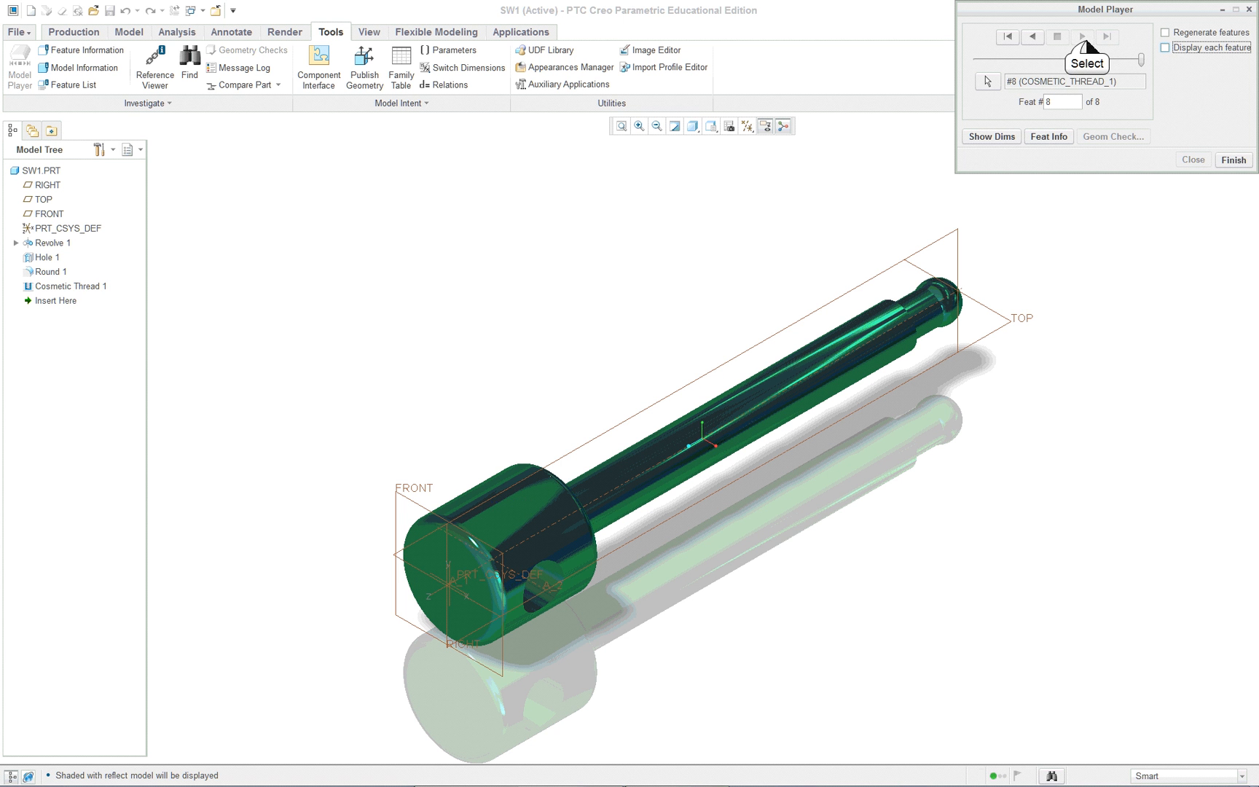
mouse_move(1189, 49)
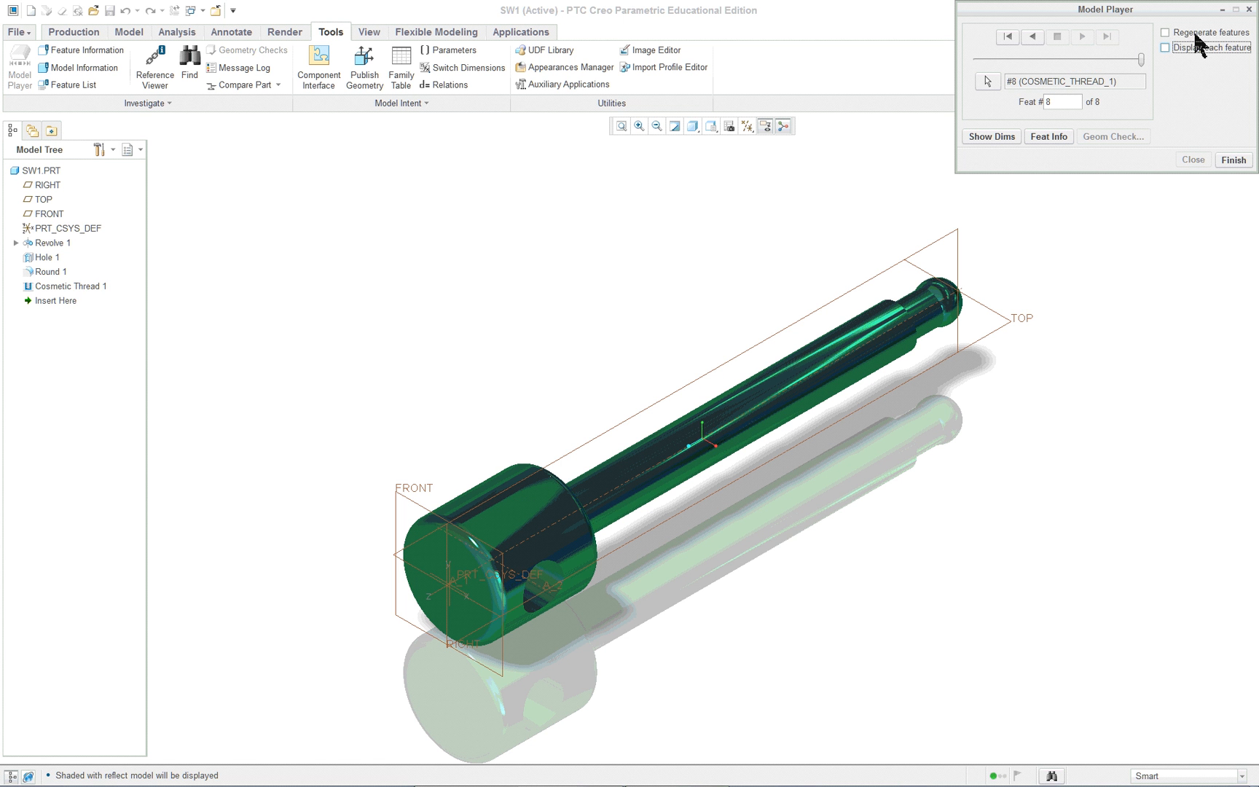
mouse_move(1247, 11)
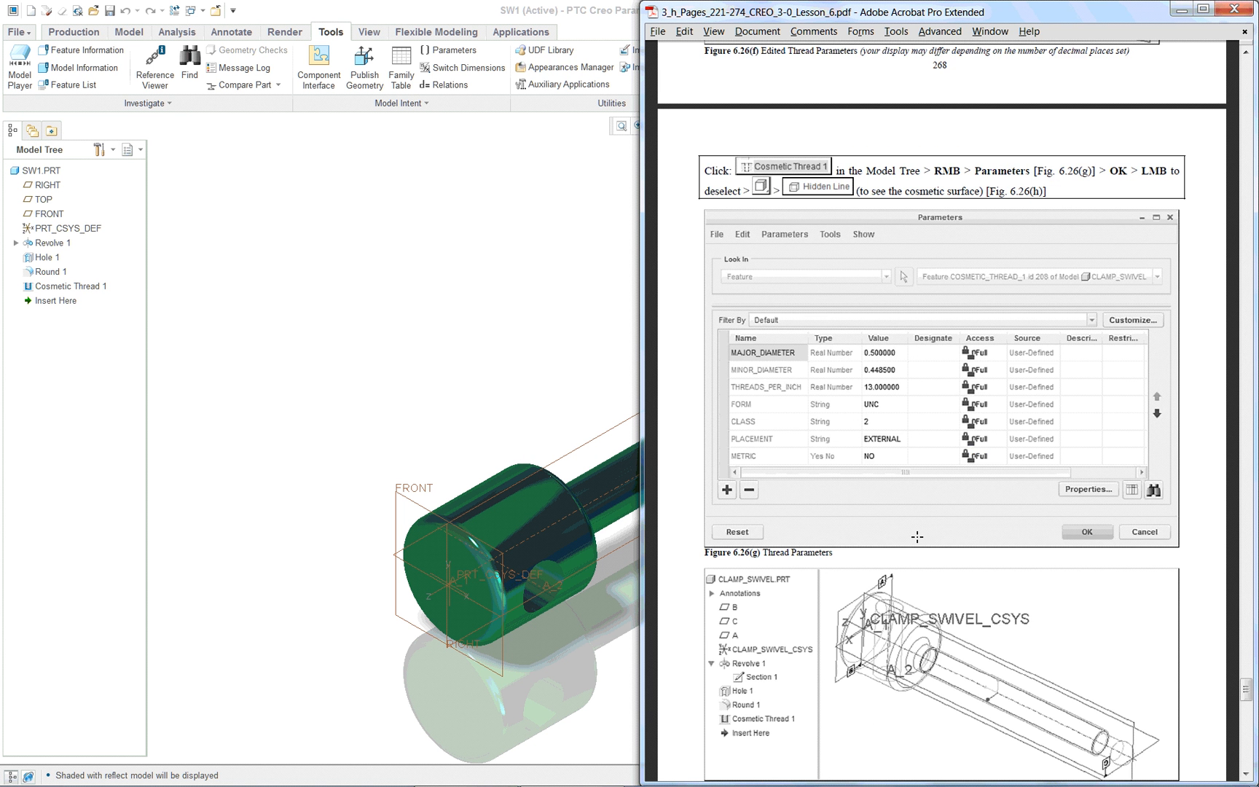
scroll("down", 3)
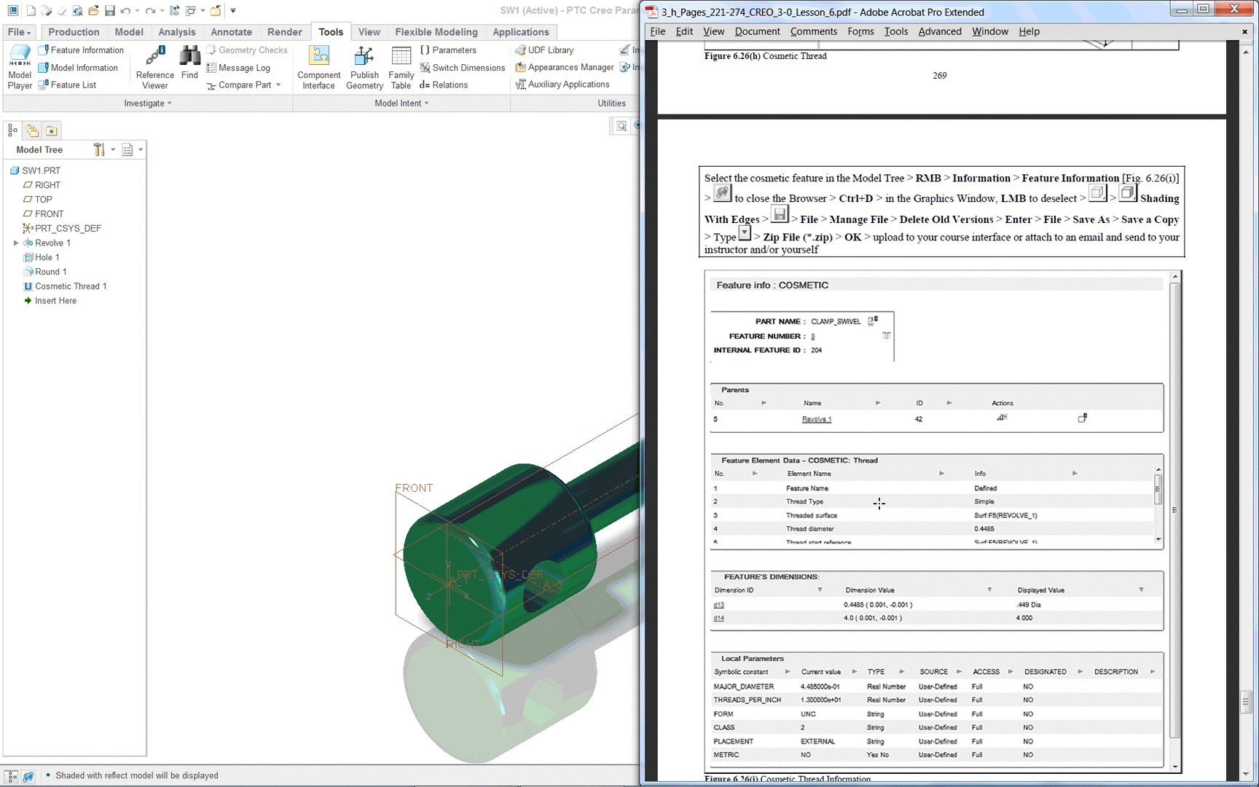
scroll("down", 3)
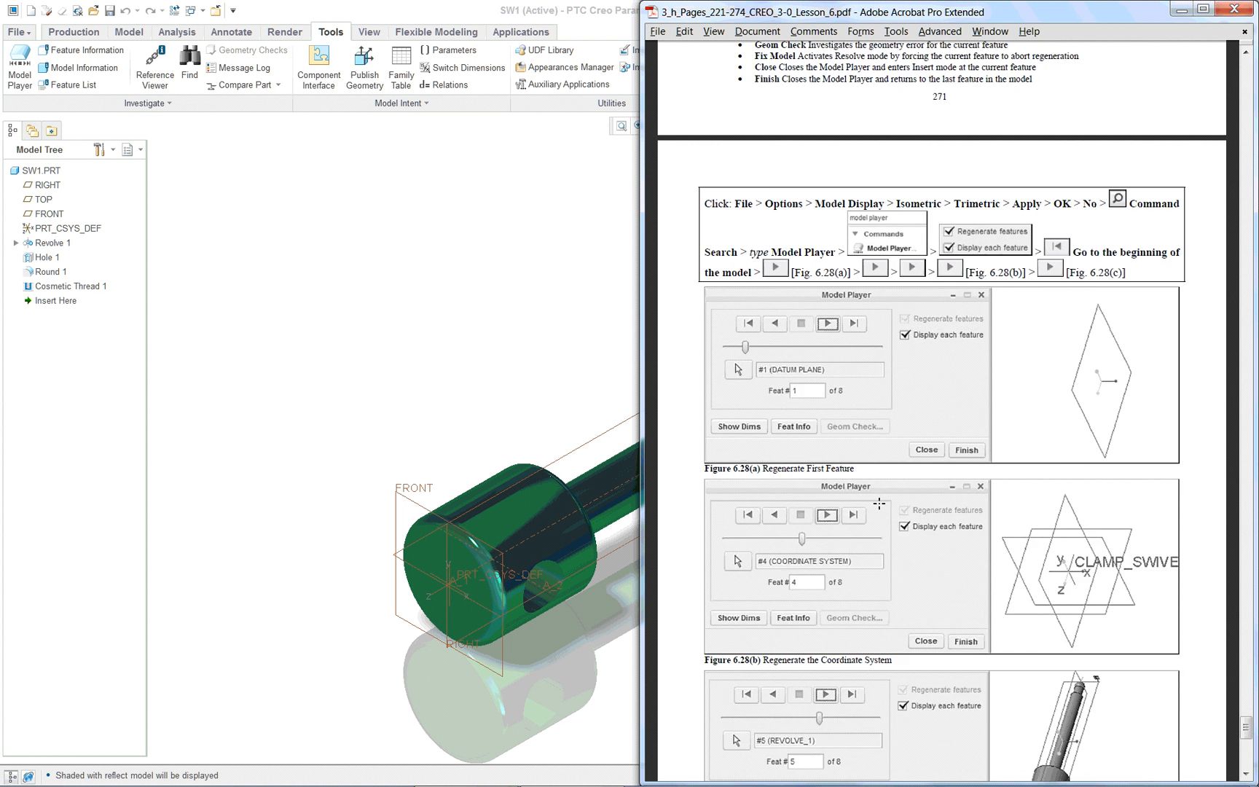
scroll("down", 3)
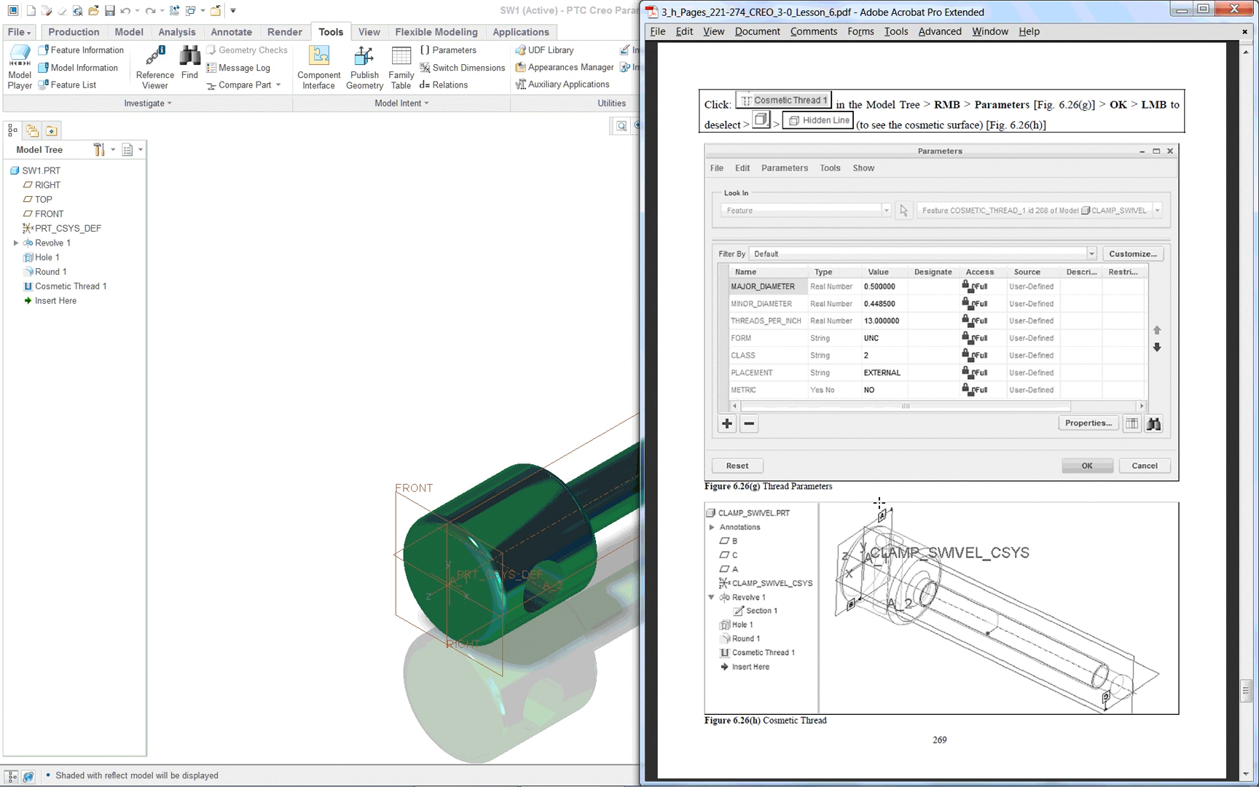
mouse_move(271, 290)
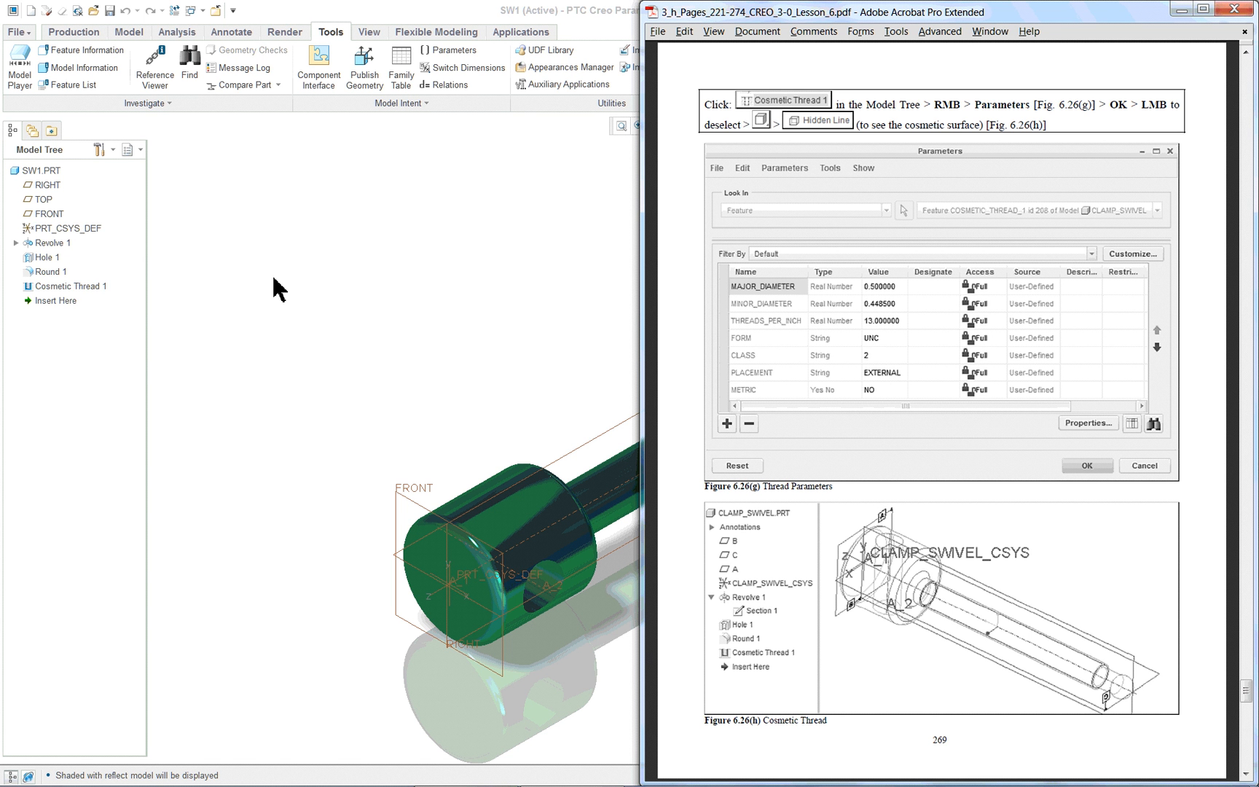